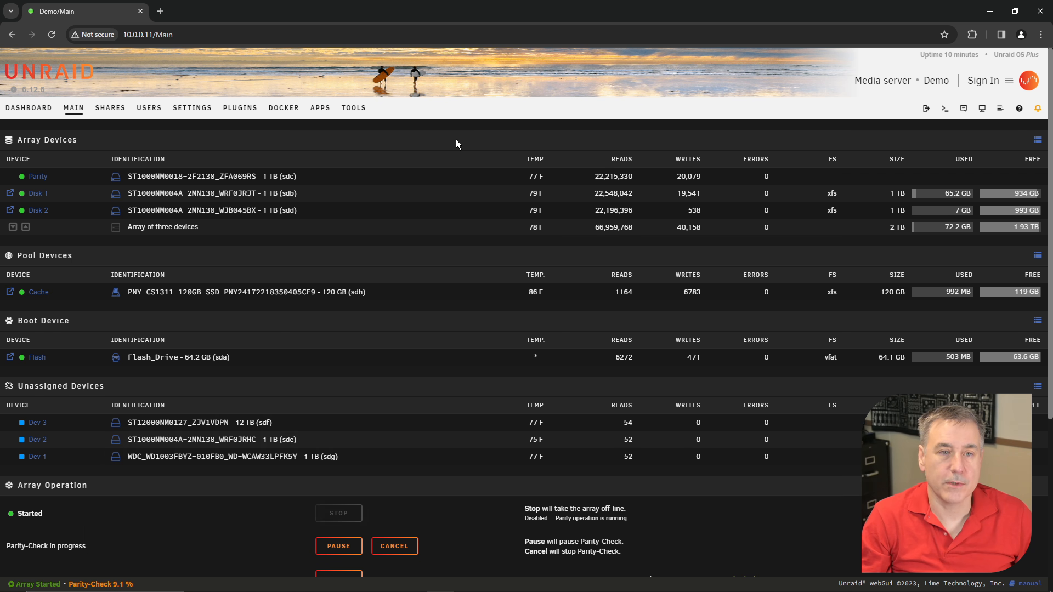
- Finish the FolderView plugin install and go to the Docker containers page
left_click(320, 108)
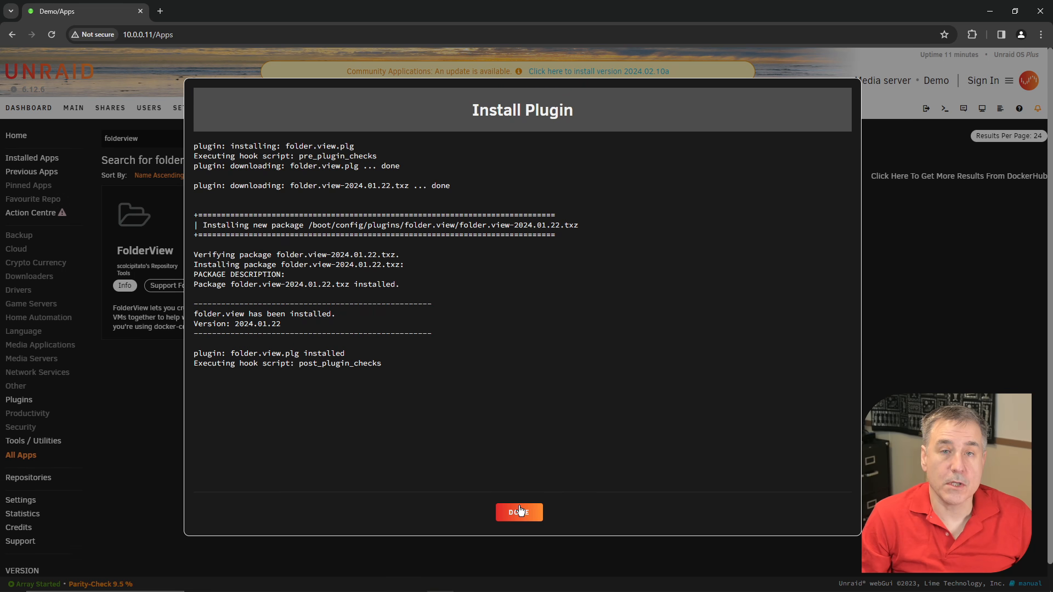
left_click(518, 512)
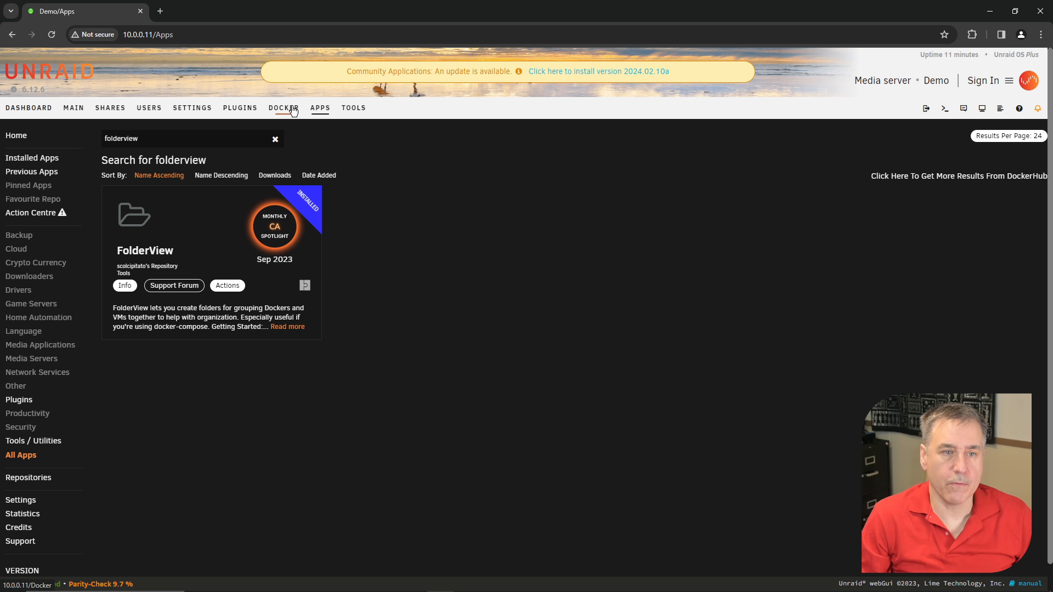
left_click(283, 109)
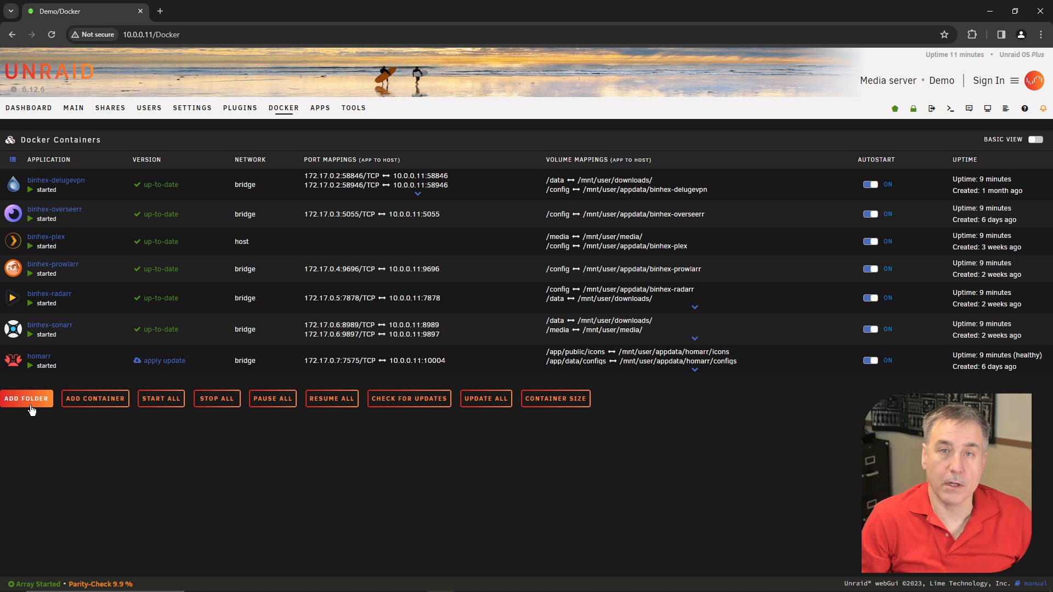
- Start a new Docker folder named Media Automation, ready to set its icon
left_click(26, 398)
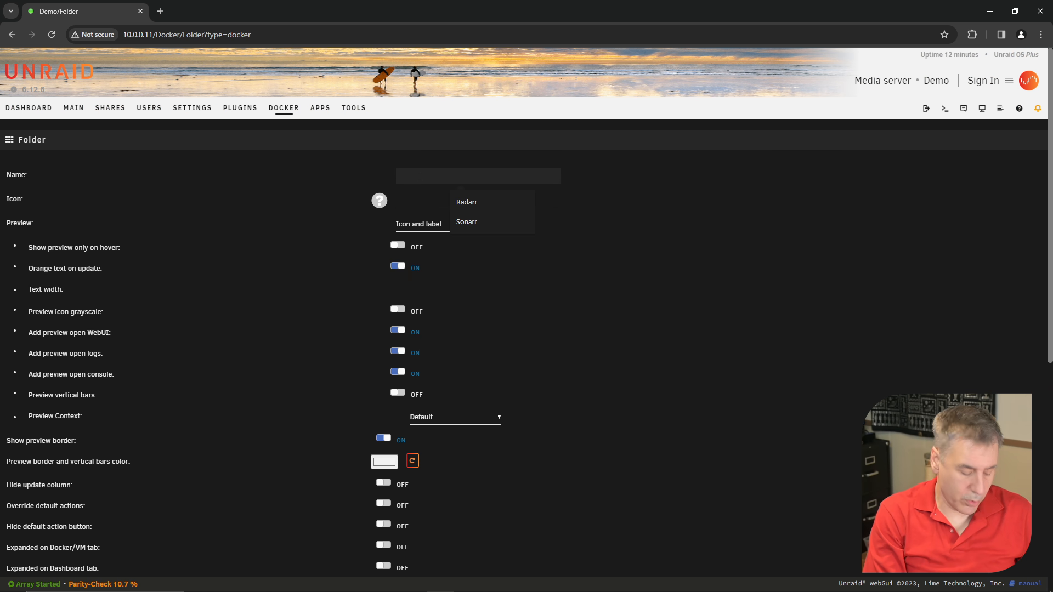
type("Media Automation")
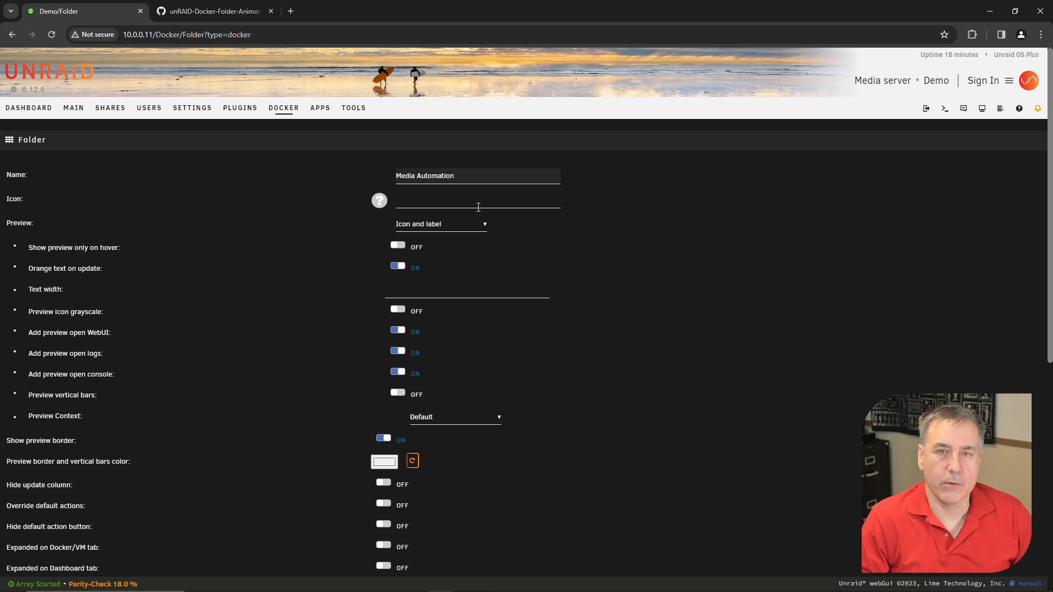
left_click(453, 176)
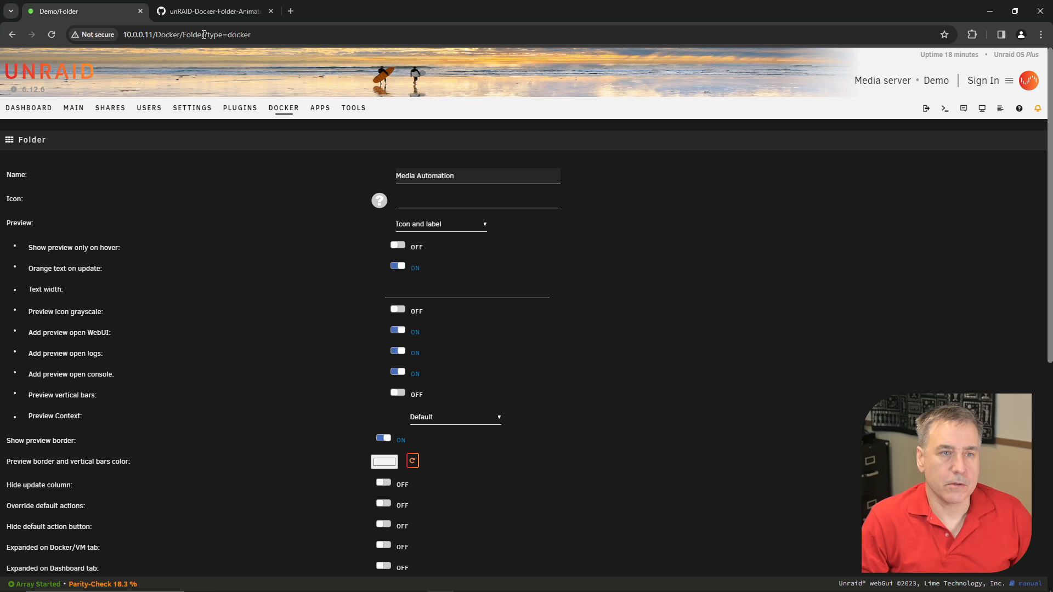
- Browse the Docker-Folder icons repository README previews of the blue, grey, orange, yellow and pale collections
left_click(212, 11)
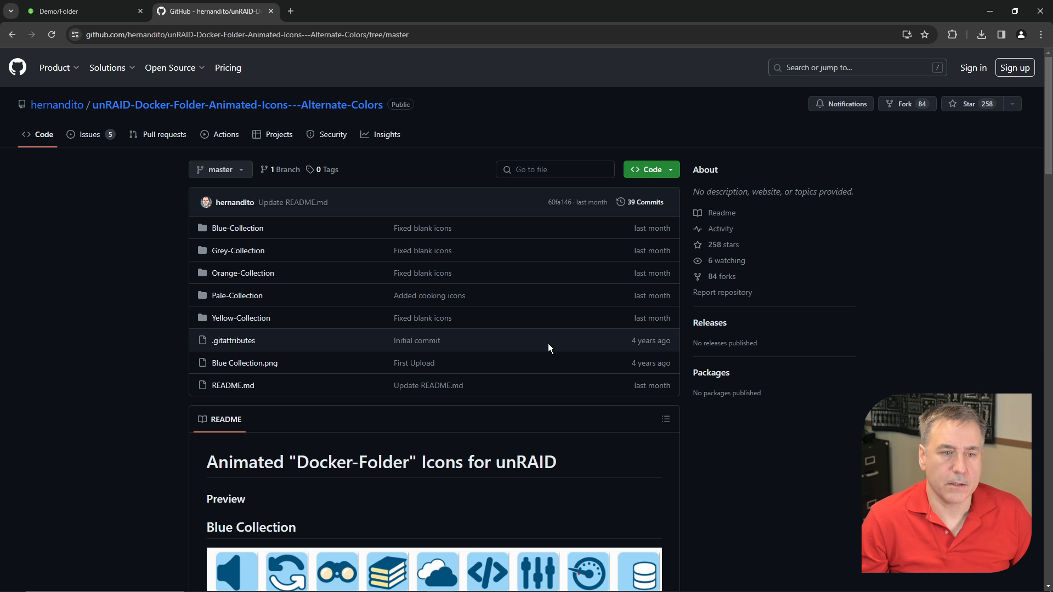
scroll("down", 3)
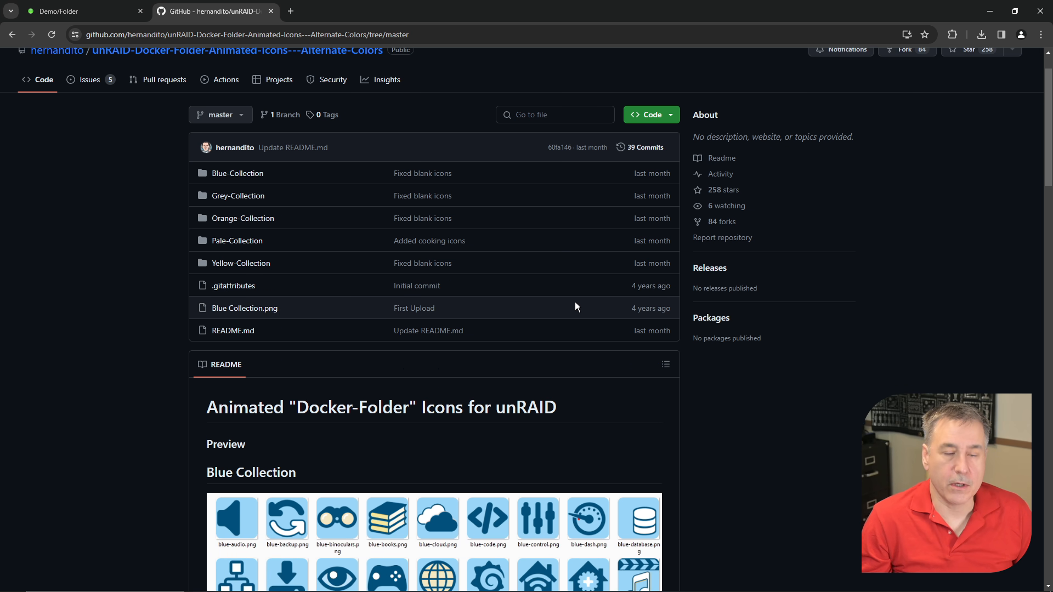
scroll("down", 3)
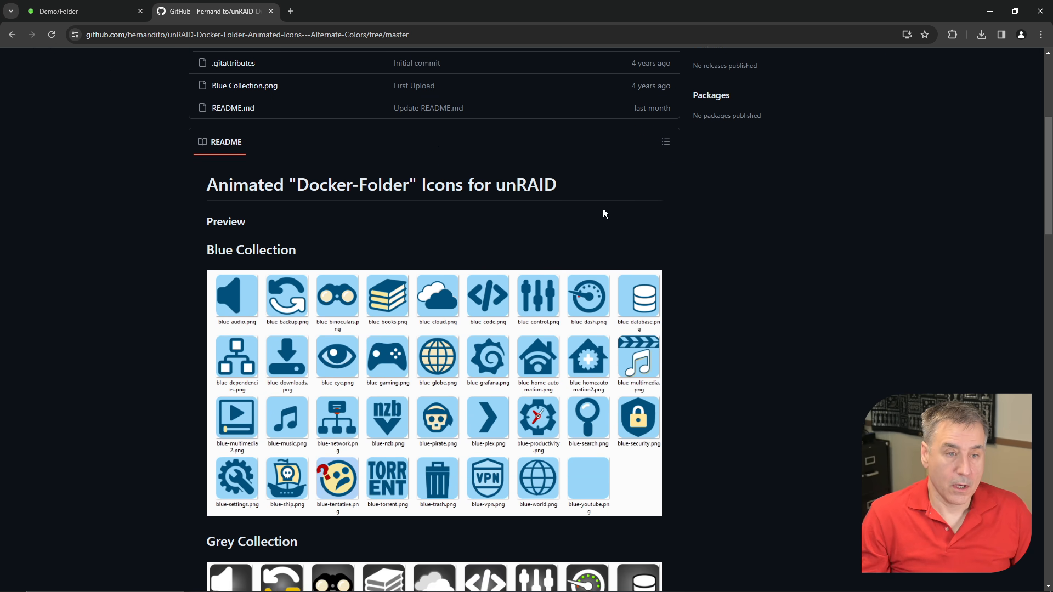
scroll("down", 3)
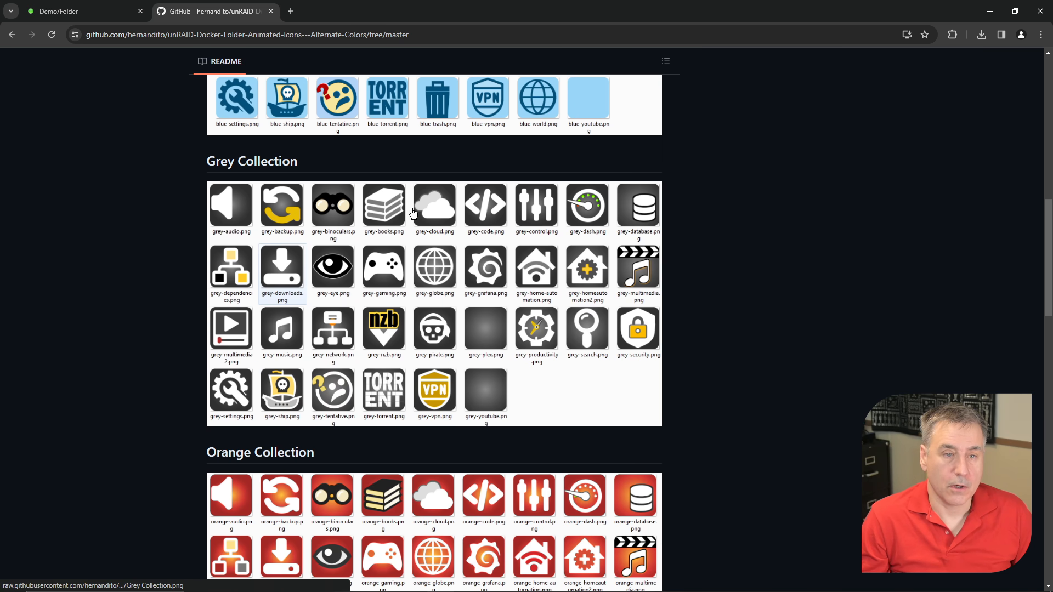
scroll("down", 3)
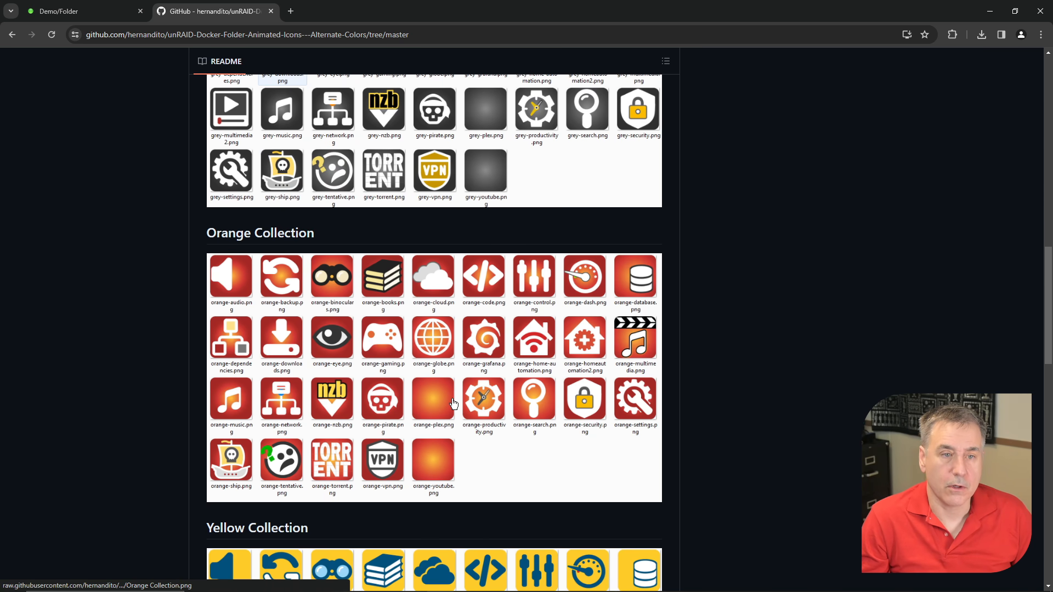
scroll("down", 3)
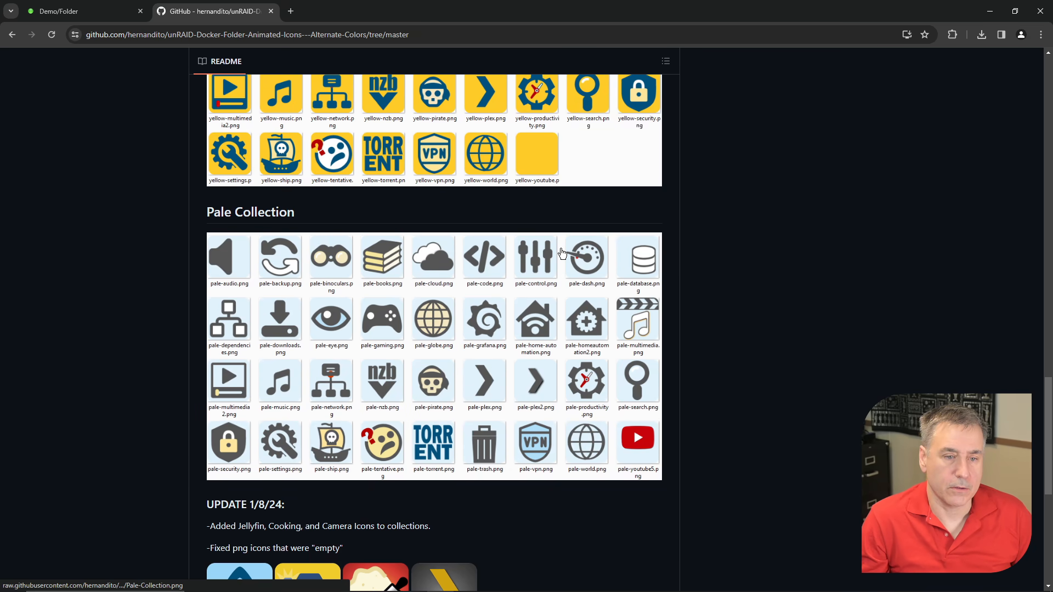
scroll("down", 3)
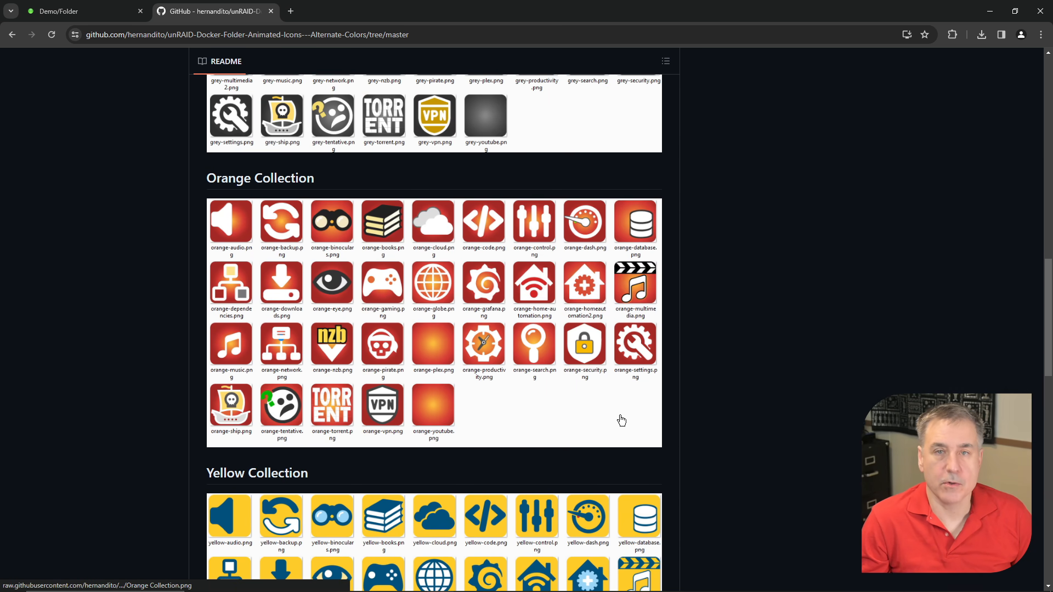
scroll("up", 3)
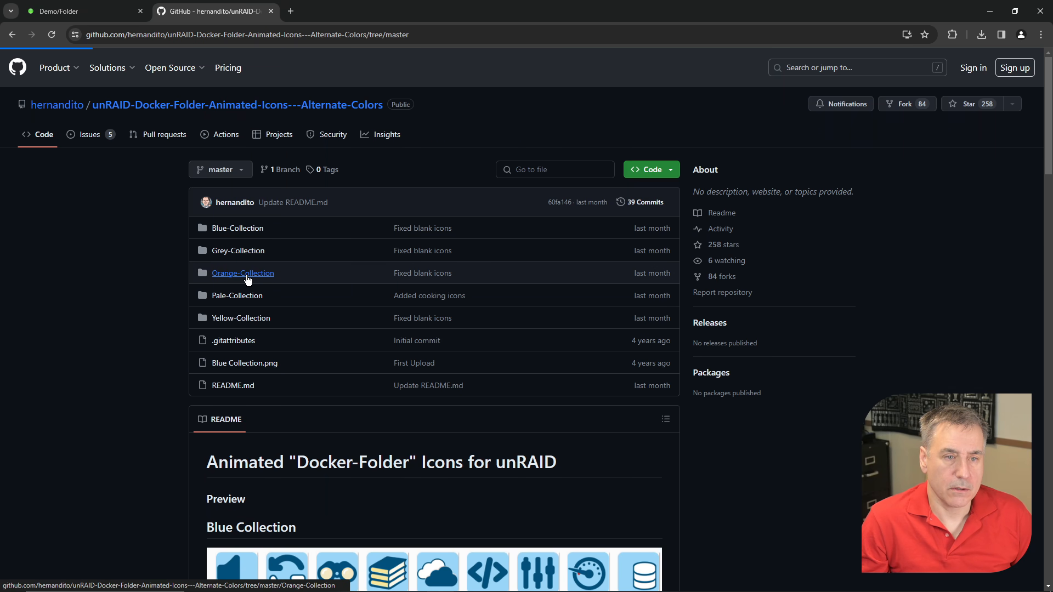
- Preview the Orange Collection overview image in the Orange-Collection folder
left_click(243, 273)
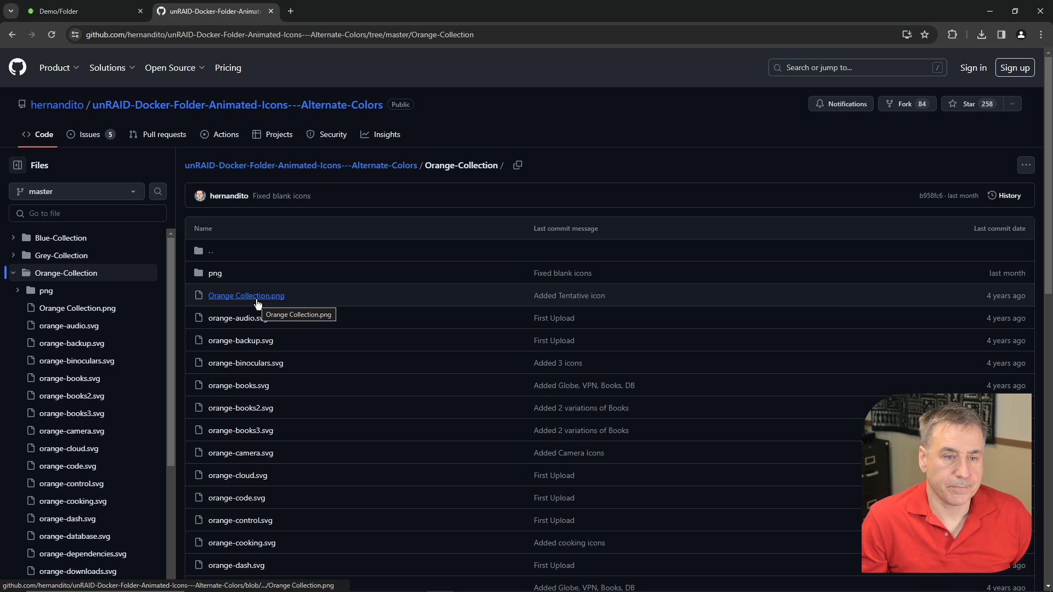
left_click(246, 295)
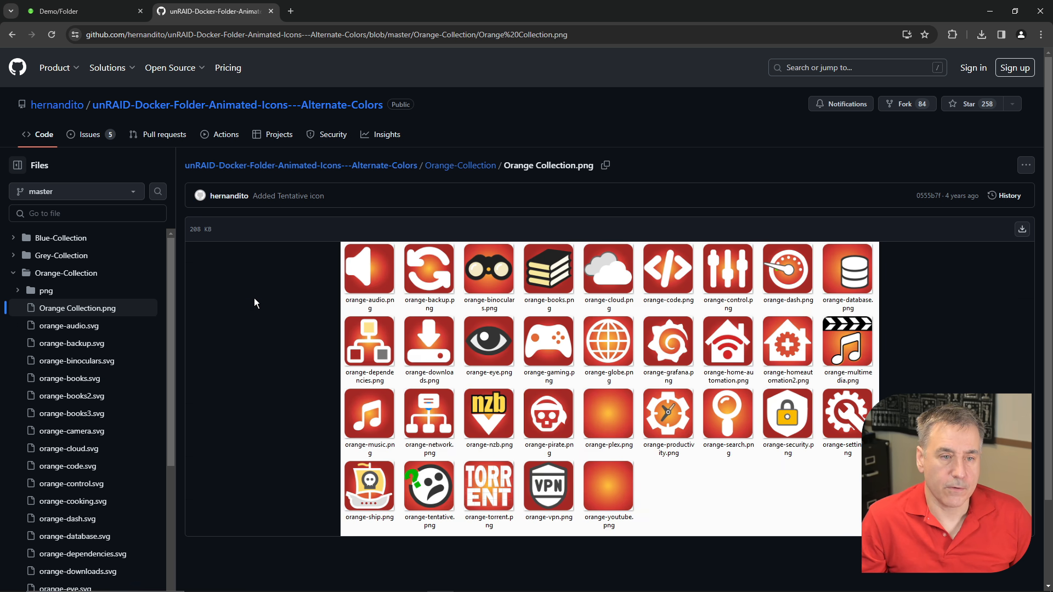
mouse_move(345, 337)
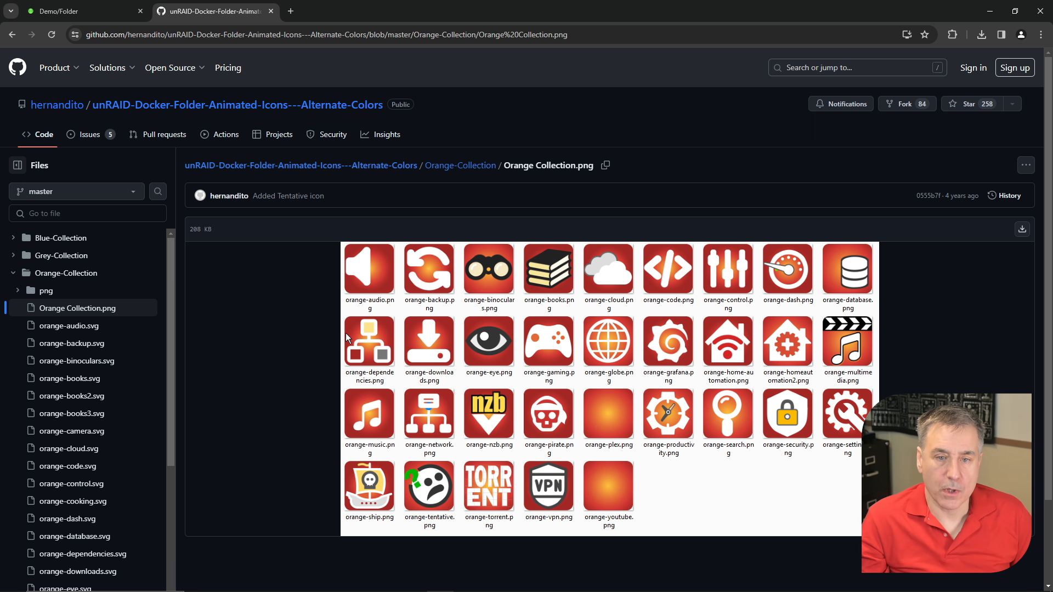
mouse_move(433, 275)
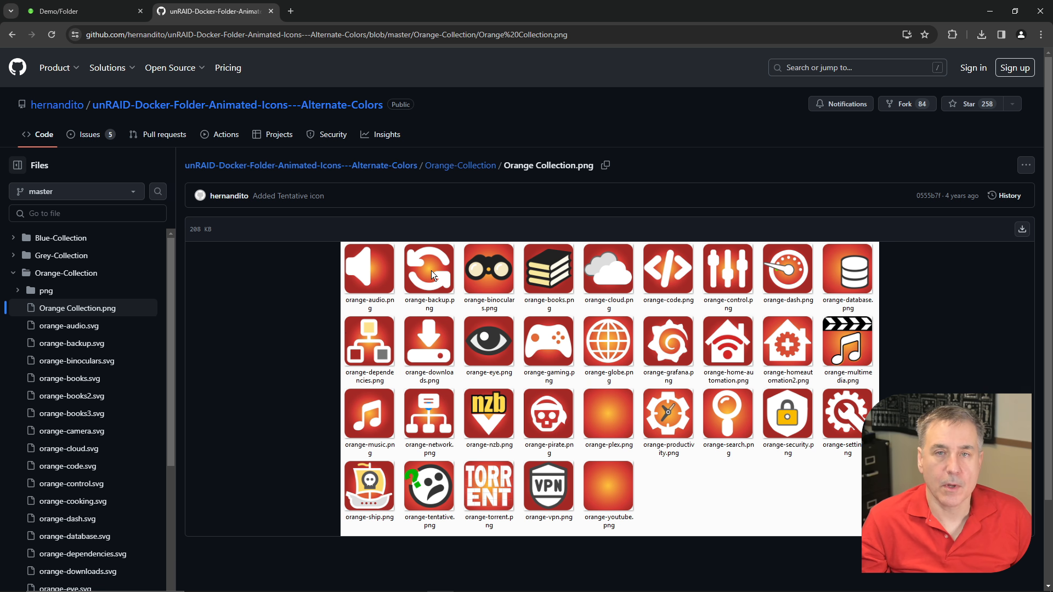
mouse_move(586, 317)
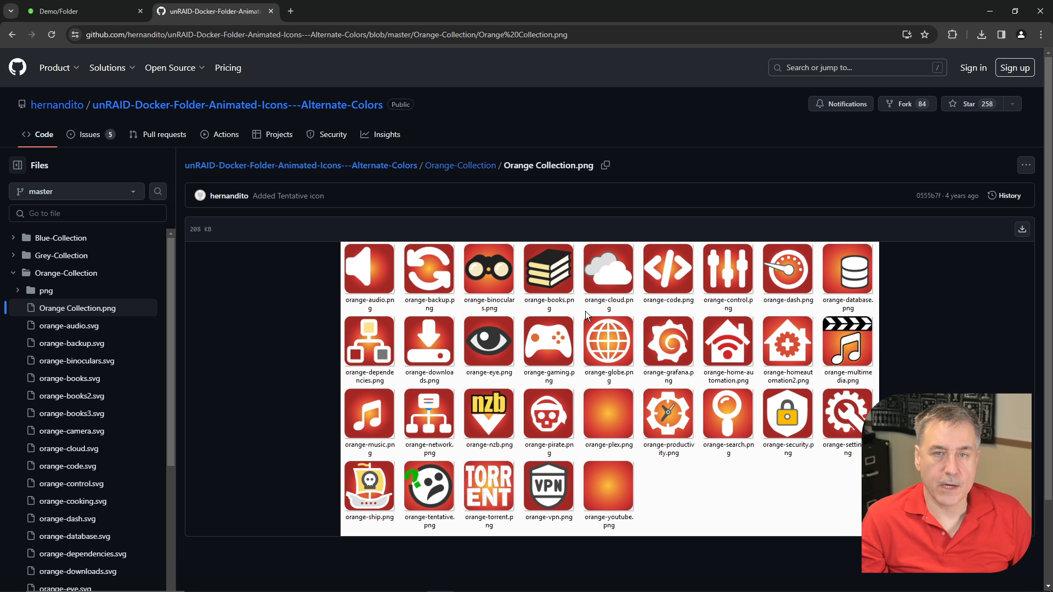
mouse_move(19, 53)
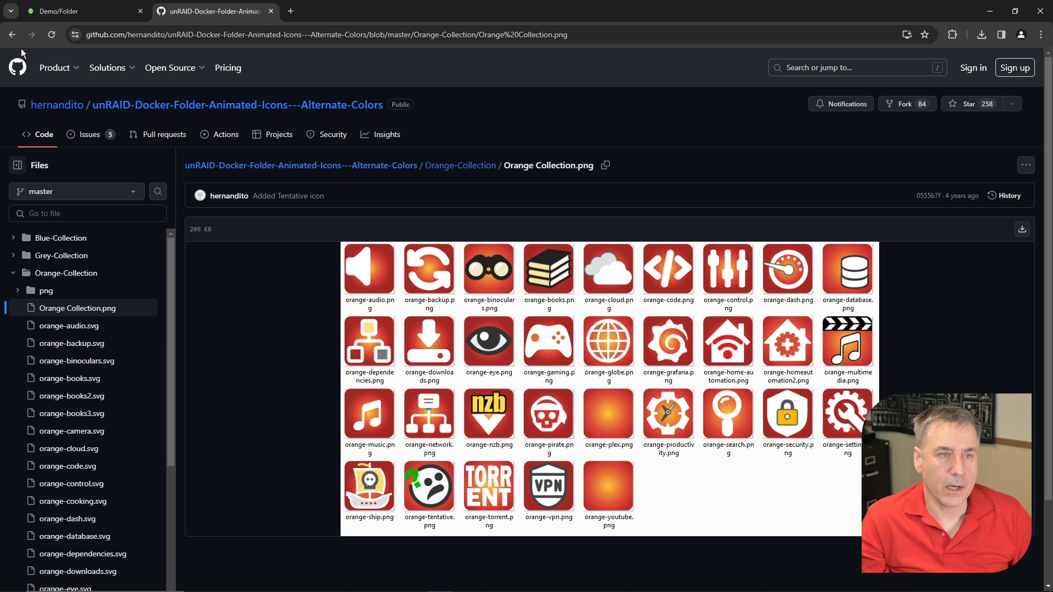
left_click(459, 166)
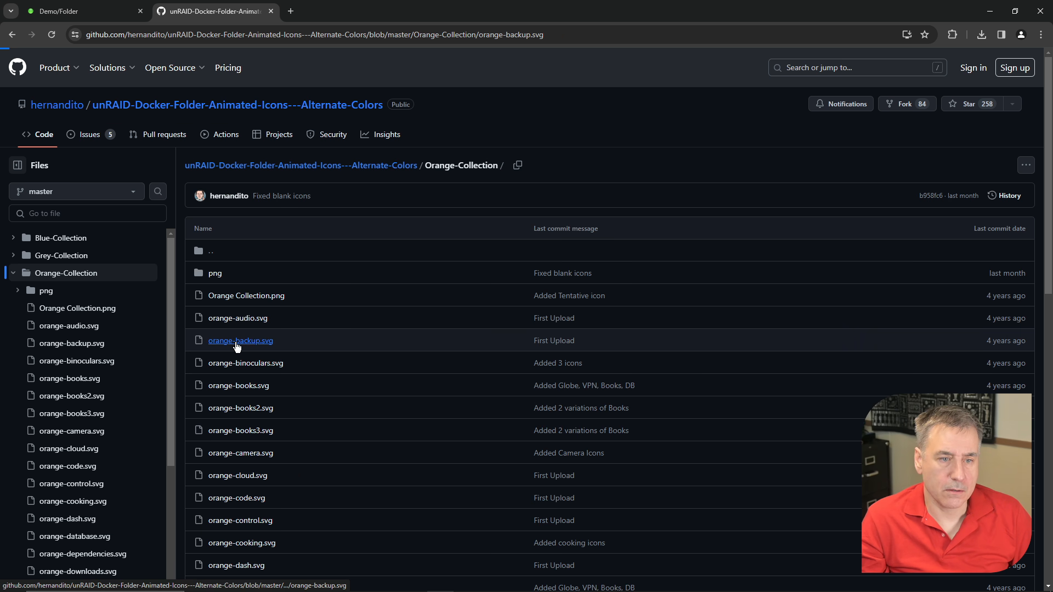
- Copy the image address of the orange-backup.svg icon
left_click(240, 340)
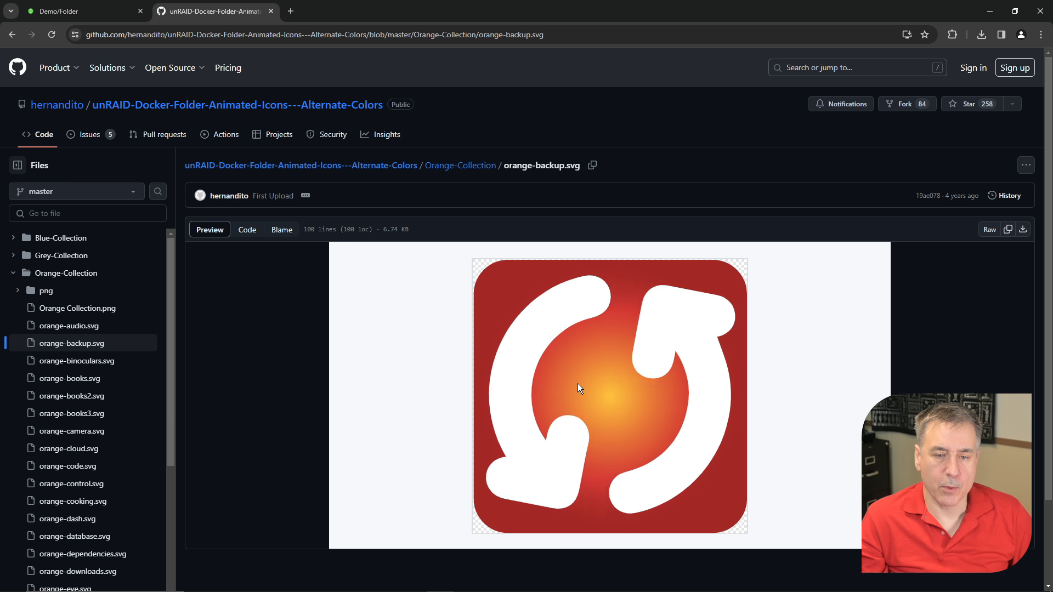
right_click(580, 388)
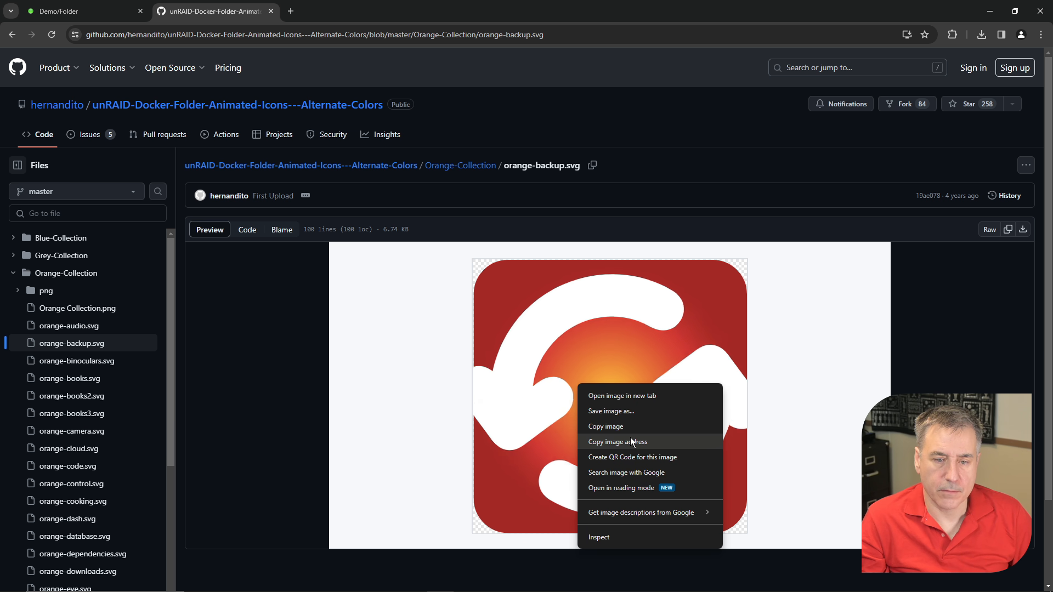
left_click(80, 11)
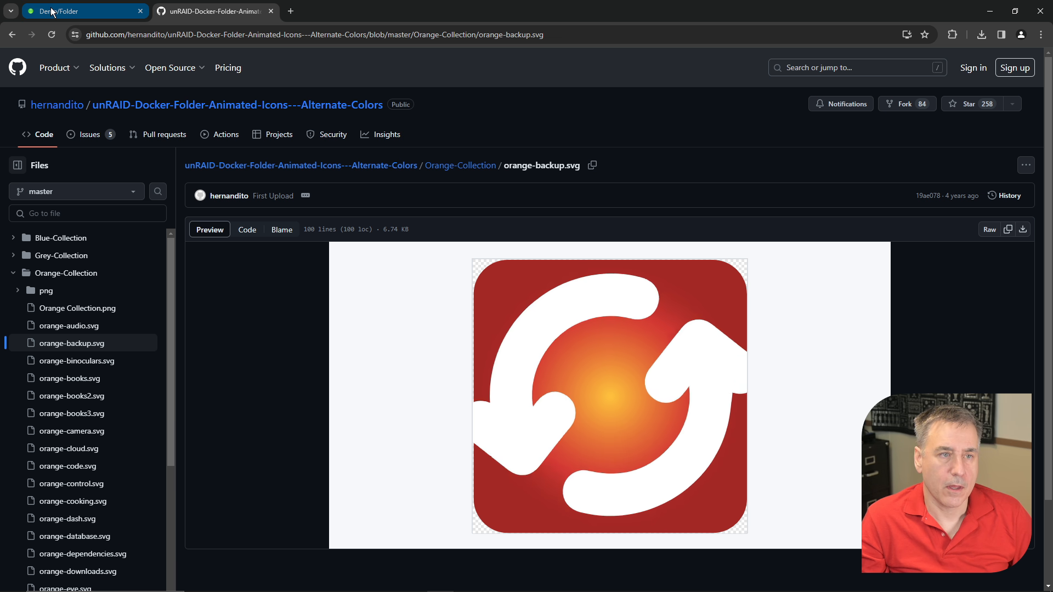
- Give the Media Automation folder the backup icon, vertical bars preview, and include binhex-radarr
left_click(74, 11)
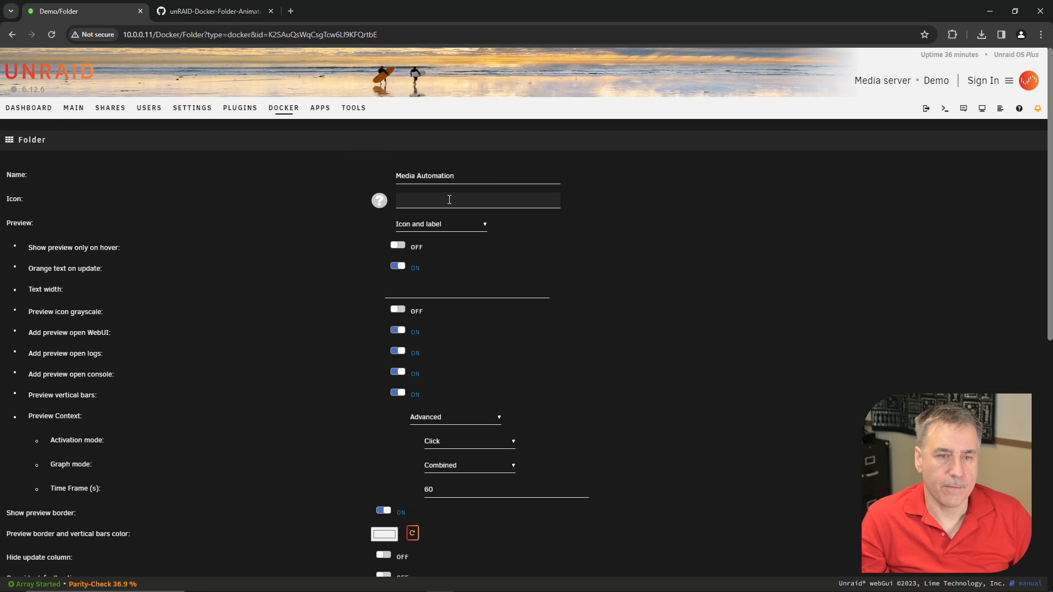
right_click(448, 200)
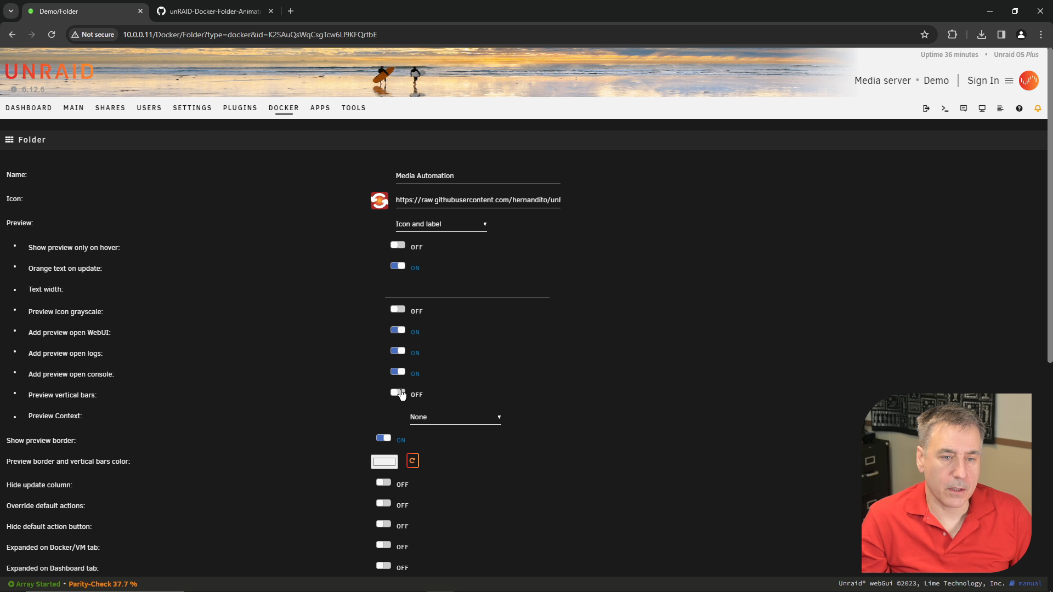
left_click(397, 393)
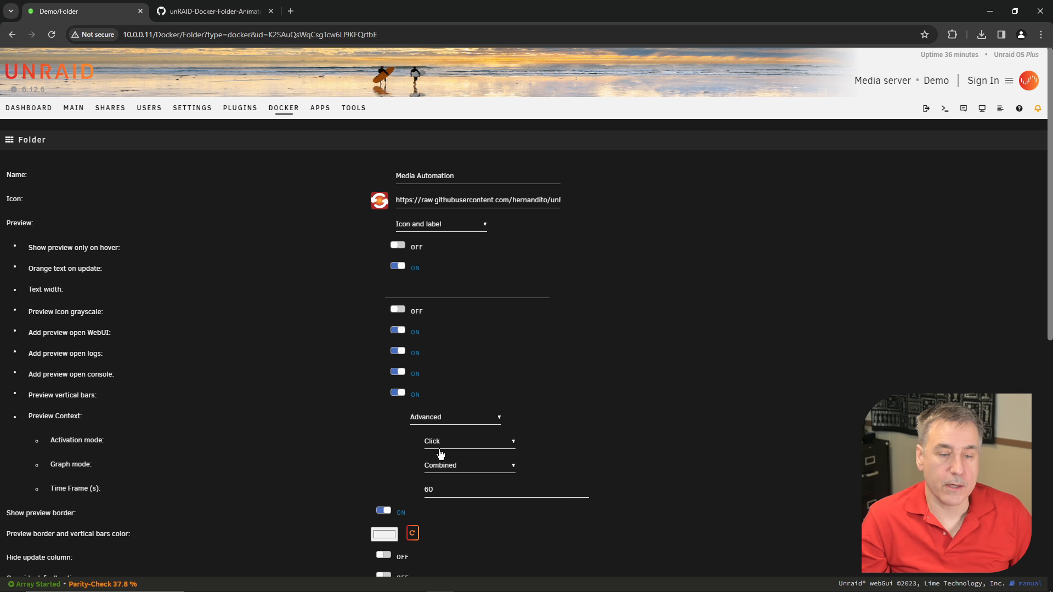
scroll("down", 3)
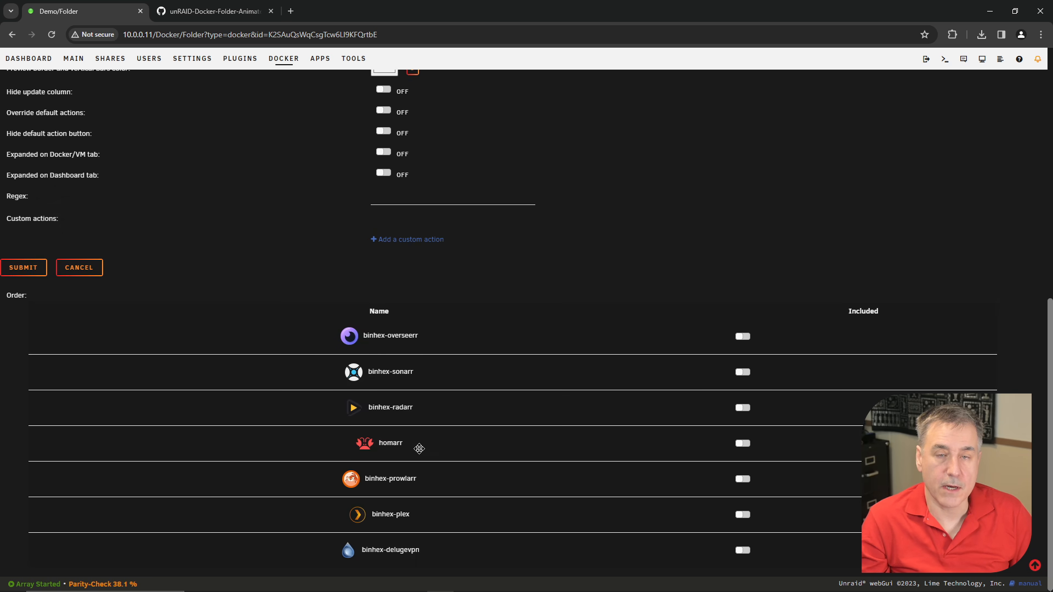
mouse_move(713, 411)
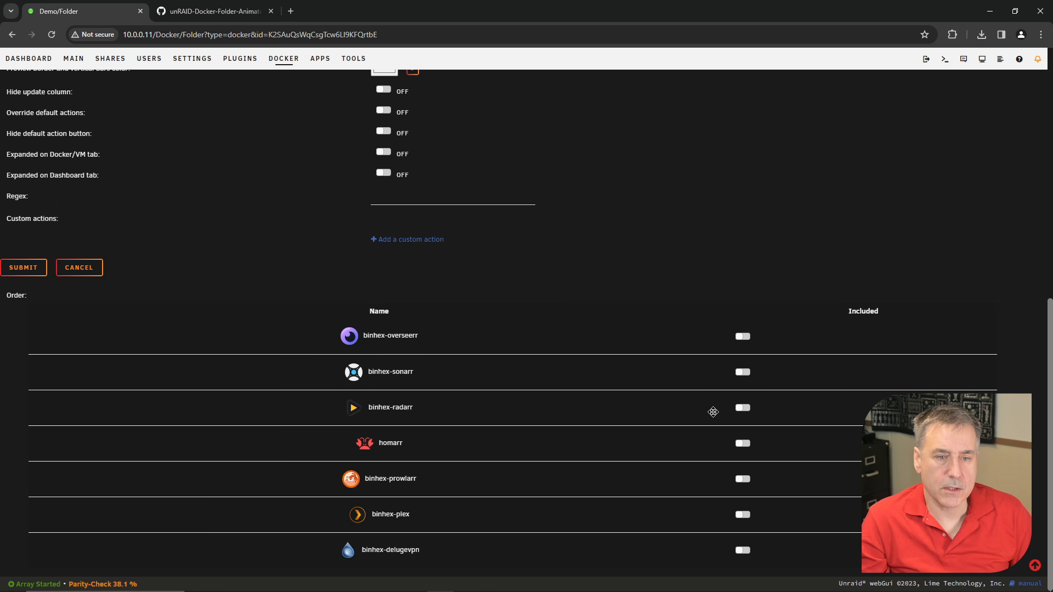
left_click(742, 372)
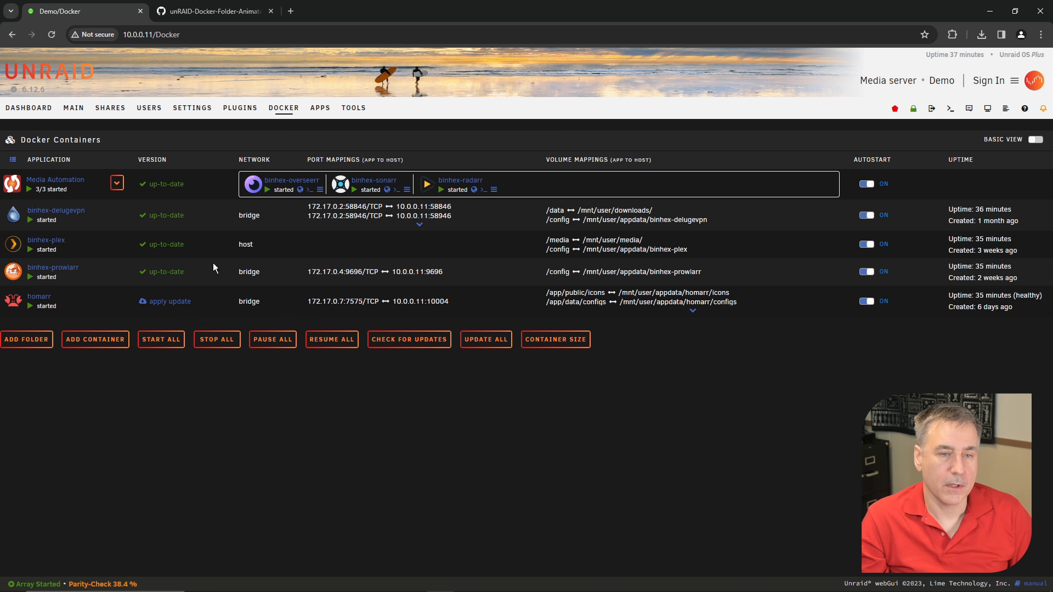
- Name the second Docker folder Media Server and return to the GitHub icon collection
left_click(26, 339)
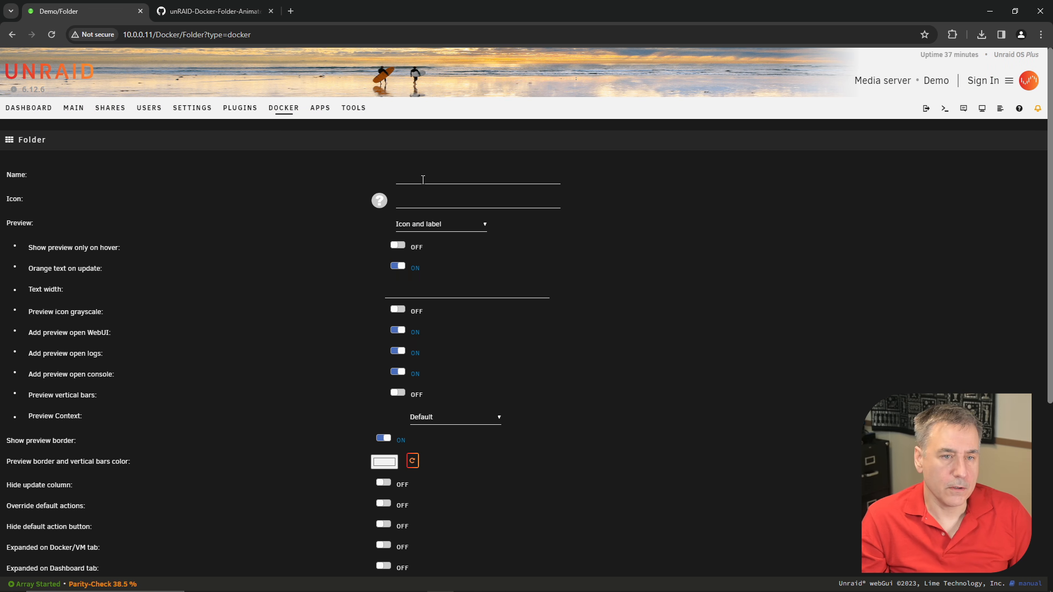
type("Media Server")
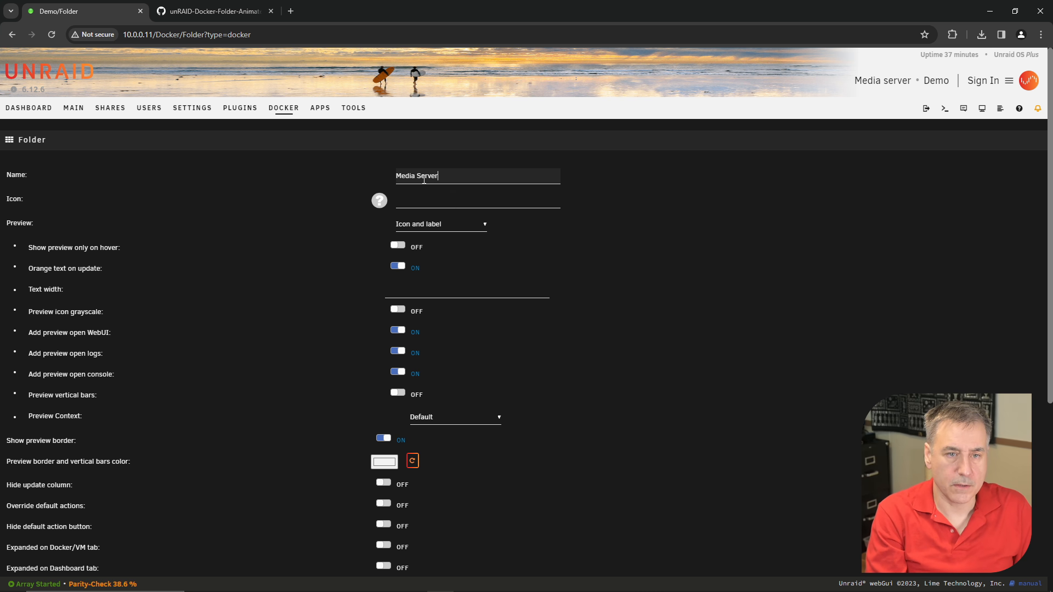
left_click(212, 11)
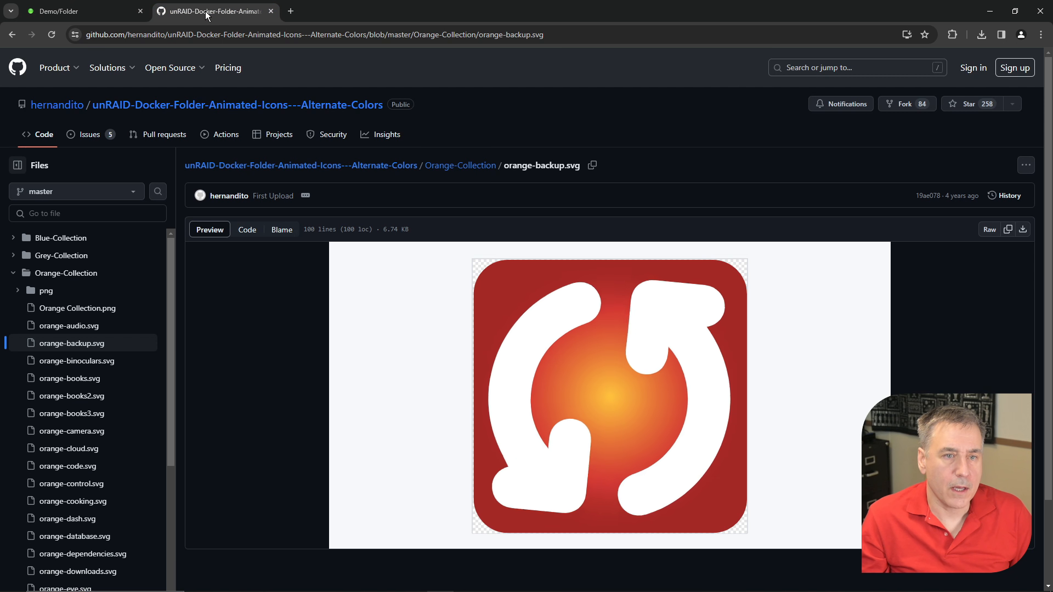
- Review the Orange Collection overview again and view the orange-multimedia.svg icon
left_click(459, 166)
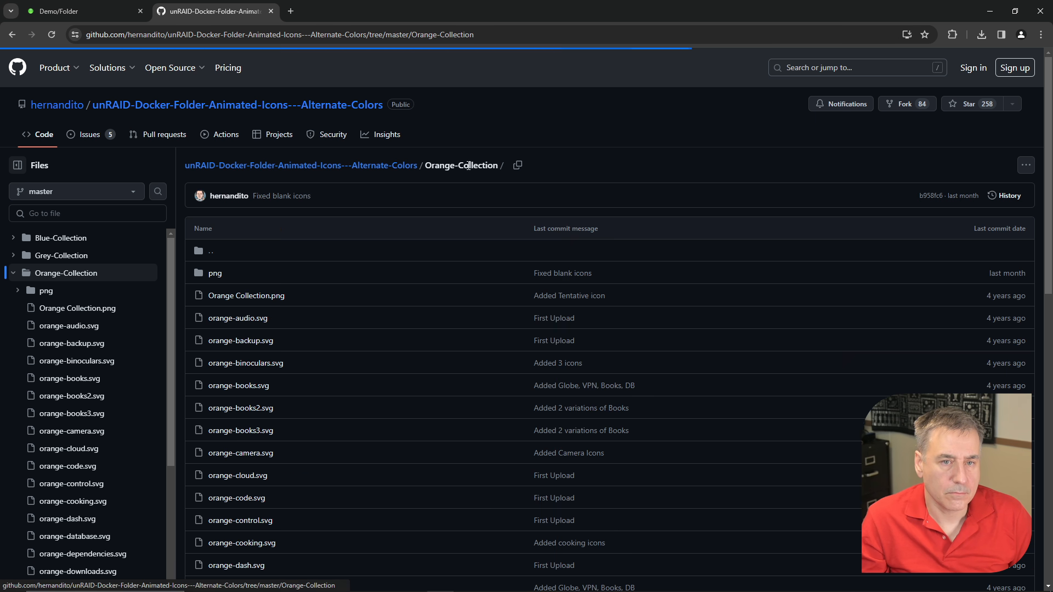
left_click(245, 295)
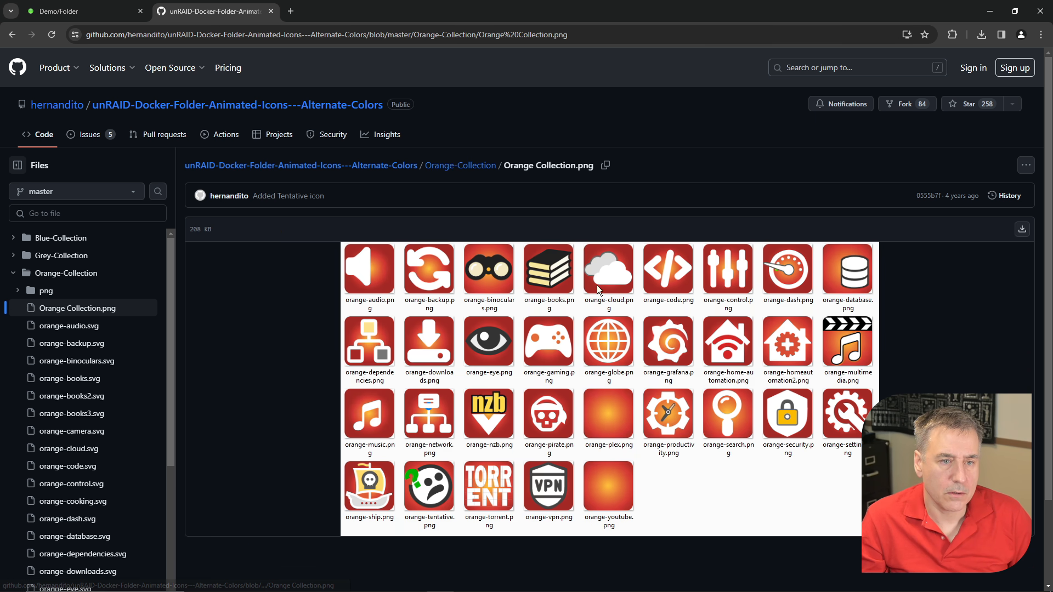
mouse_move(826, 538)
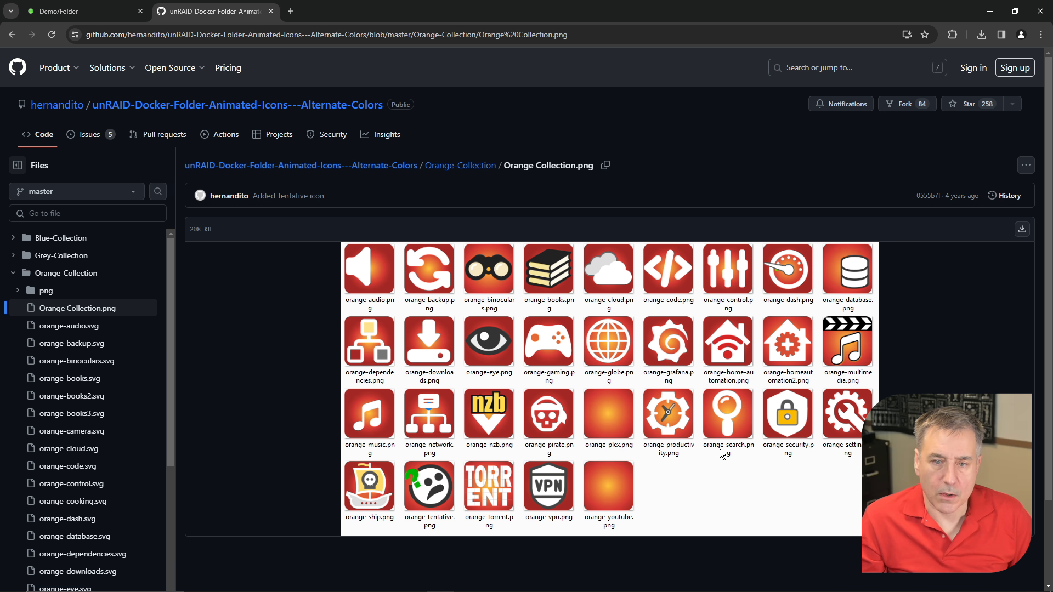
mouse_move(411, 562)
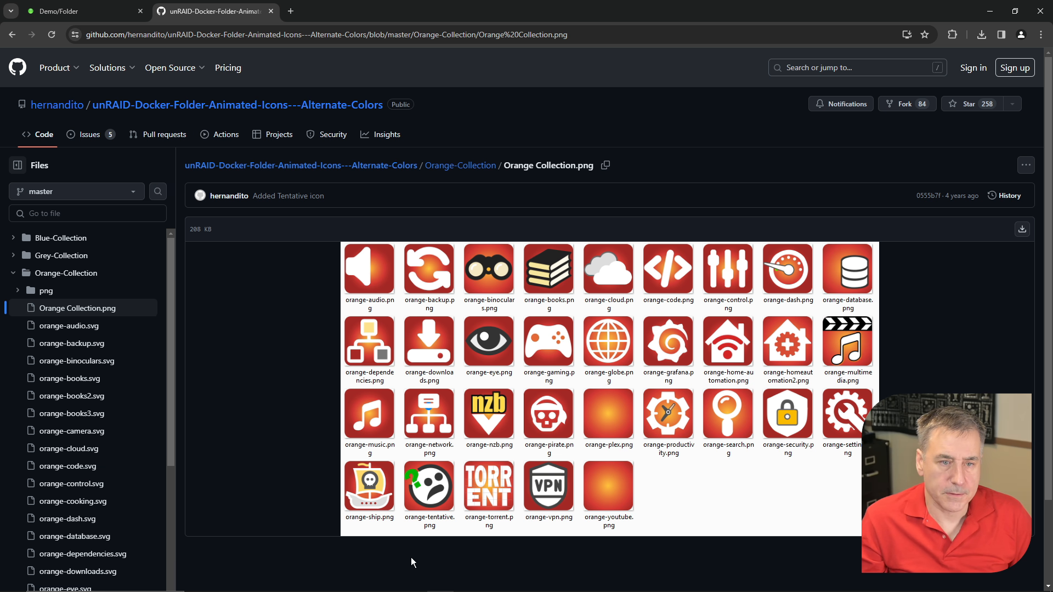
mouse_move(869, 347)
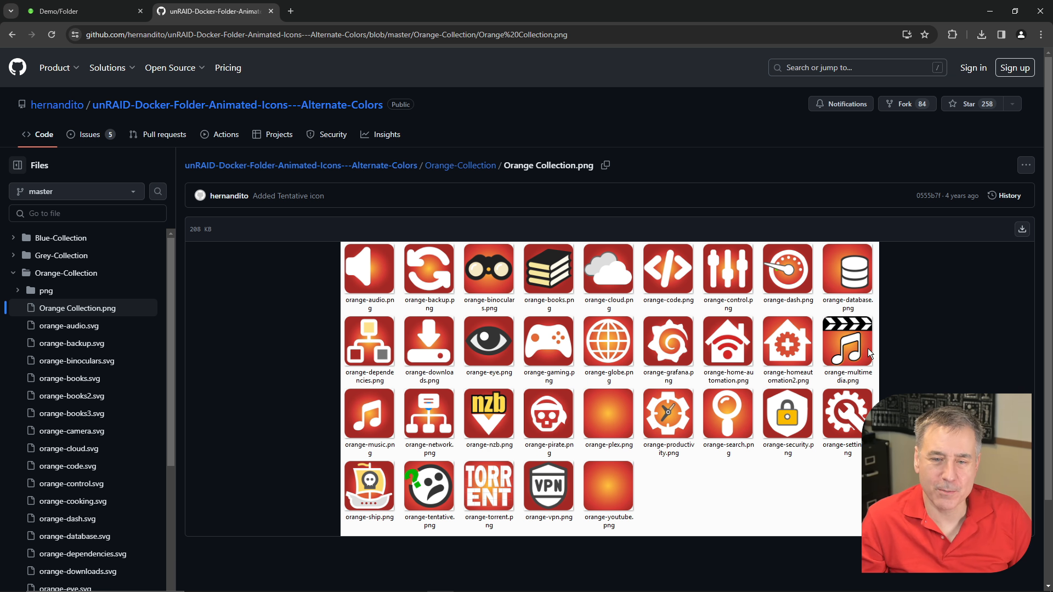
left_click(460, 166)
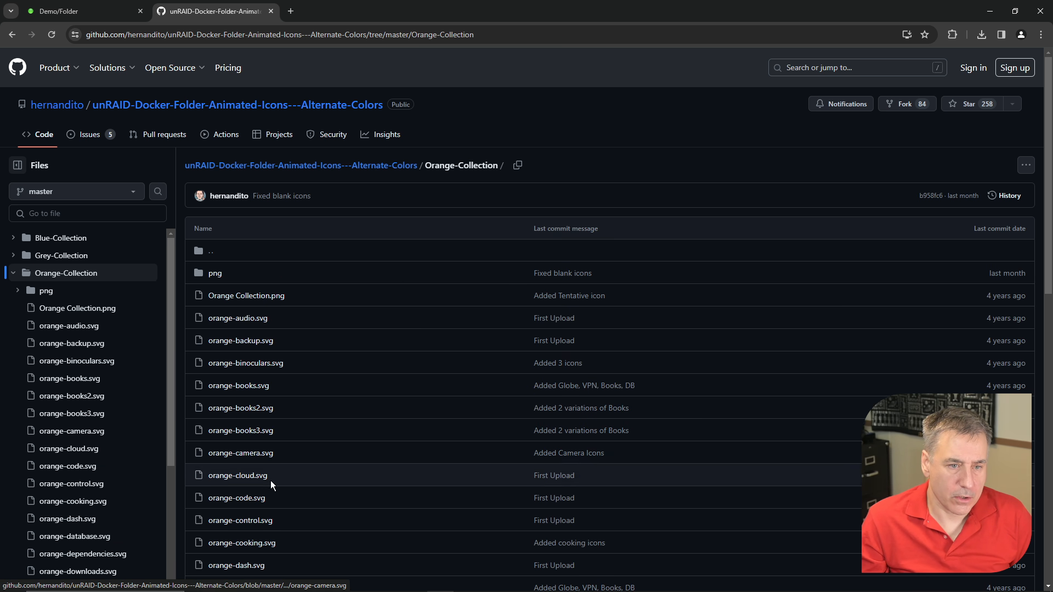
scroll("down", 3)
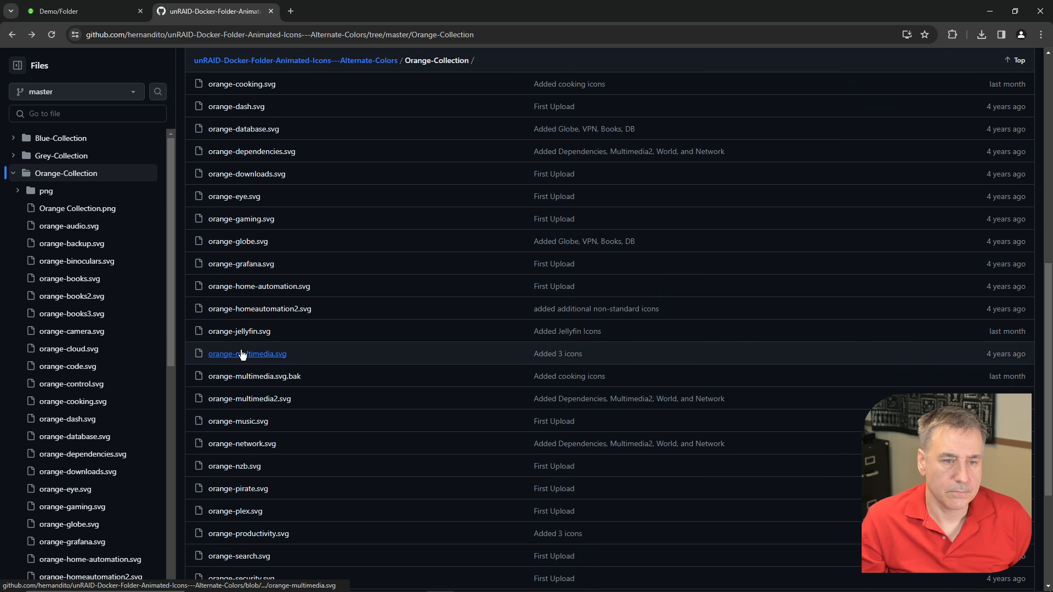
left_click(247, 353)
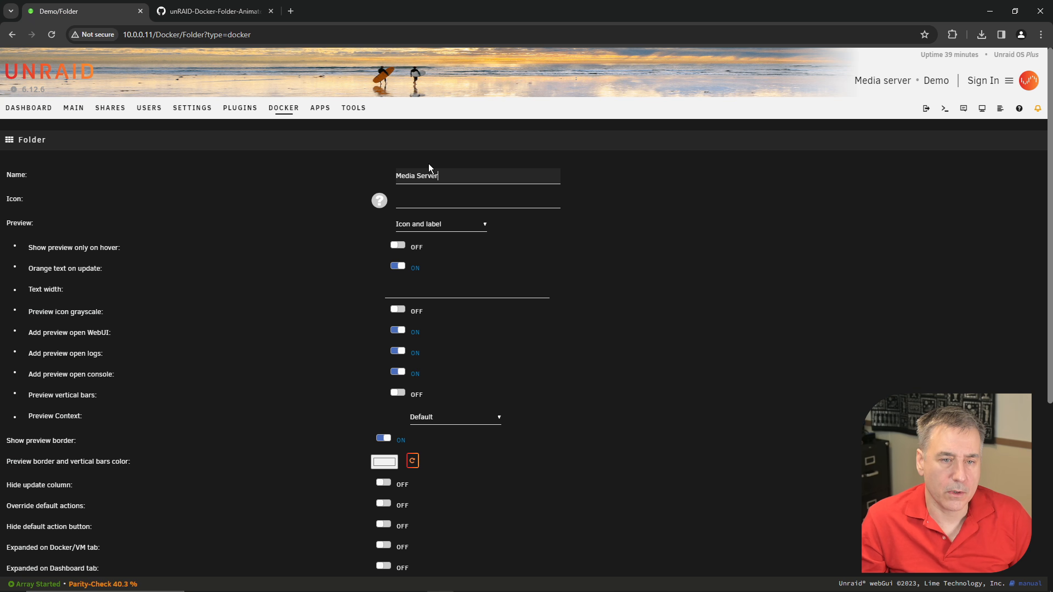
- Save the Media Server folder with the multimedia icon, Advanced preview context and binhex-plex included
right_click(477, 200)
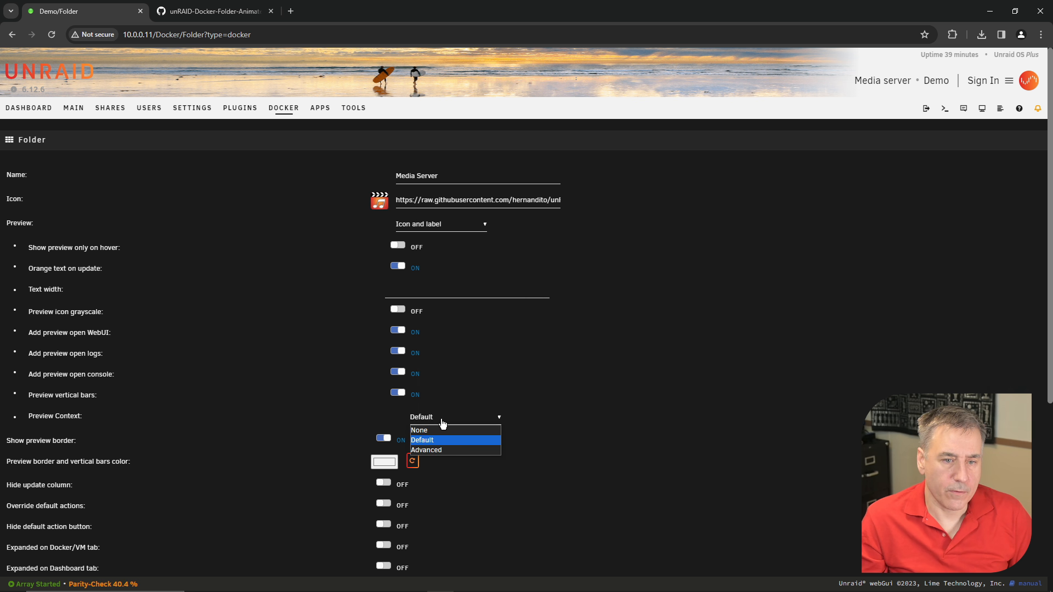
left_click(425, 450)
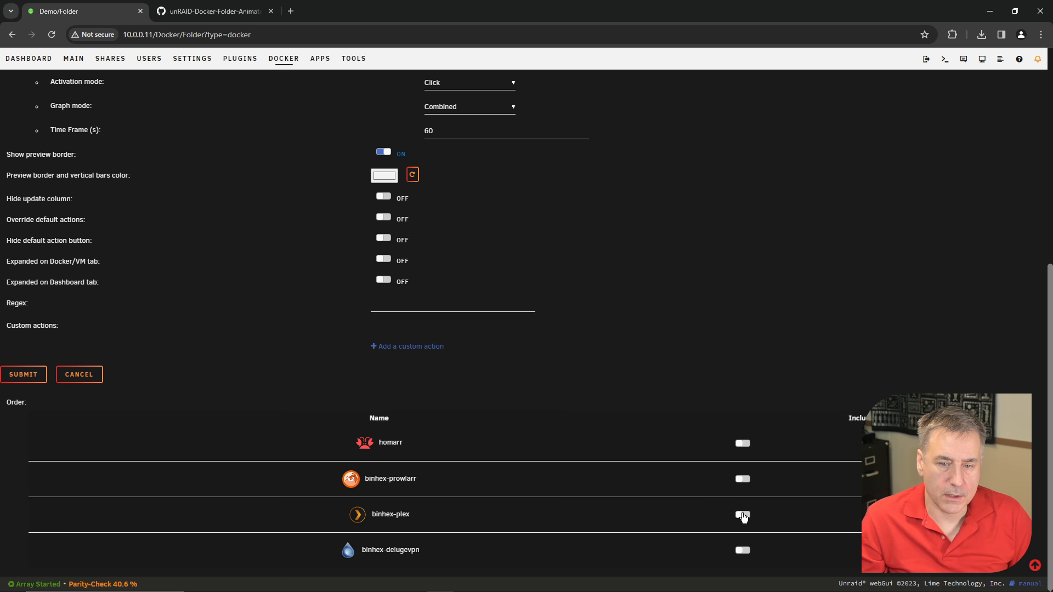
left_click(742, 515)
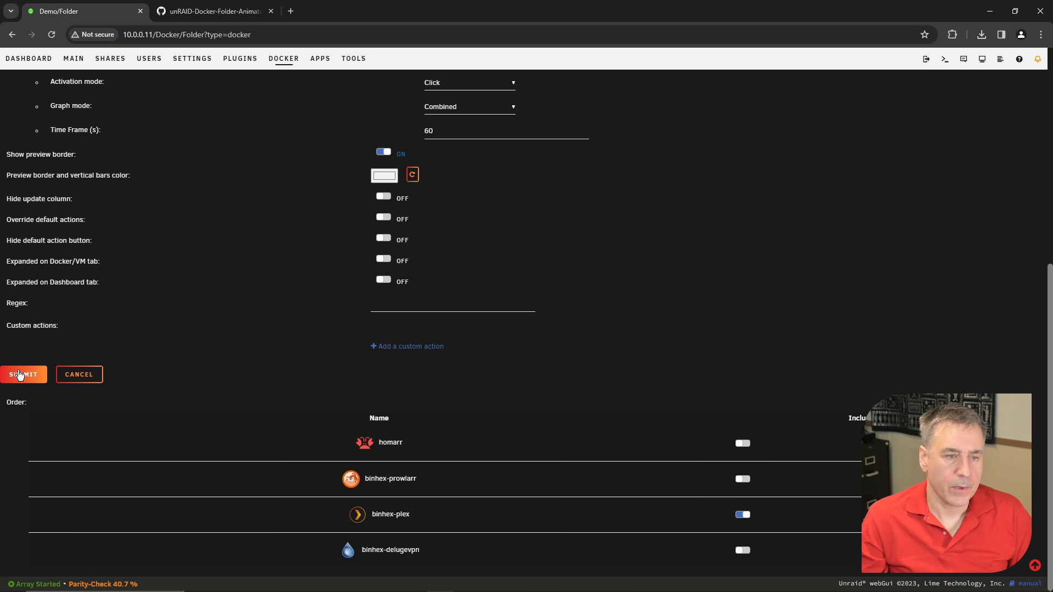
left_click(23, 374)
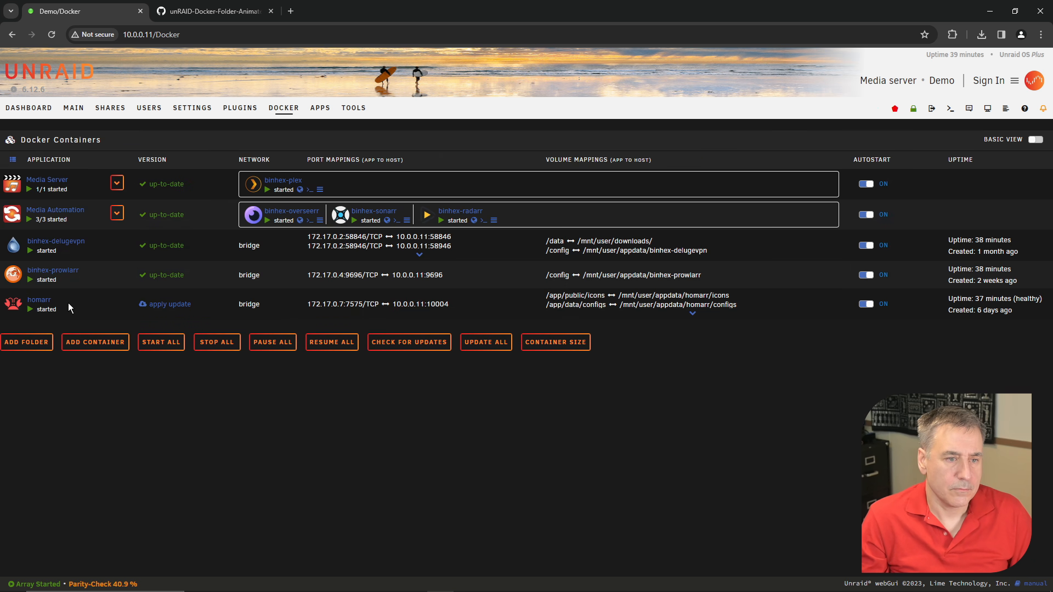
mouse_move(57, 249)
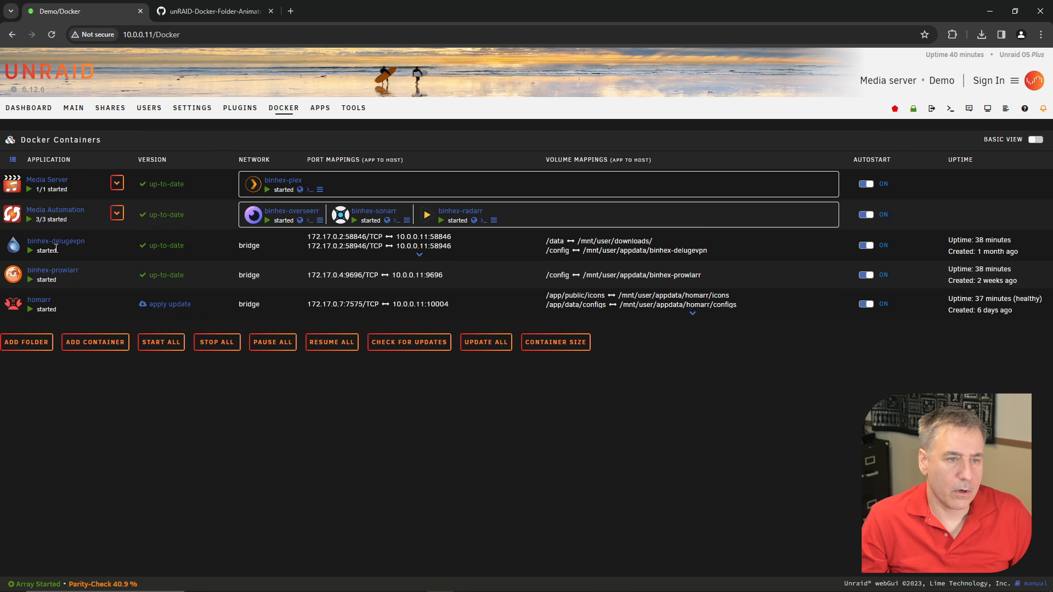
- Start a Torrent folder and fetch the orange-torrent.svg icon link from GitHub
left_click(26, 342)
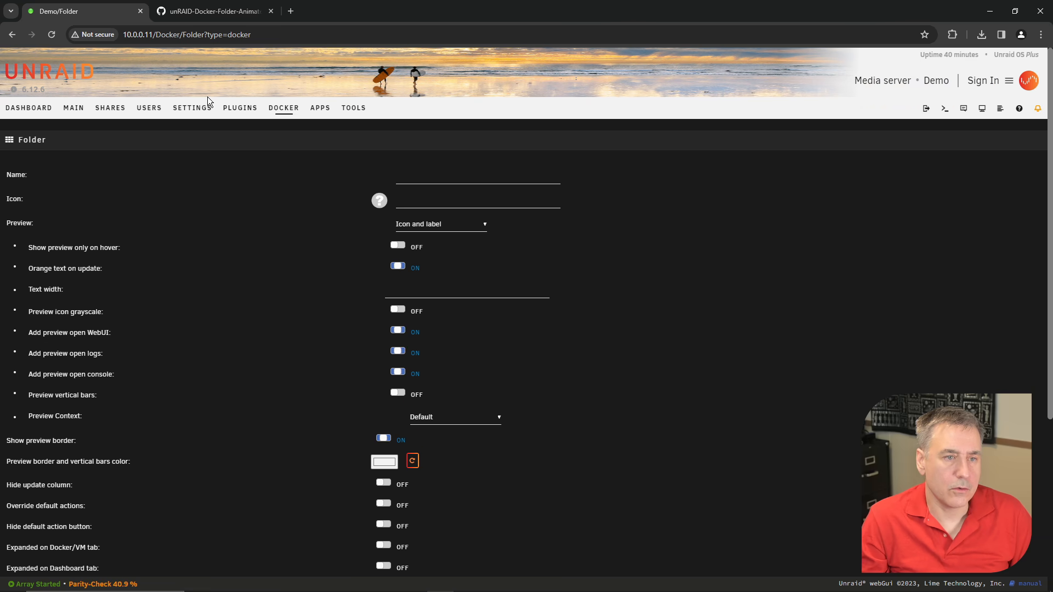
left_click(478, 176)
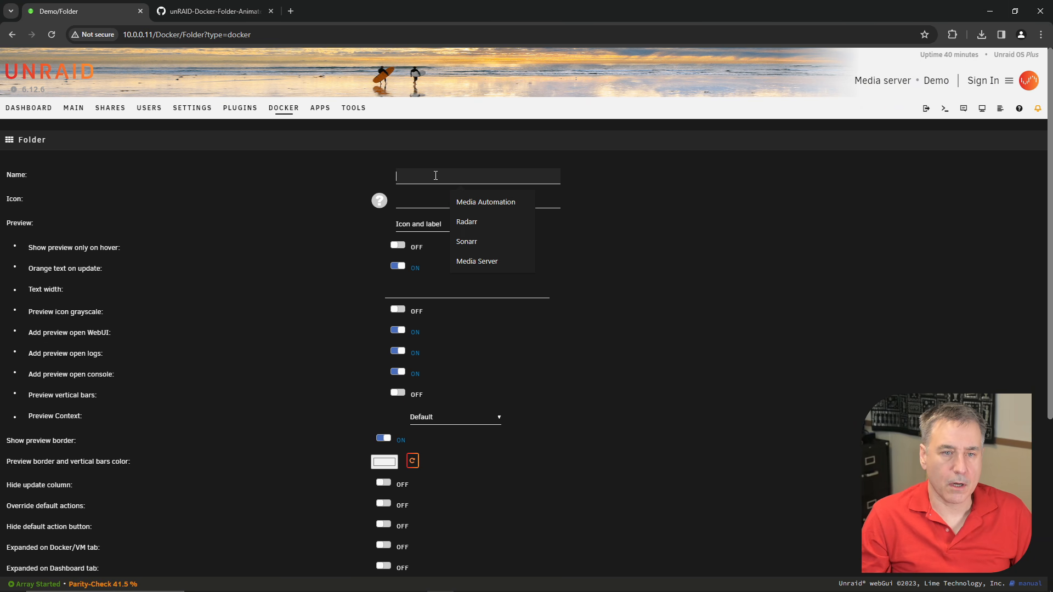
left_click(211, 11)
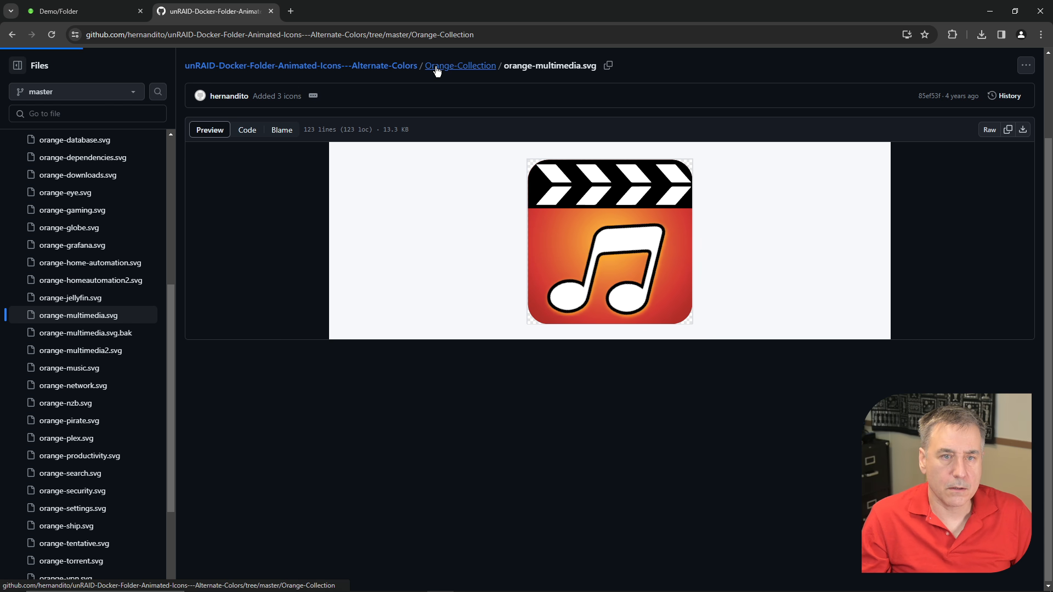
left_click(460, 64)
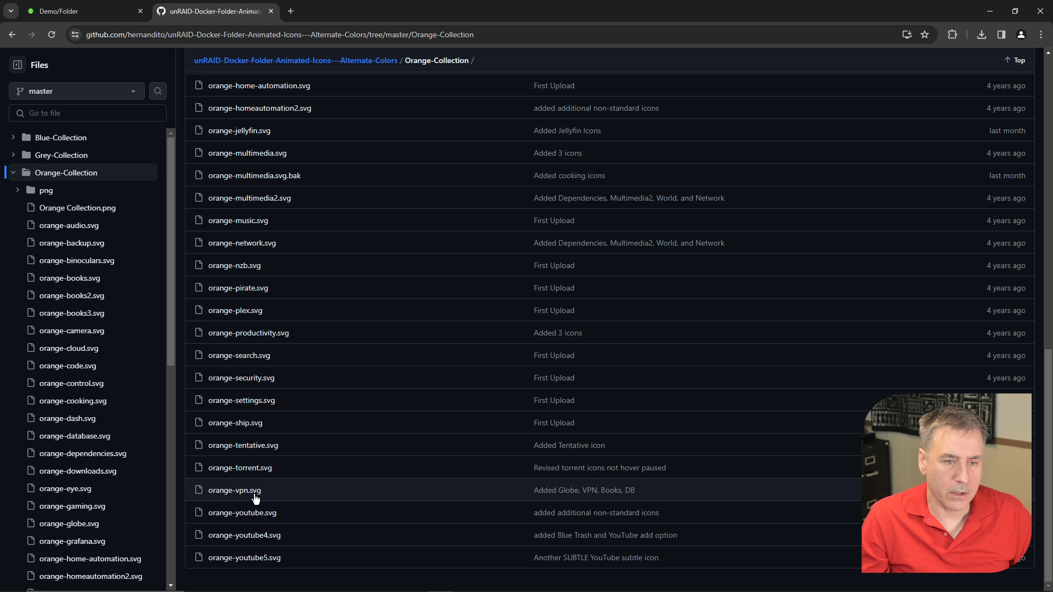
right_click(604, 288)
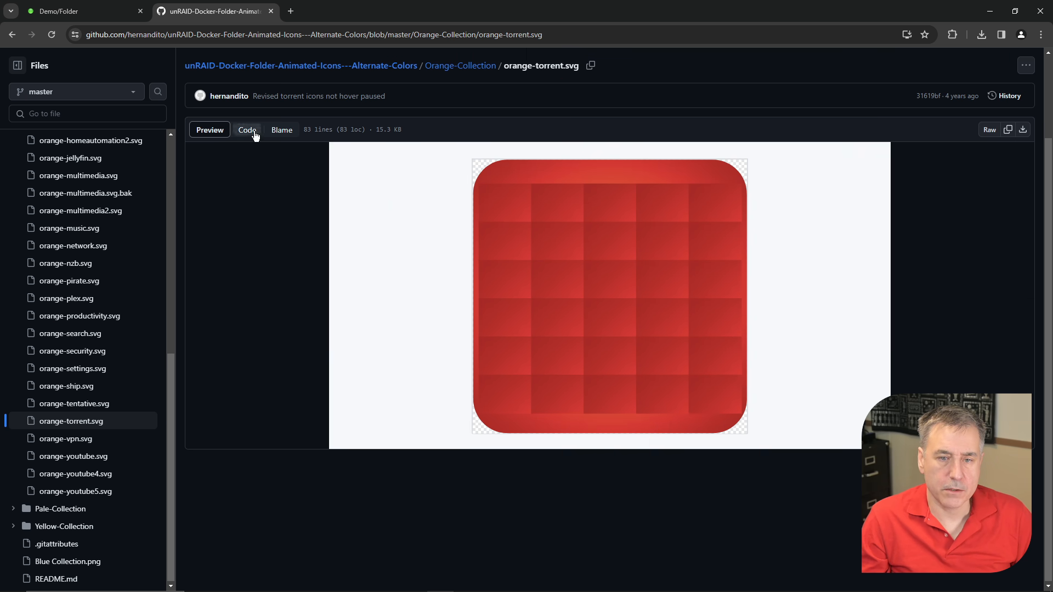
left_click(80, 11)
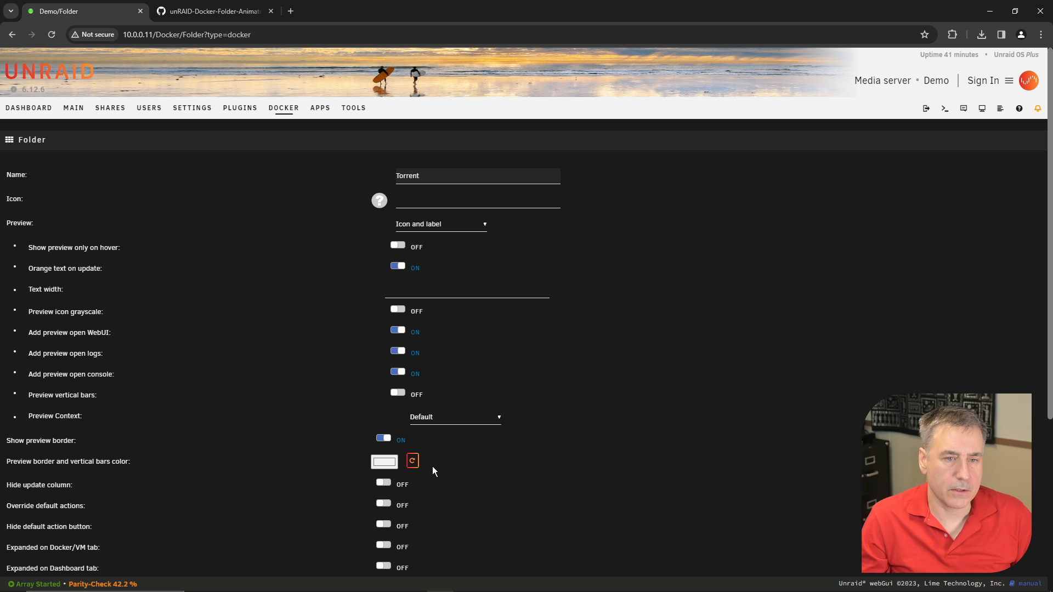
- Save the Torrent folder with the torrent icon, Advanced preview context and binhex-delugevpn included
right_click(477, 198)
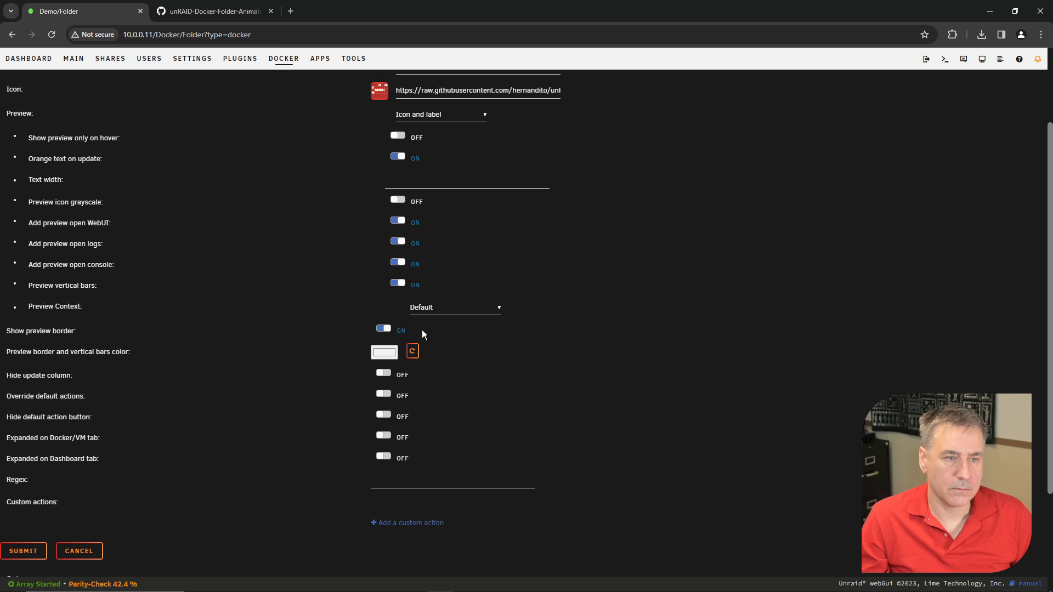
left_click(454, 307)
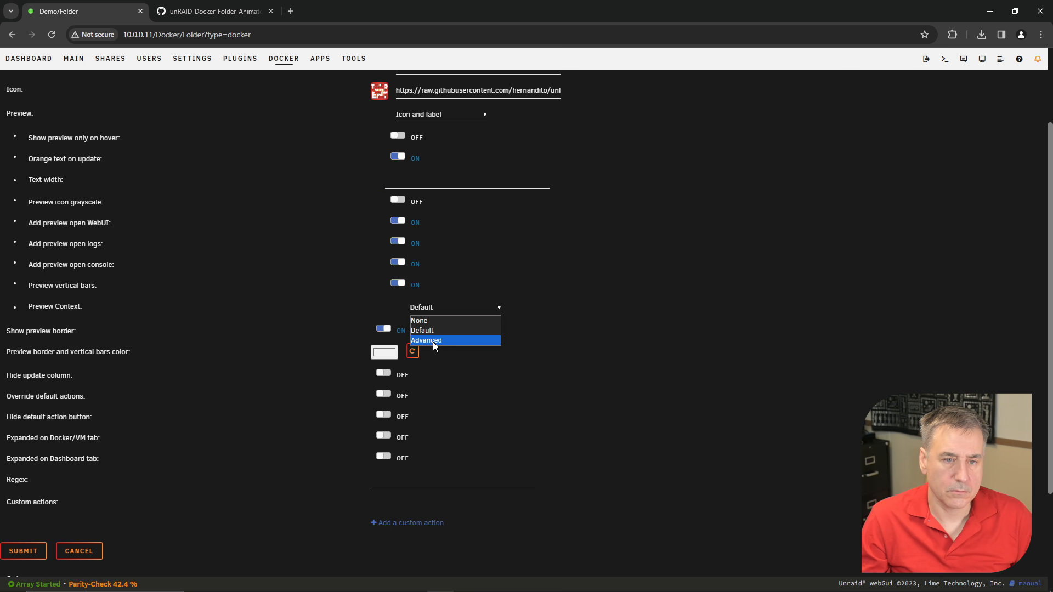
left_click(426, 340)
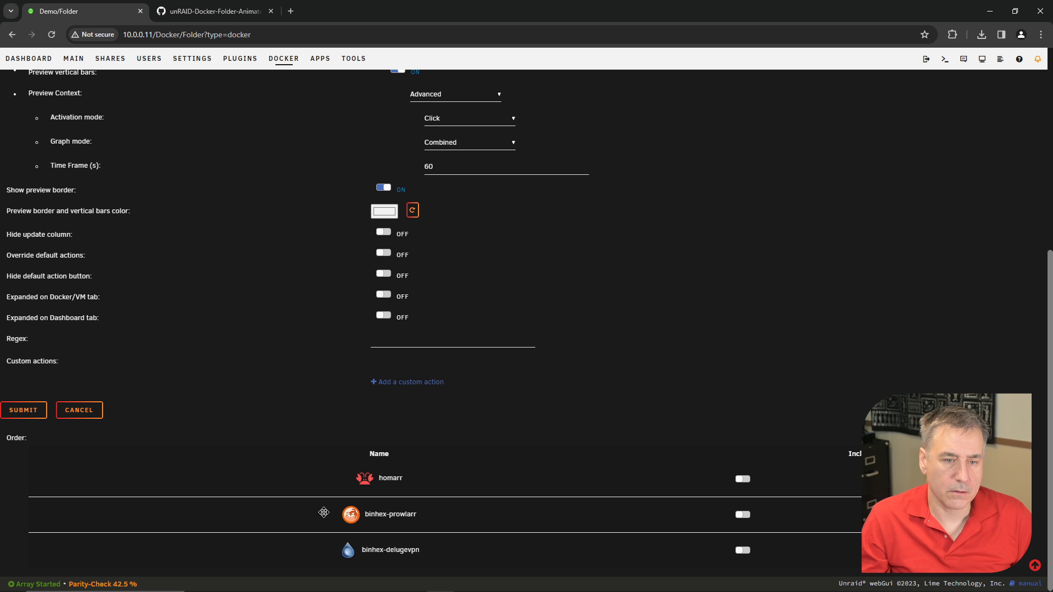
left_click(742, 550)
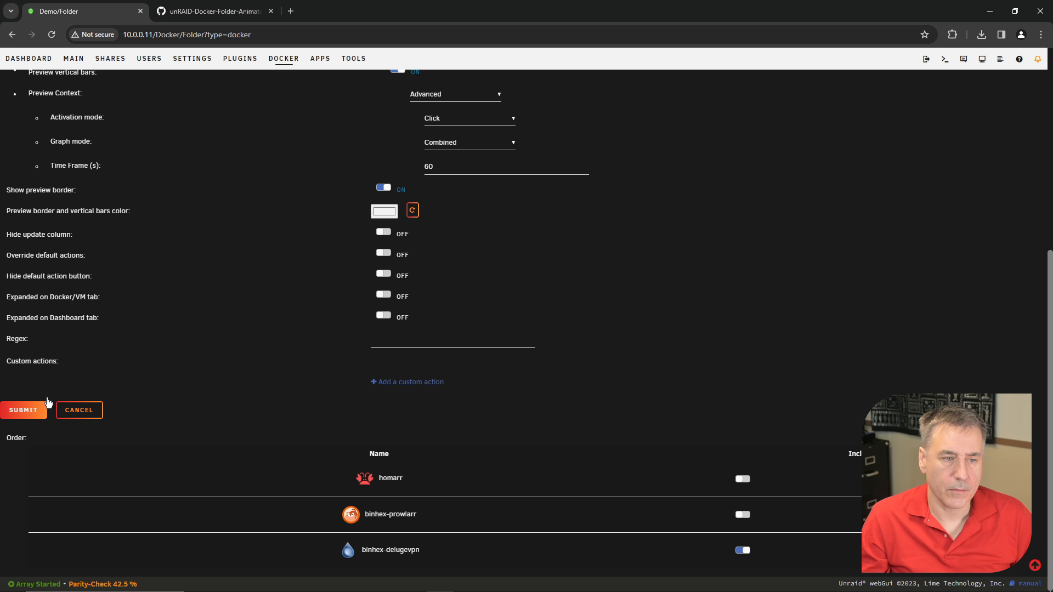
left_click(23, 410)
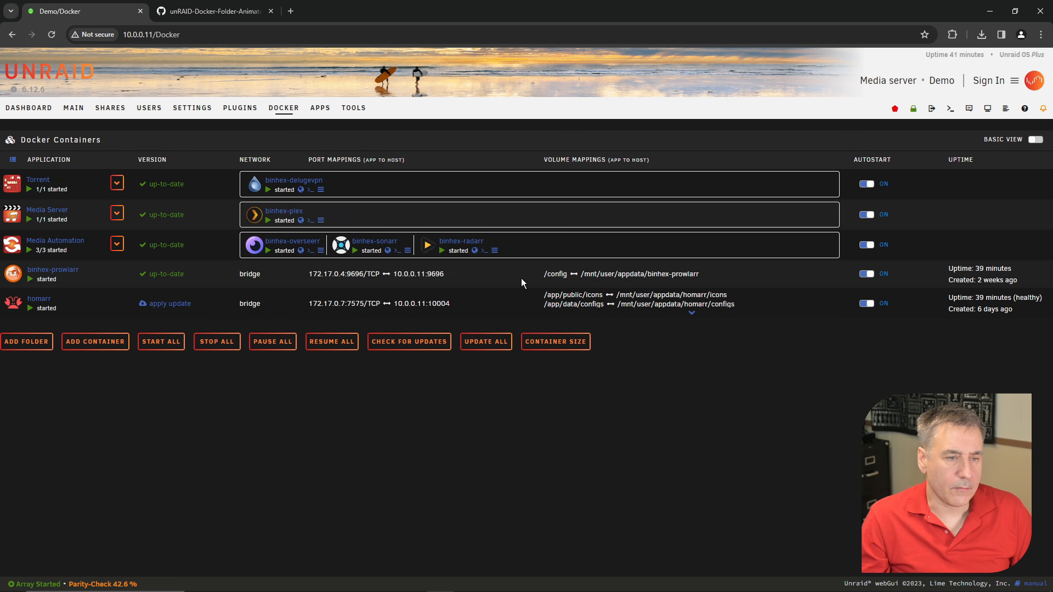
mouse_move(61, 293)
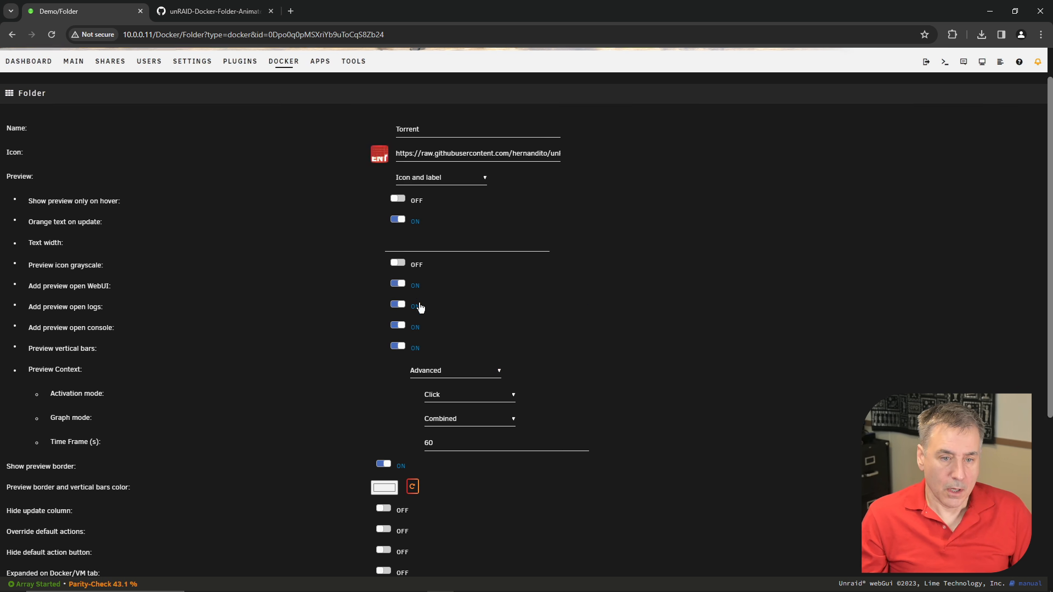
- Add binhex-prowlarr to the Torrent folder and save it
scroll("down", 3)
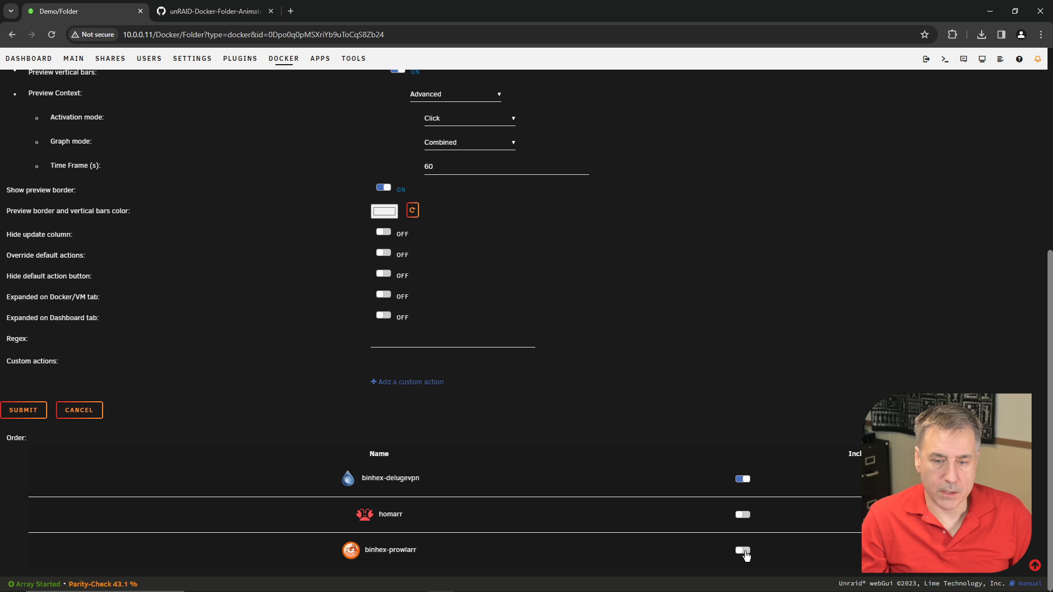
left_click(743, 549)
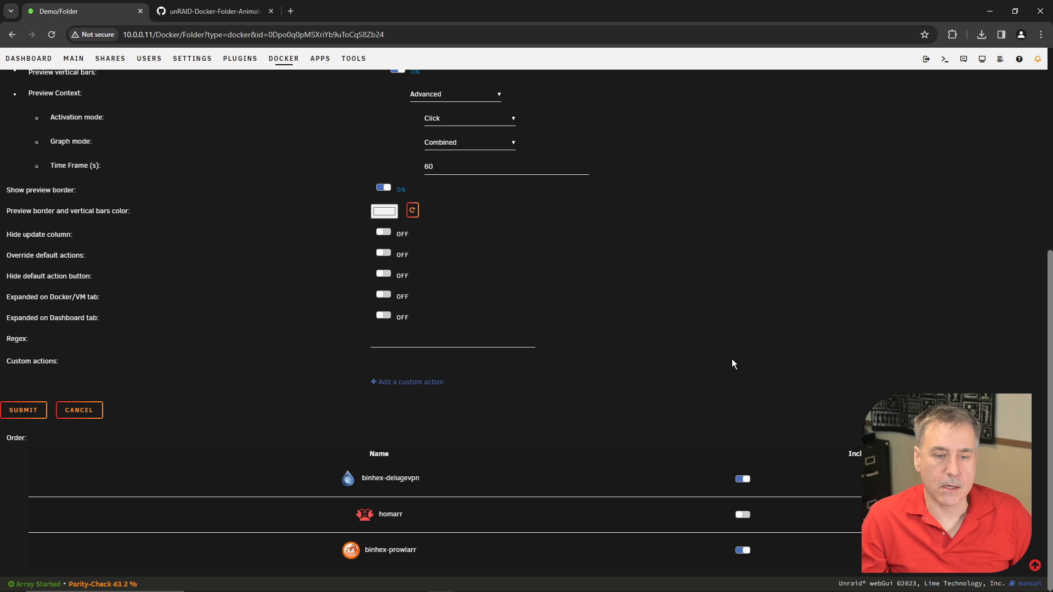
left_click(79, 409)
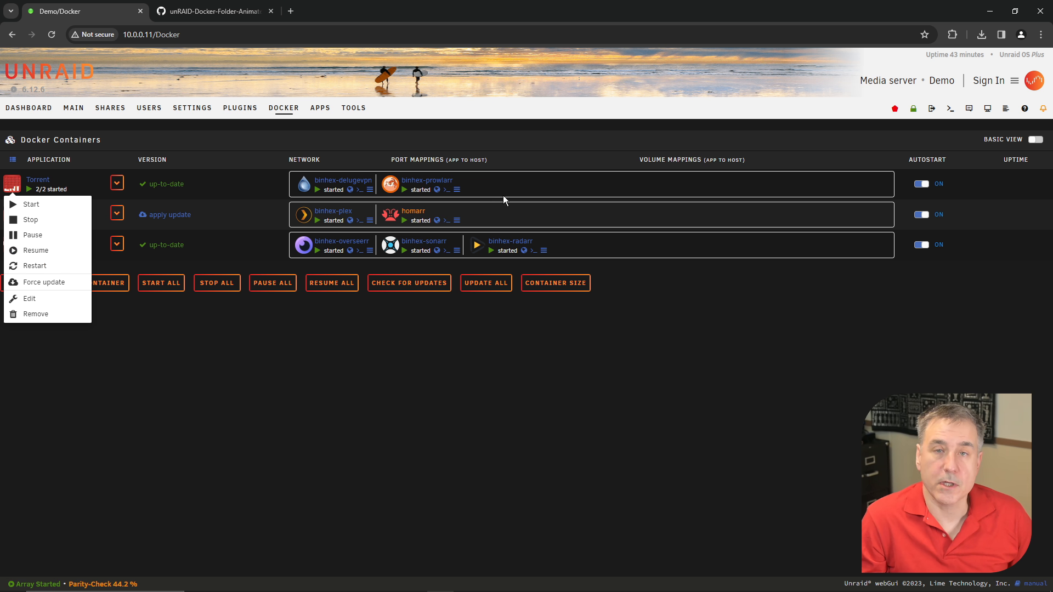
mouse_move(326, 289)
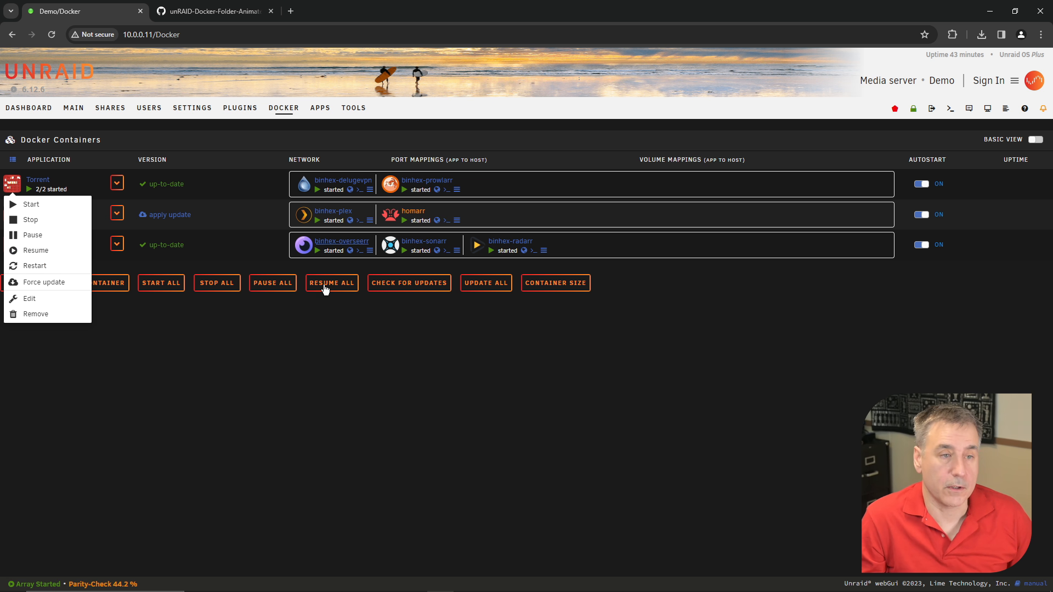
left_click(117, 183)
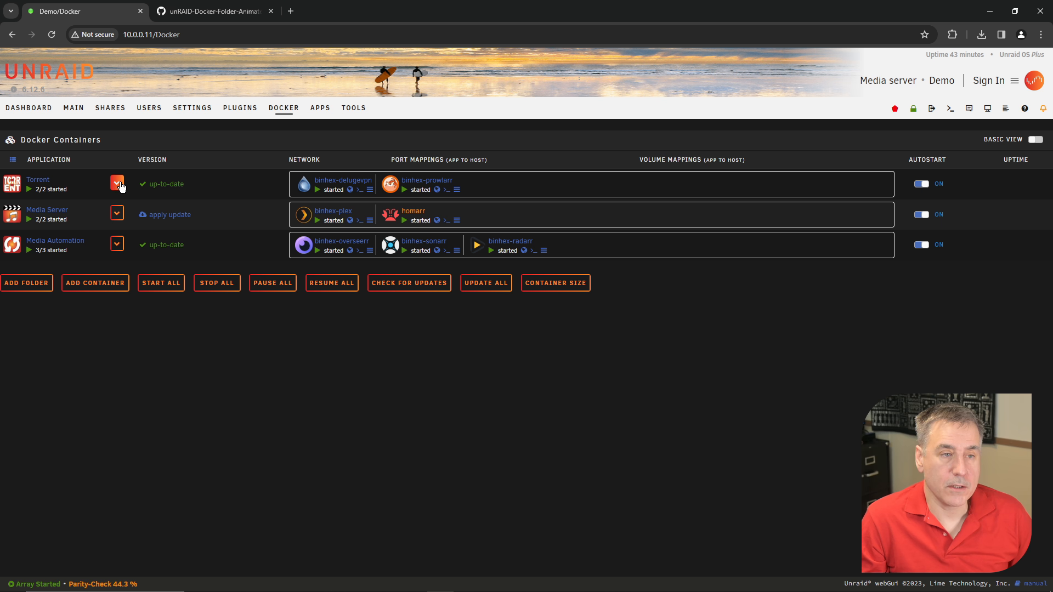
left_click(118, 184)
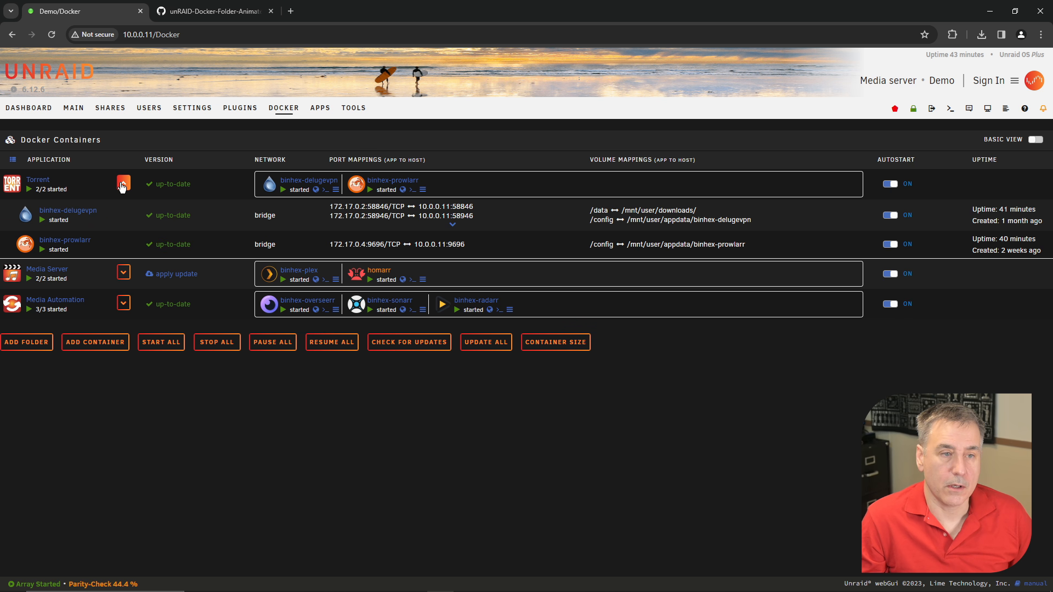
left_click(122, 183)
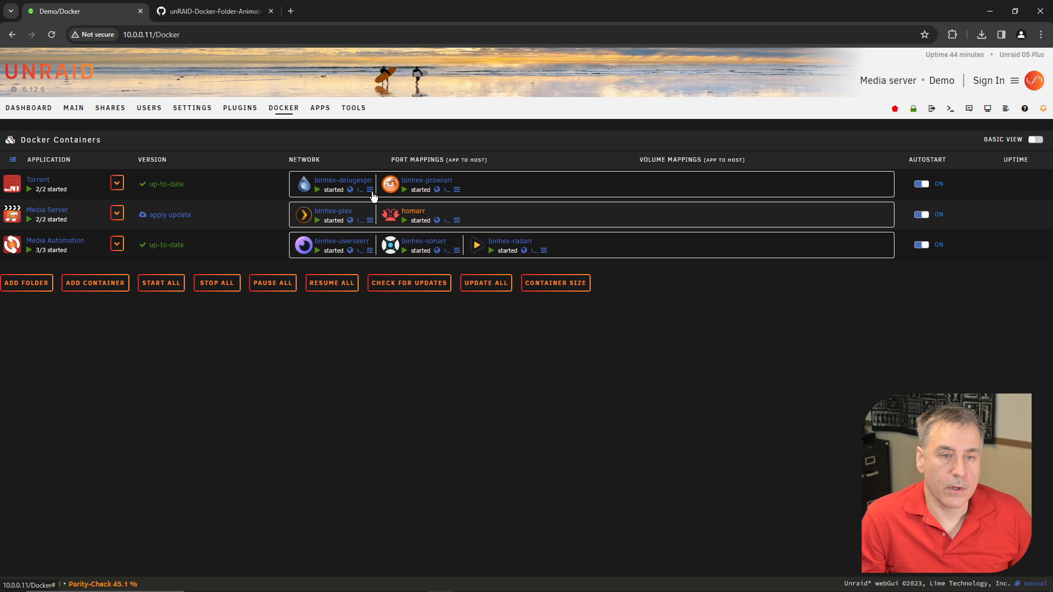
mouse_move(370, 196)
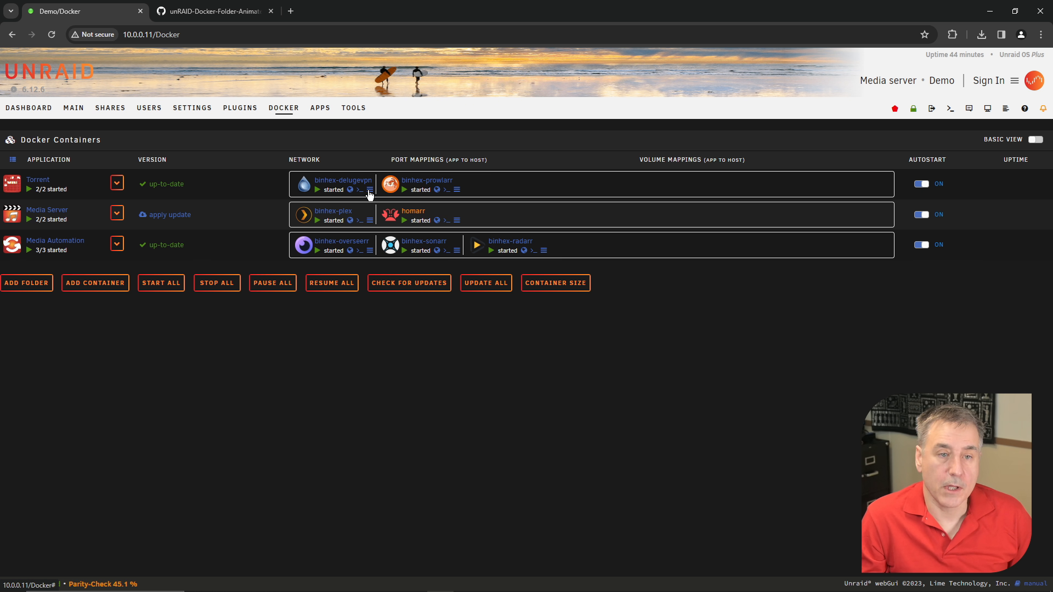
- Check the binhex-delugevpn log and console, and toggle Torrent folder autostart off and back on
left_click(369, 190)
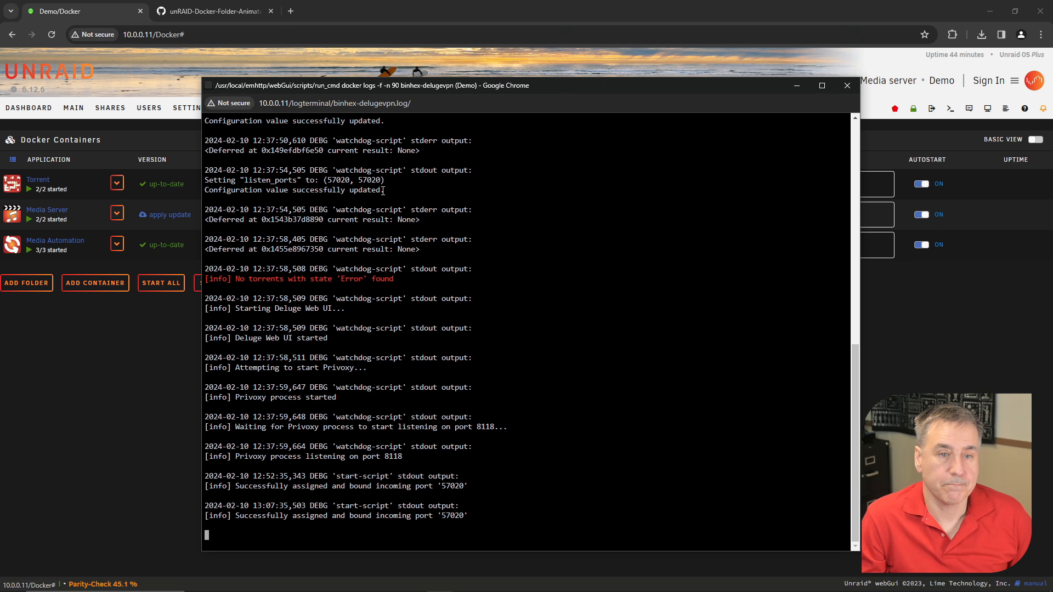
left_click(846, 85)
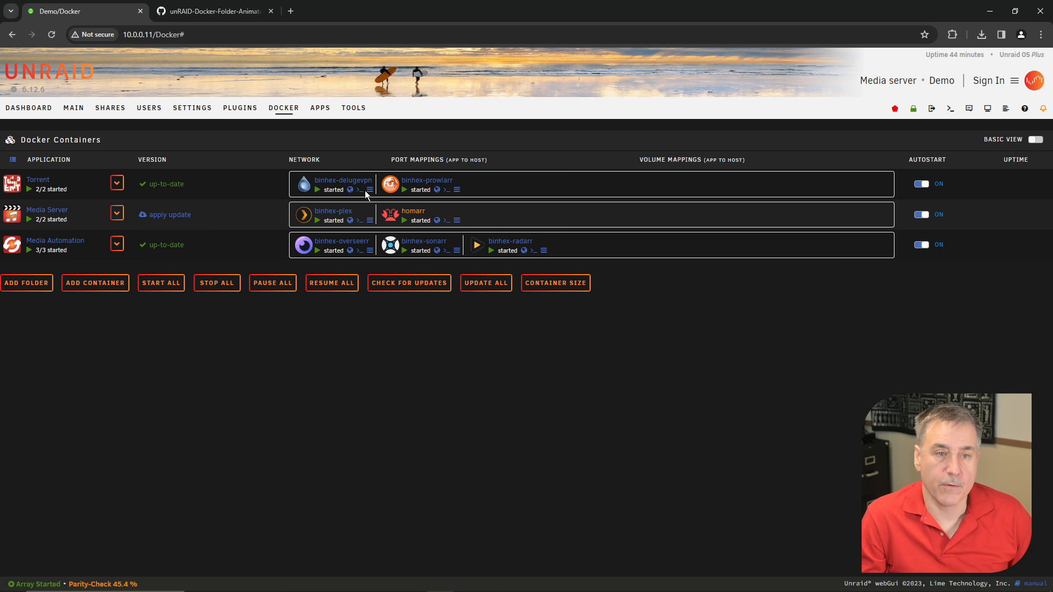
left_click(358, 189)
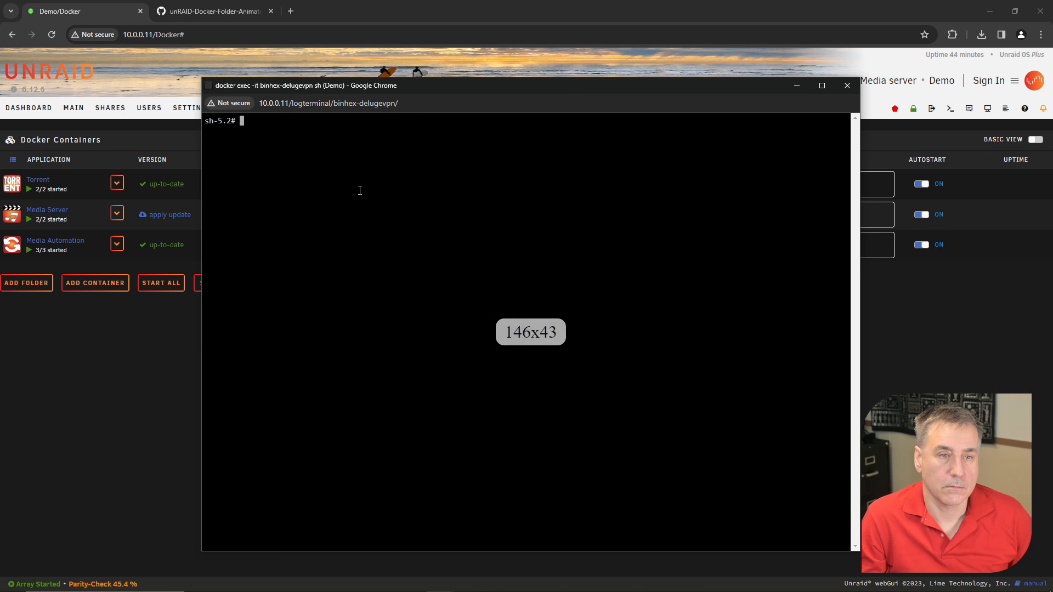
left_click(847, 85)
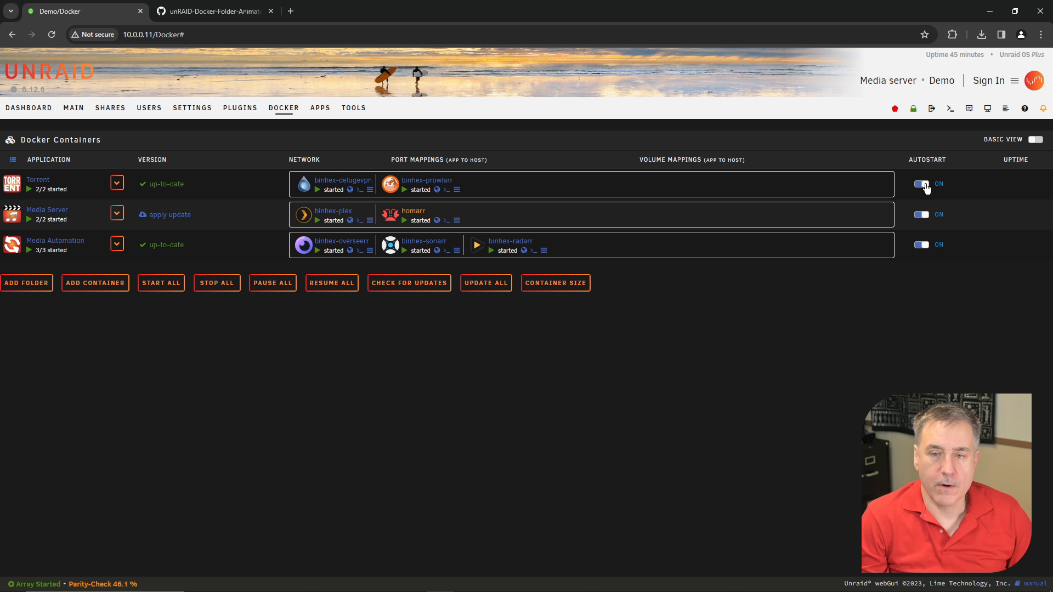
left_click(921, 183)
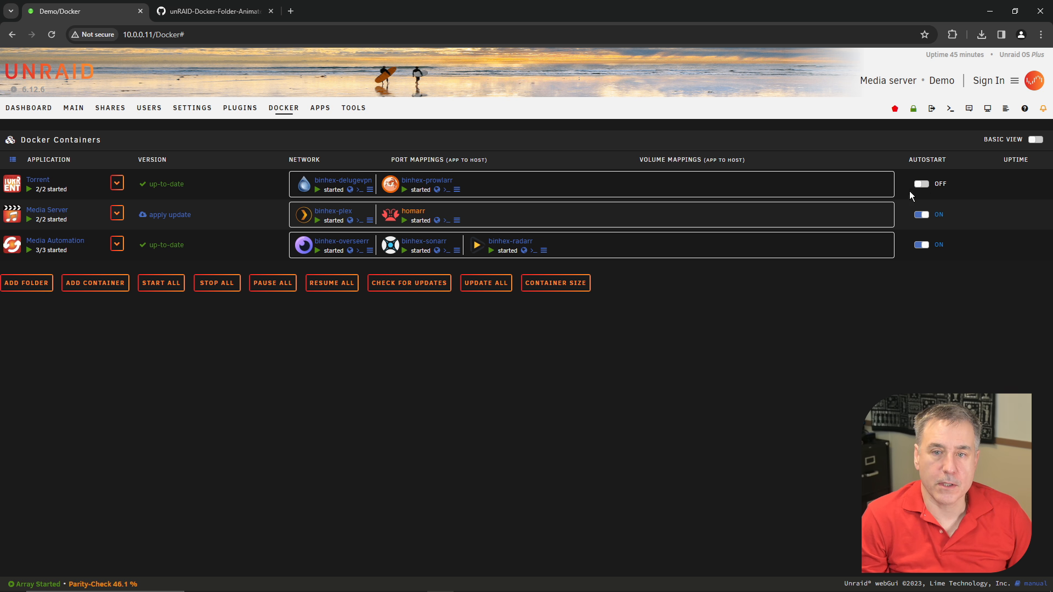
left_click(920, 183)
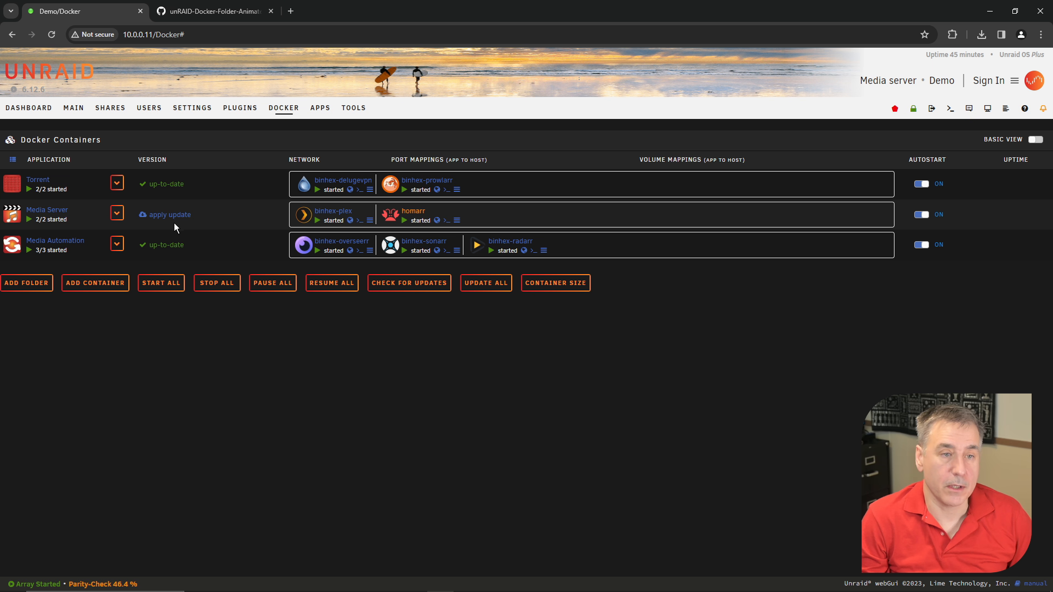
- Apply the pending update to the Media Server folder, then expand and collapse the folder details
left_click(122, 214)
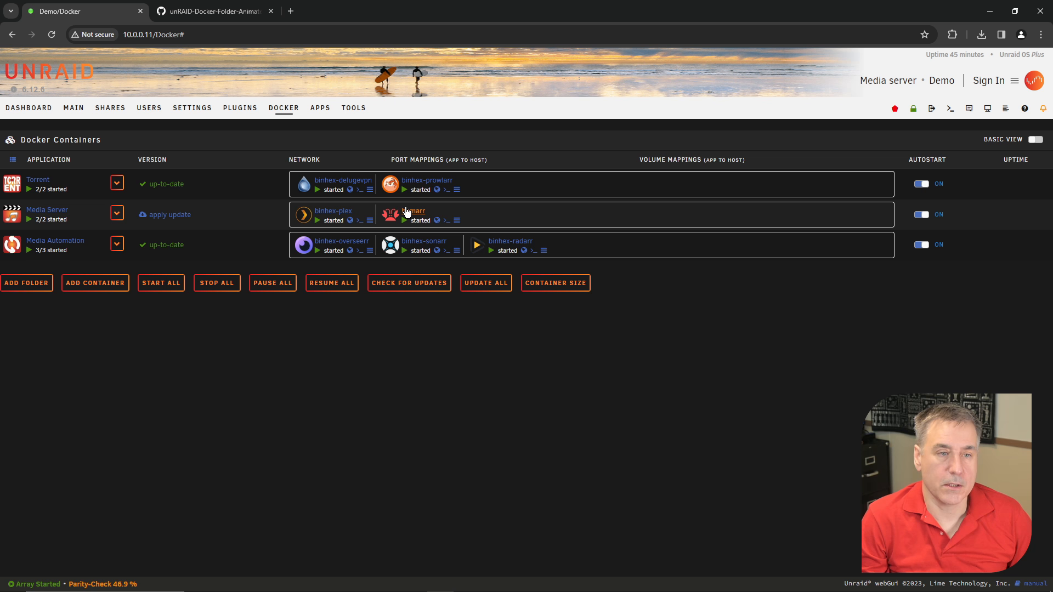
left_click(169, 214)
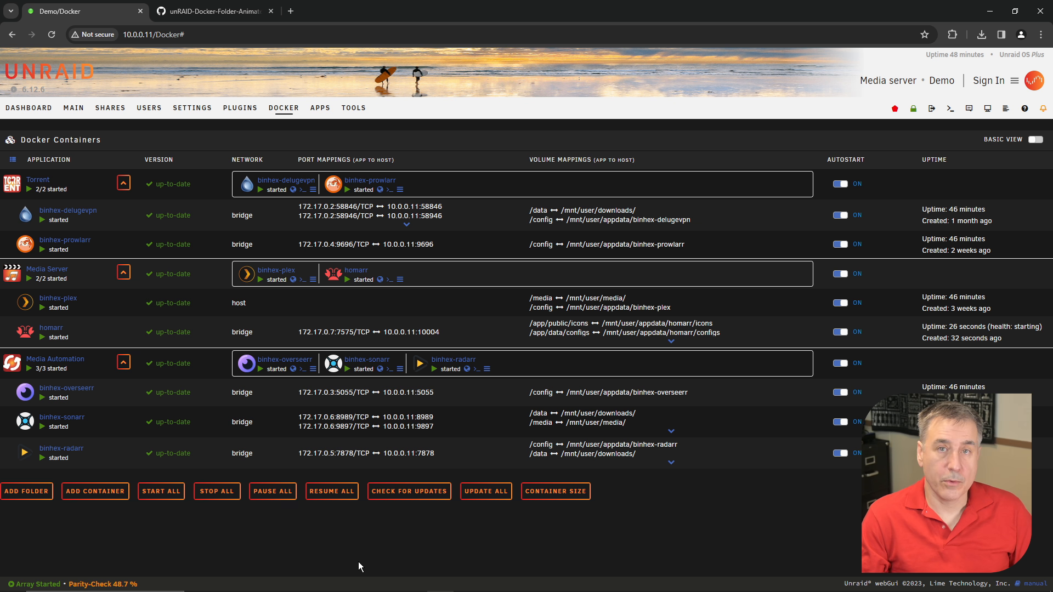
left_click(123, 274)
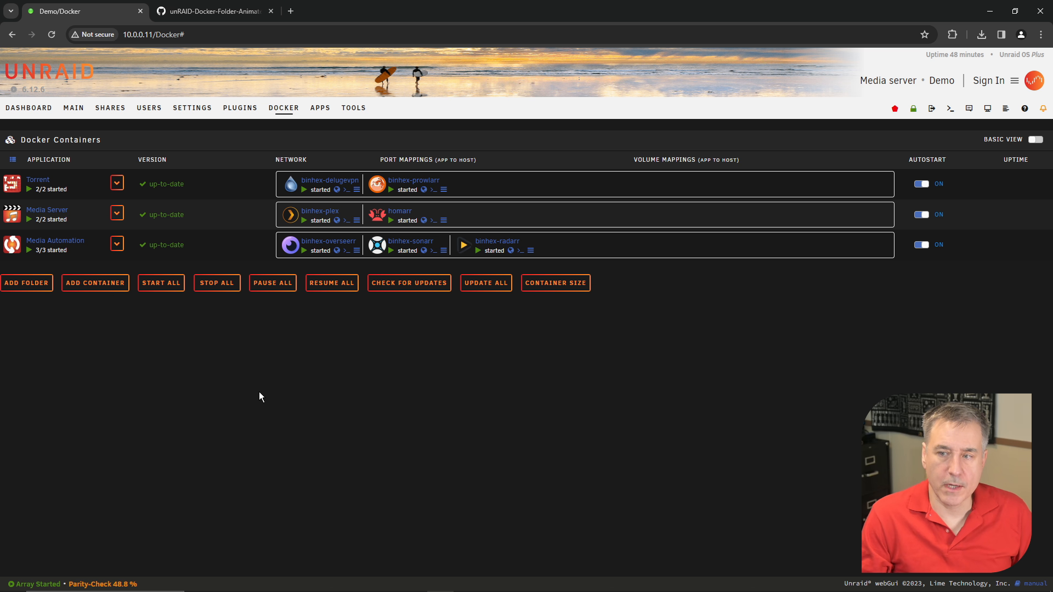
- Install the Parity Check Tuning plugin from the Apps catalogue
left_click(320, 108)
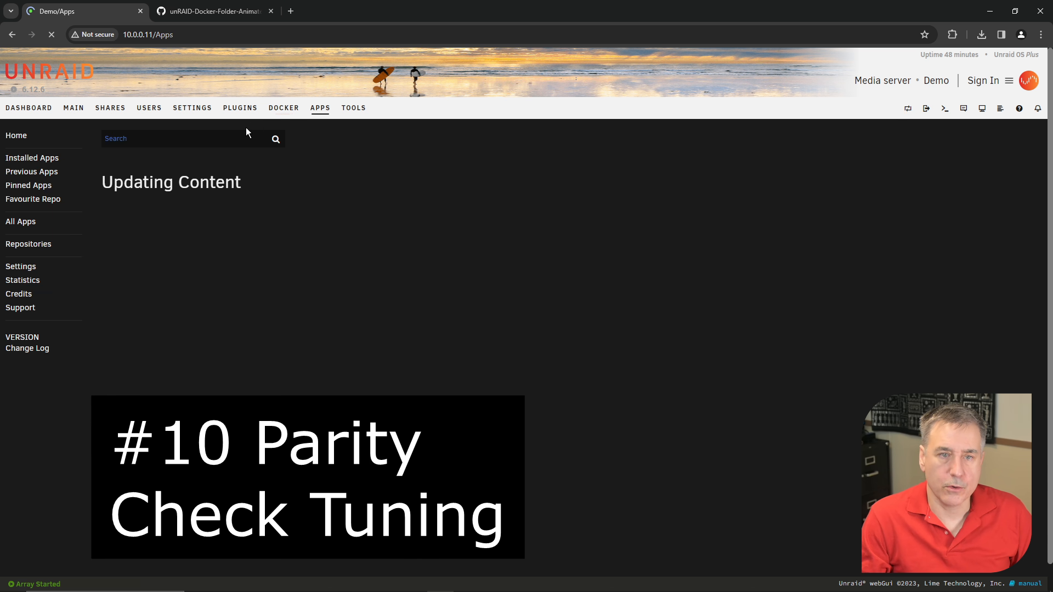
type("parity check tuning")
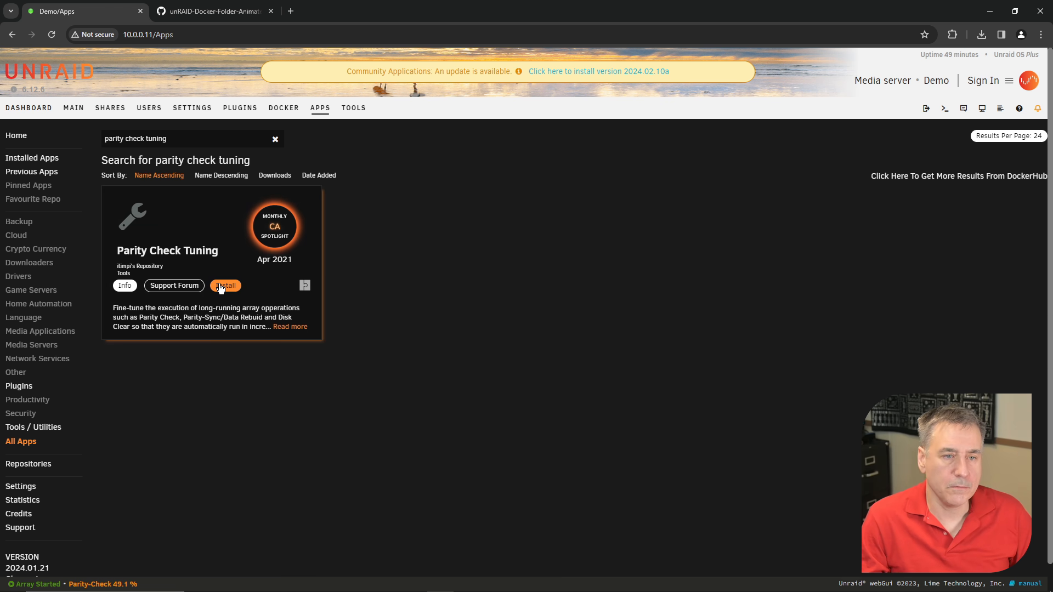
left_click(225, 285)
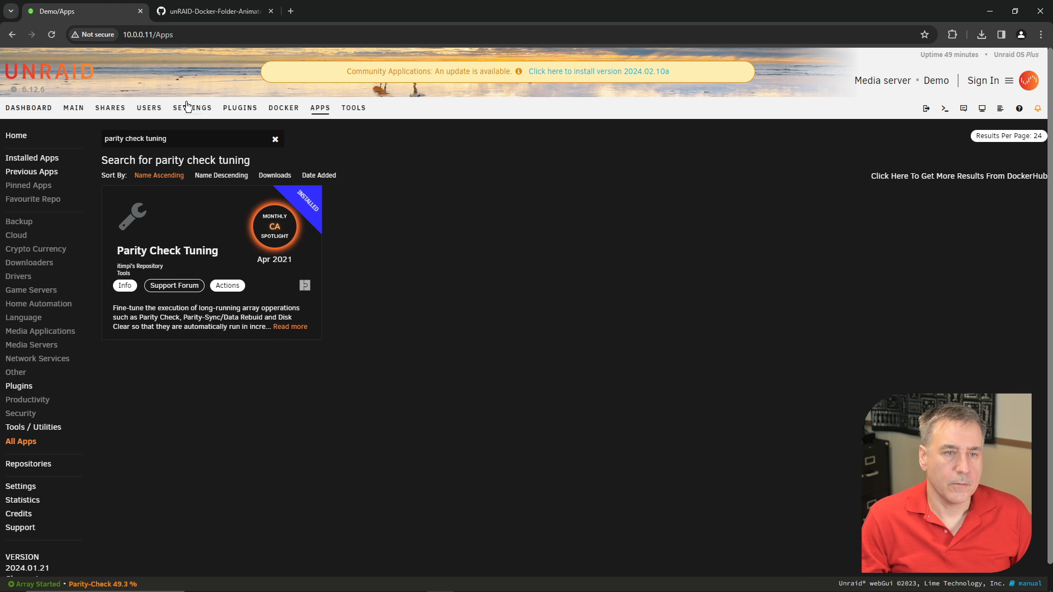
- In Scheduler, set overheating-disk Pause/Resume to Yes and scheduled parity increments to No
left_click(192, 107)
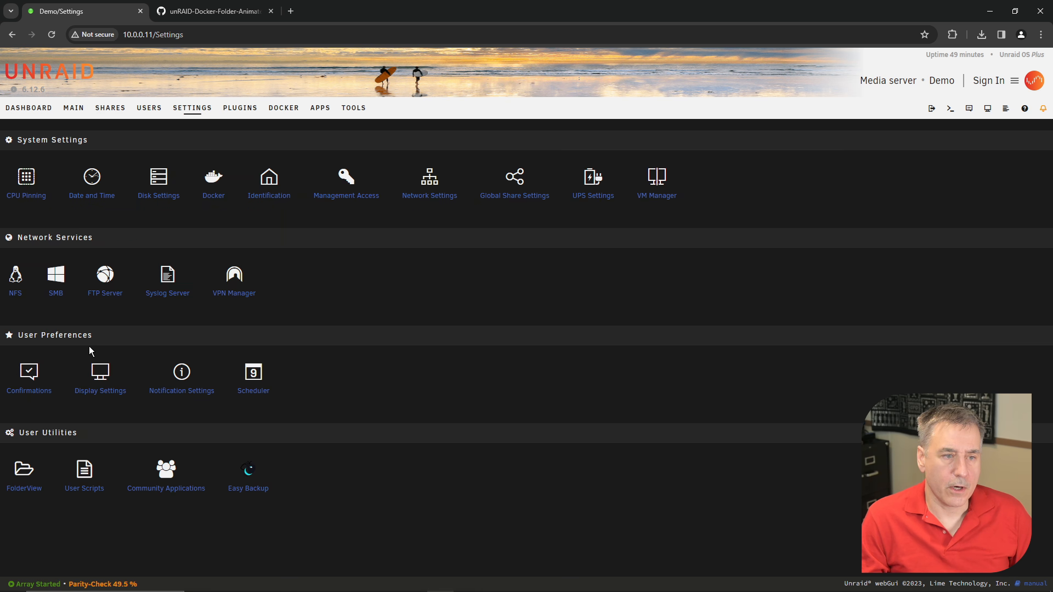
mouse_move(232, 410)
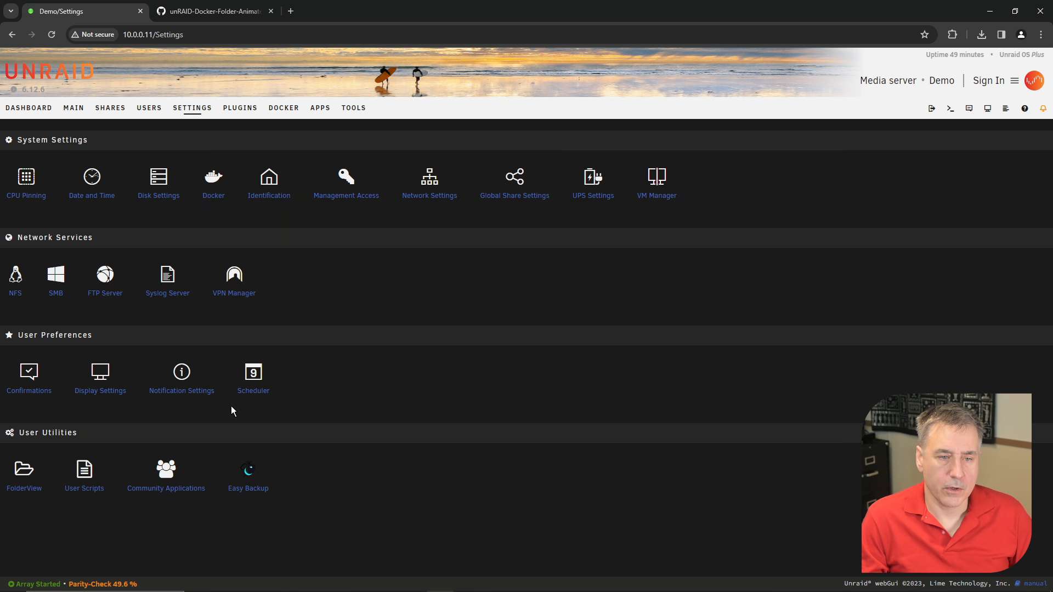
left_click(253, 370)
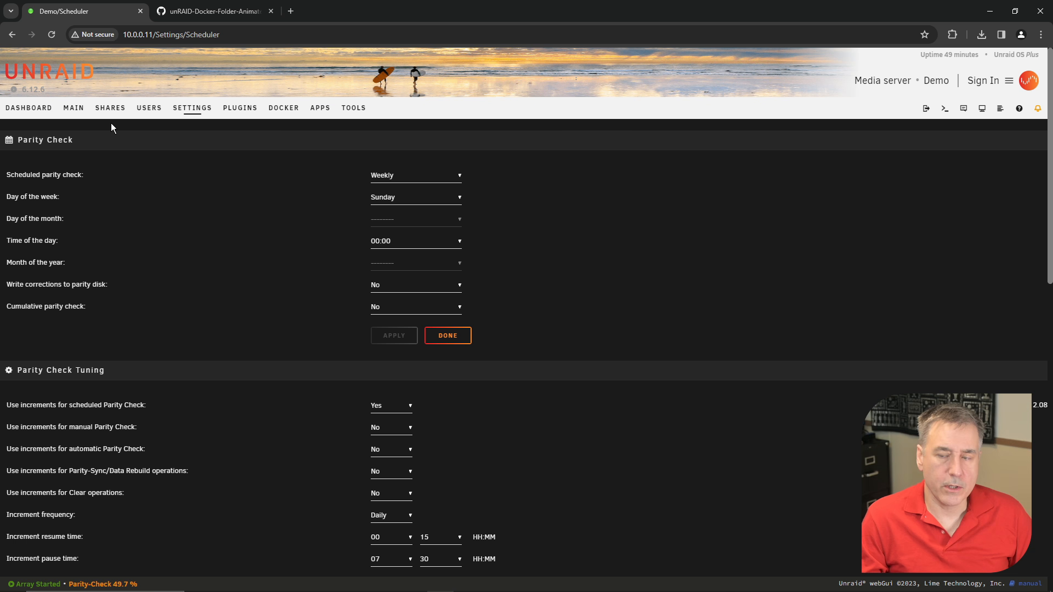
scroll("down", 3)
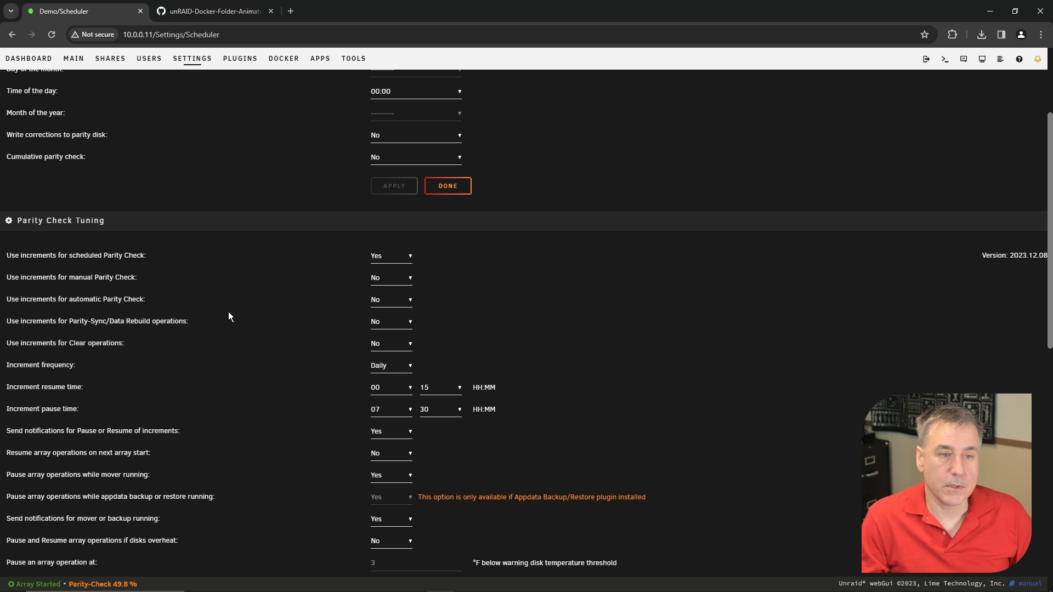
scroll("down", 3)
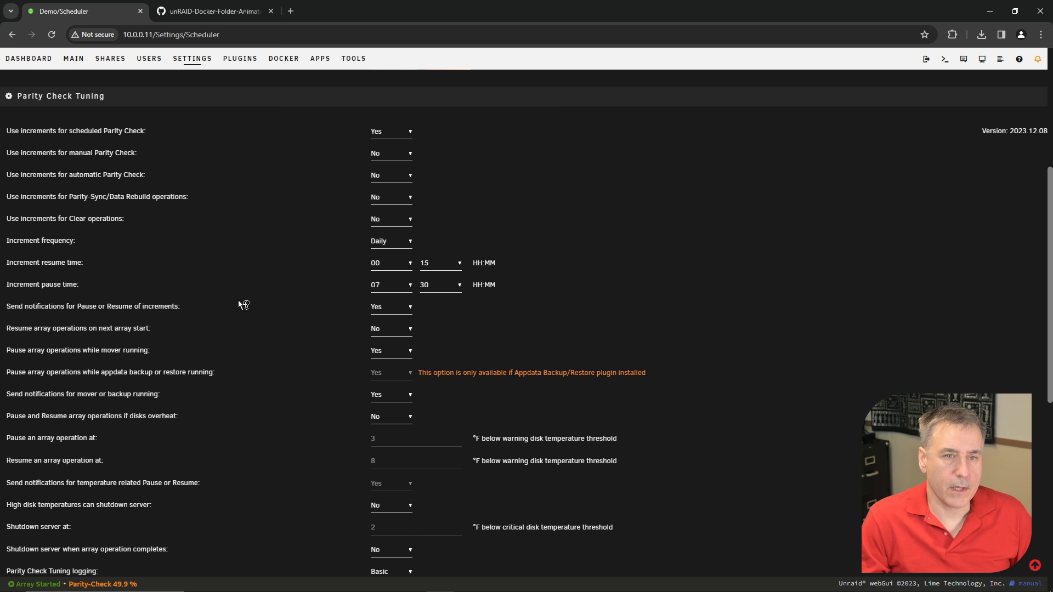
mouse_move(555, 146)
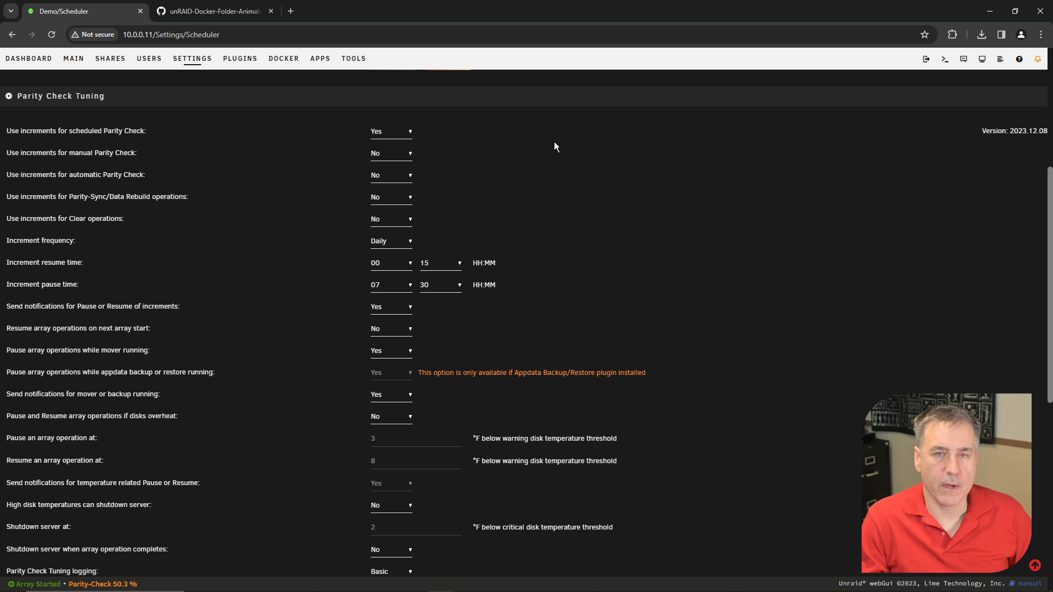
mouse_move(538, 148)
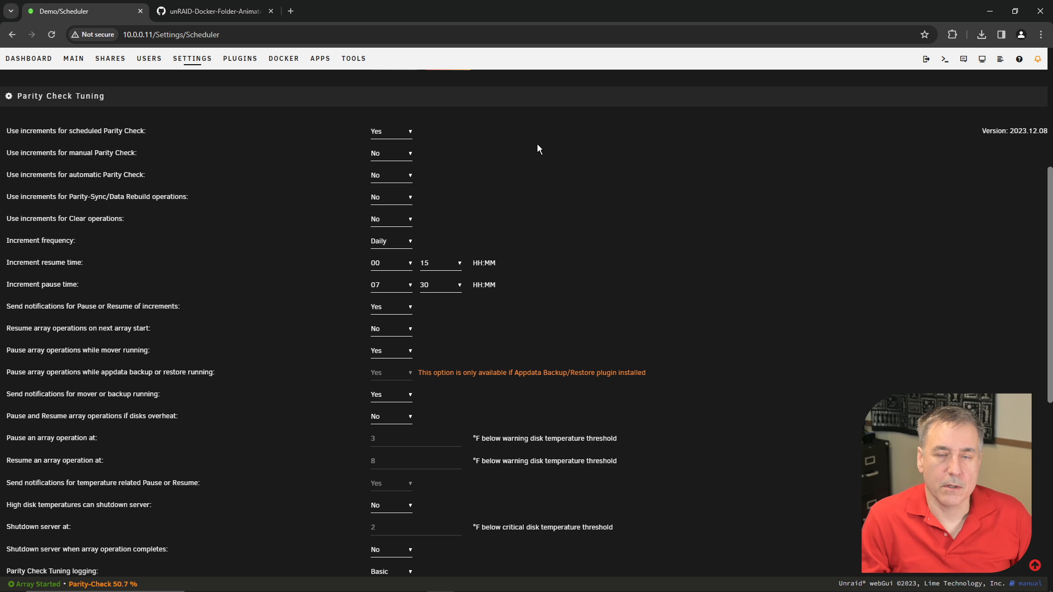
scroll("down", 3)
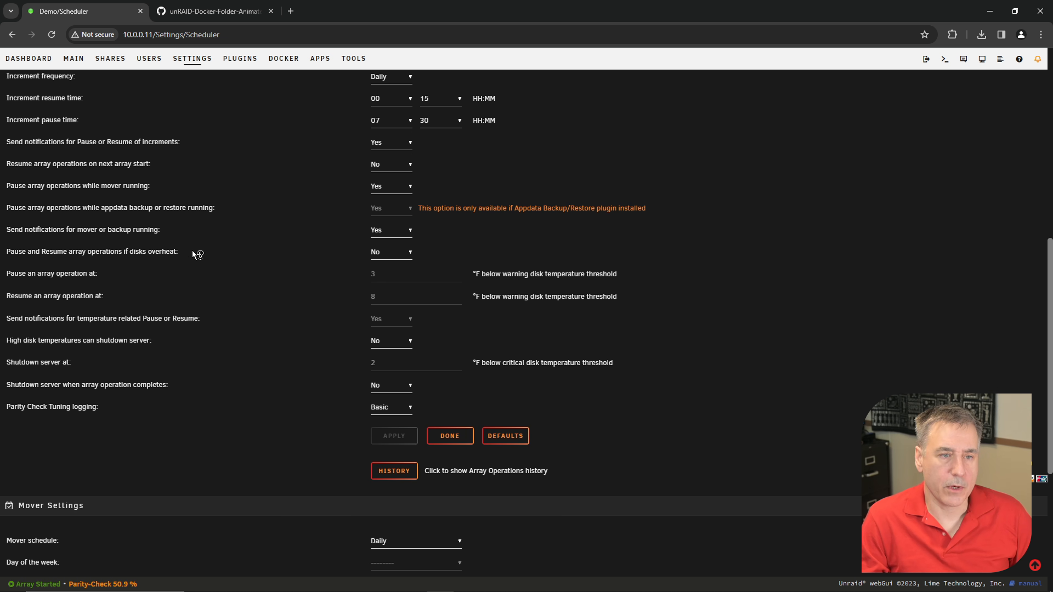
left_click(391, 251)
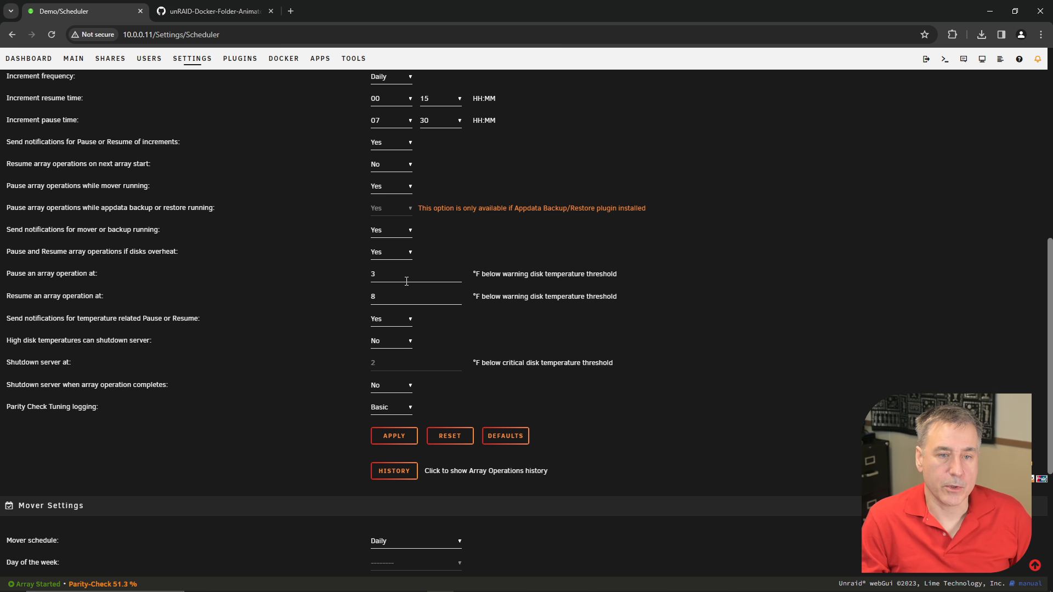
left_click(416, 296)
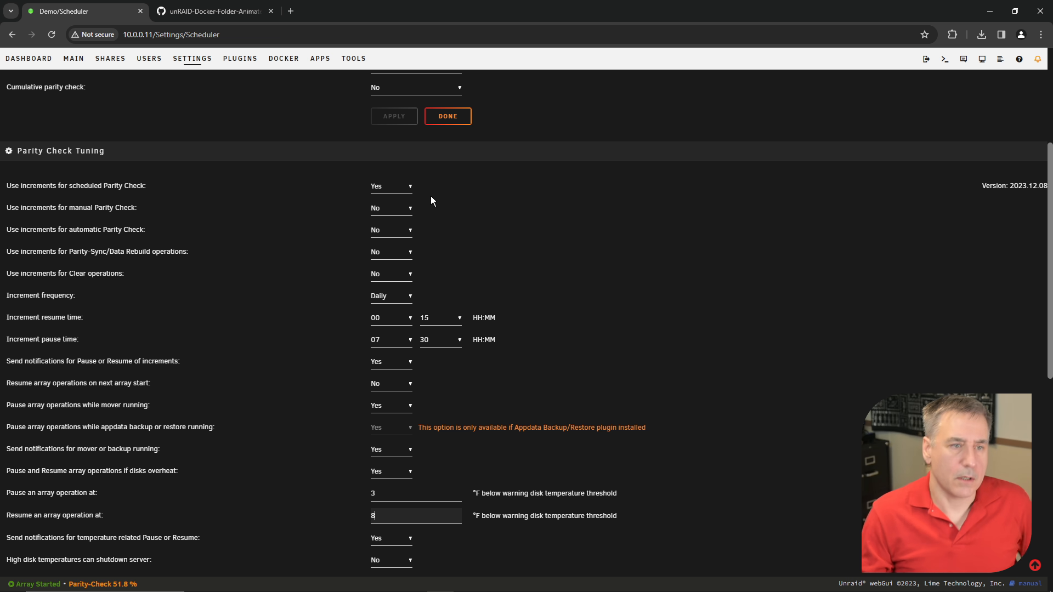
mouse_move(394, 187)
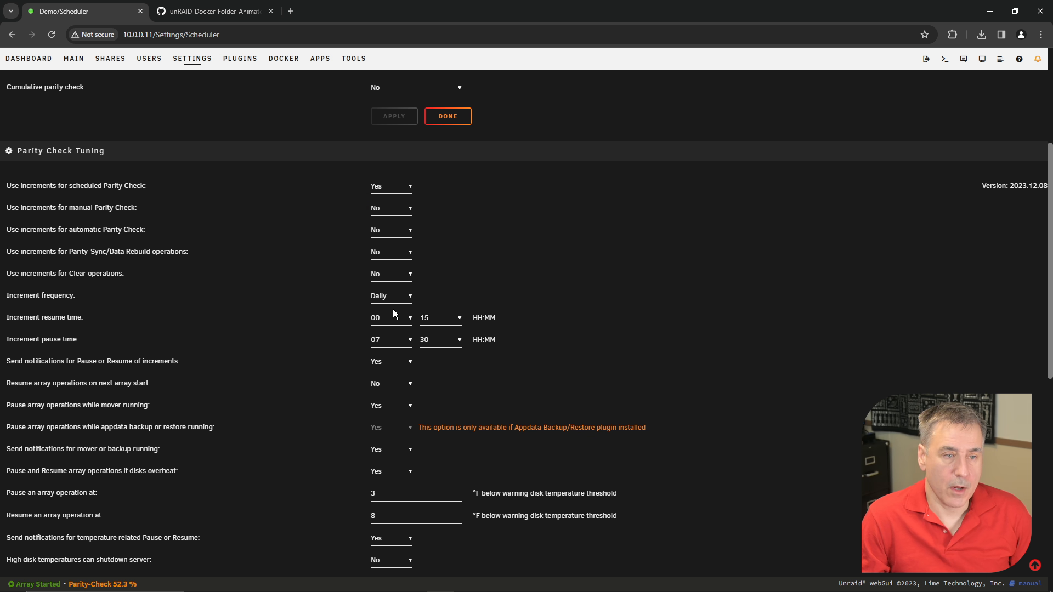
mouse_move(393, 299)
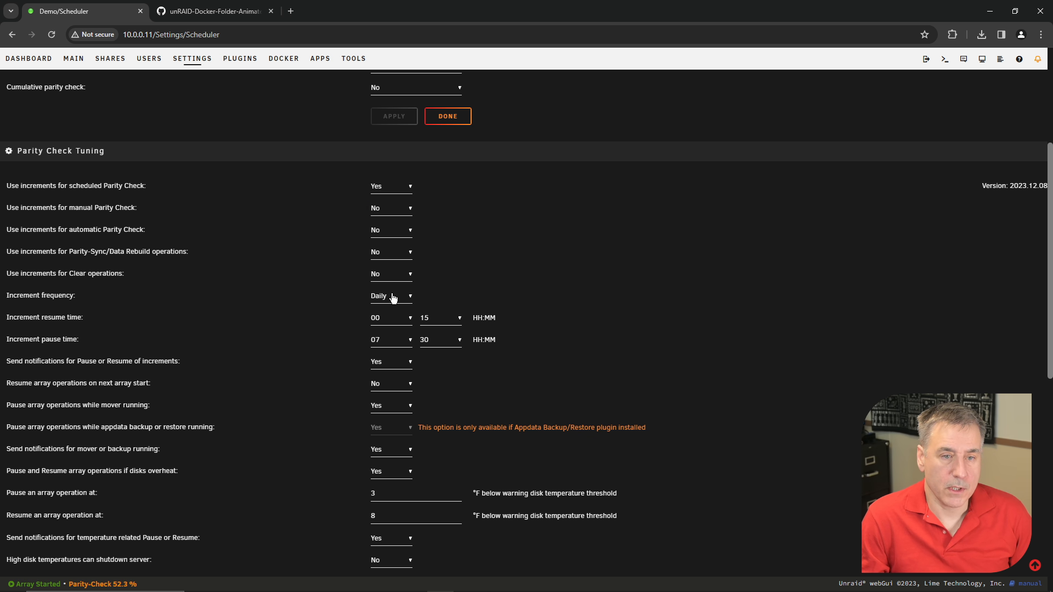
left_click(390, 295)
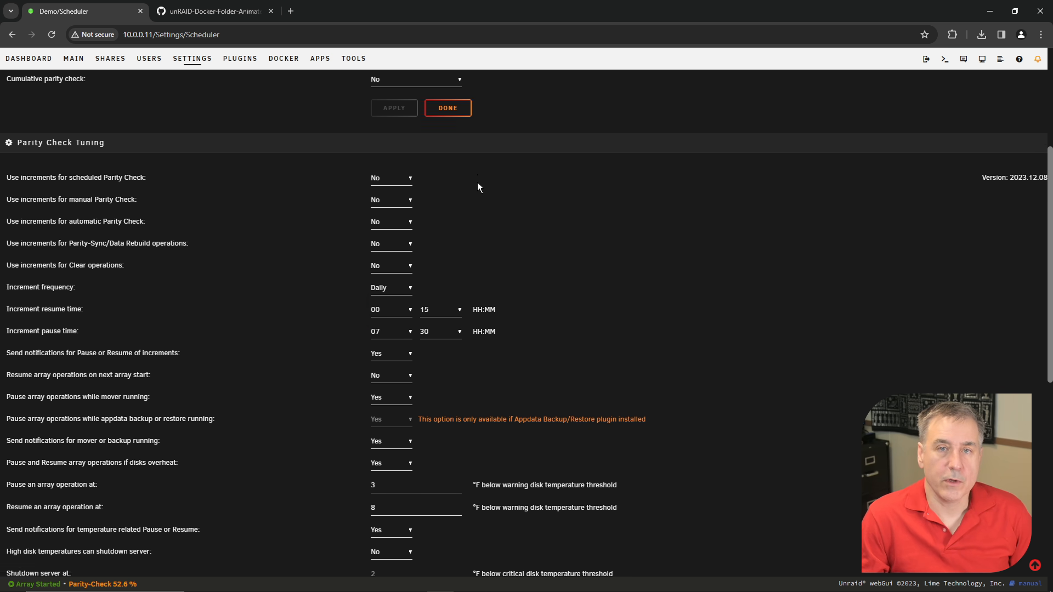
scroll("down", 3)
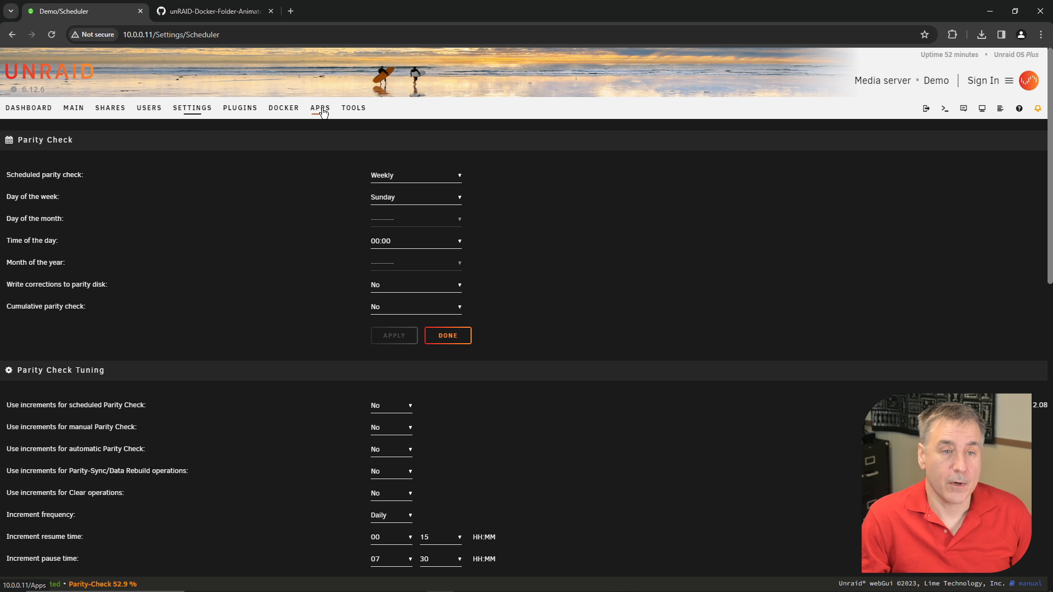
left_click(320, 108)
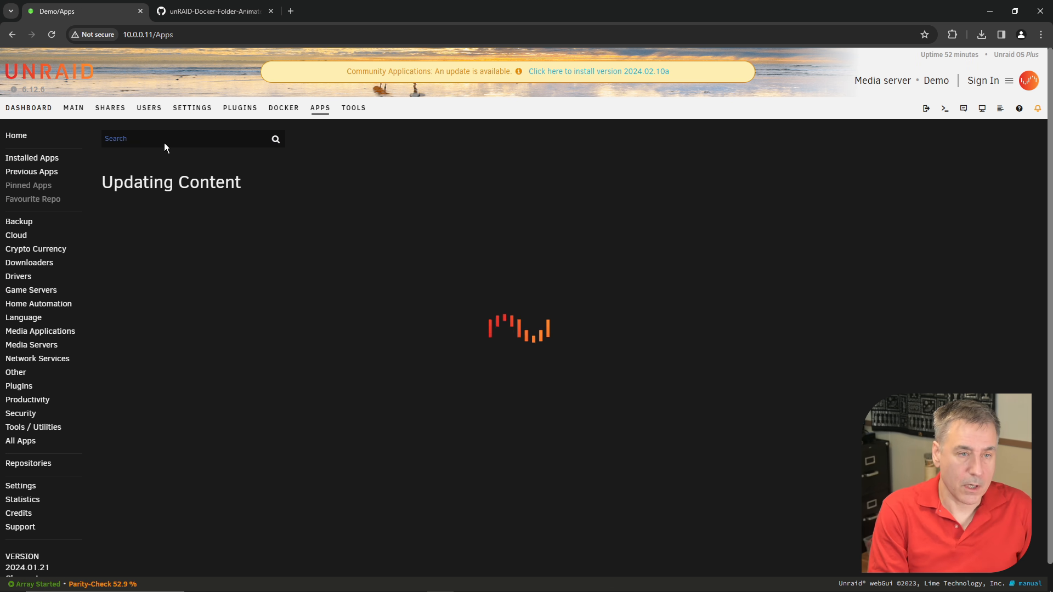
type("user scripts")
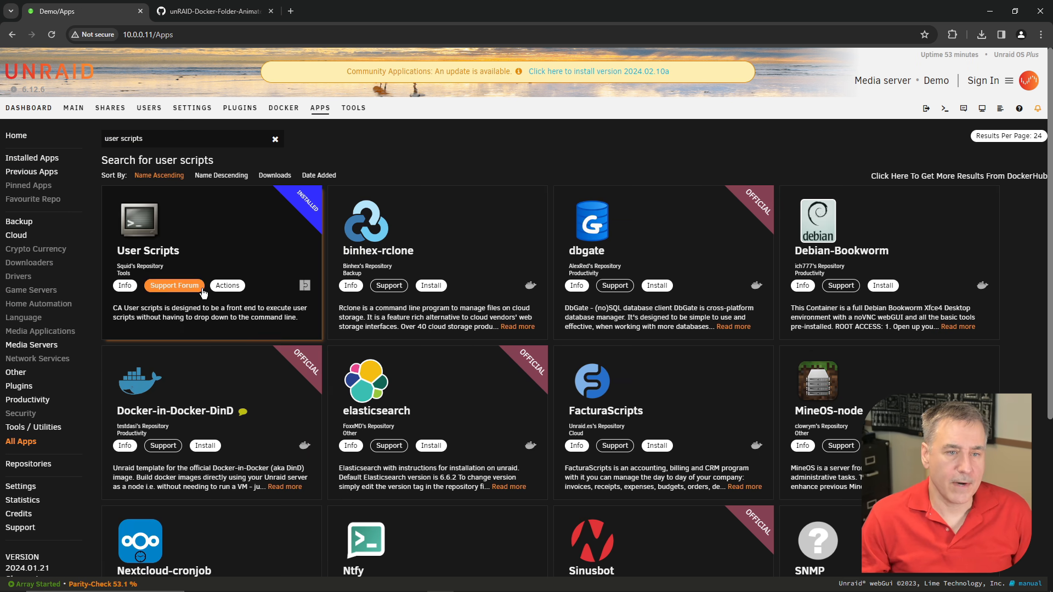
mouse_move(220, 143)
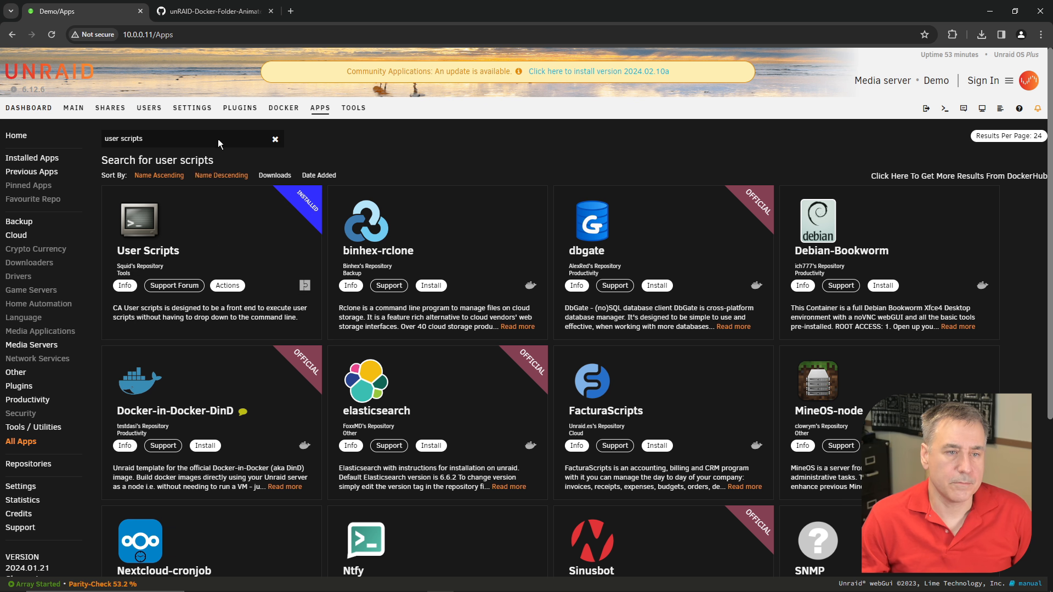
left_click(192, 108)
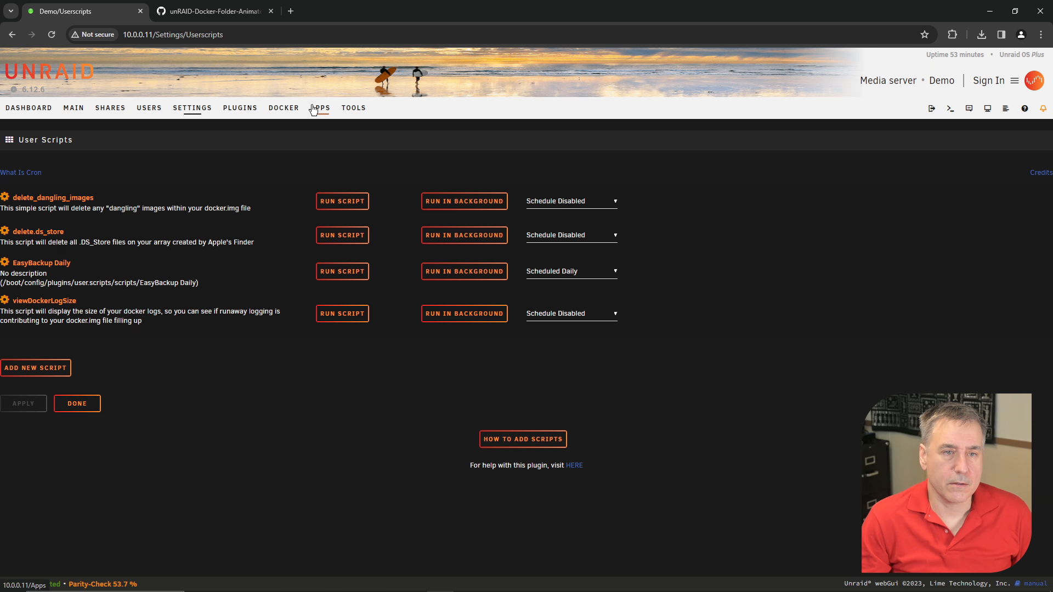
left_click(320, 108)
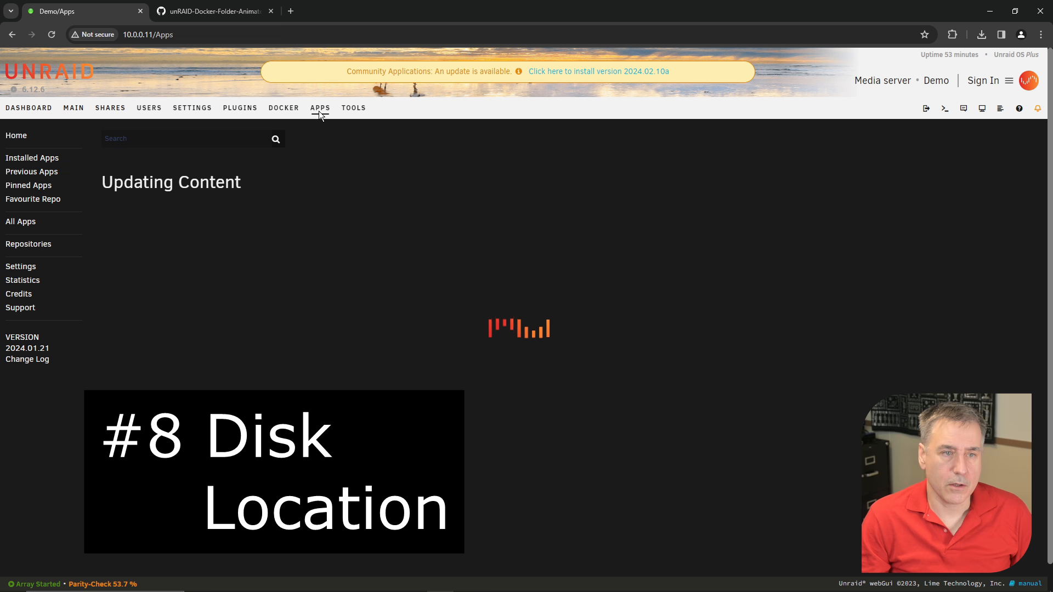
- Install the Disk Location plugin and return to the Settings page listing it under user utilities
left_click(320, 108)
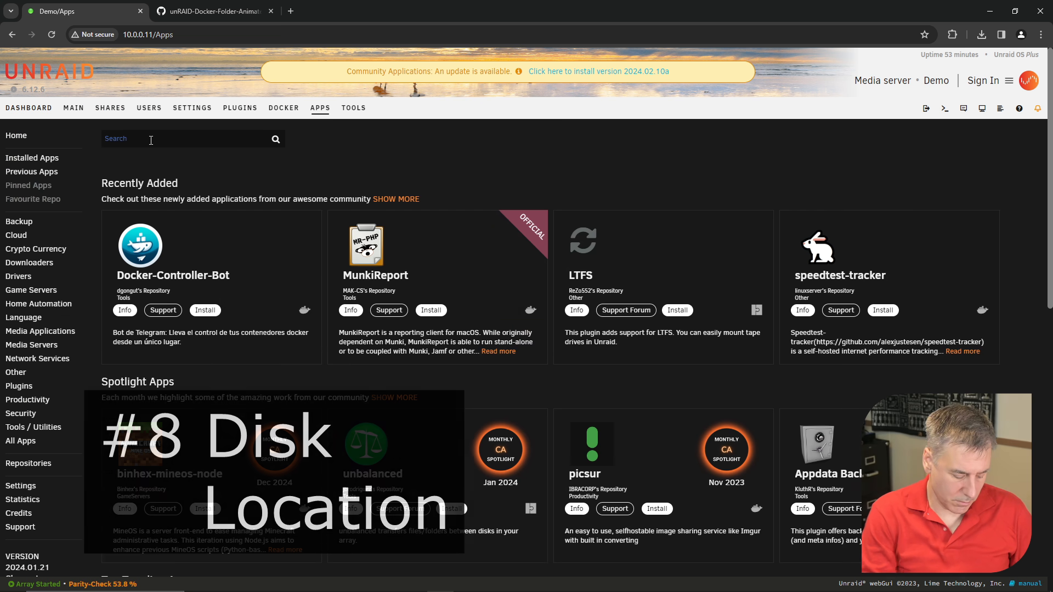
type("di")
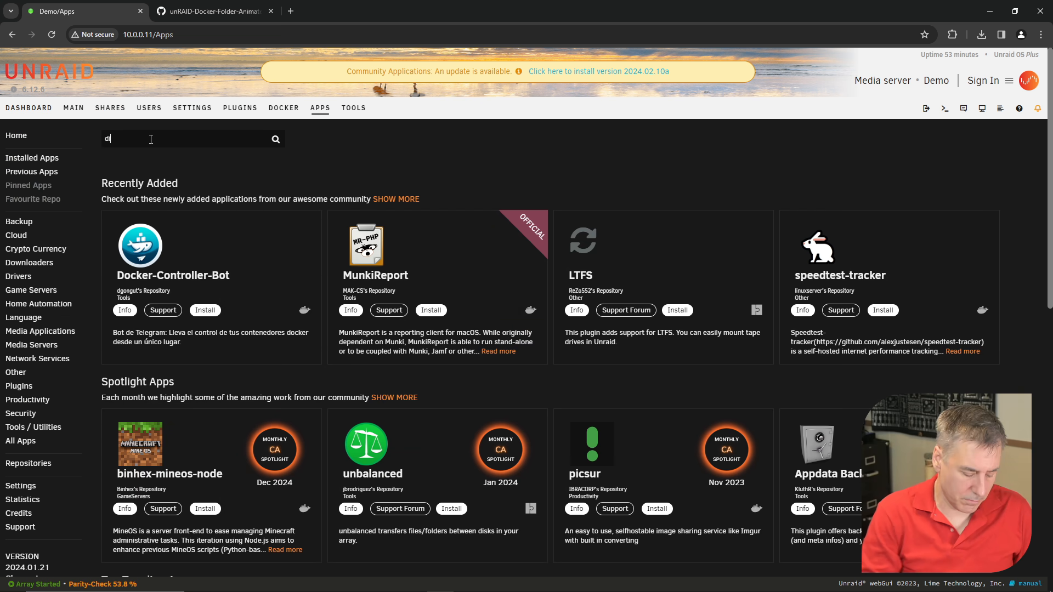
type("disk location")
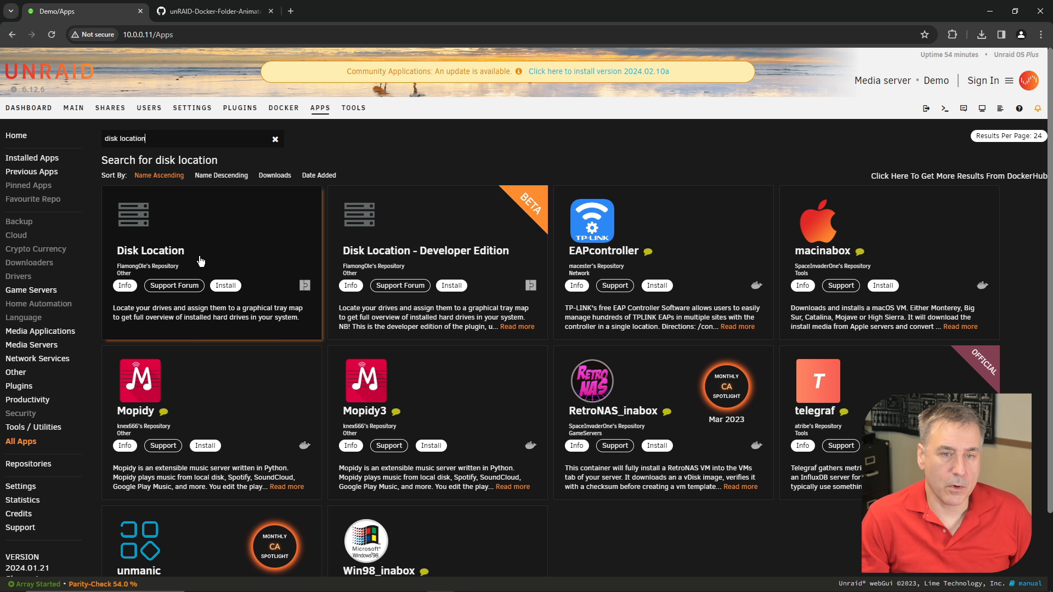
mouse_move(277, 189)
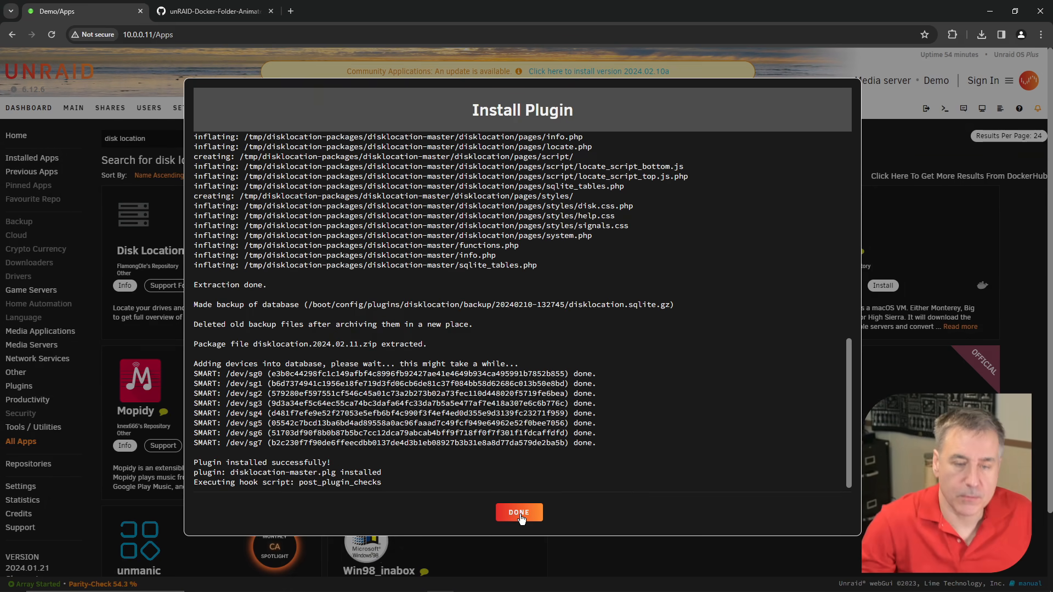
left_click(519, 513)
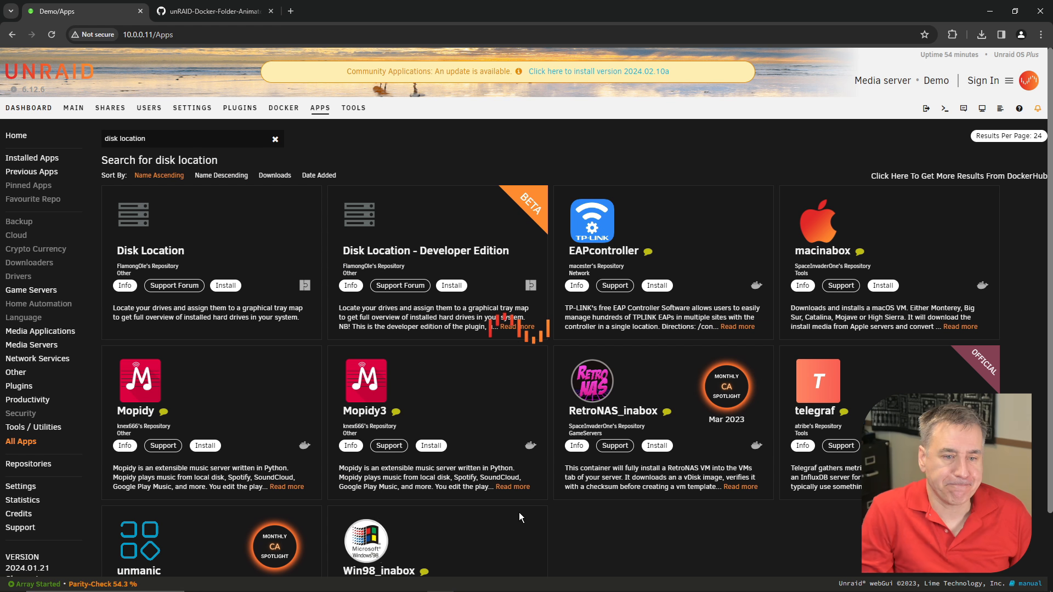
left_click(190, 107)
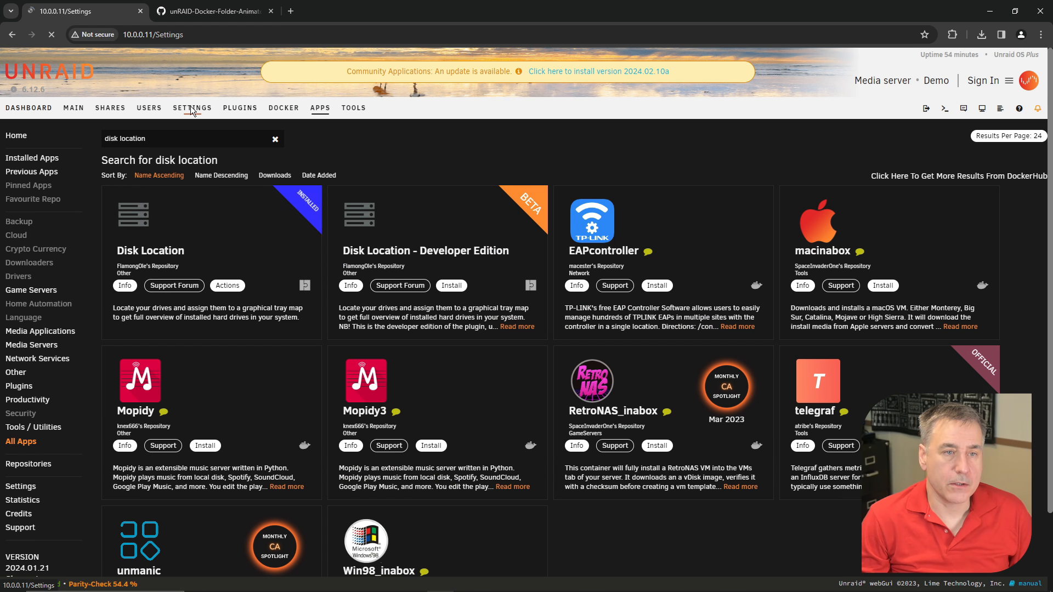
left_click(192, 108)
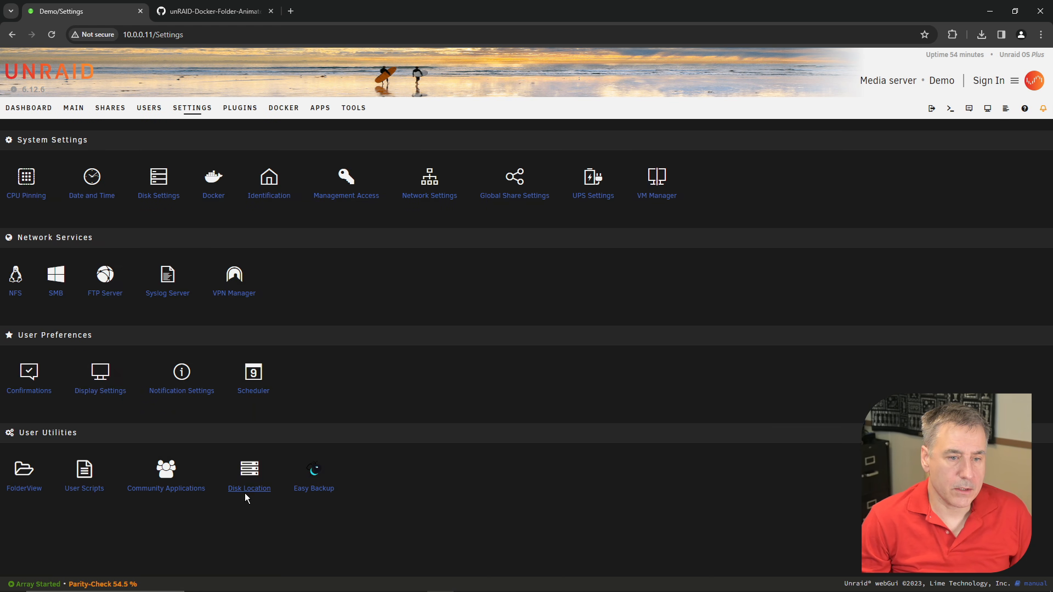
- Show Disk Location's Configuration page with the default 3-by-2 disk tray layout form
left_click(249, 470)
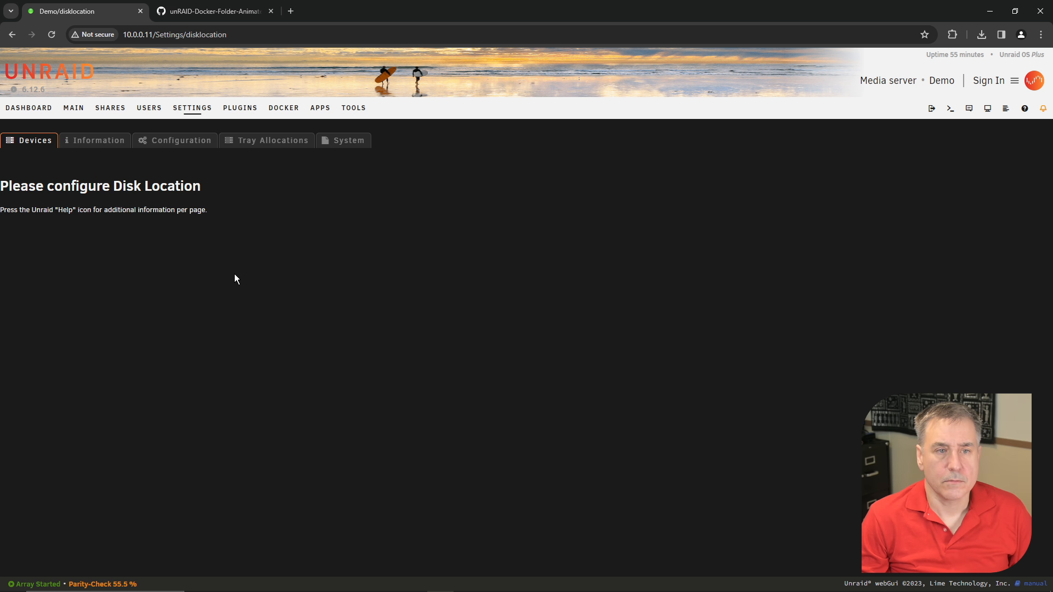
mouse_move(237, 244)
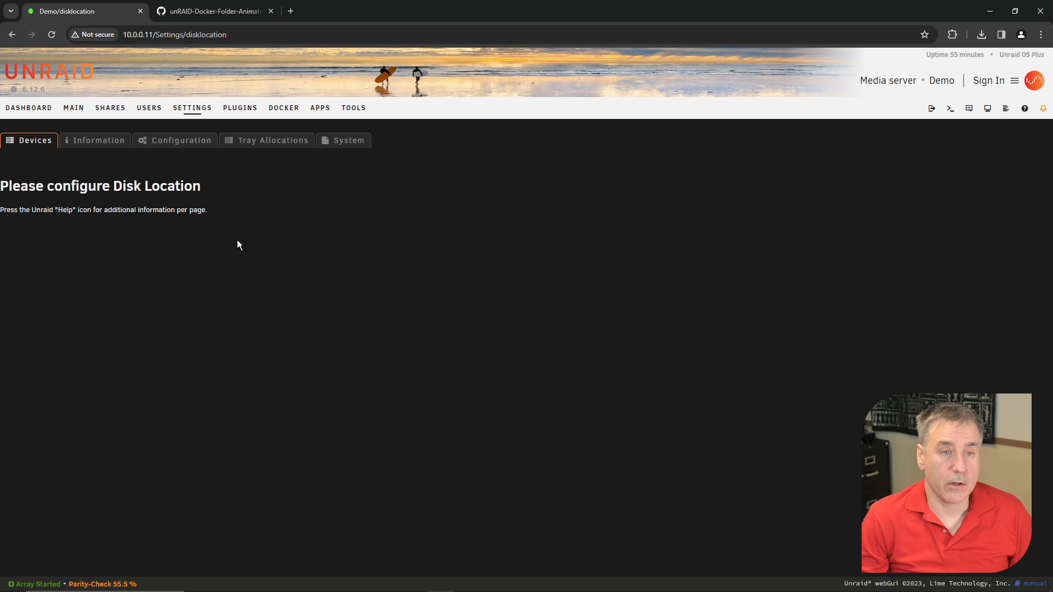
mouse_move(189, 231)
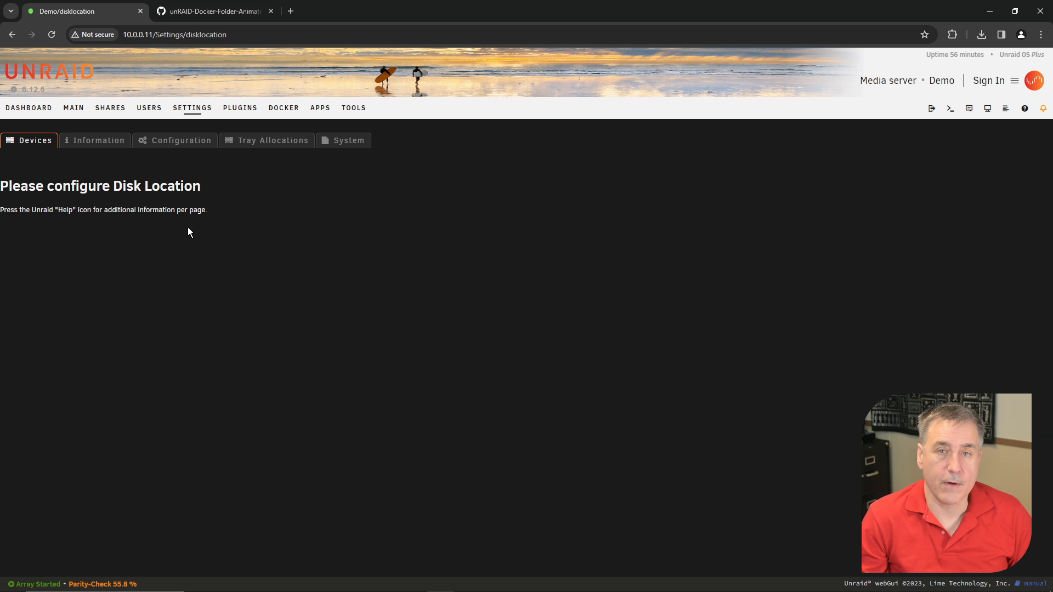
mouse_move(193, 232)
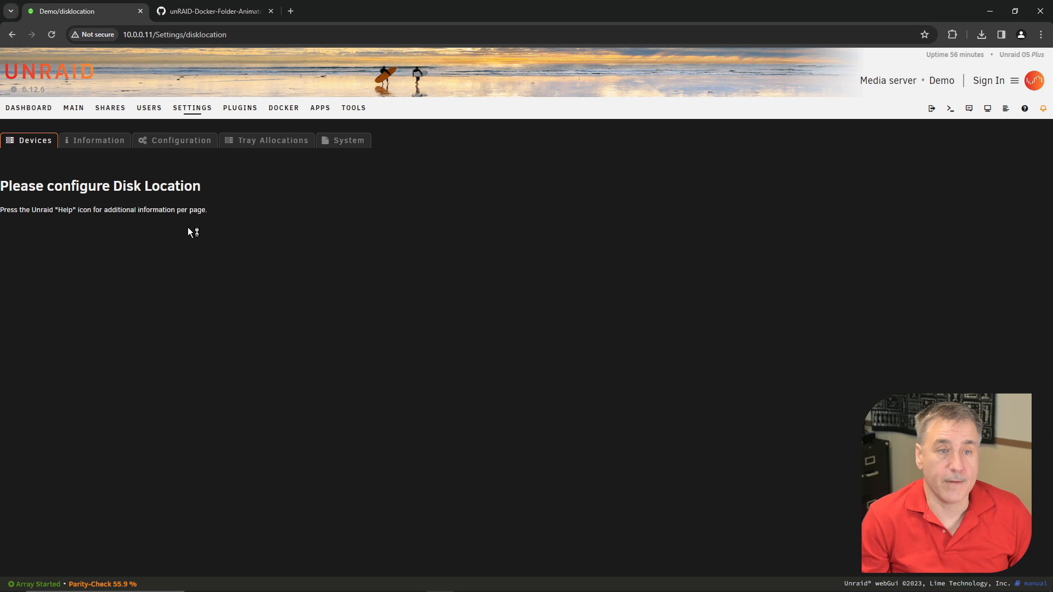
left_click(179, 139)
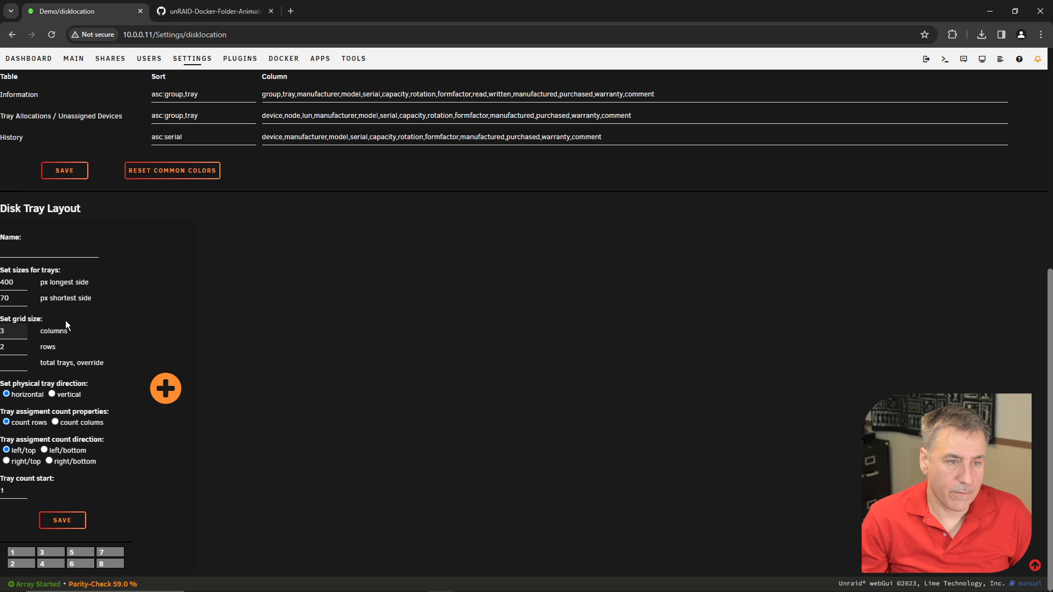
mouse_move(107, 522)
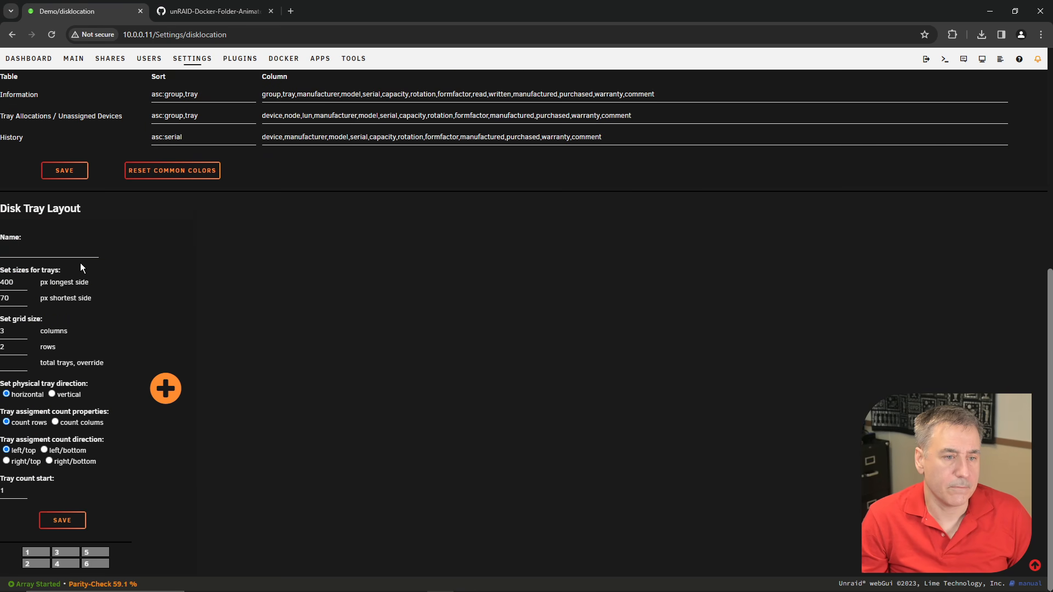
mouse_move(97, 501)
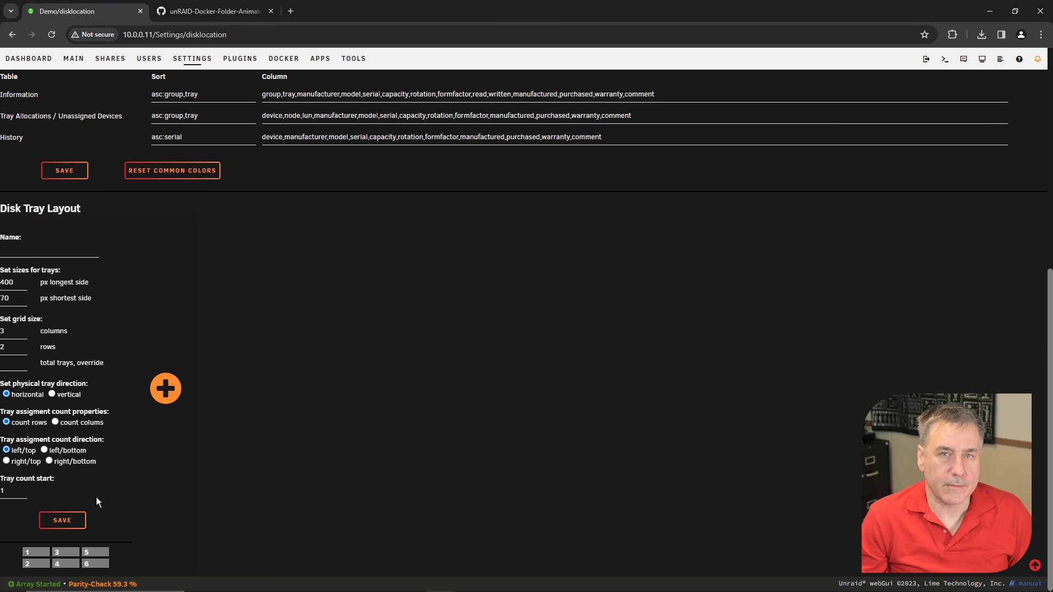
mouse_move(103, 448)
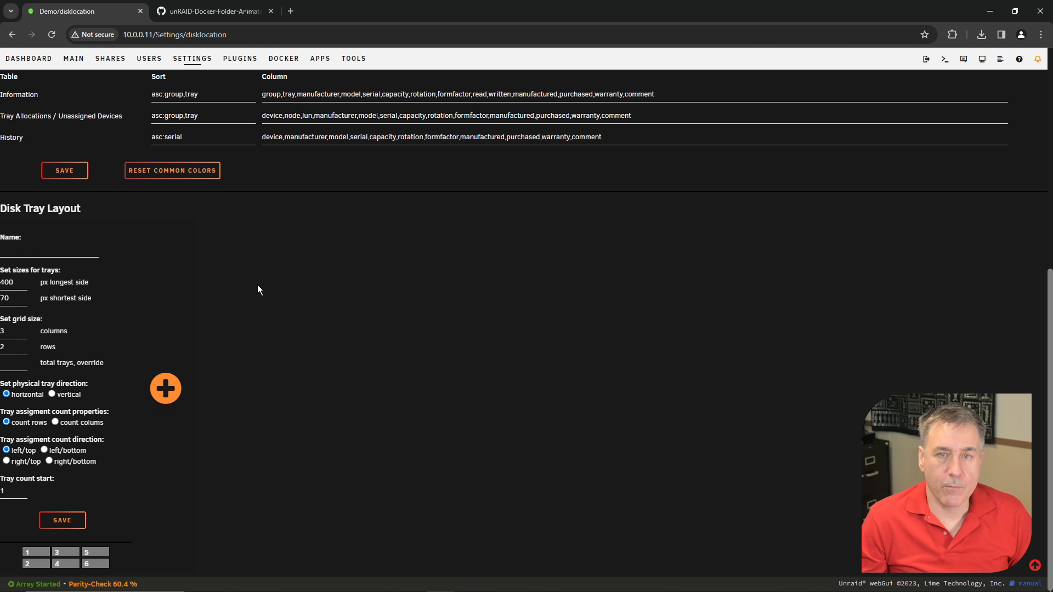
mouse_move(151, 395)
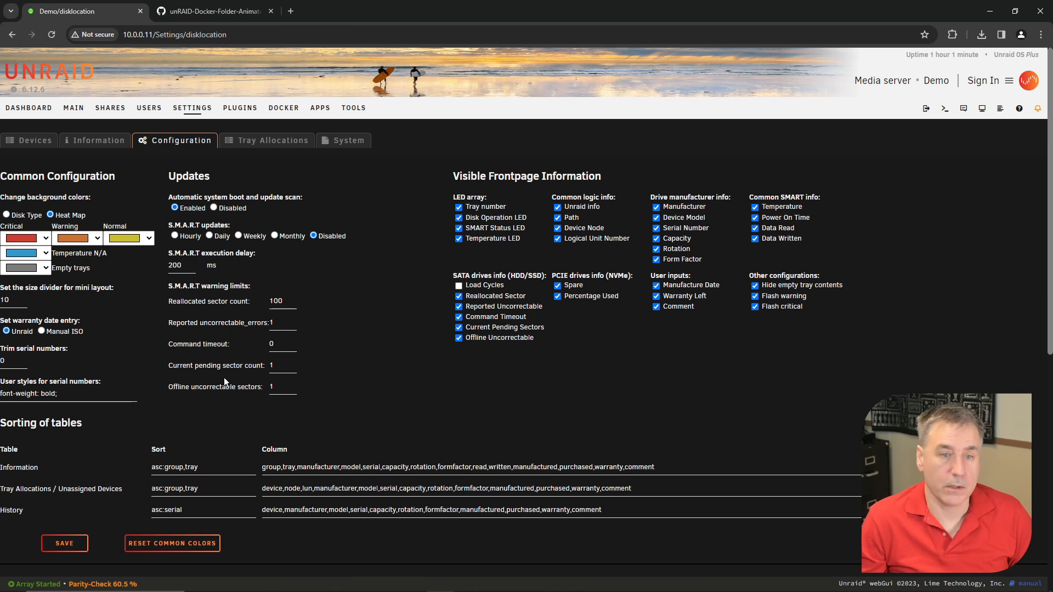
- Add a 1-by-1 second tray layout and name the layouts Data and Cache
scroll("down", 3)
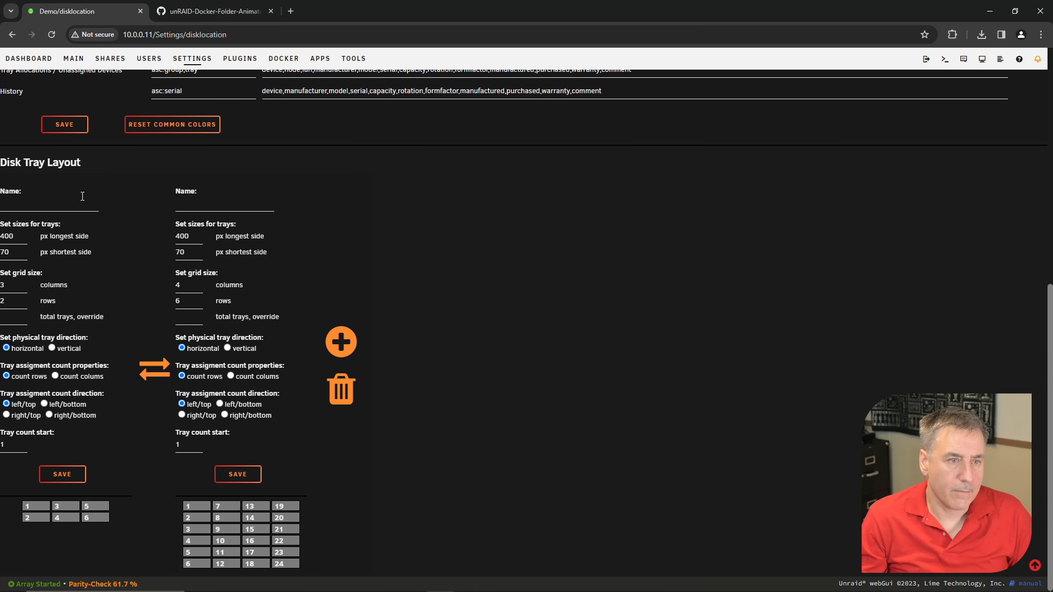
triple_click(187, 285)
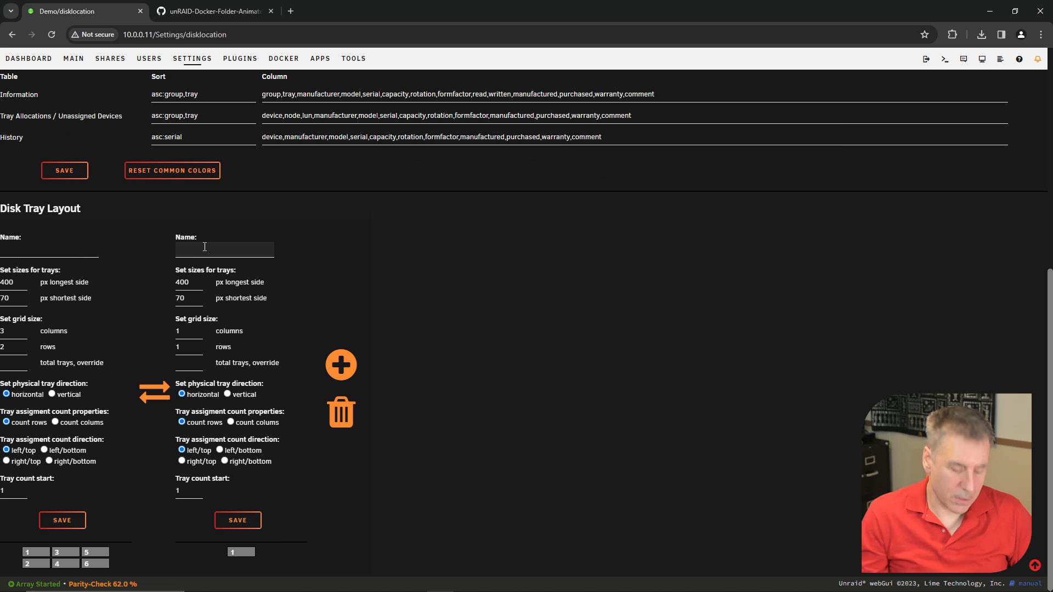
type("Cache")
left_click(49, 250)
type("D")
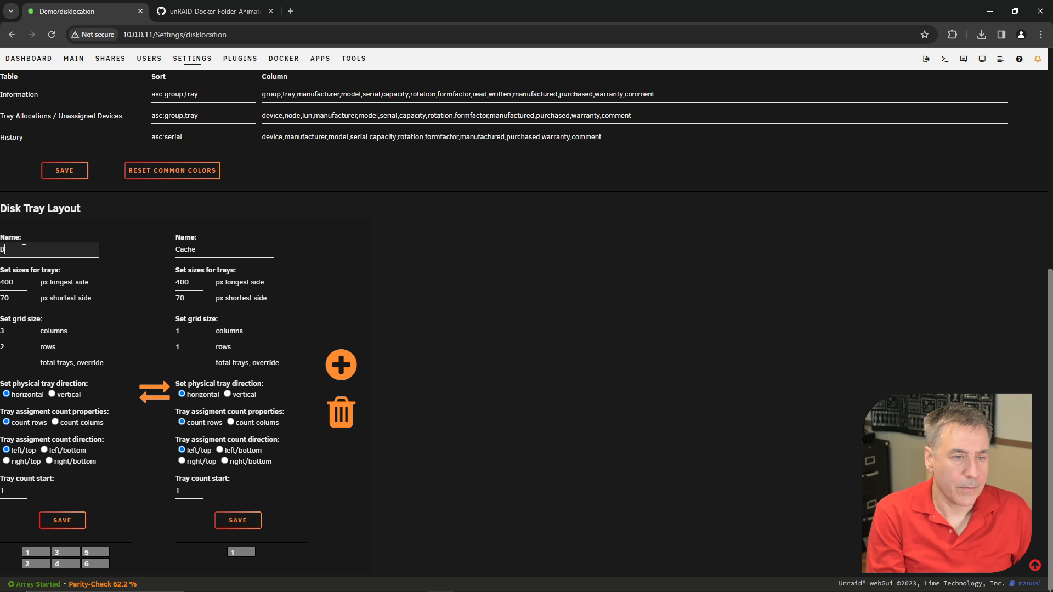
type("ata")
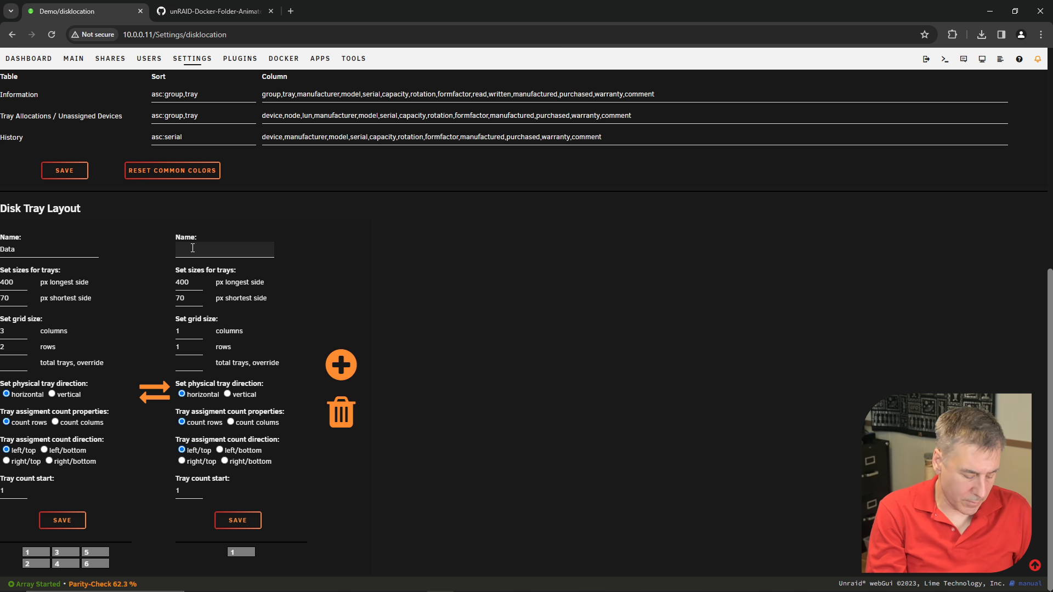
type("Ca")
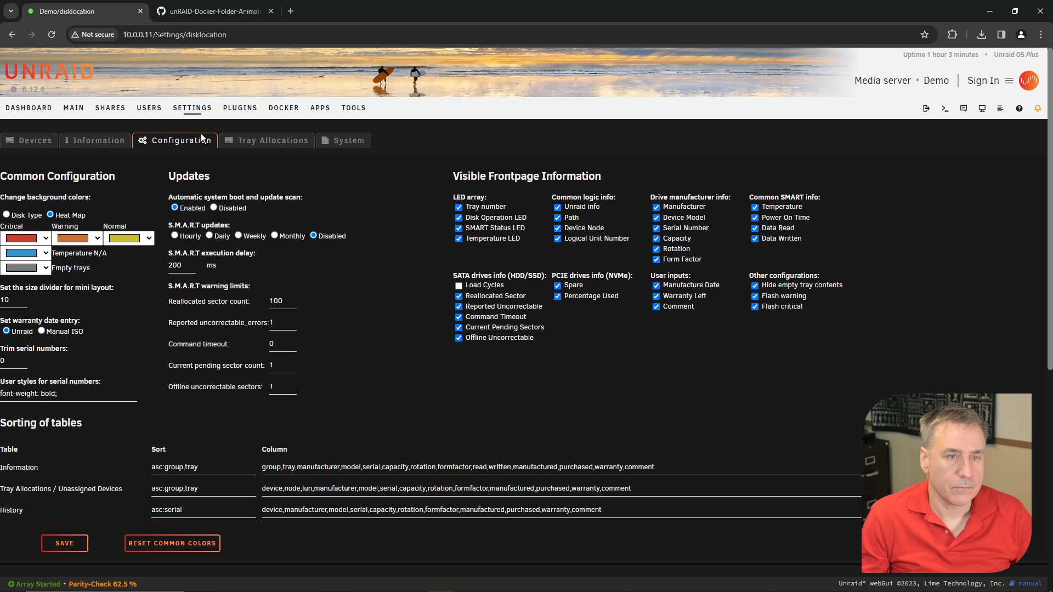
- On Tray Allocations, assign the 120GB SSD to the Cache group in tray 1
left_click(272, 141)
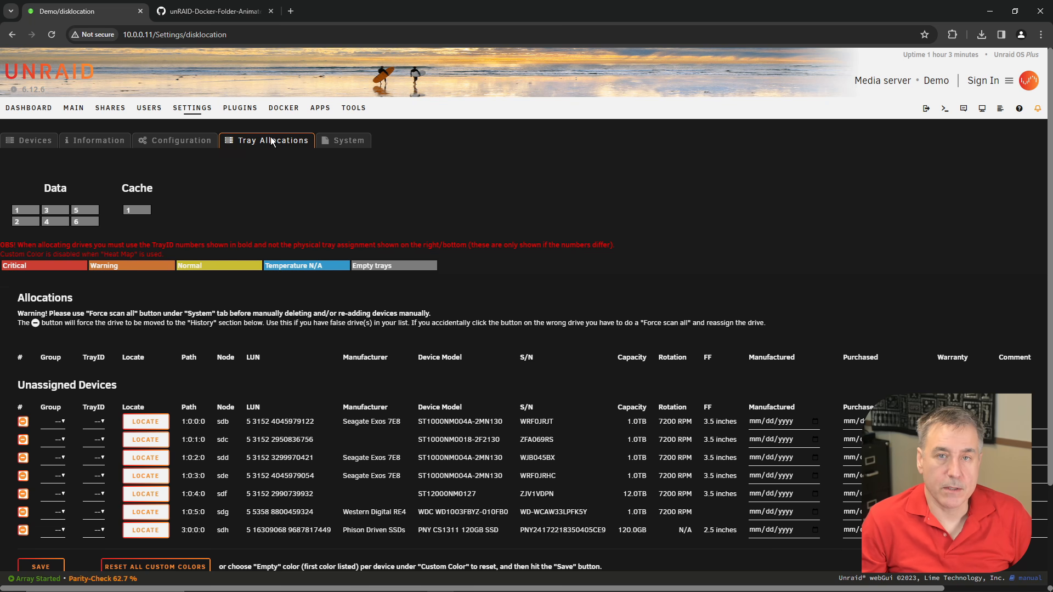
scroll("down", 3)
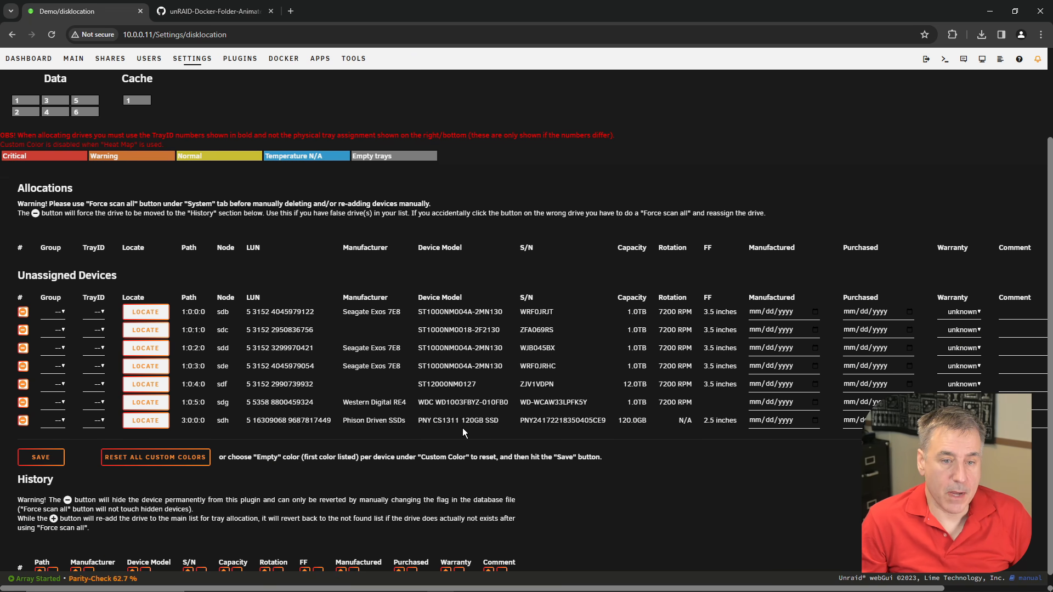
mouse_move(561, 431)
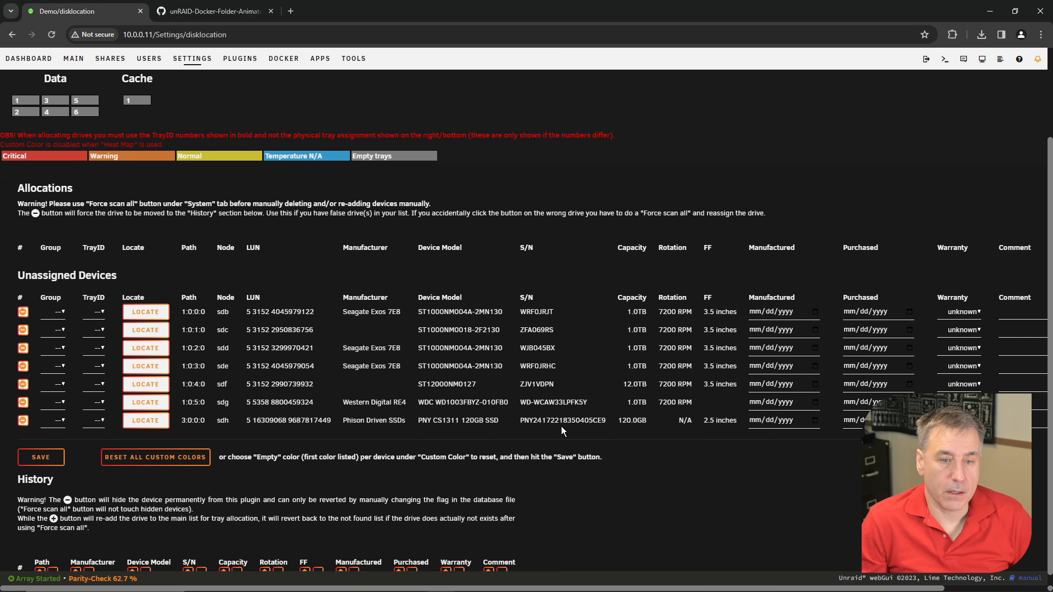
left_click(56, 420)
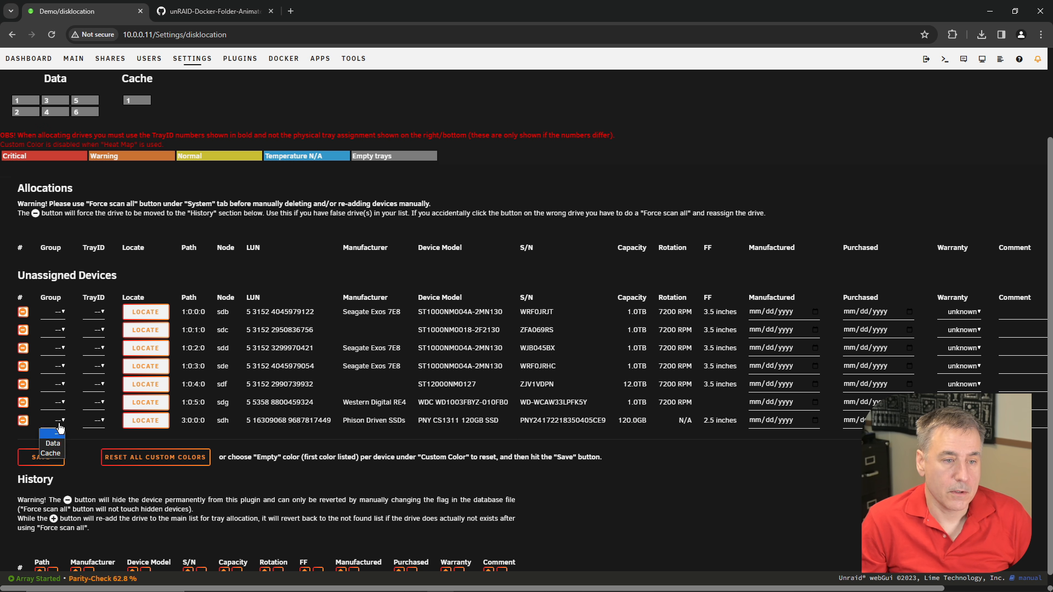
left_click(53, 442)
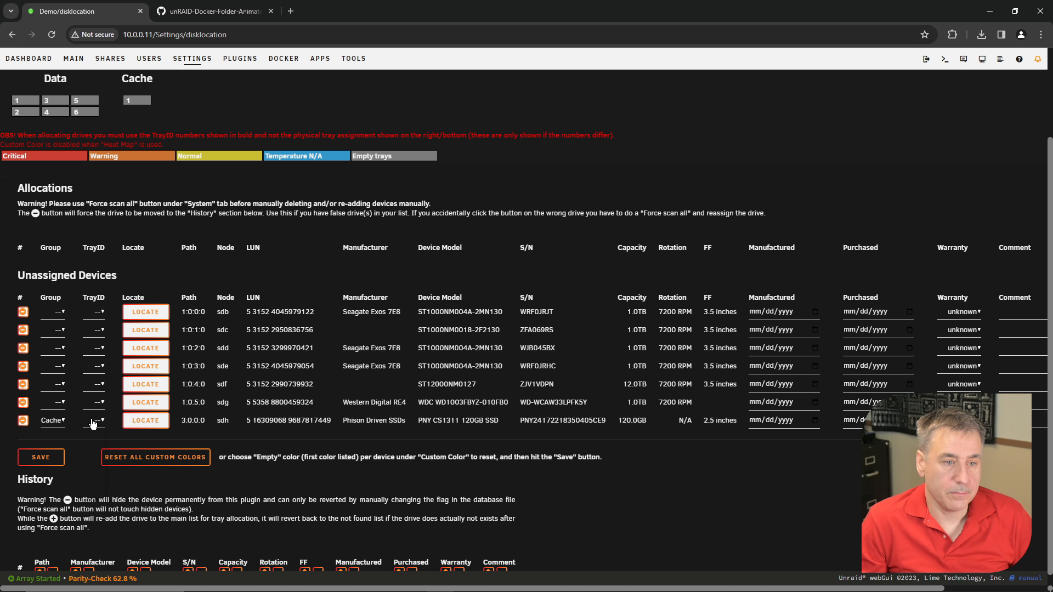
left_click(92, 423)
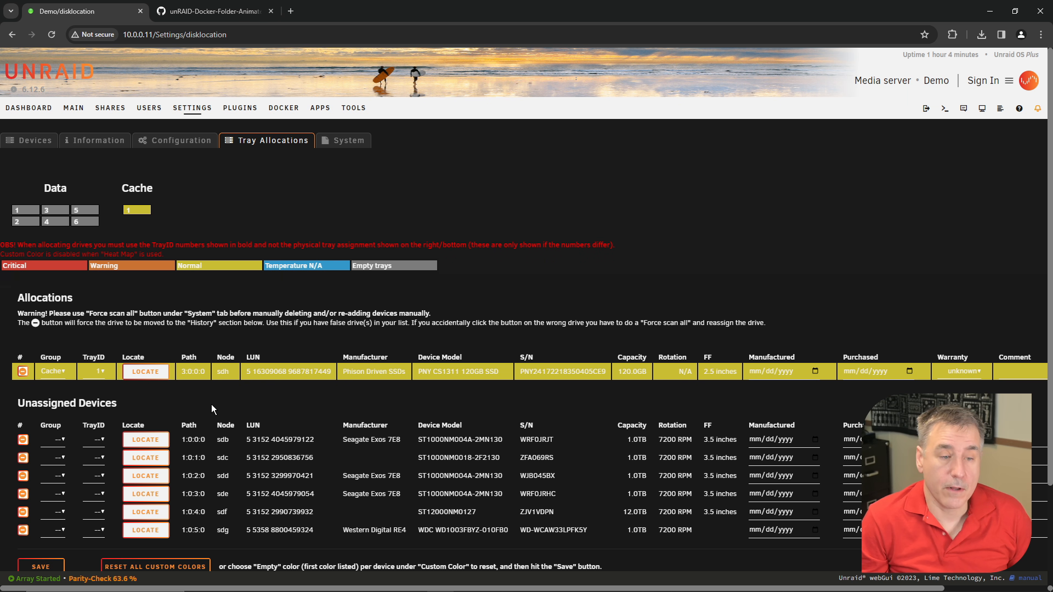
left_click(145, 438)
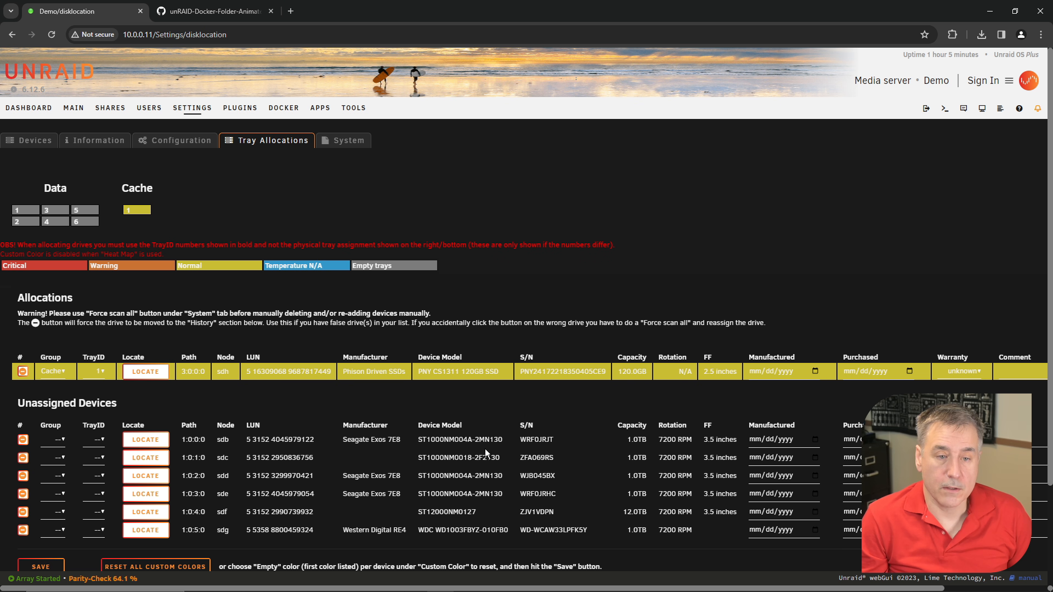
mouse_move(563, 451)
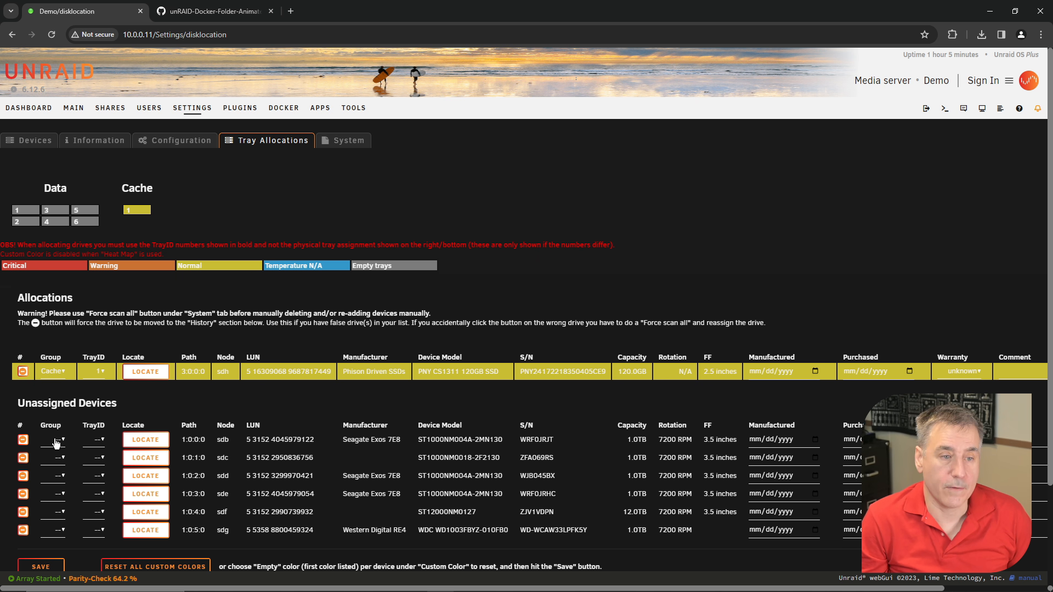
- Allocate the remaining hard drives to Data trays 1–6 and save the assignments
left_click(54, 512)
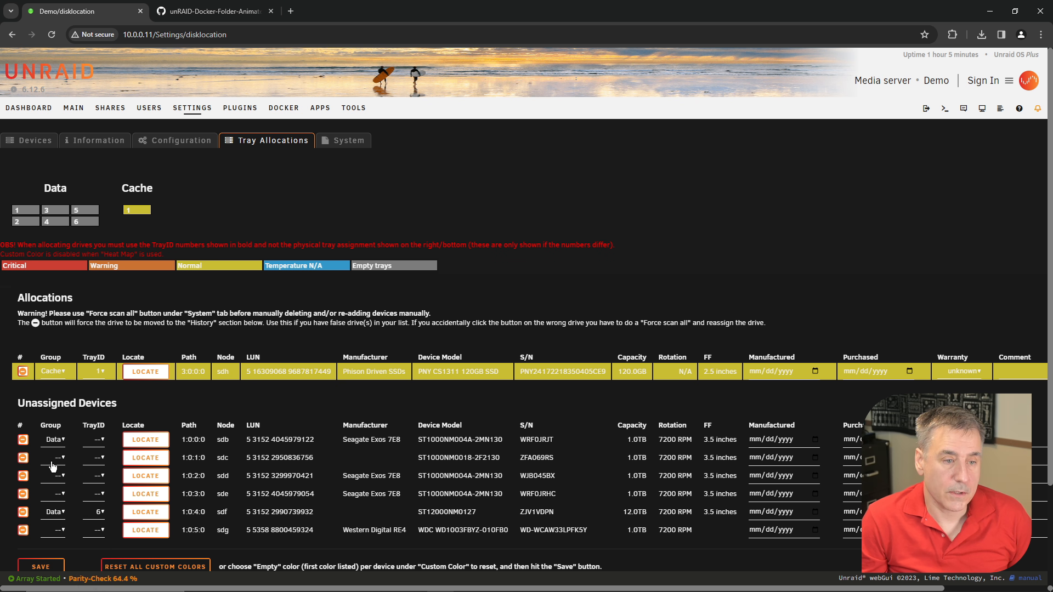
left_click(97, 439)
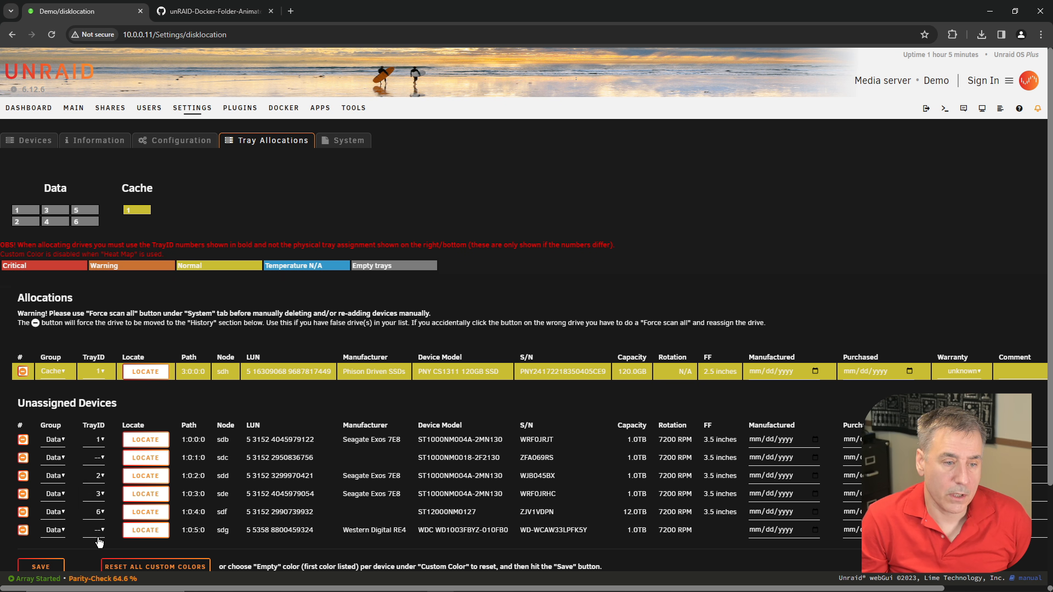
mouse_move(468, 468)
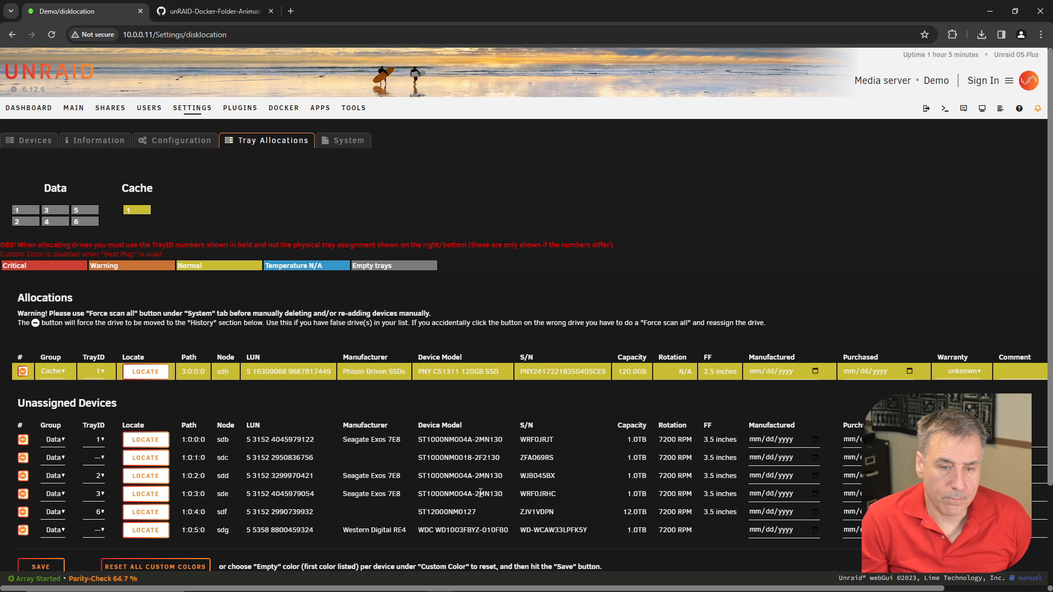
left_click(98, 457)
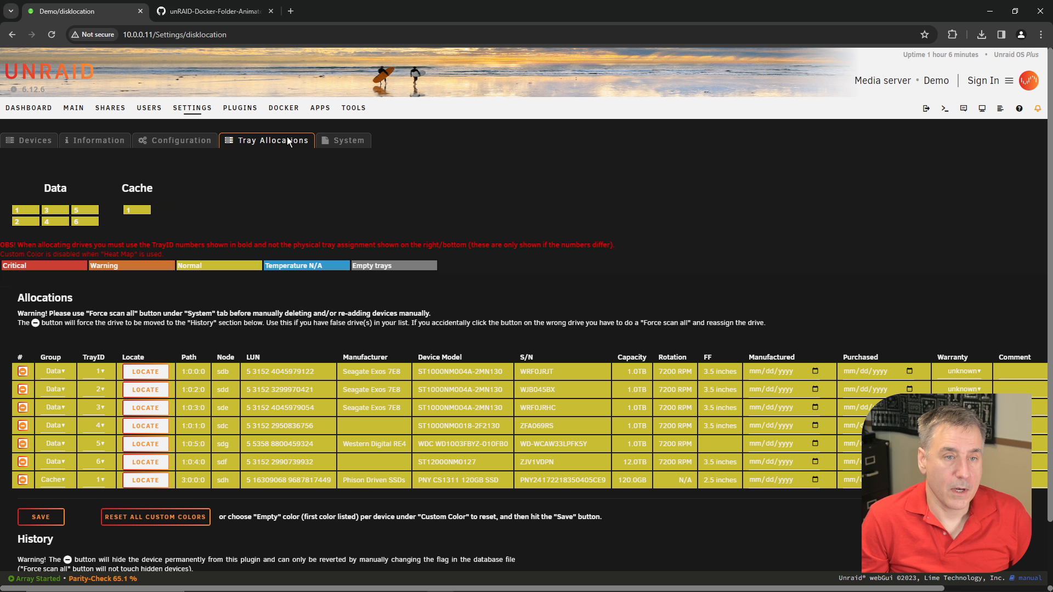
mouse_move(72, 395)
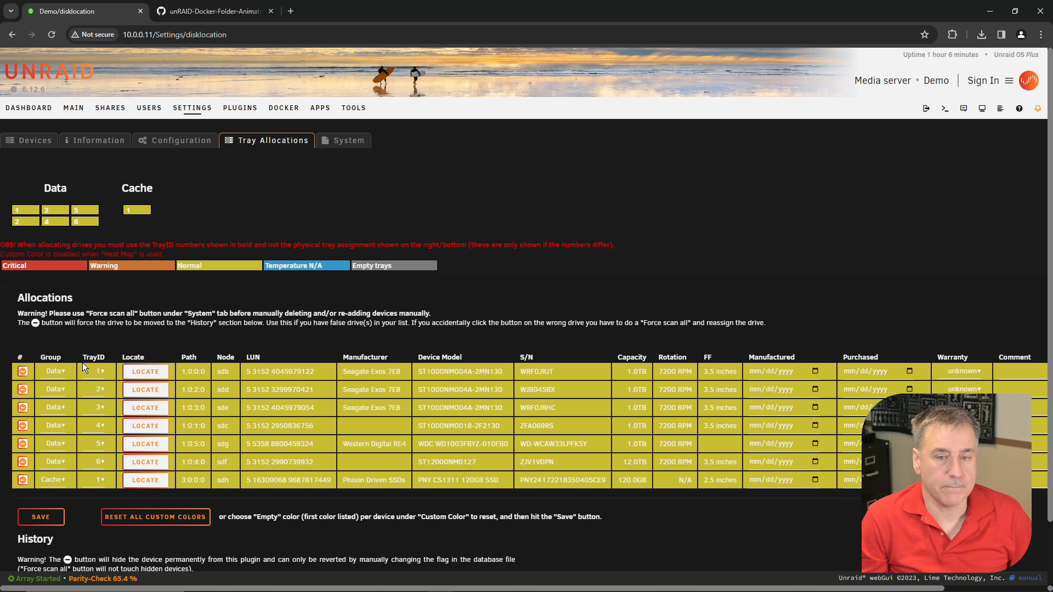
mouse_move(39, 275)
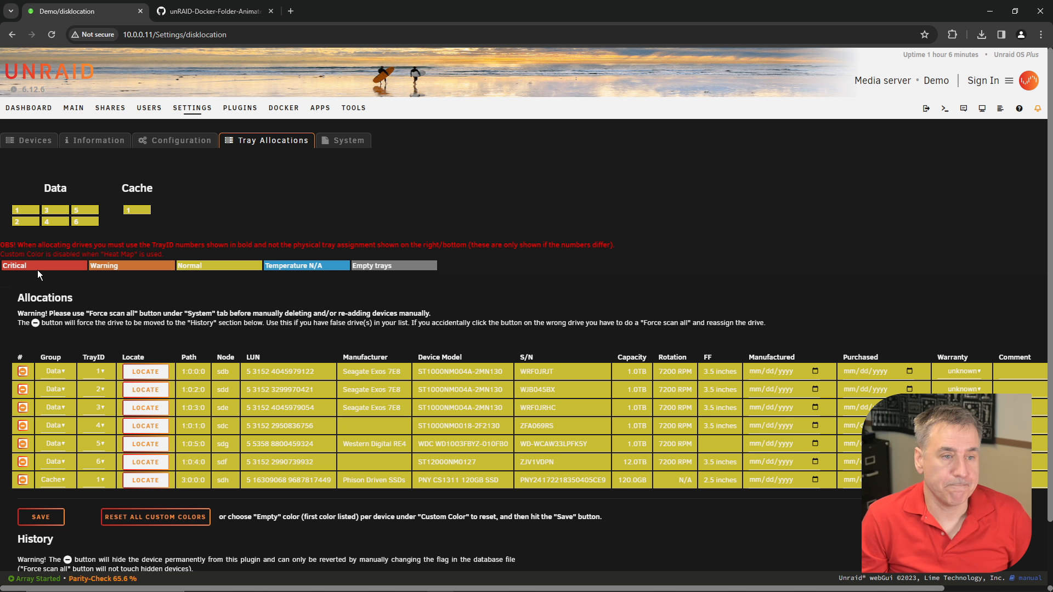
mouse_move(217, 268)
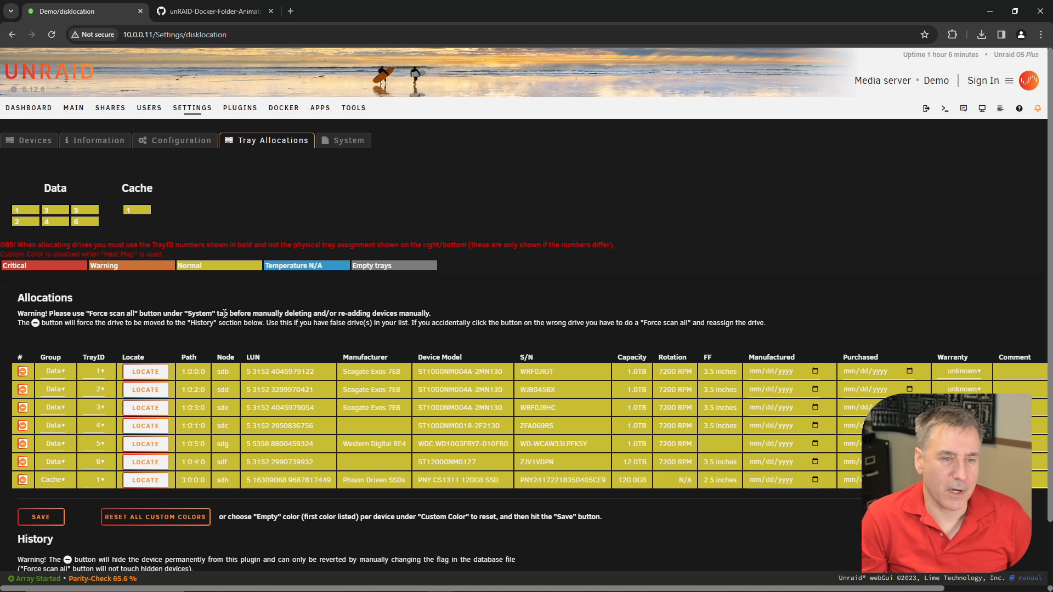
mouse_move(222, 268)
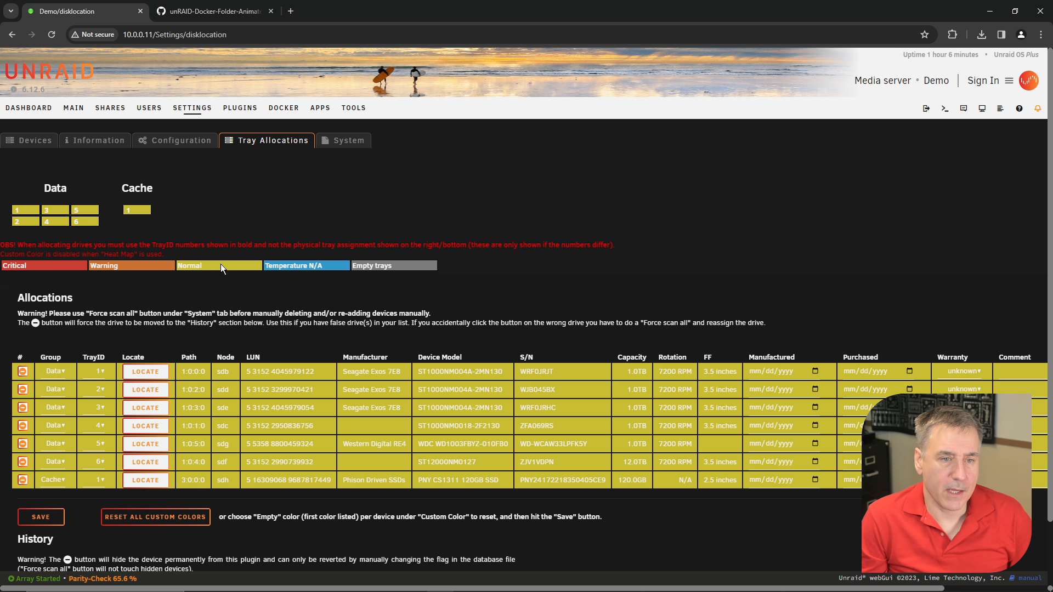
mouse_move(211, 292)
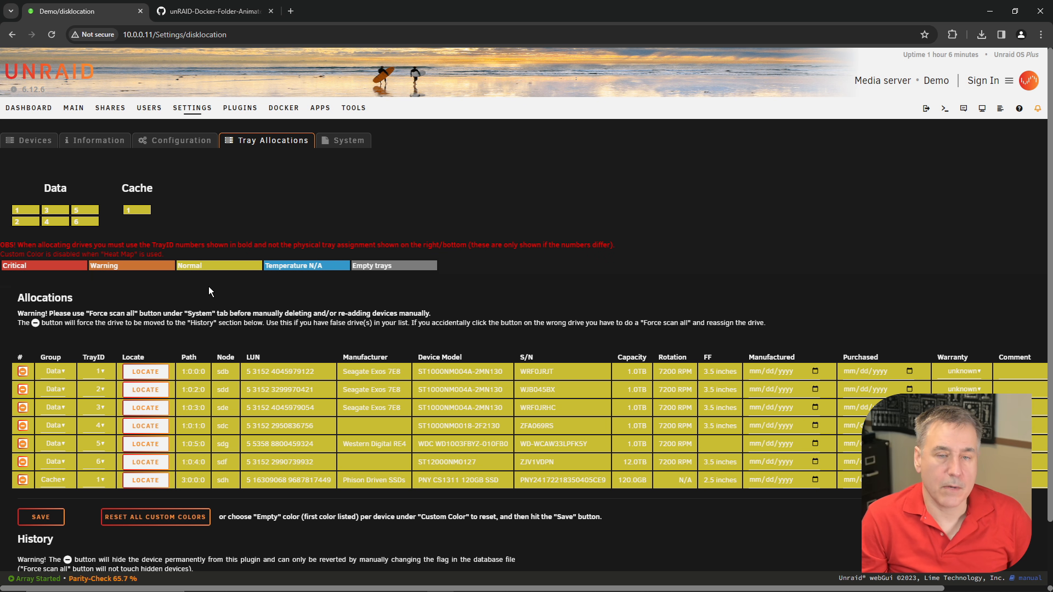
- Show Disk Location's System page with force scan and database location options
left_click(342, 140)
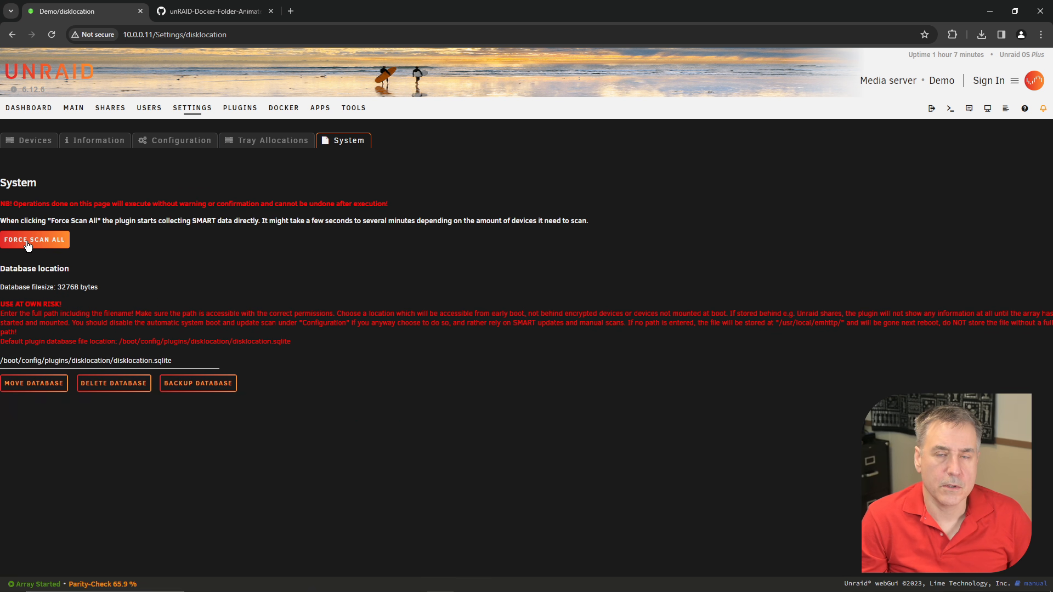
- Colour drive backgrounds by Disk Type and view the tray allocations and information table
left_click(35, 239)
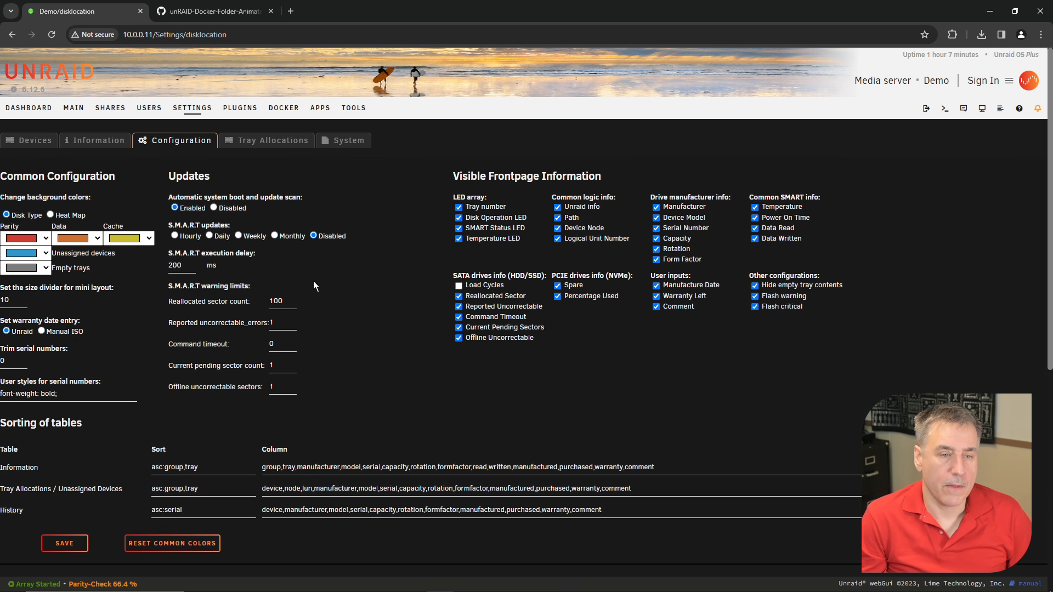
left_click(272, 141)
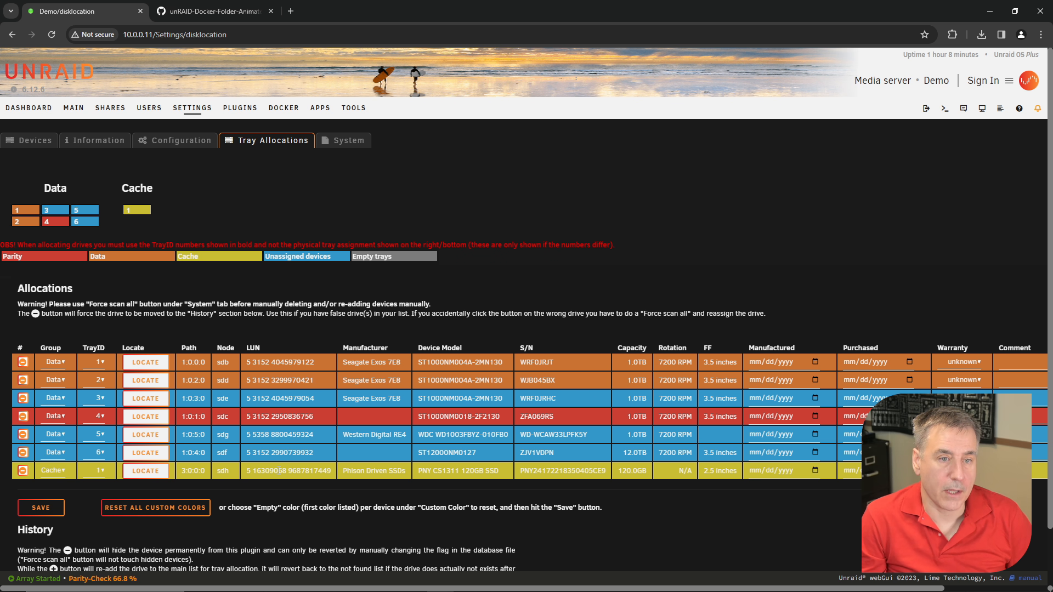
left_click(94, 141)
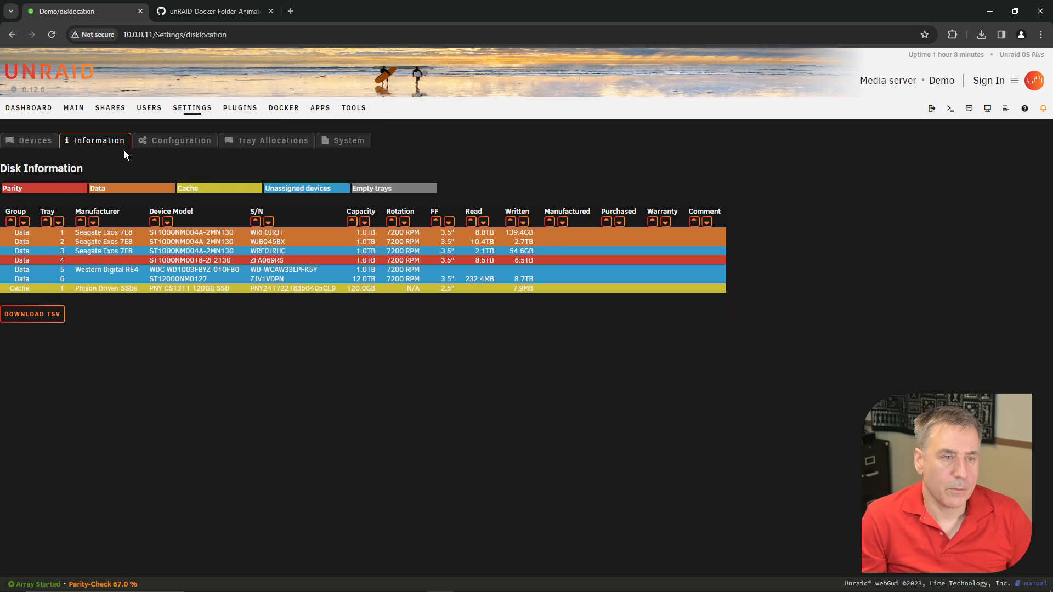
- Switch background colouring back to Heat Map so every allocated drive shows Normal
left_click(176, 140)
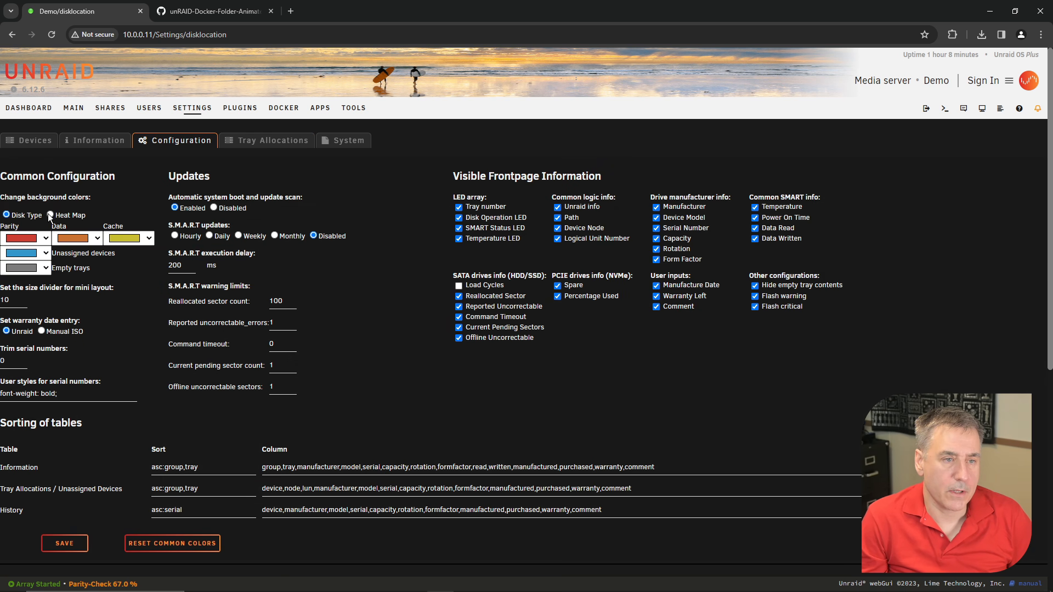
left_click(52, 215)
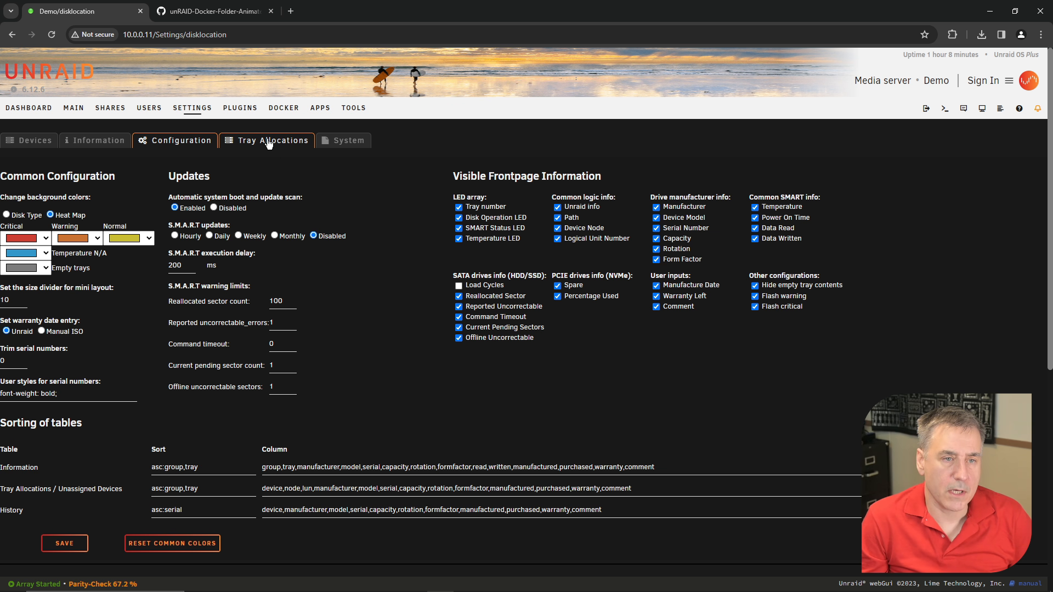
left_click(274, 140)
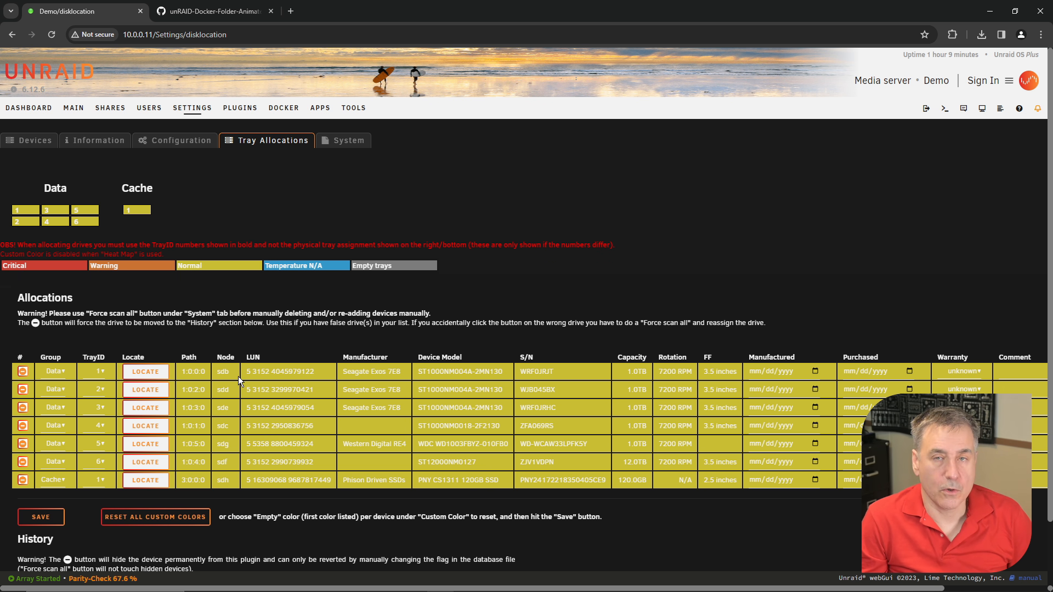
mouse_move(432, 147)
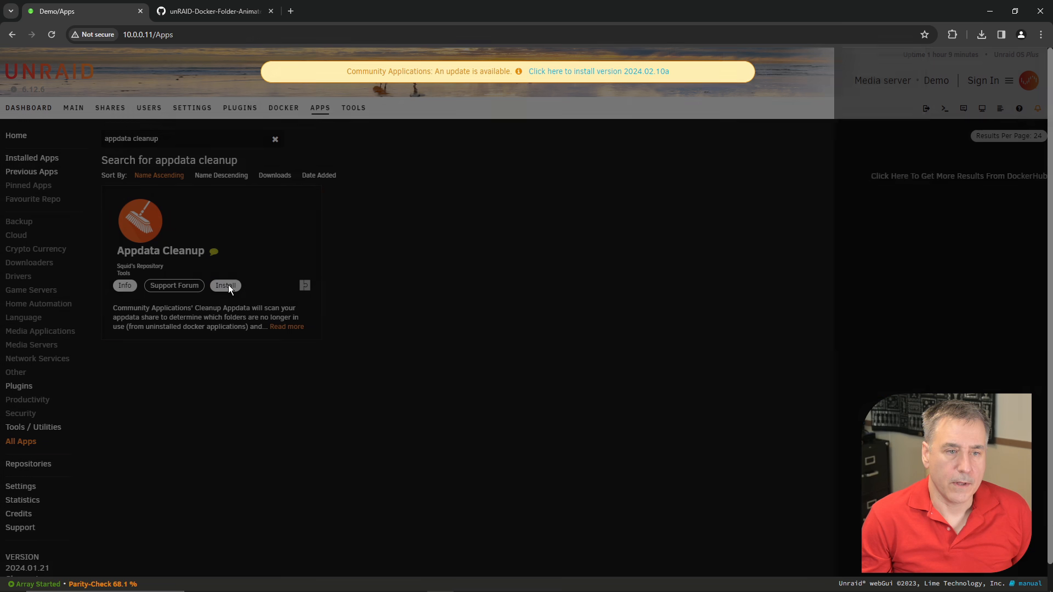
- Install Appdata Cleanup, accepting its share-deletion responsibility warning
left_click(225, 285)
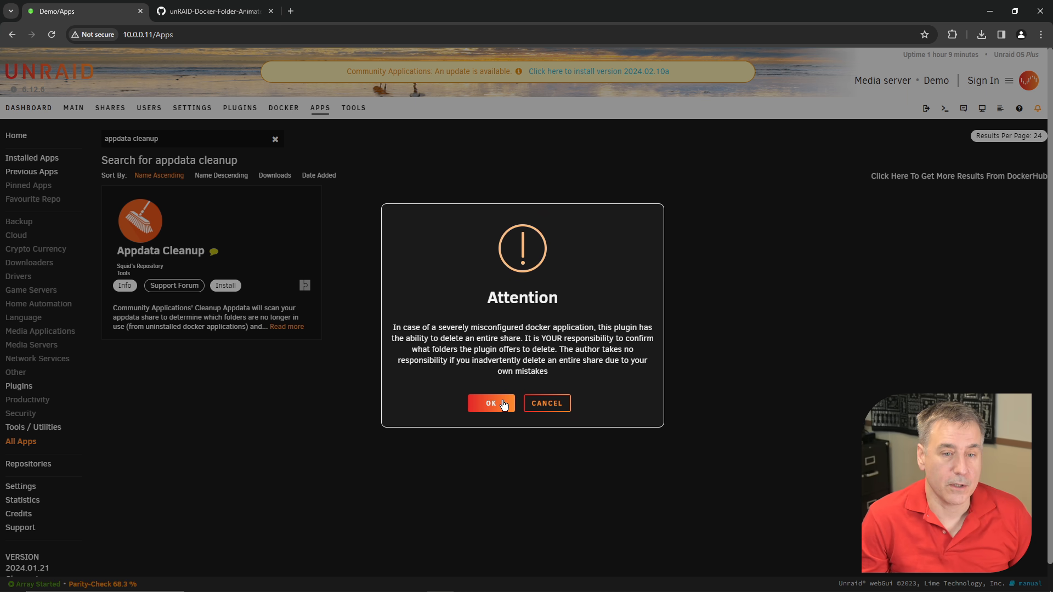
left_click(490, 402)
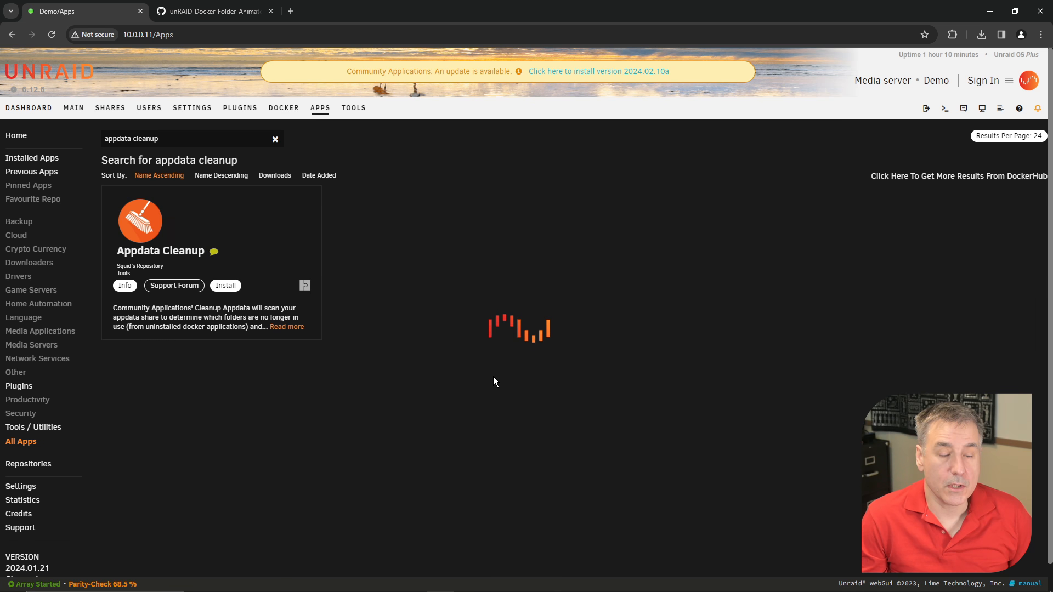
left_click(225, 285)
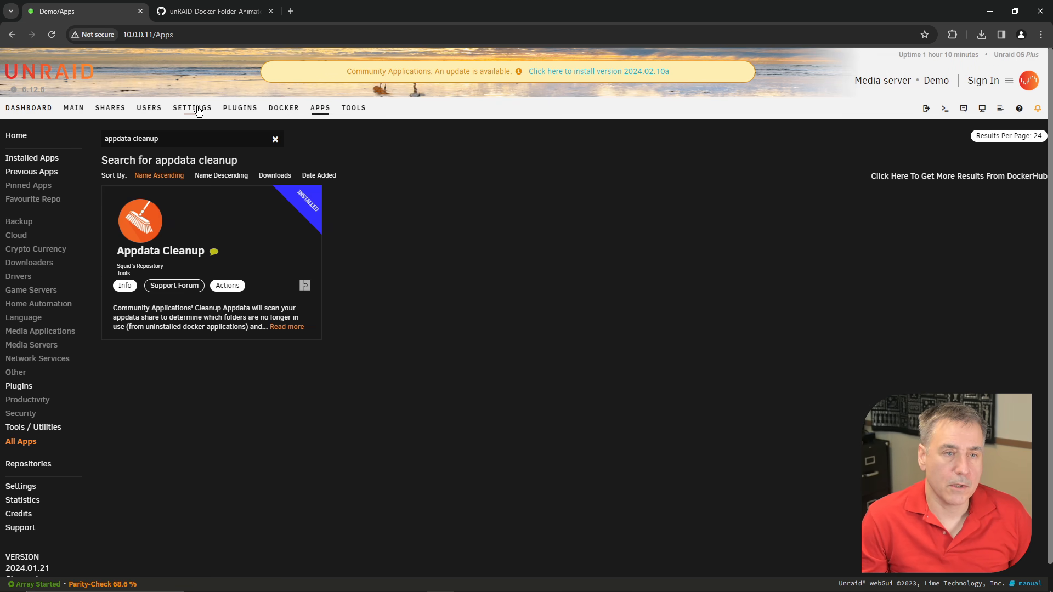
- Run Cleanup Appdata from Settings, which reports no orphaned appdata folders
left_click(192, 108)
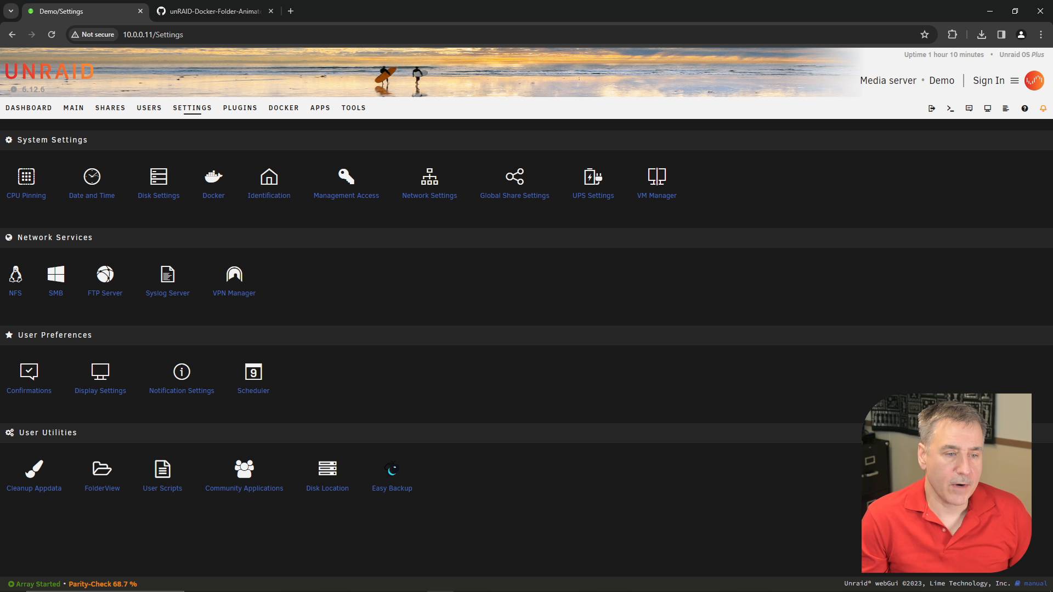
left_click(34, 488)
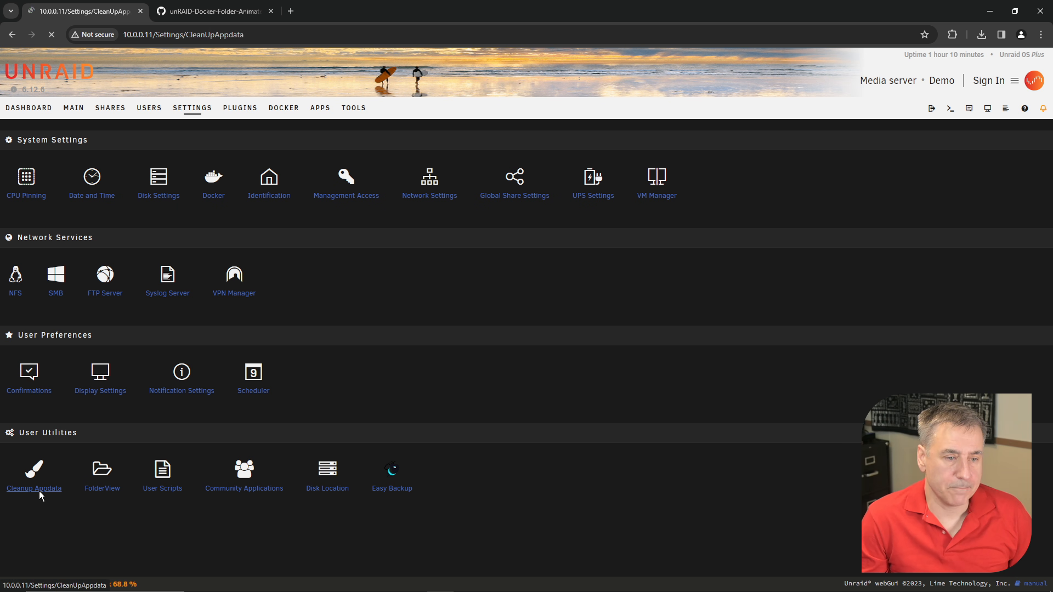
left_click(34, 478)
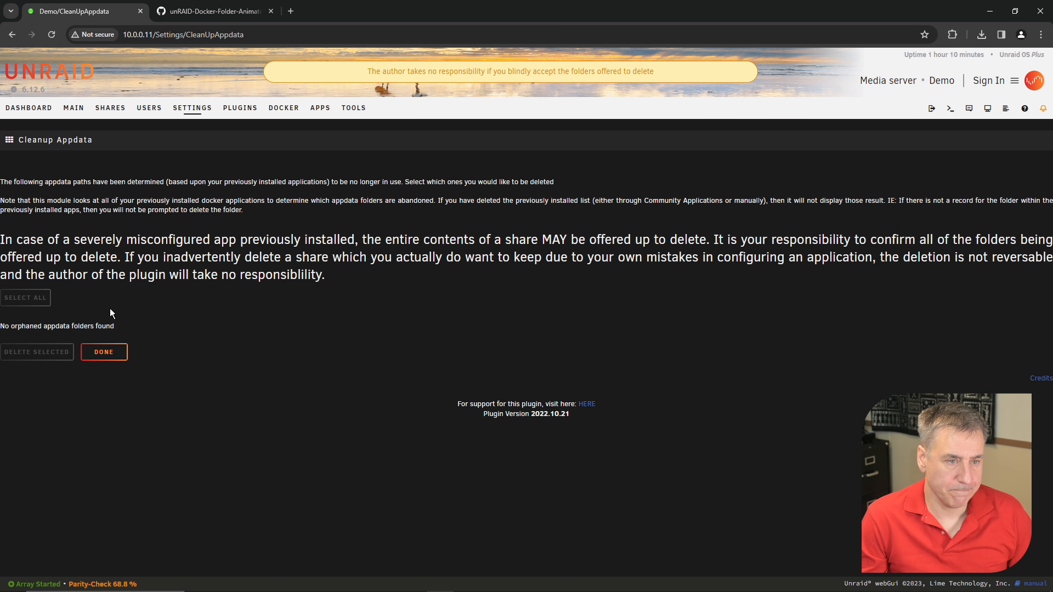
mouse_move(107, 308)
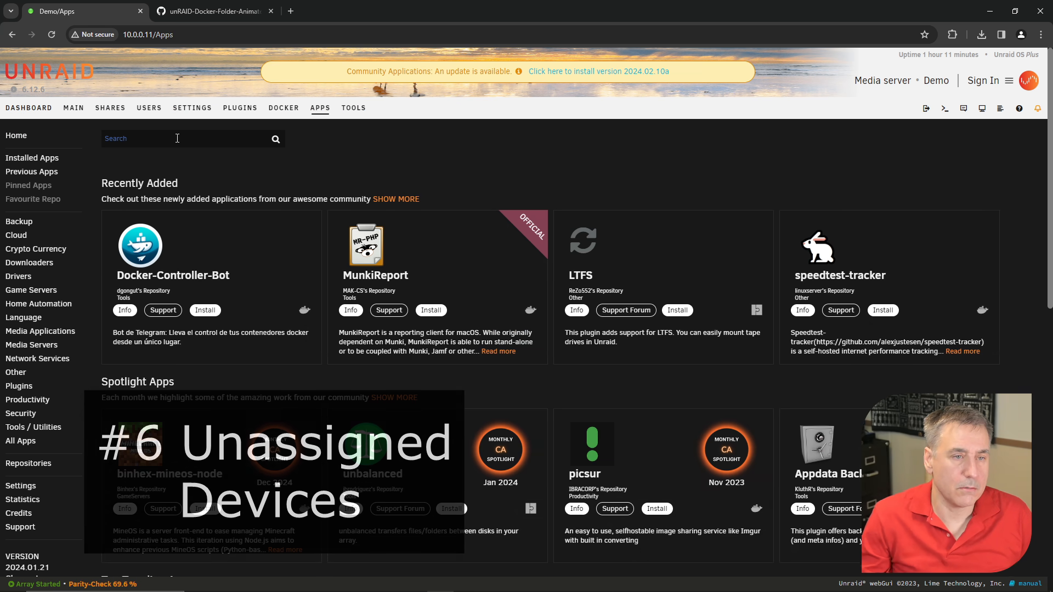
- Install the Unassigned Devices plugin and show its common settings page
type("unassigned devices")
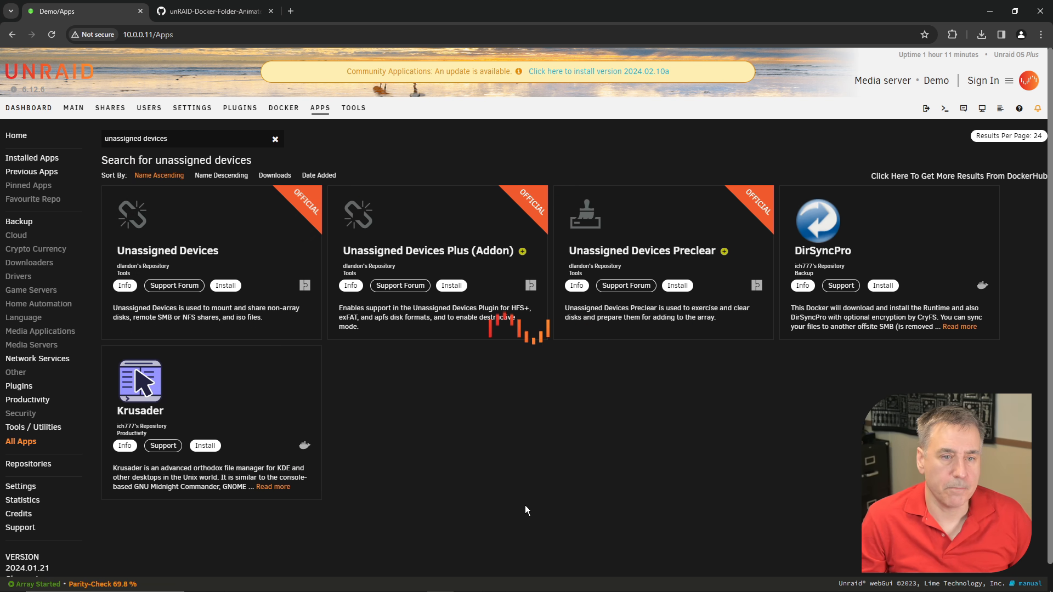
left_click(192, 108)
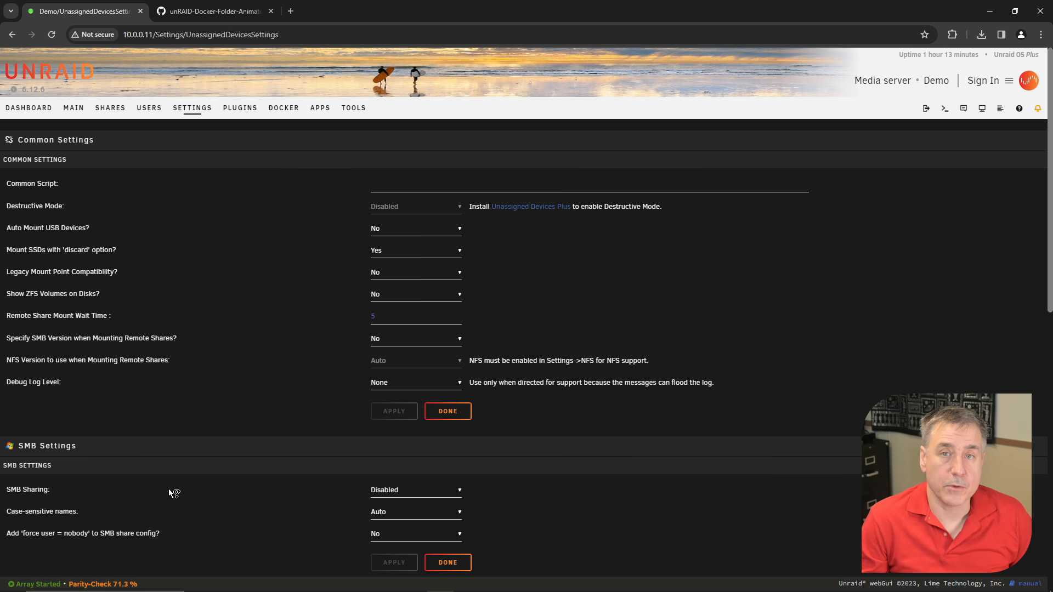
mouse_move(102, 285)
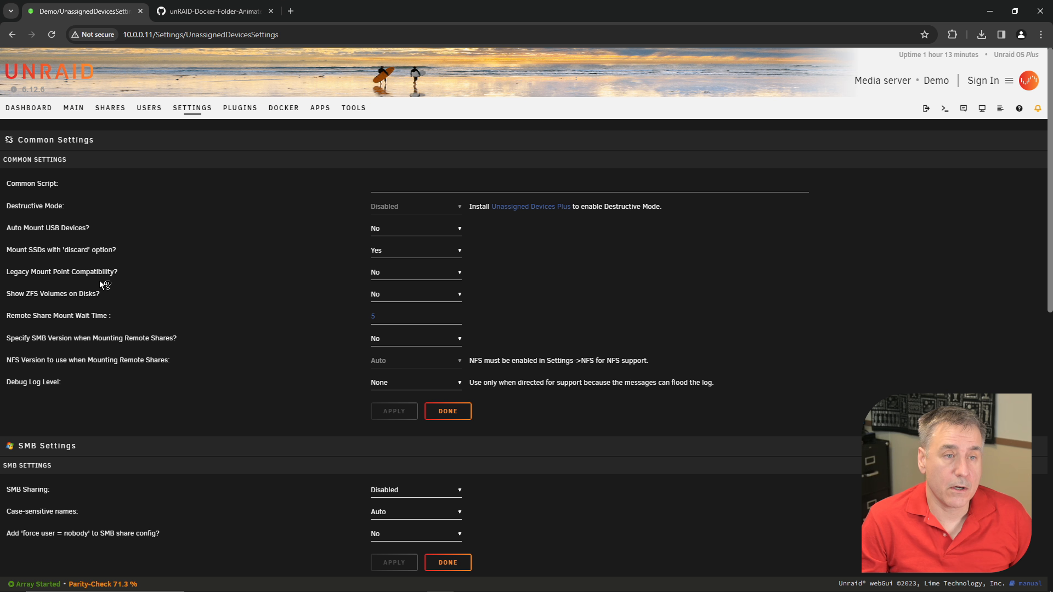
mouse_move(74, 107)
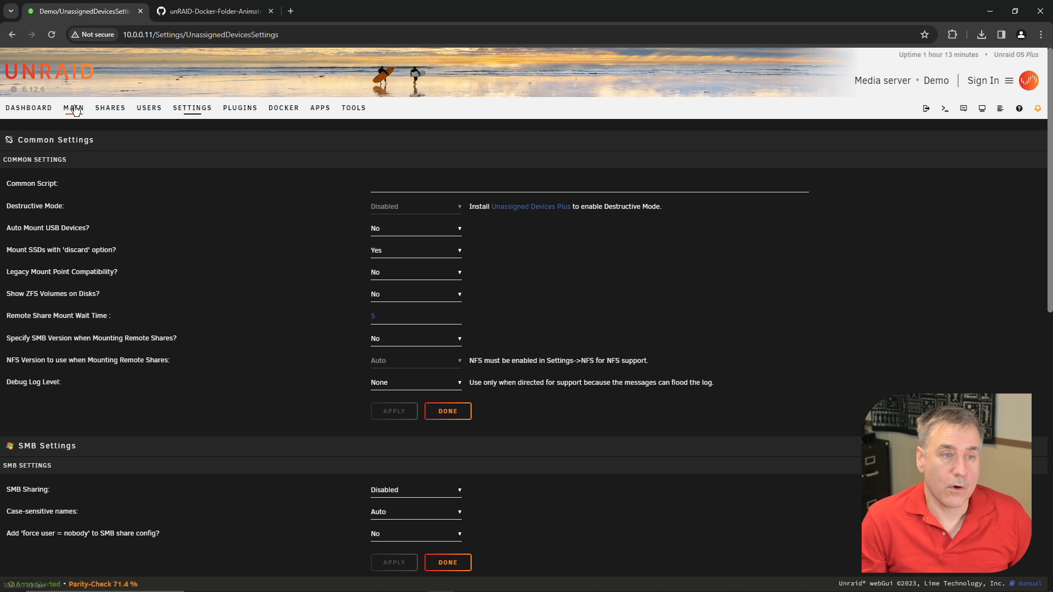
left_click(73, 107)
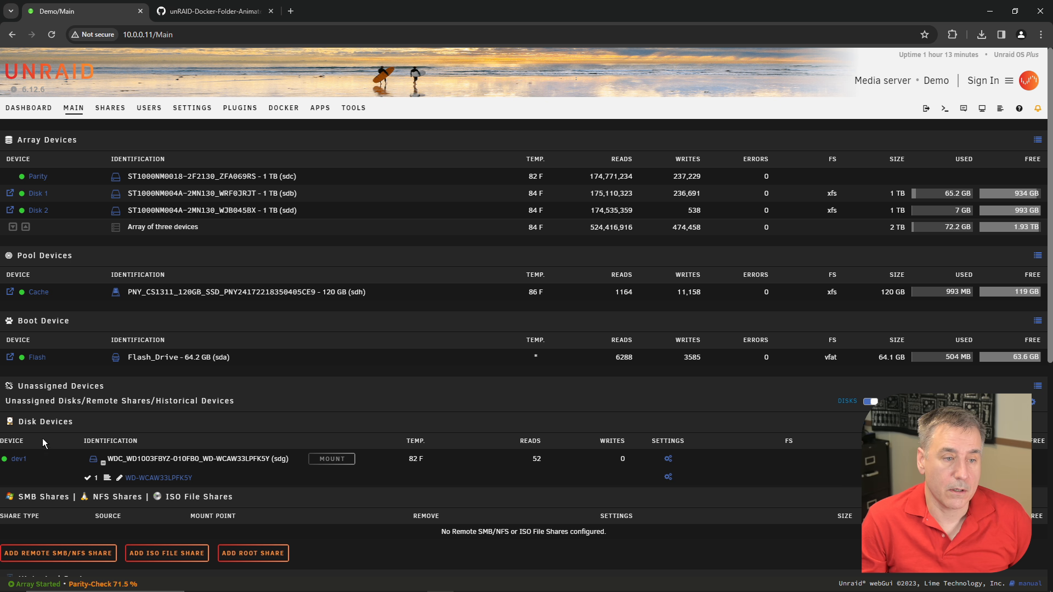
mouse_move(58, 459)
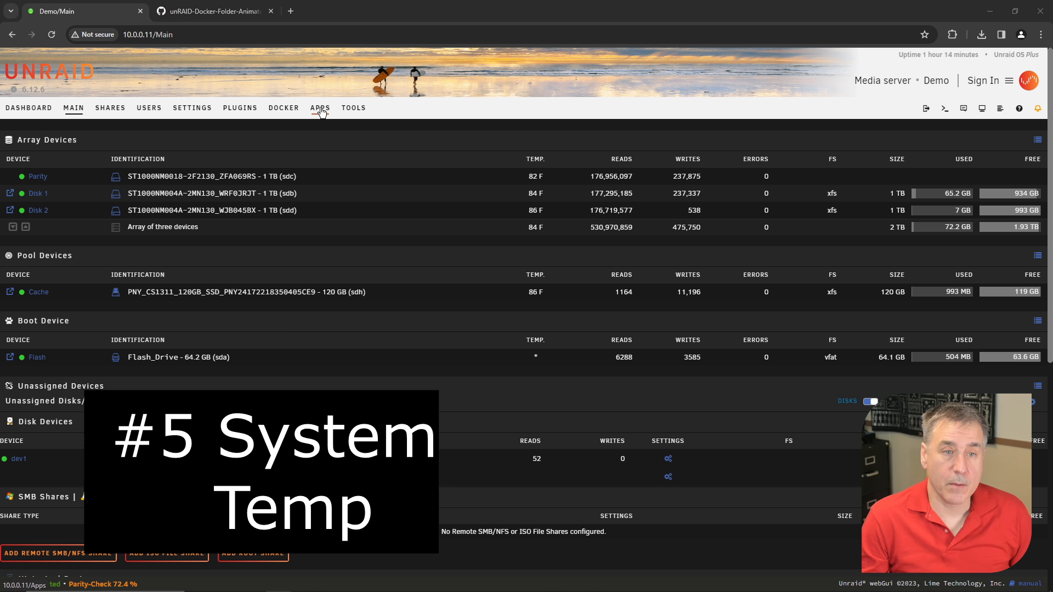
- Find and install the System Temp plugin from the Community Apps store
left_click(320, 107)
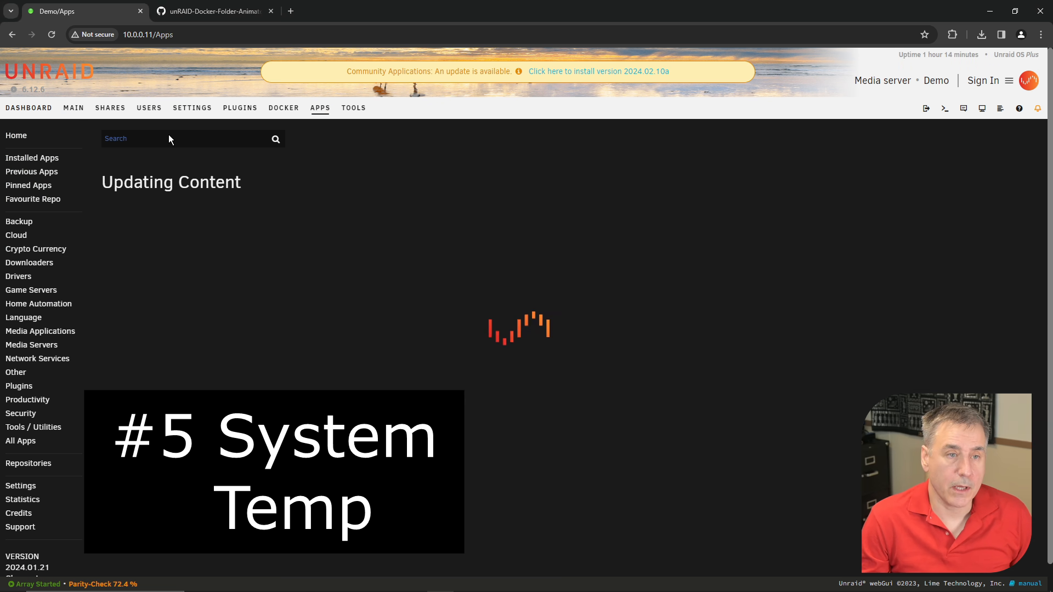
type("s")
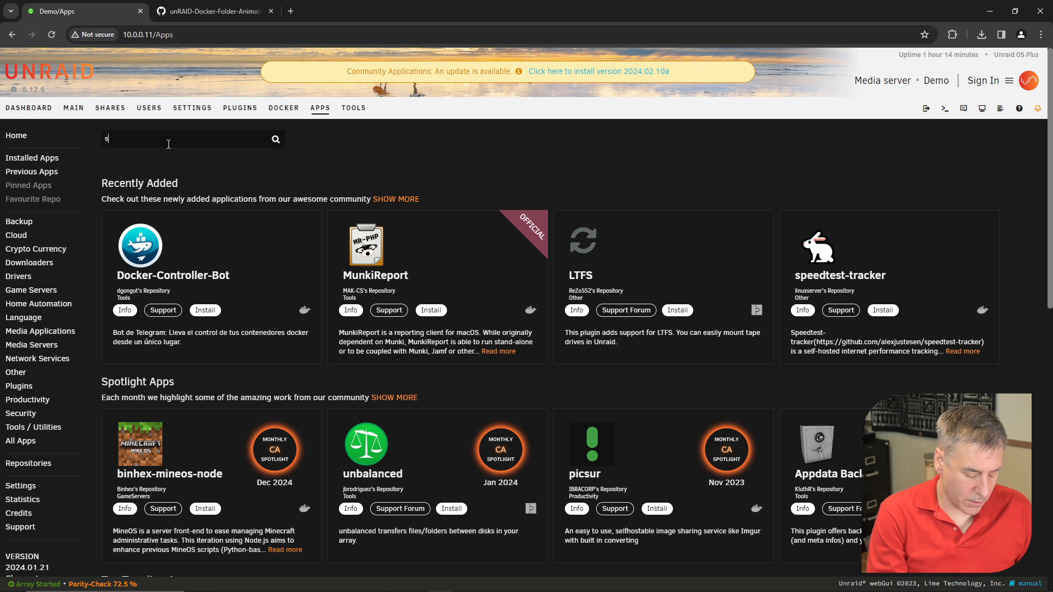
left_click(225, 285)
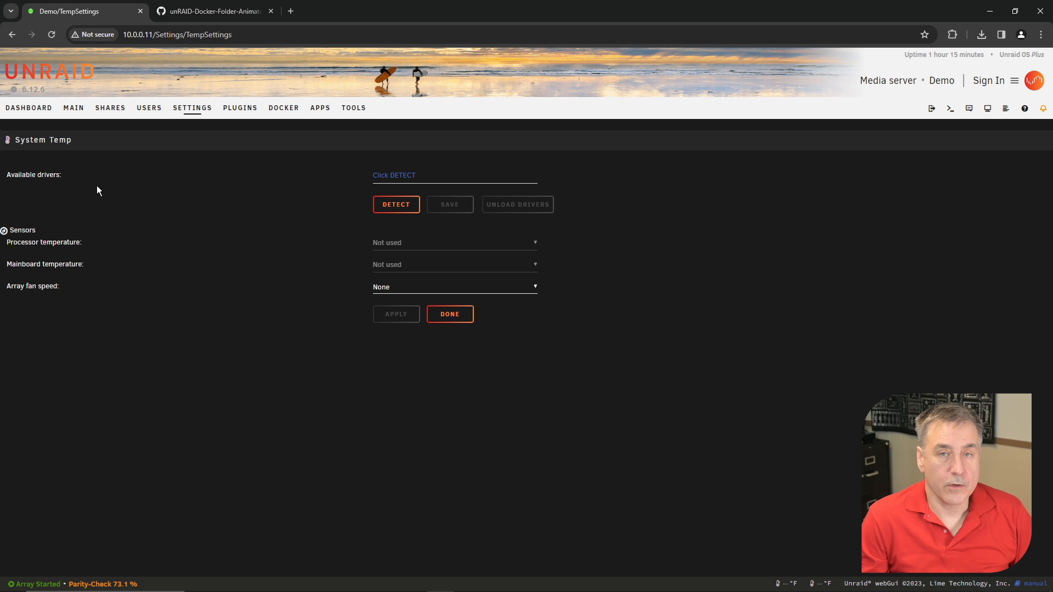
mouse_move(370, 202)
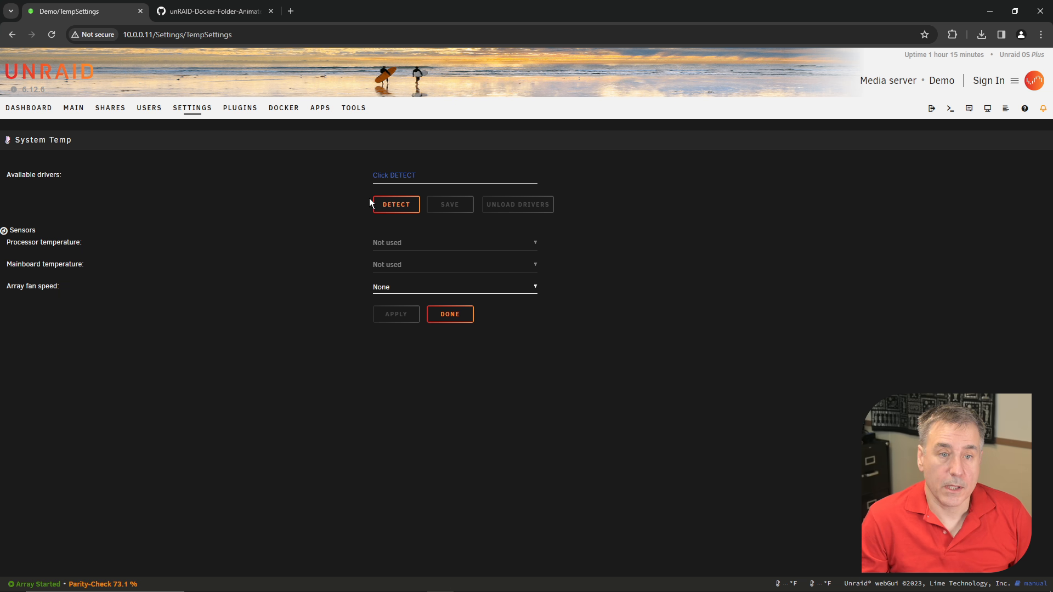
- Detect the coretemp driver, assign a coretemp core as processor temperature, and apply
left_click(396, 204)
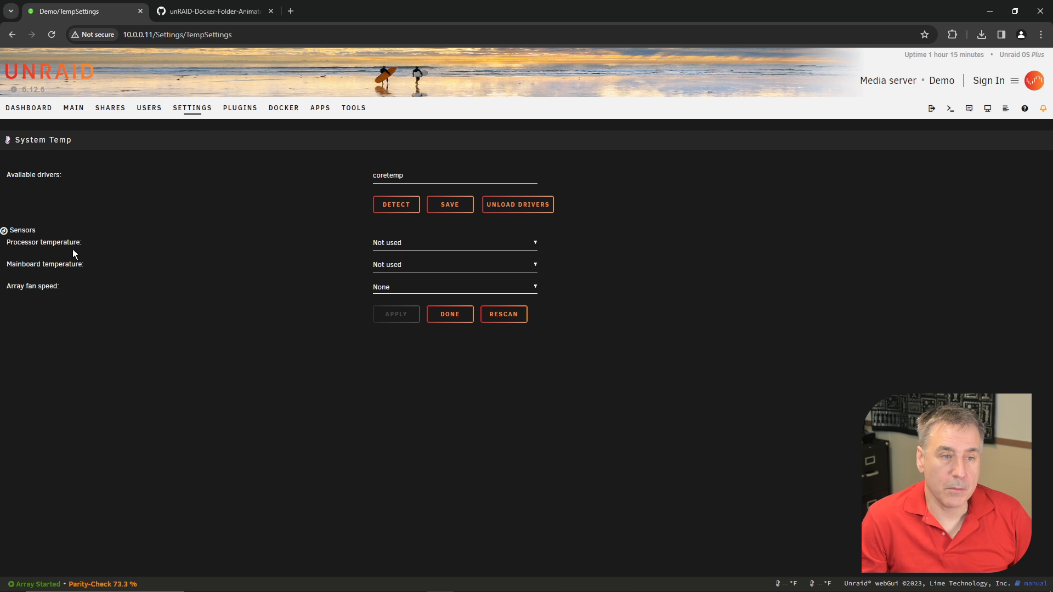
left_click(454, 242)
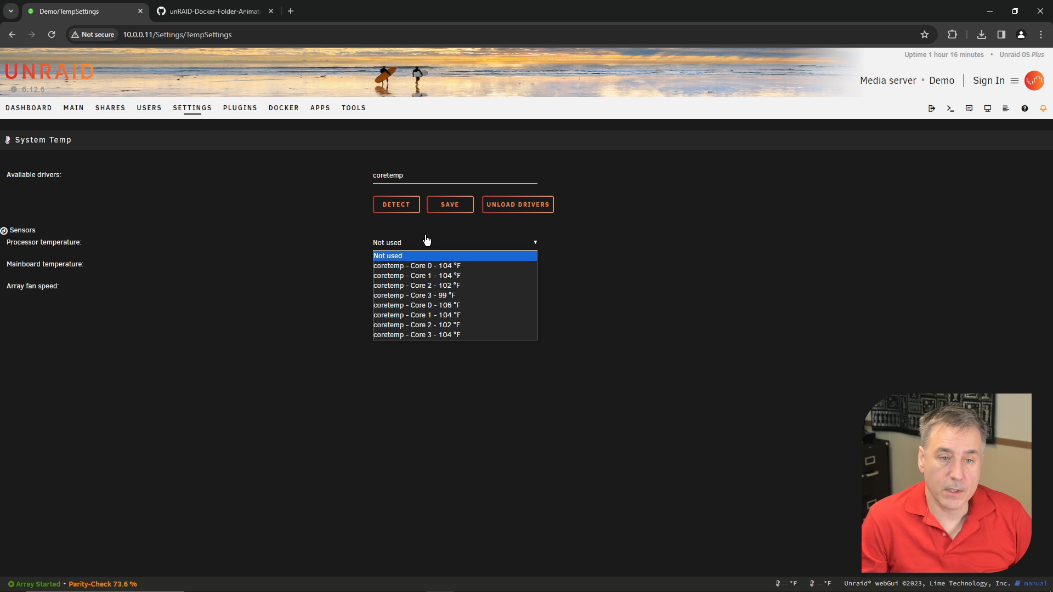
mouse_move(465, 306)
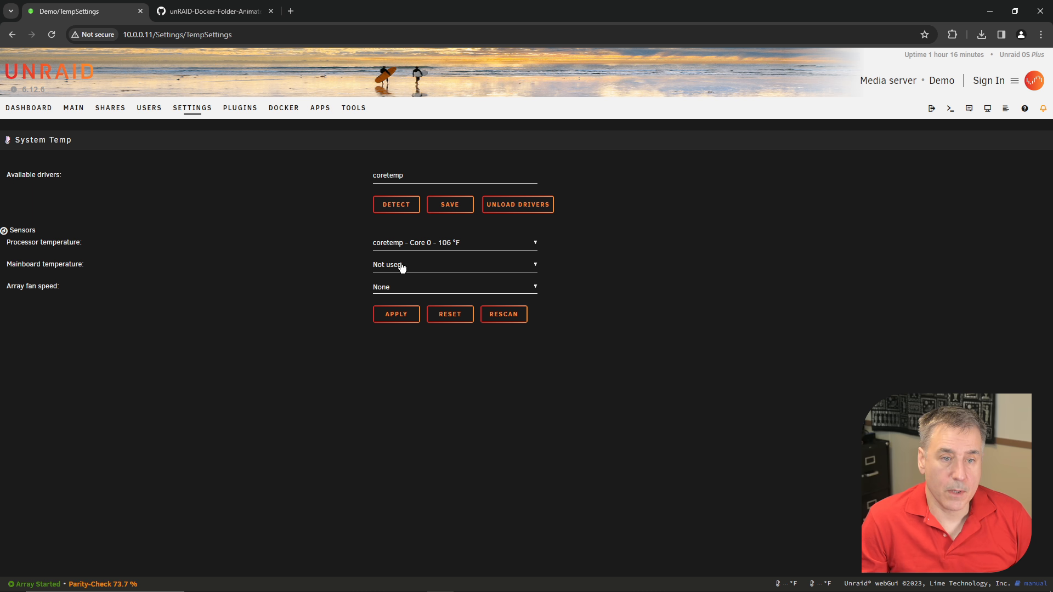
left_click(454, 265)
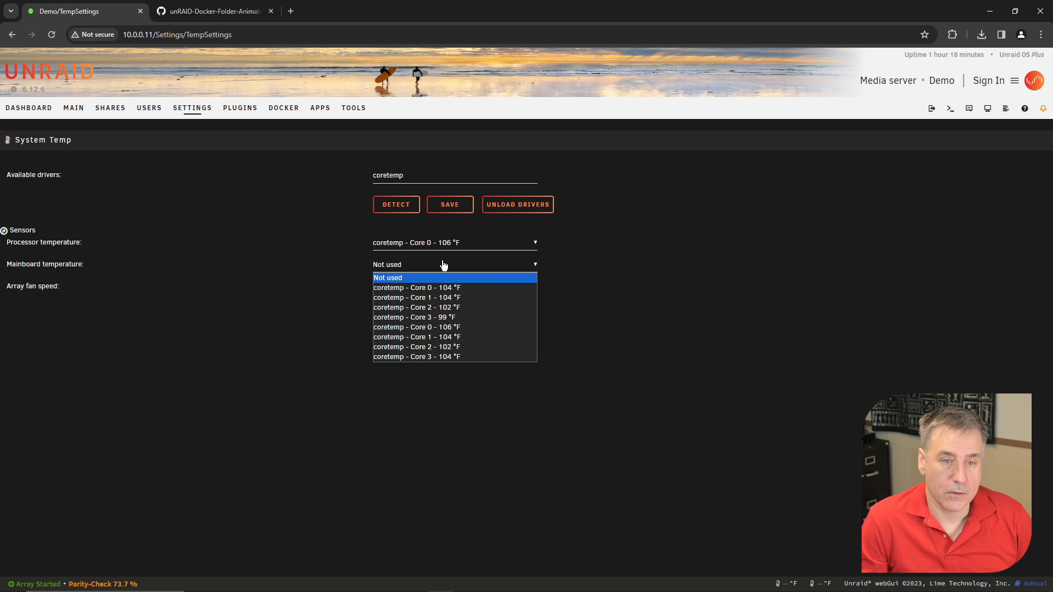
mouse_move(443, 356)
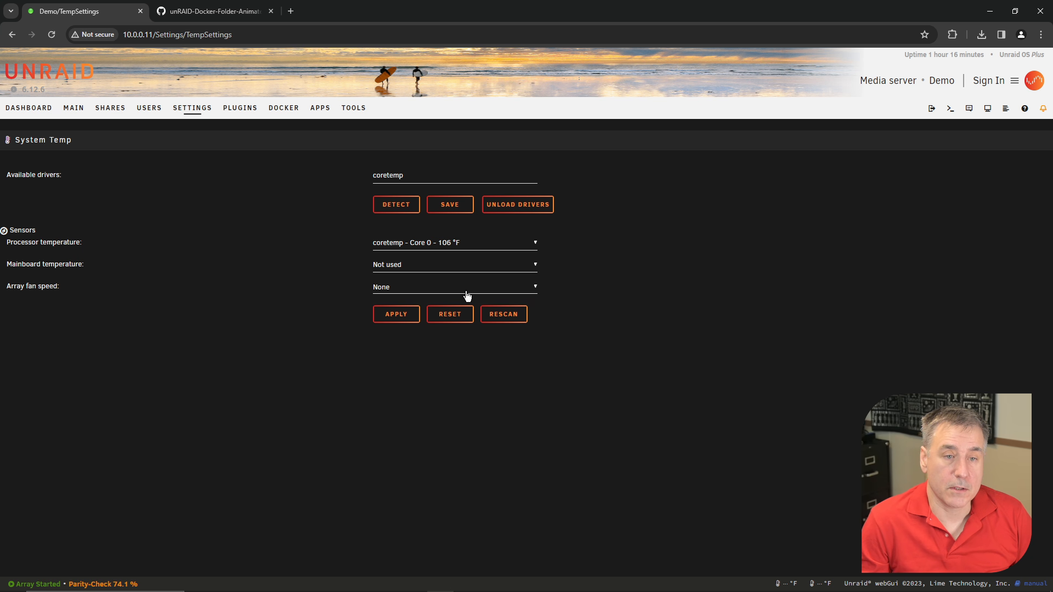
left_click(396, 313)
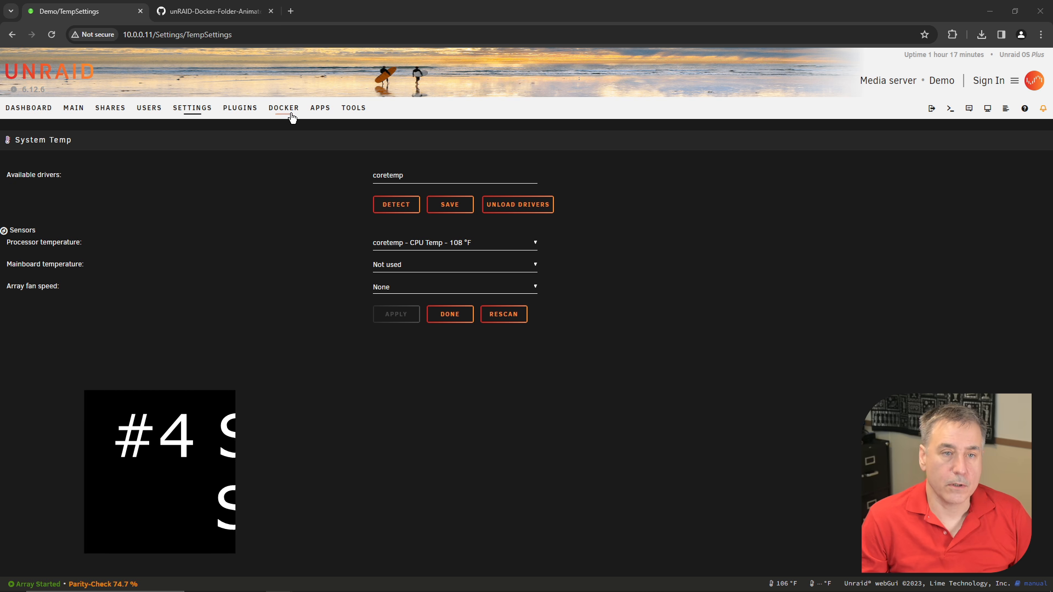
- Search the apps store for 'system' and install Dynamix System Stats
left_click(319, 108)
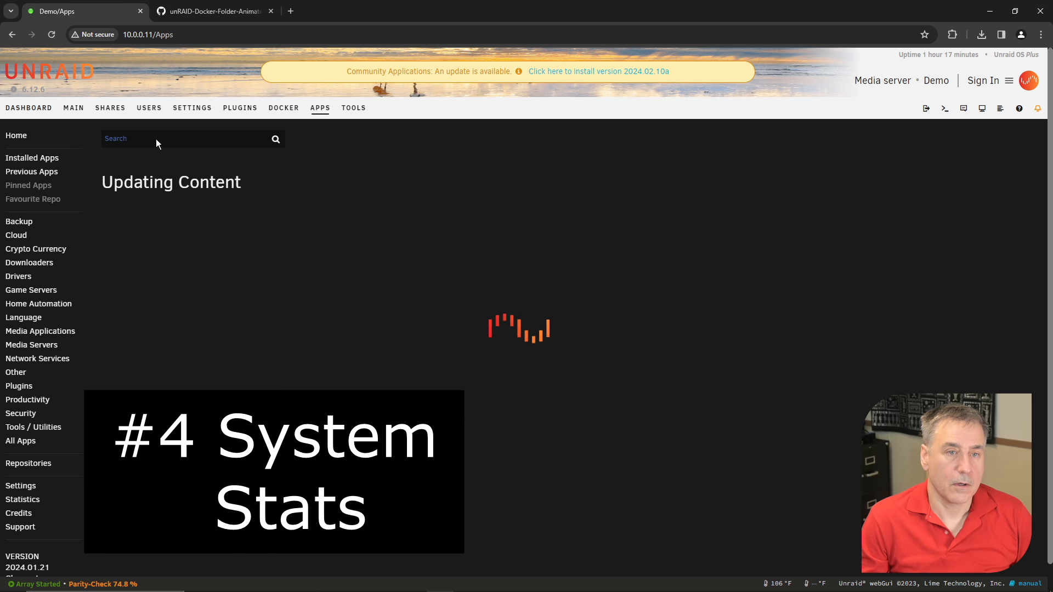
type("s")
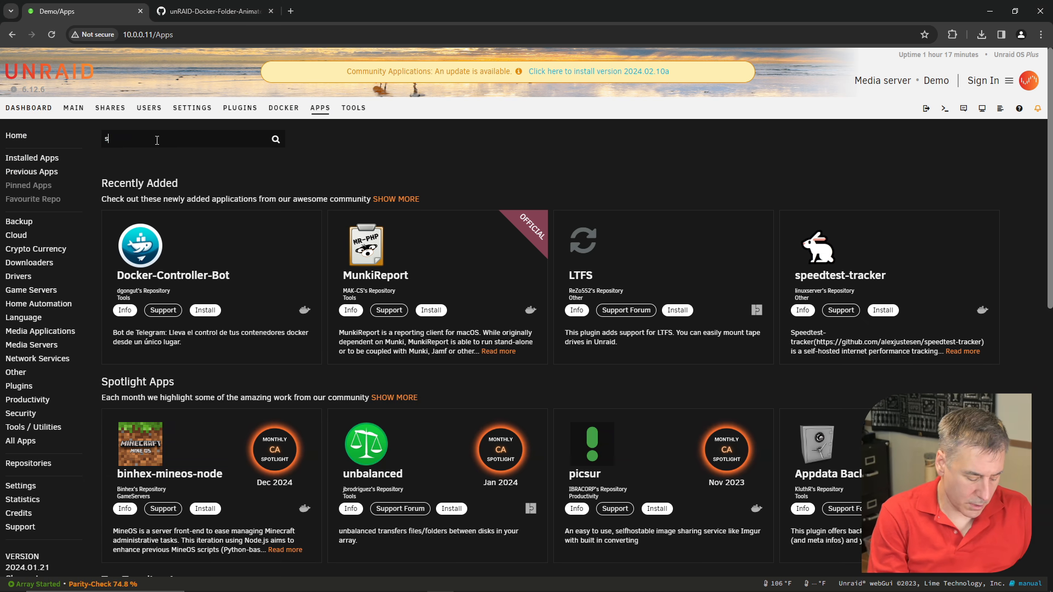
type("ystem")
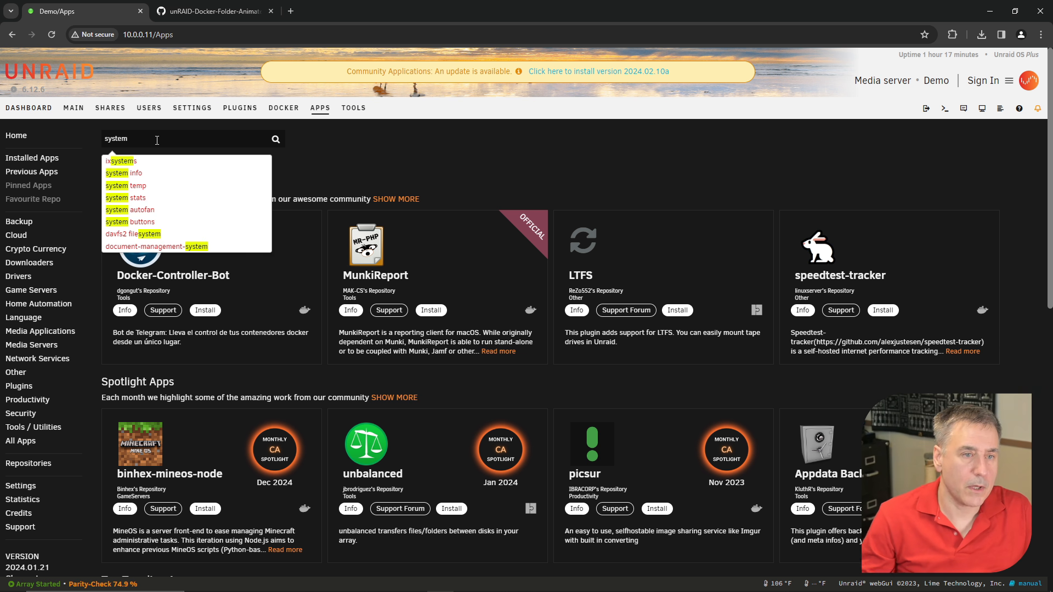
left_click(125, 197)
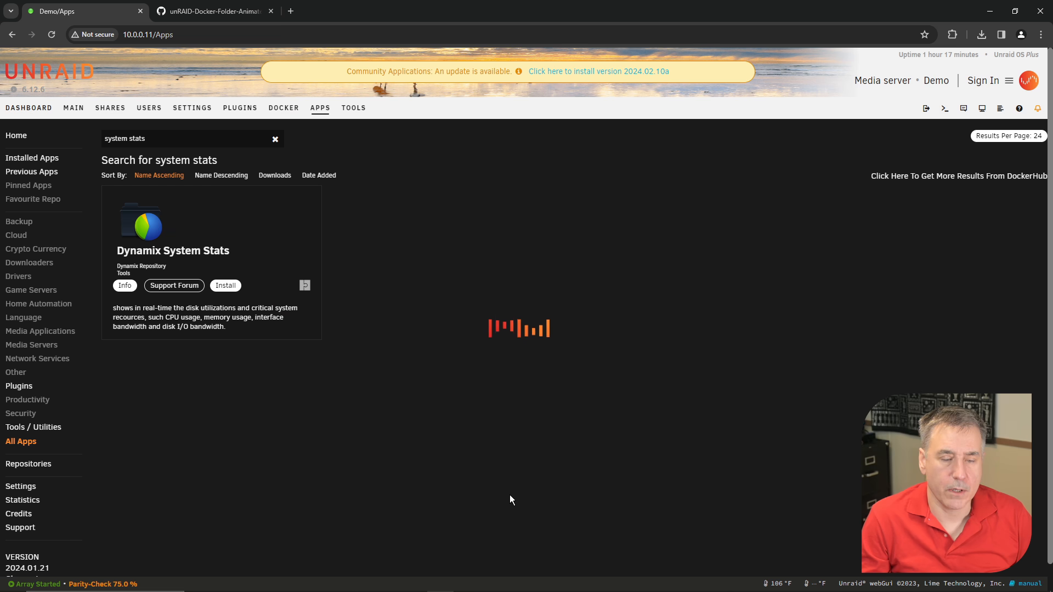
left_click(224, 285)
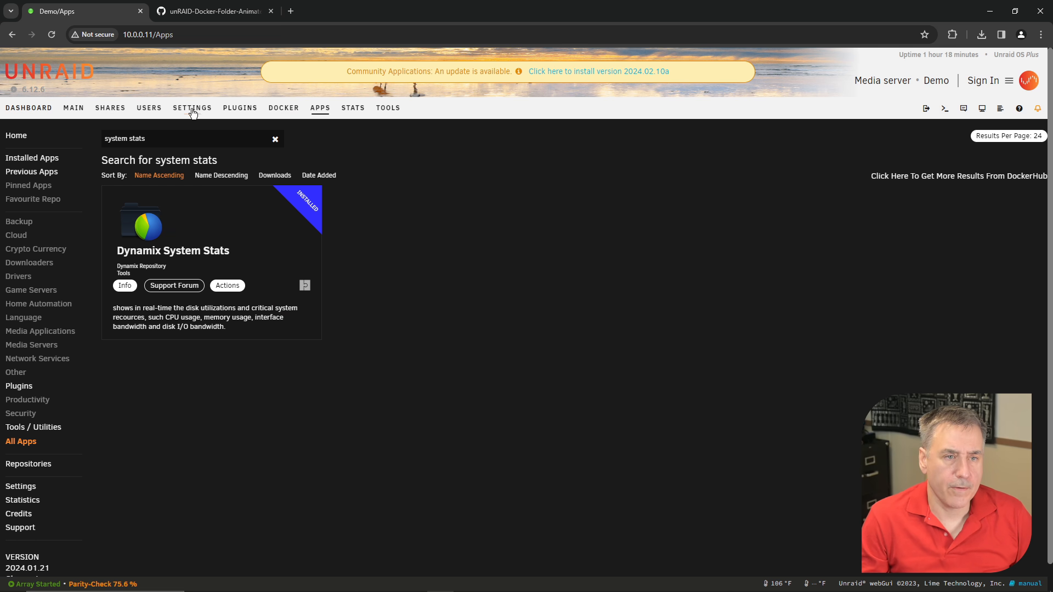
- Review Stats Settings under User Utilities and leave them unchanged via Done
left_click(192, 107)
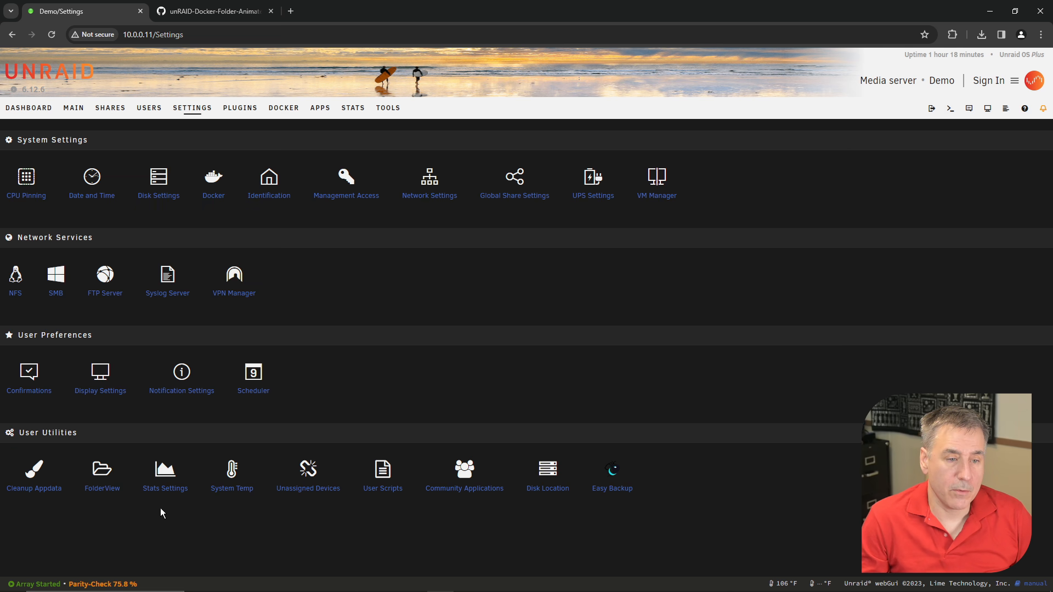
left_click(165, 468)
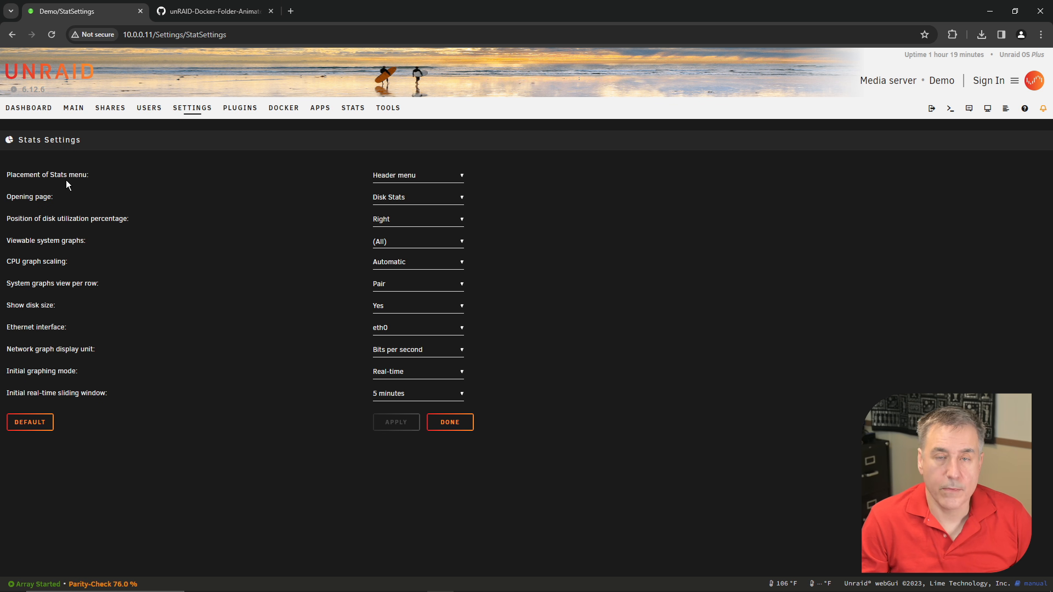
mouse_move(294, 175)
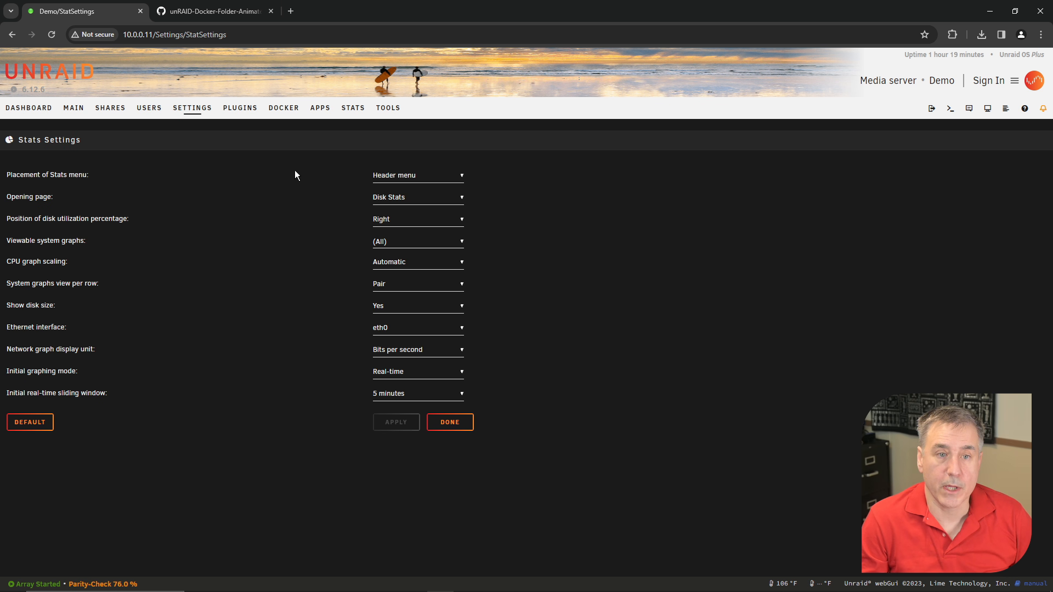
mouse_move(373, 149)
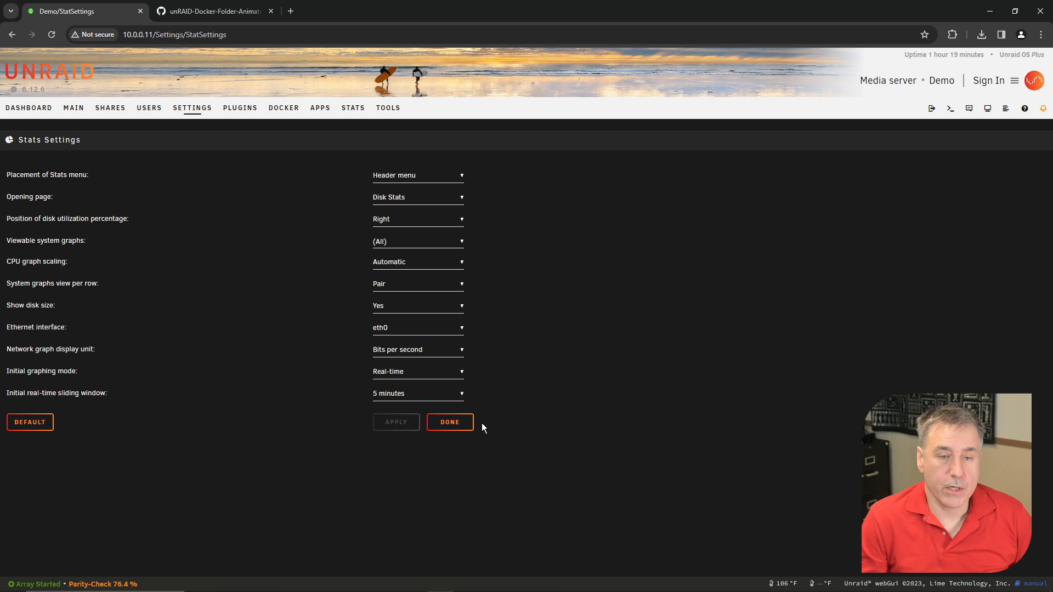
left_click(449, 421)
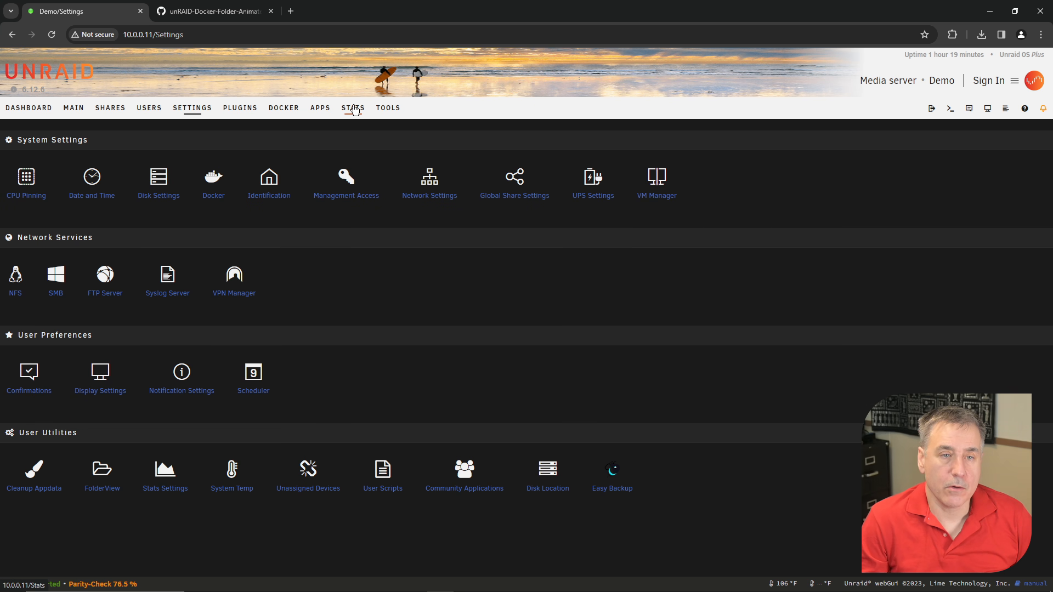
- View the Stats page's disk usage, then the live System Stats graphs
left_click(352, 107)
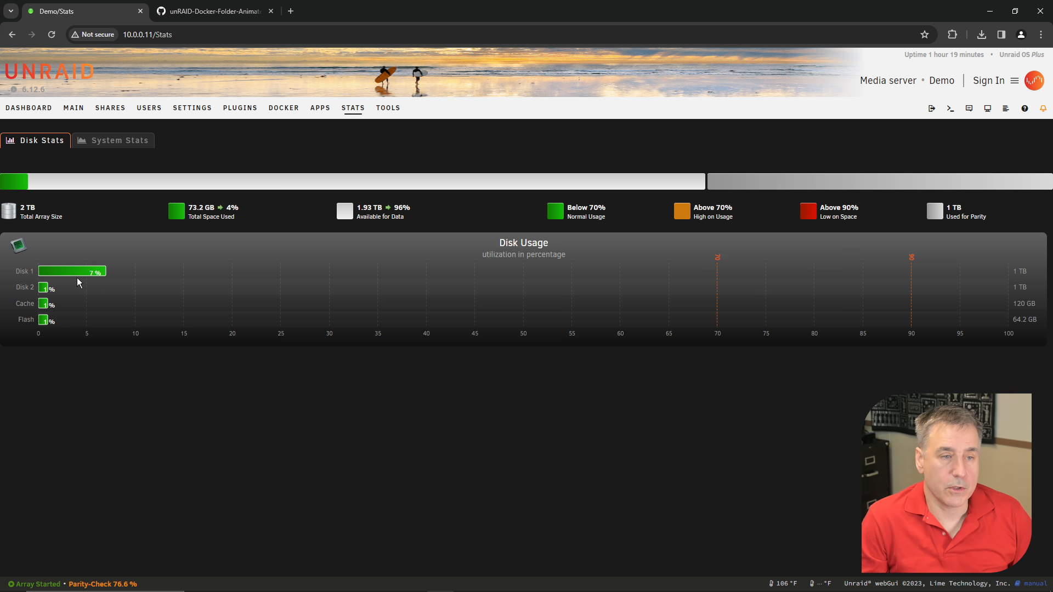
mouse_move(92, 265)
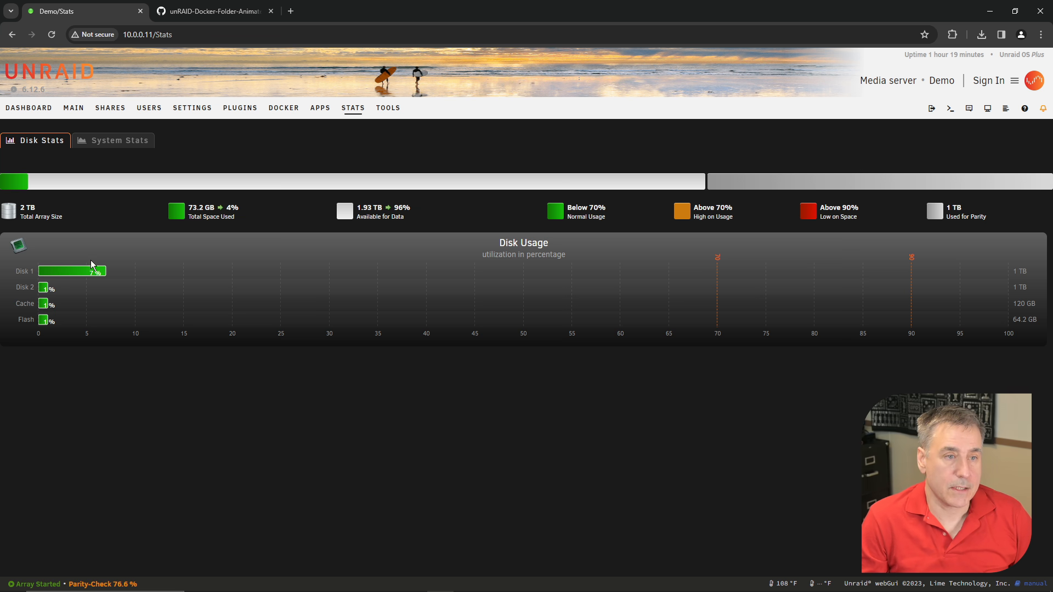
mouse_move(58, 283)
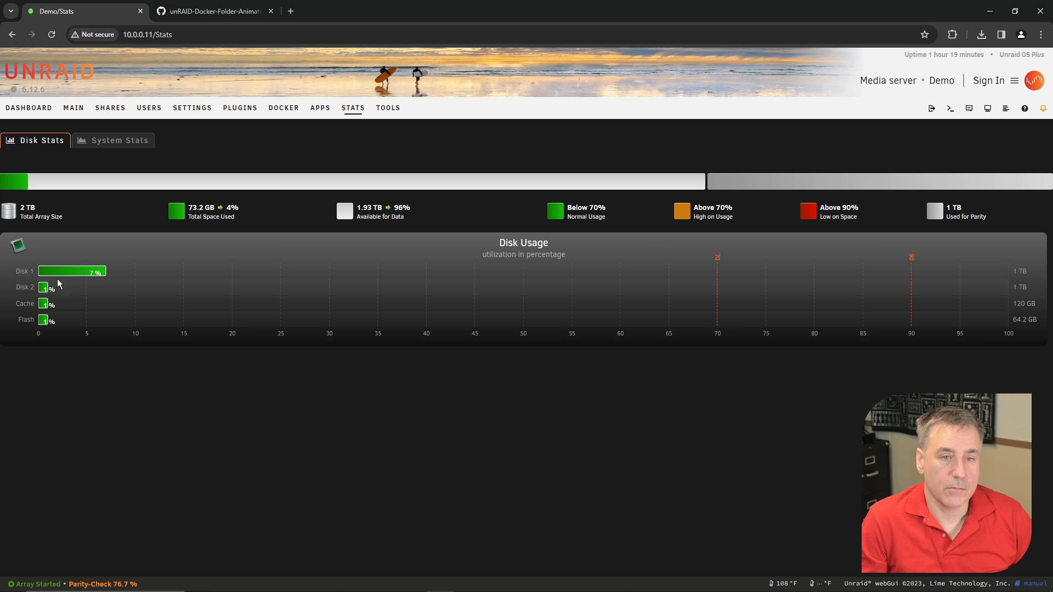
left_click(120, 140)
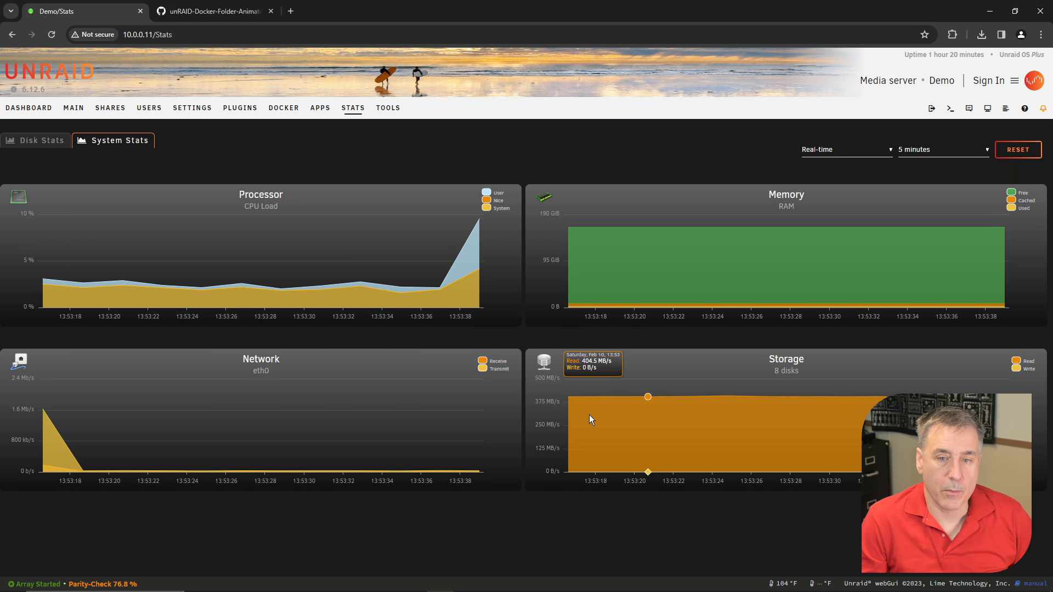
mouse_move(361, 406)
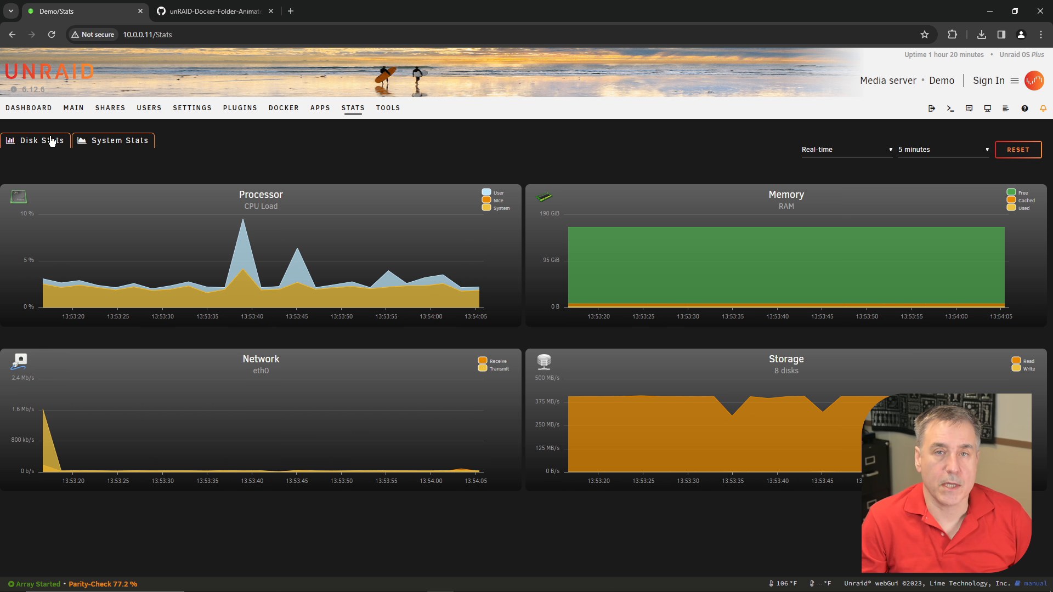
left_click(114, 141)
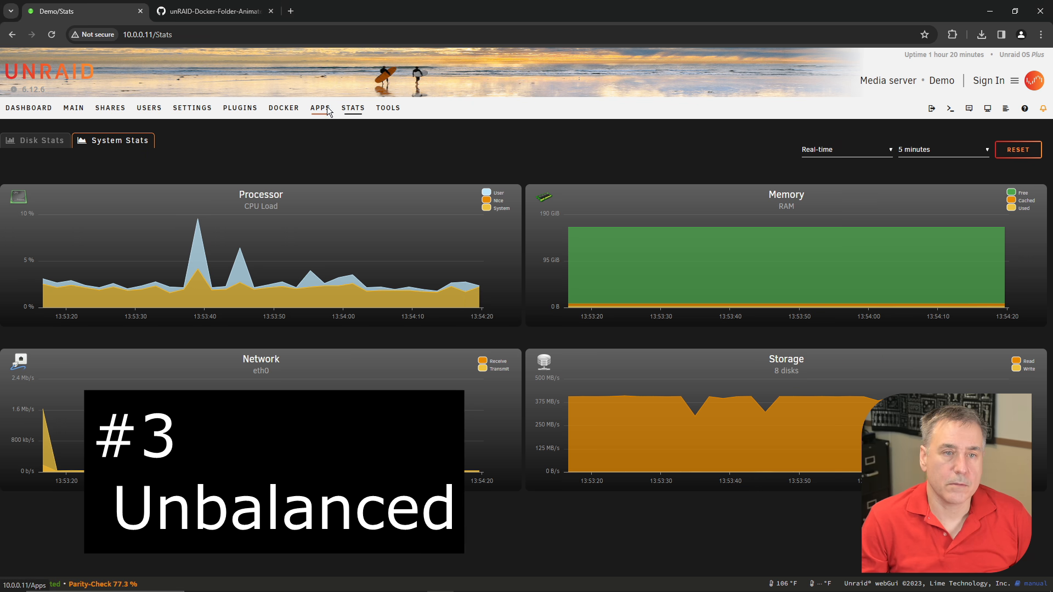
- Search the apps store for 'unbalanced' and install the unbalanced plugin
left_click(320, 108)
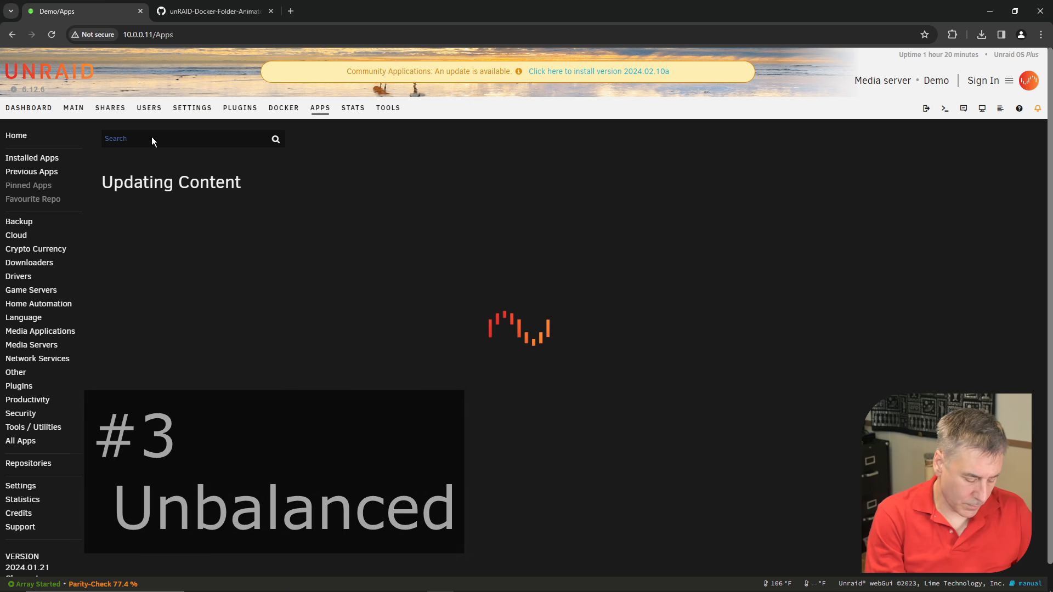
type("unbalanced")
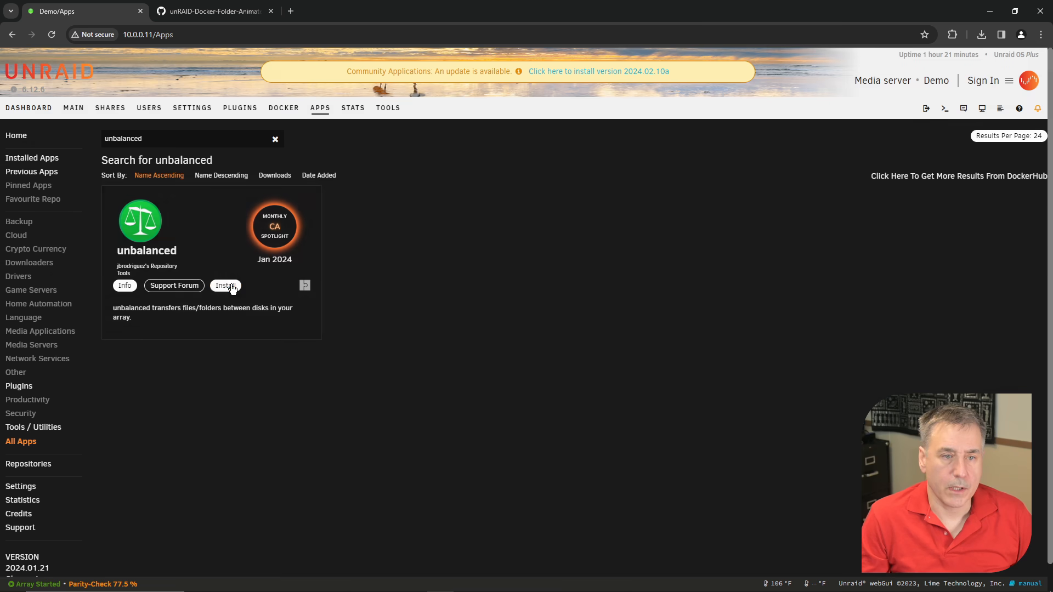
left_click(225, 285)
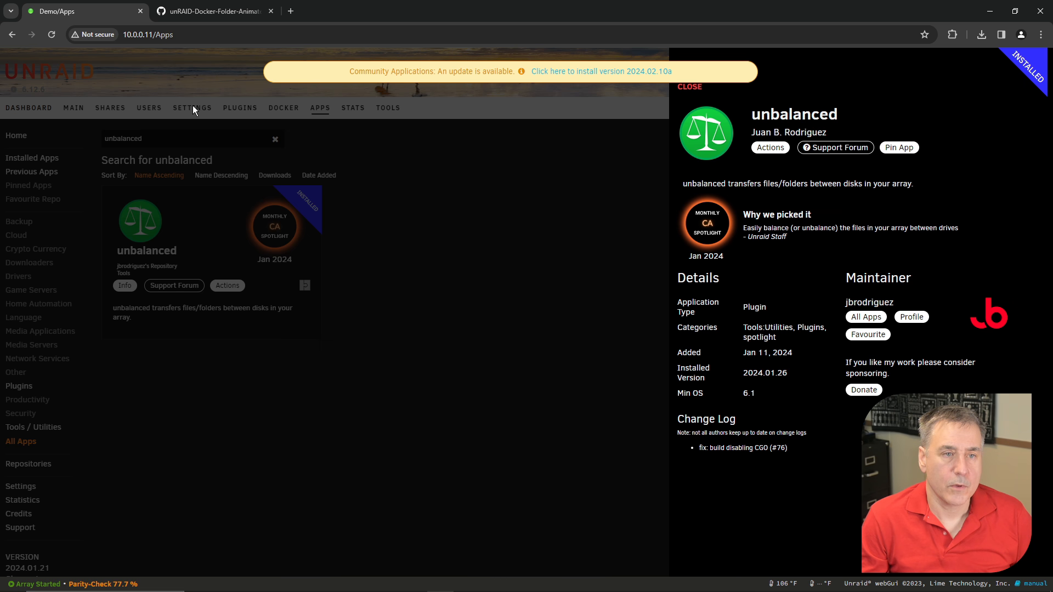
- Enable the unbalanced server in its settings and apply, so it reports Running on port 7090
left_click(192, 108)
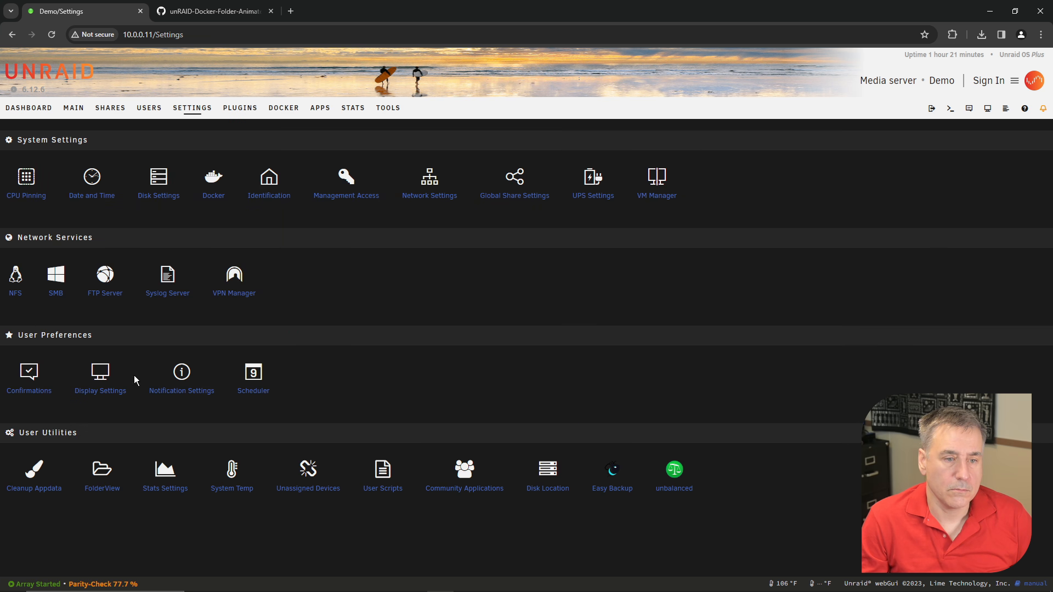
mouse_move(571, 520)
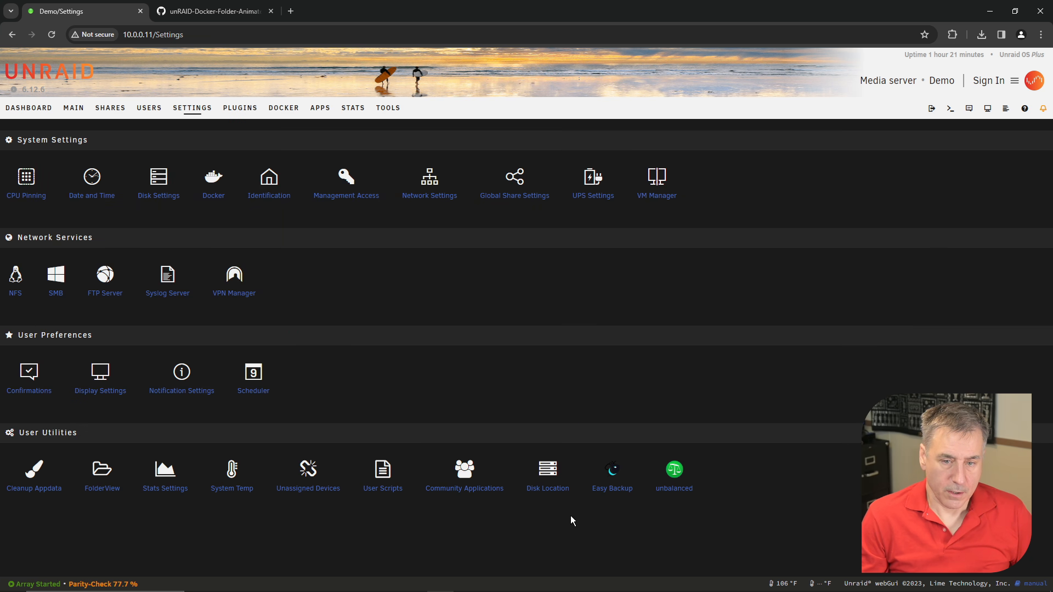
left_click(673, 468)
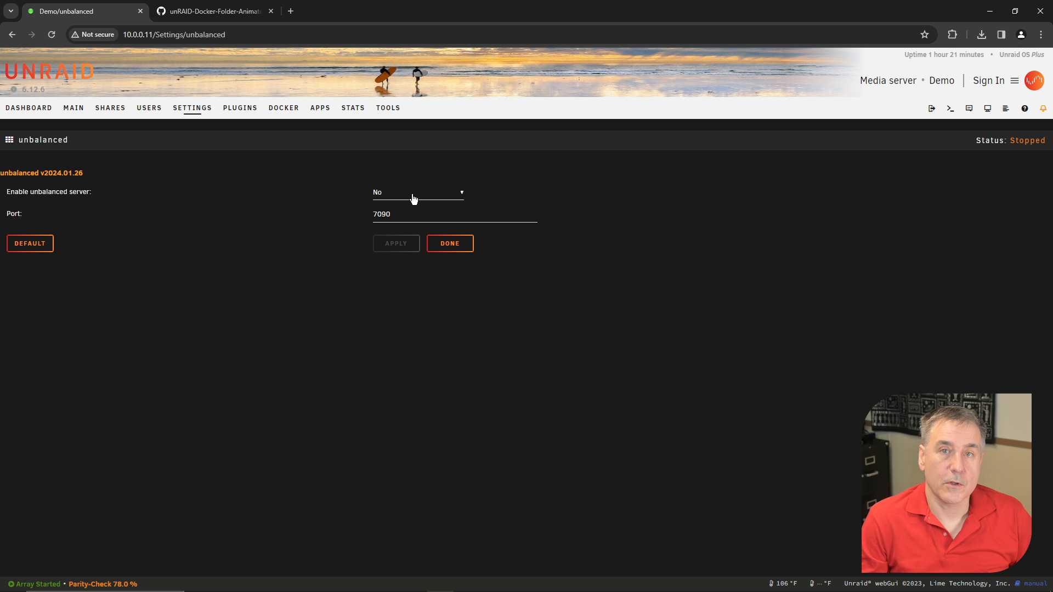
left_click(416, 192)
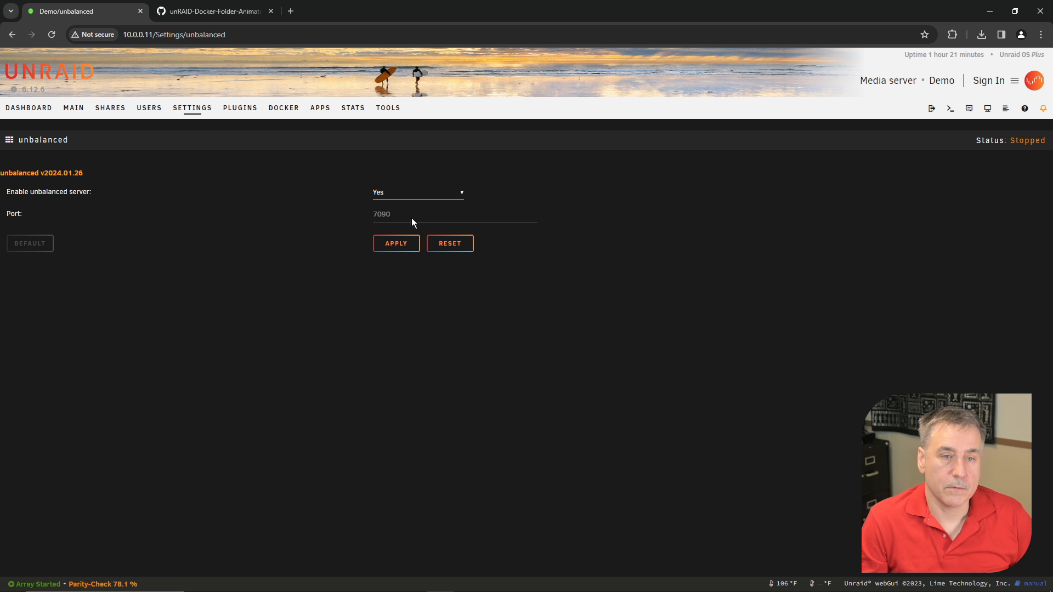
left_click(396, 244)
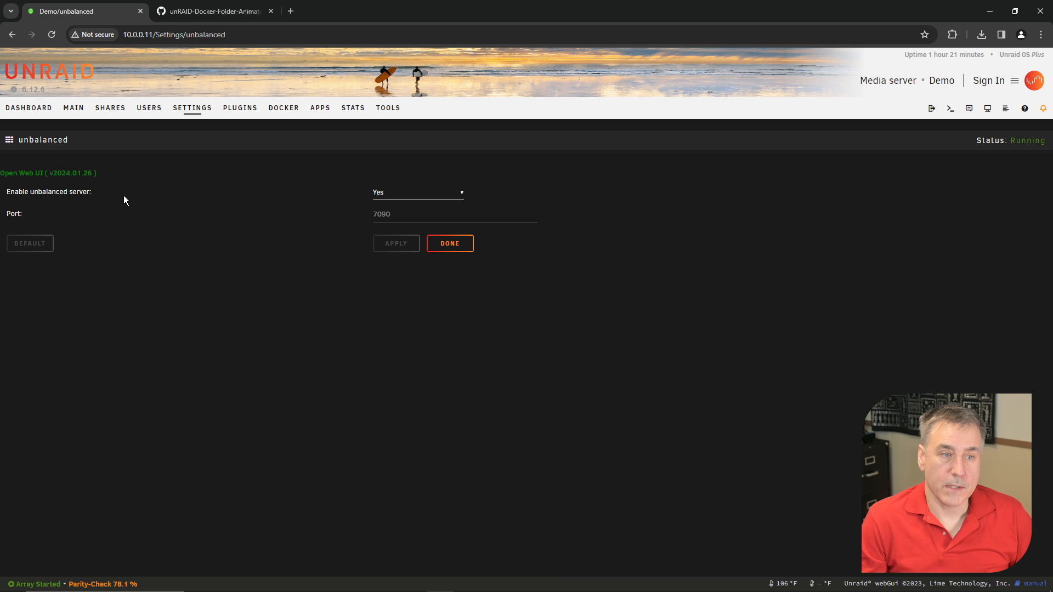
mouse_move(26, 179)
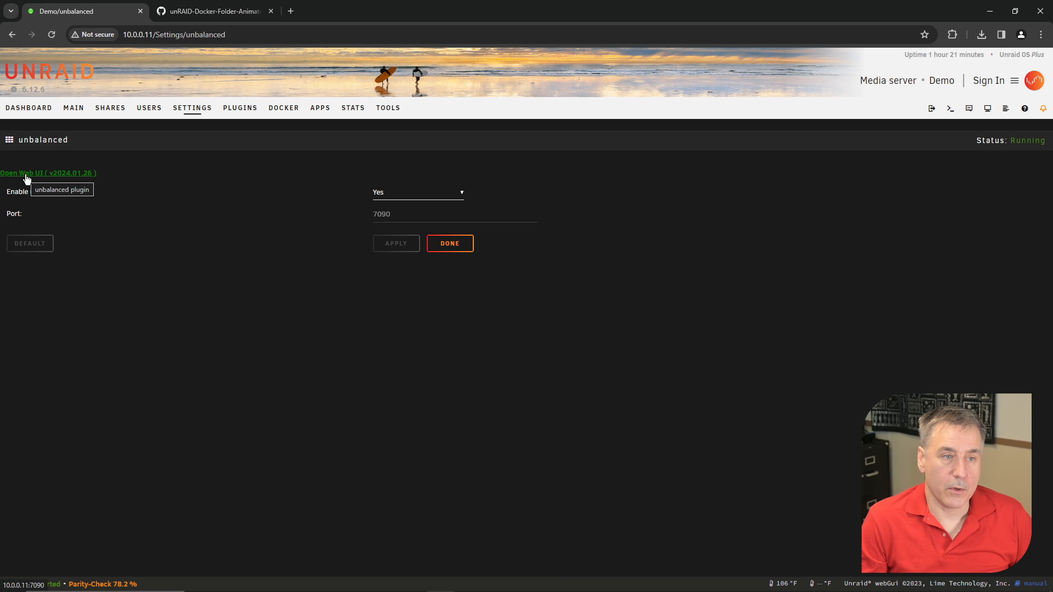
- In the unbalanced web UI Scatter step, choose disk1 as source and disk2 as target
left_click(47, 173)
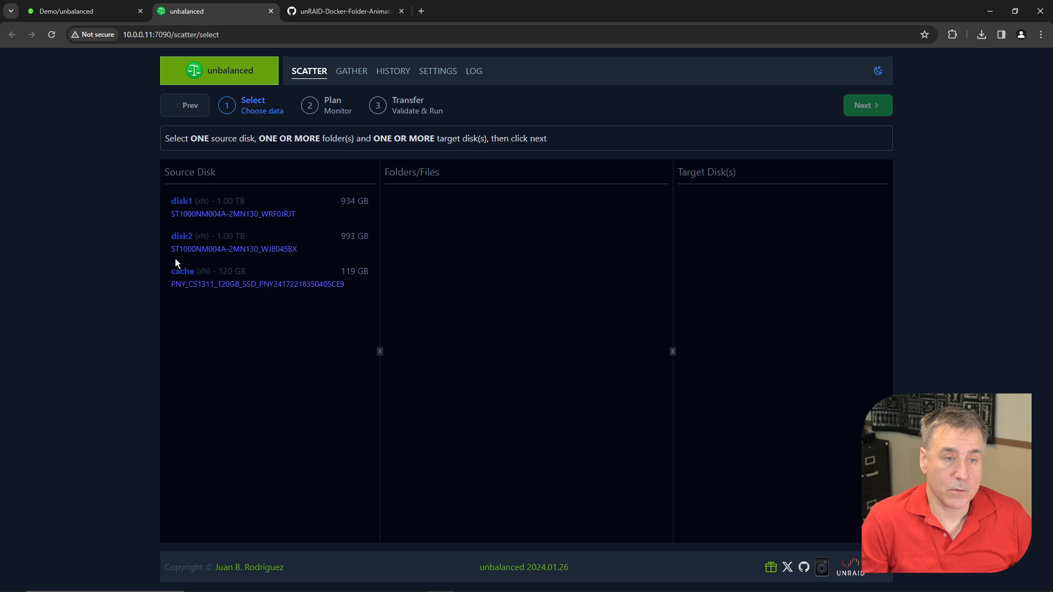
left_click(181, 207)
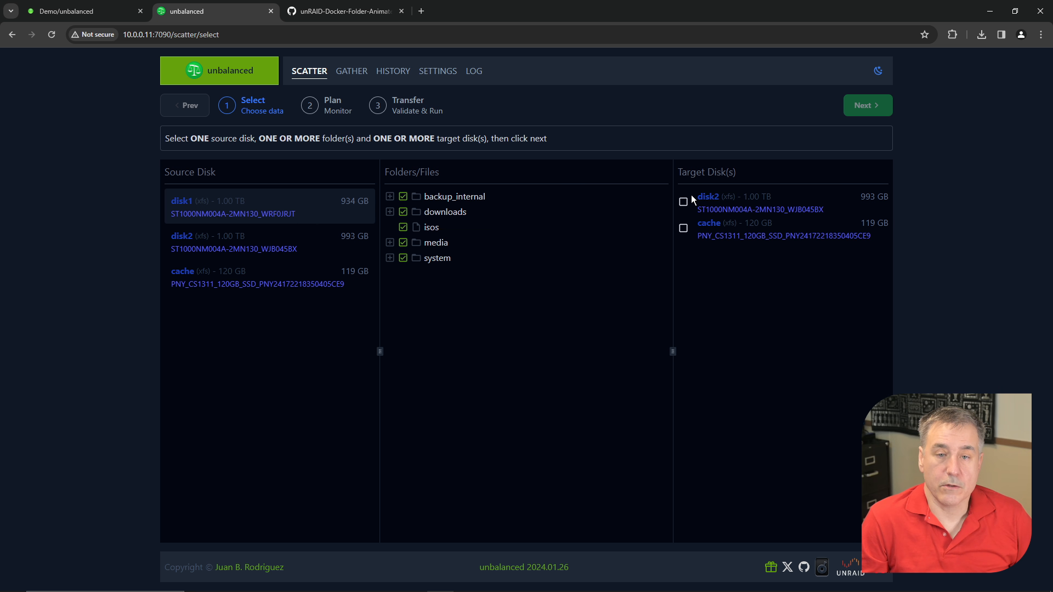
left_click(683, 202)
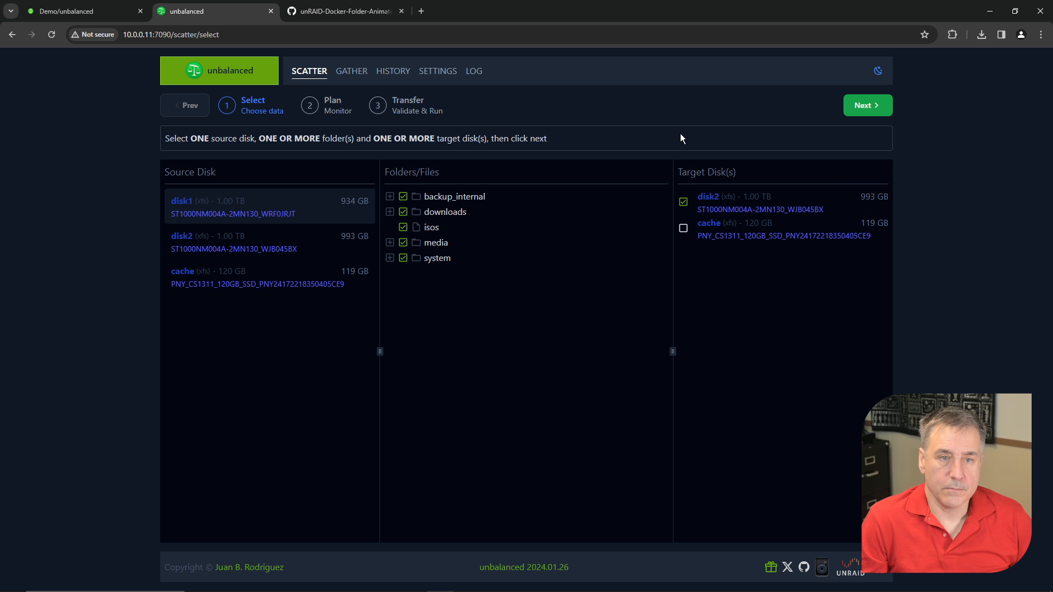
mouse_move(791, 98)
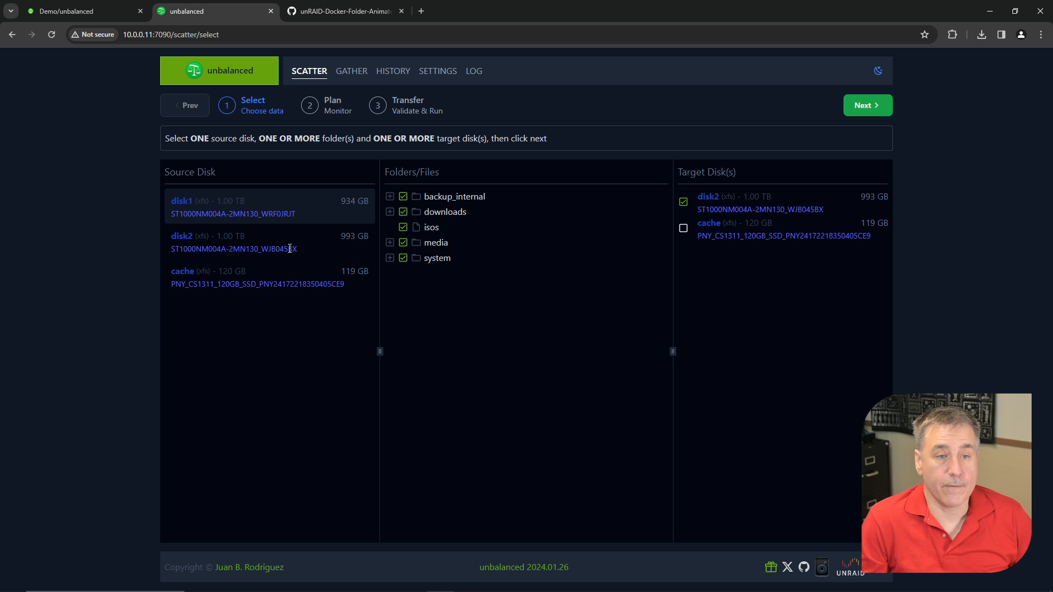
mouse_move(279, 253)
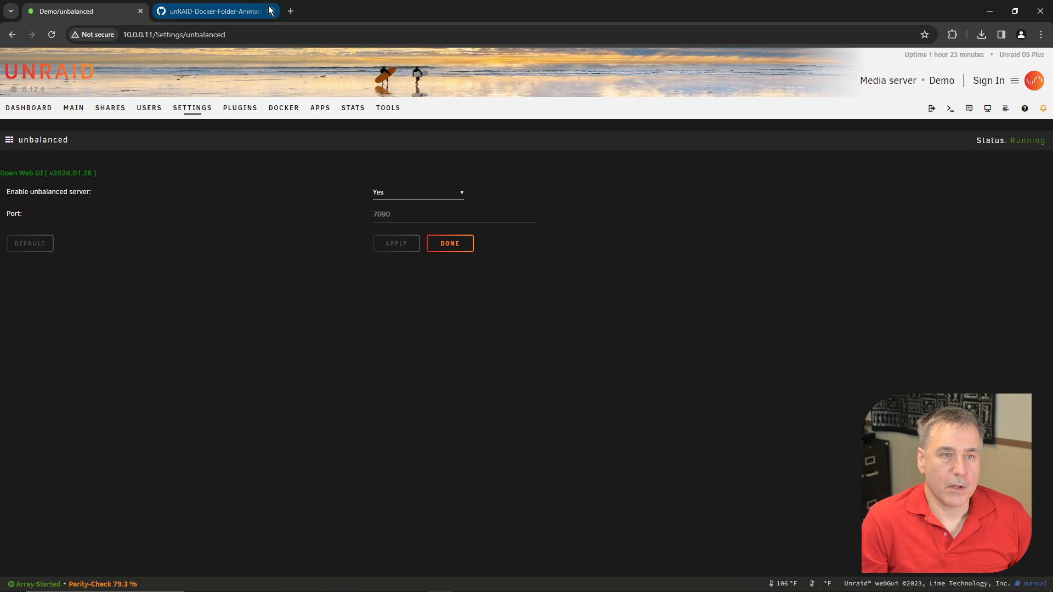
- Set Enable unbalanced server to No and apply, stopping the server
left_click(417, 192)
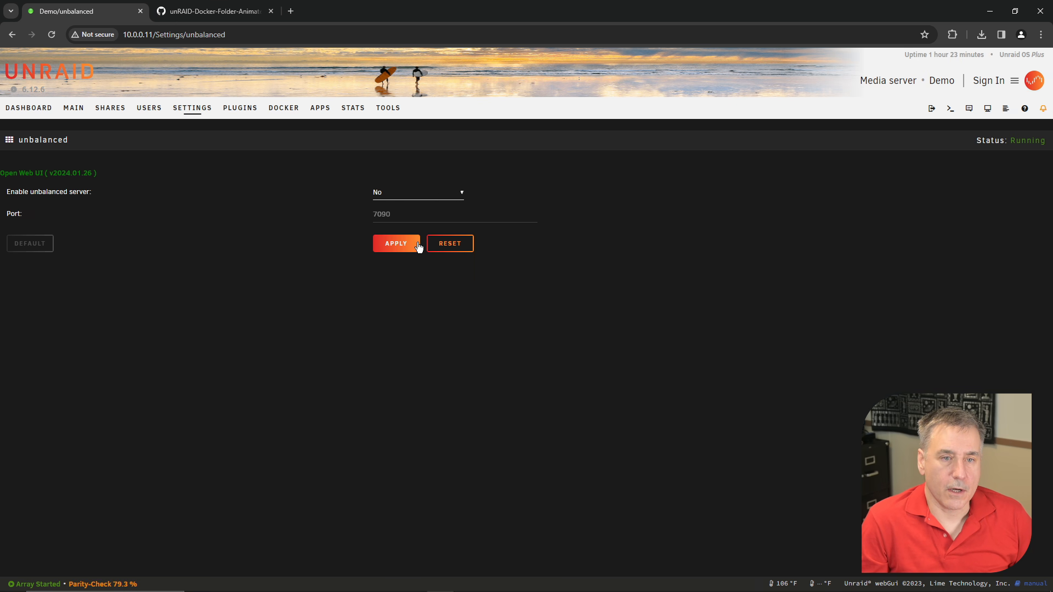
left_click(396, 244)
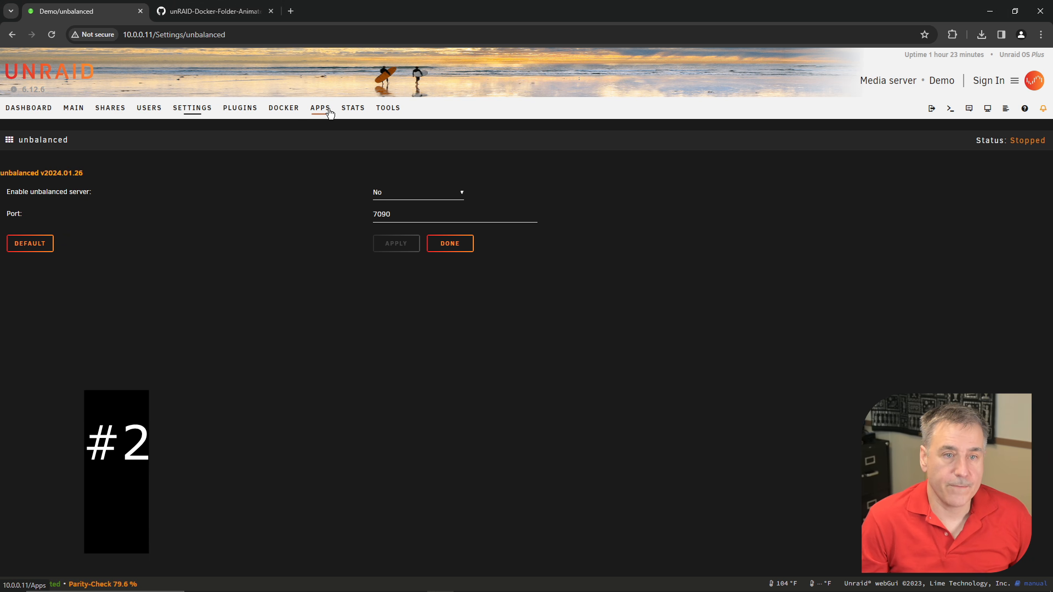
- Search the apps store for 'fix' and select the Fix Common Problems suggestion
left_click(320, 109)
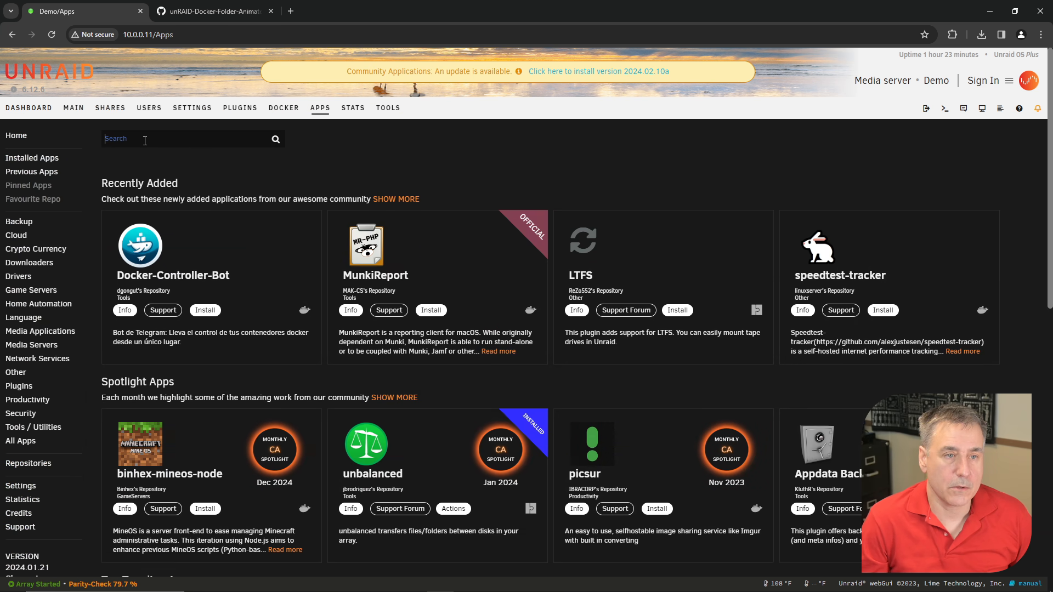
type("fix")
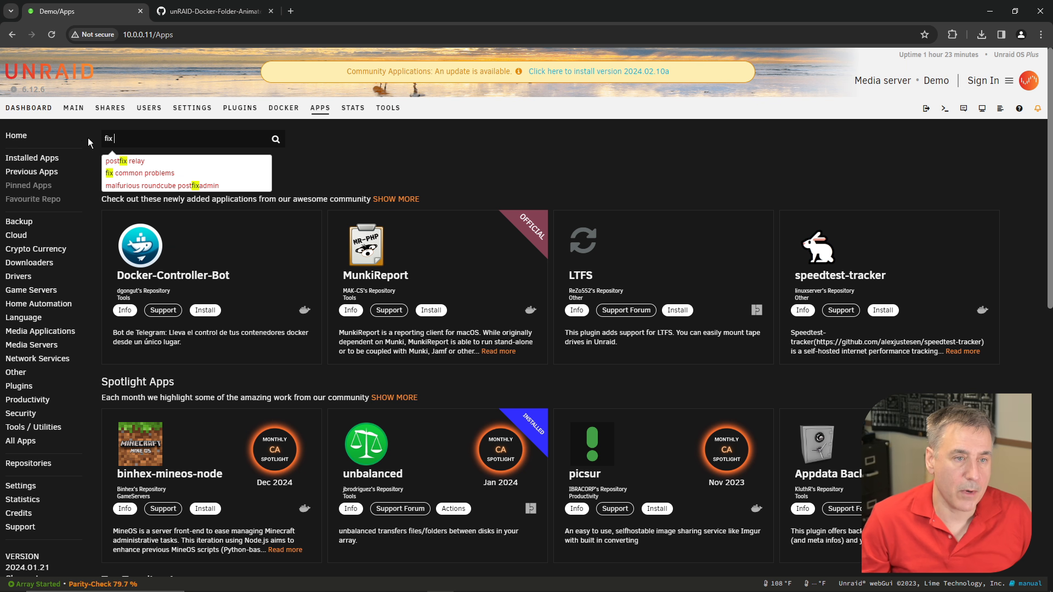
left_click(145, 172)
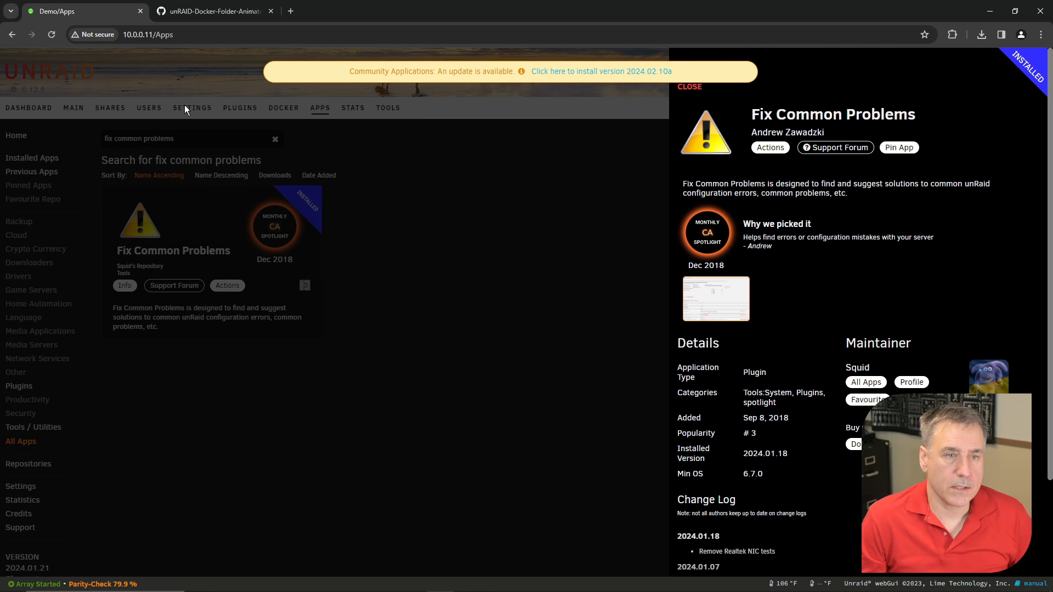
- Rescan with Fix Common Problems and review the errors and warnings list
left_click(192, 107)
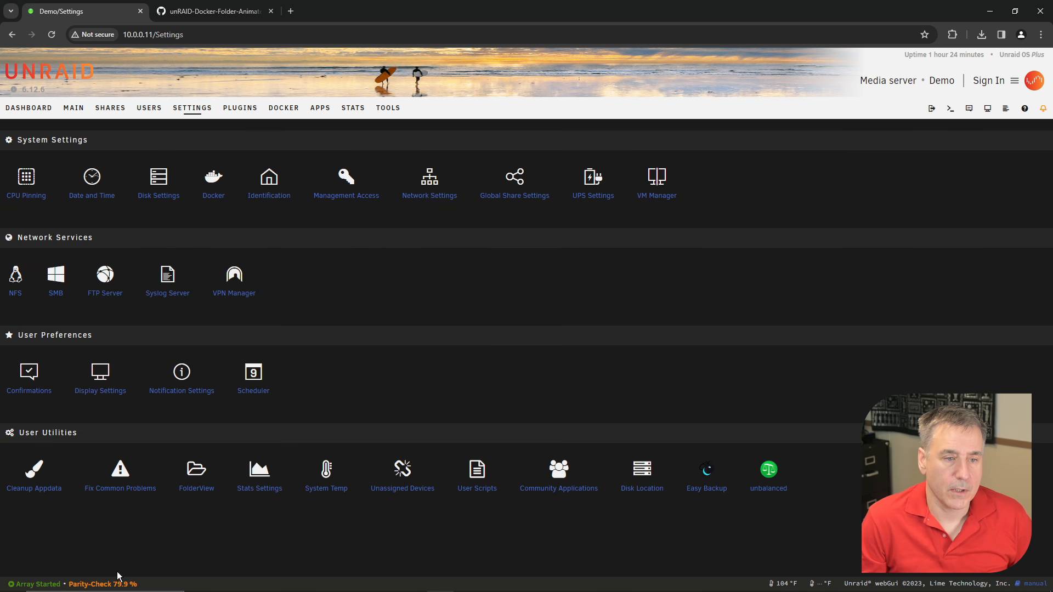
left_click(120, 488)
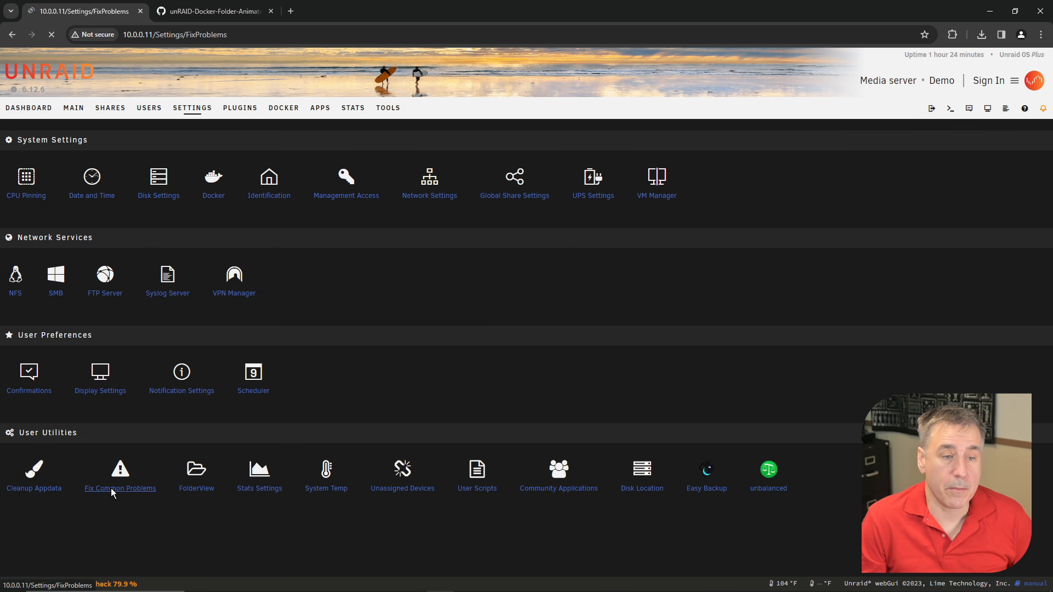
left_click(121, 471)
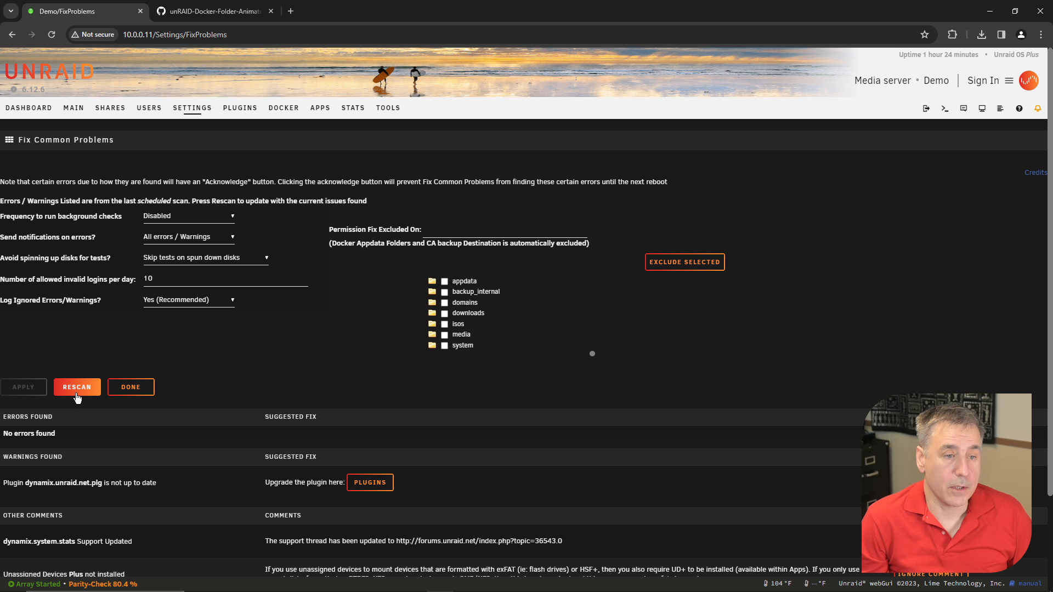
mouse_move(321, 333)
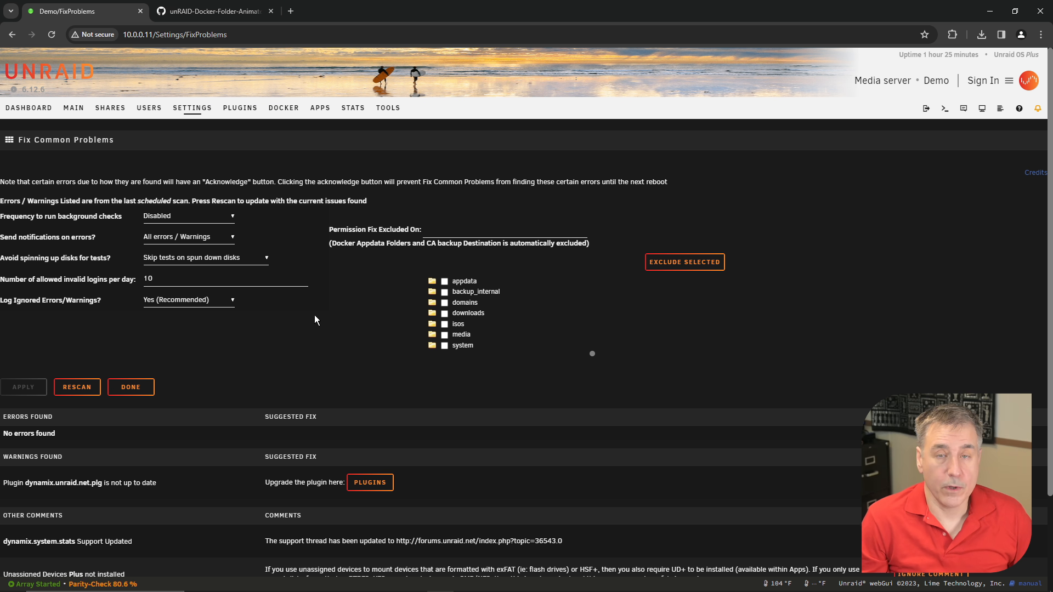
scroll("down", 3)
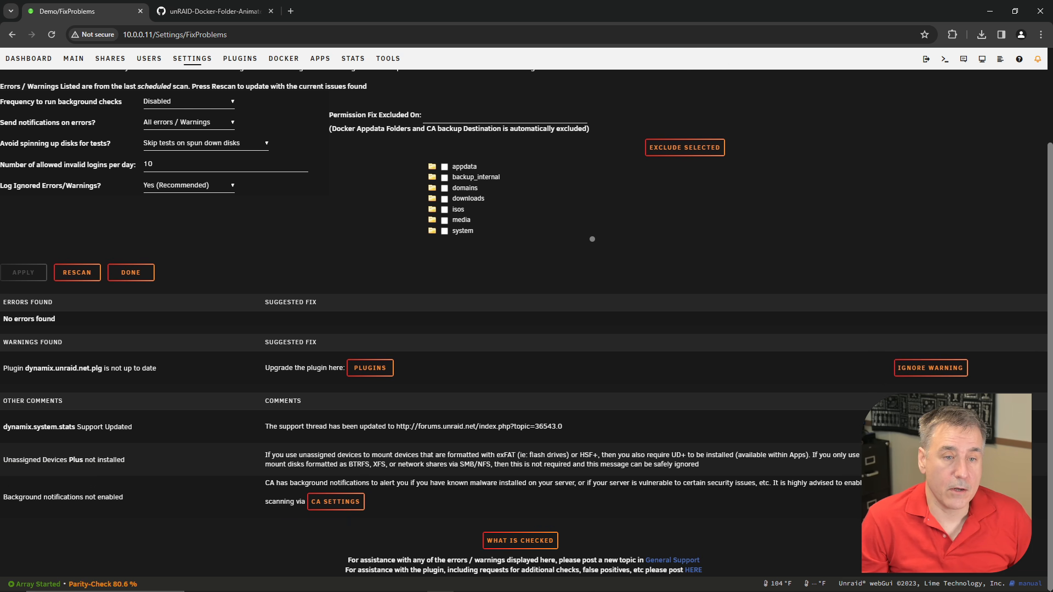
mouse_move(485, 350)
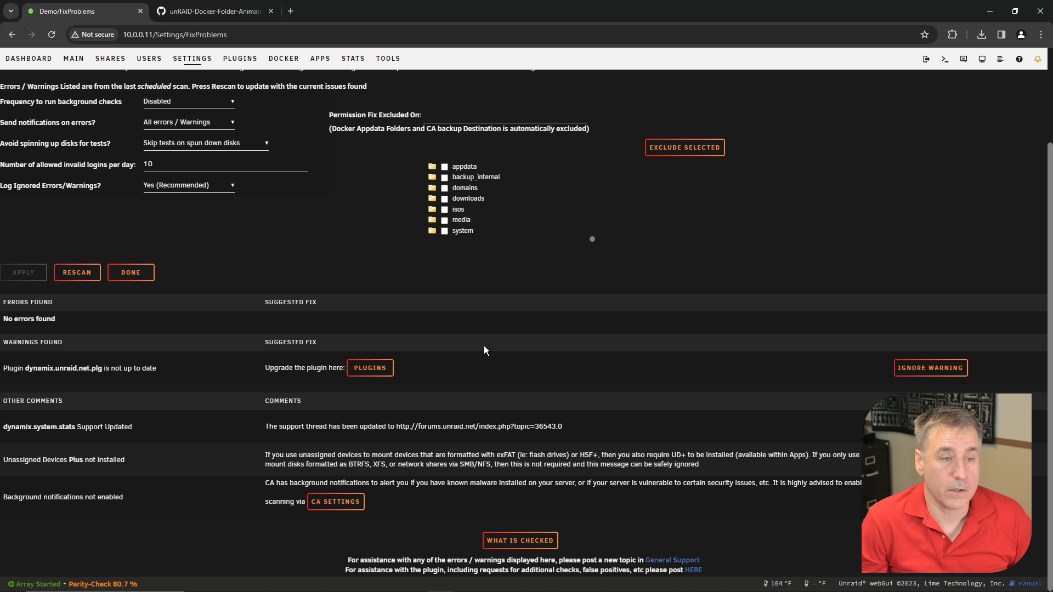
mouse_move(31, 378)
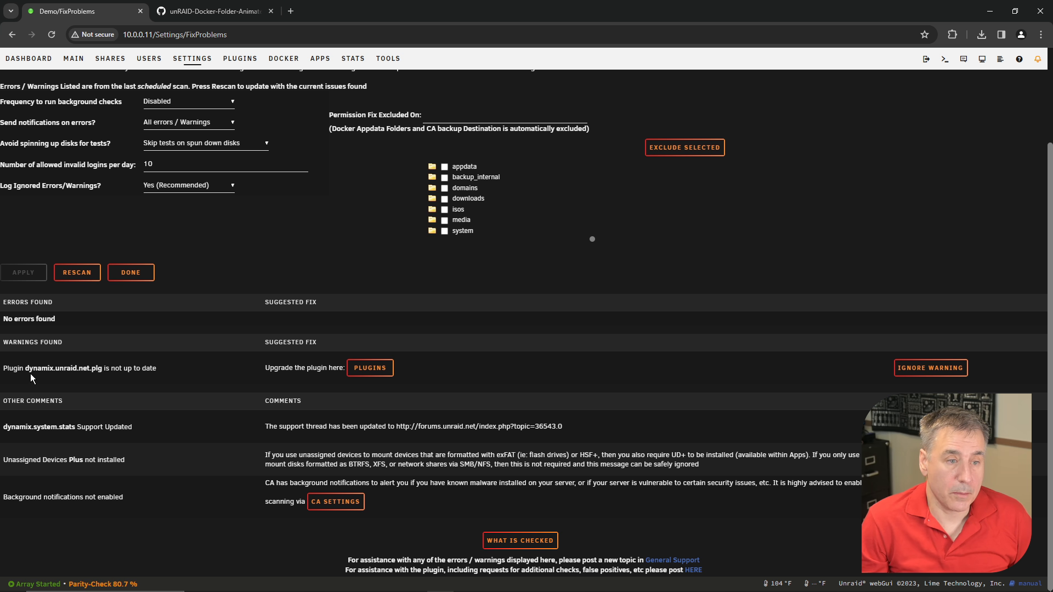
mouse_move(98, 380)
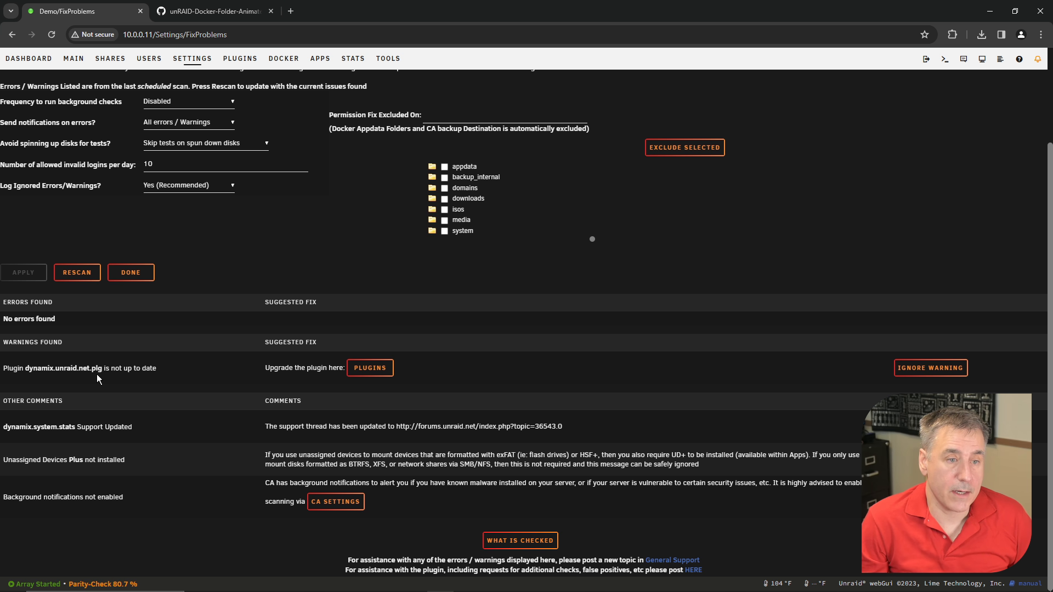
mouse_move(957, 388)
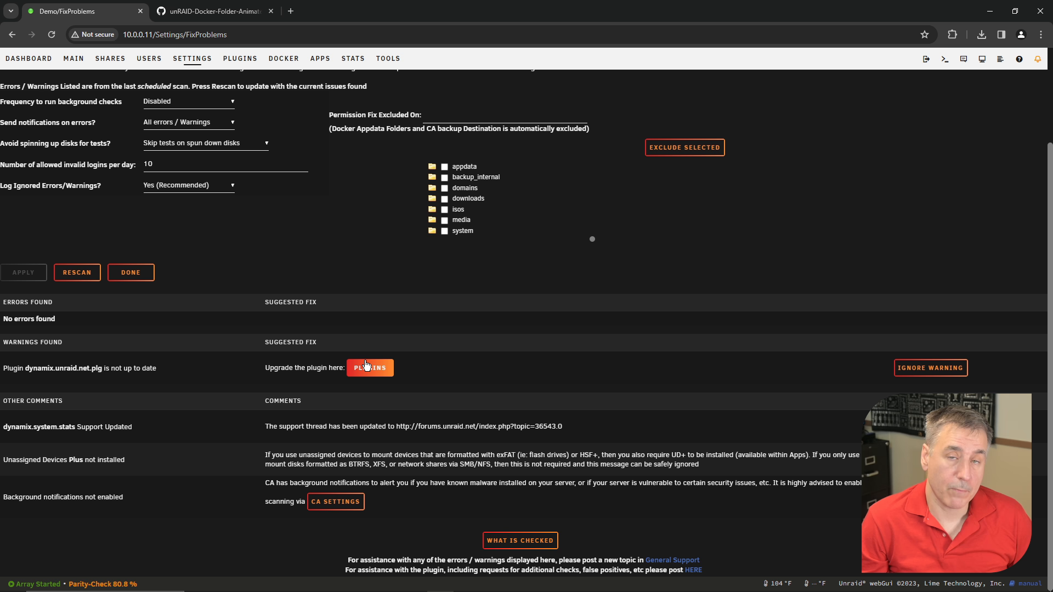
mouse_move(319, 295)
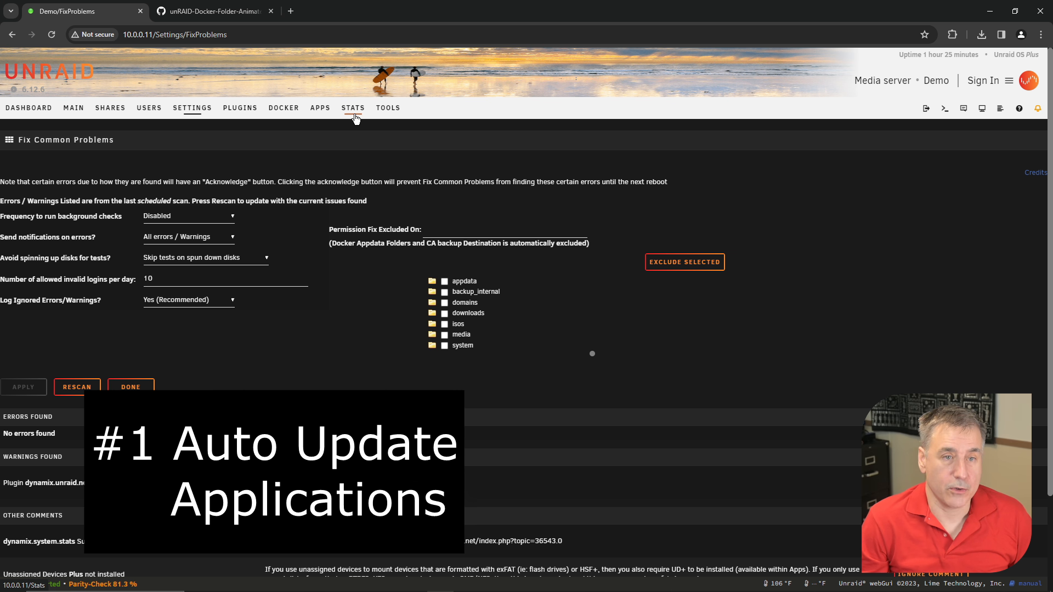
- Install Auto Update Applications from the Apps catalogue by searching 'auto update applications'
left_click(321, 108)
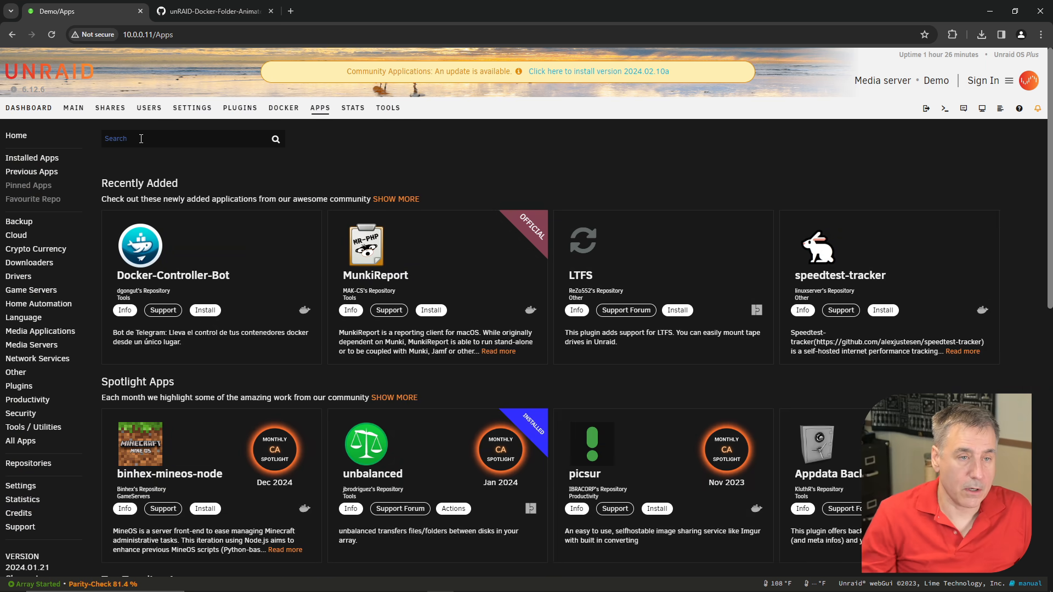
type("auto u")
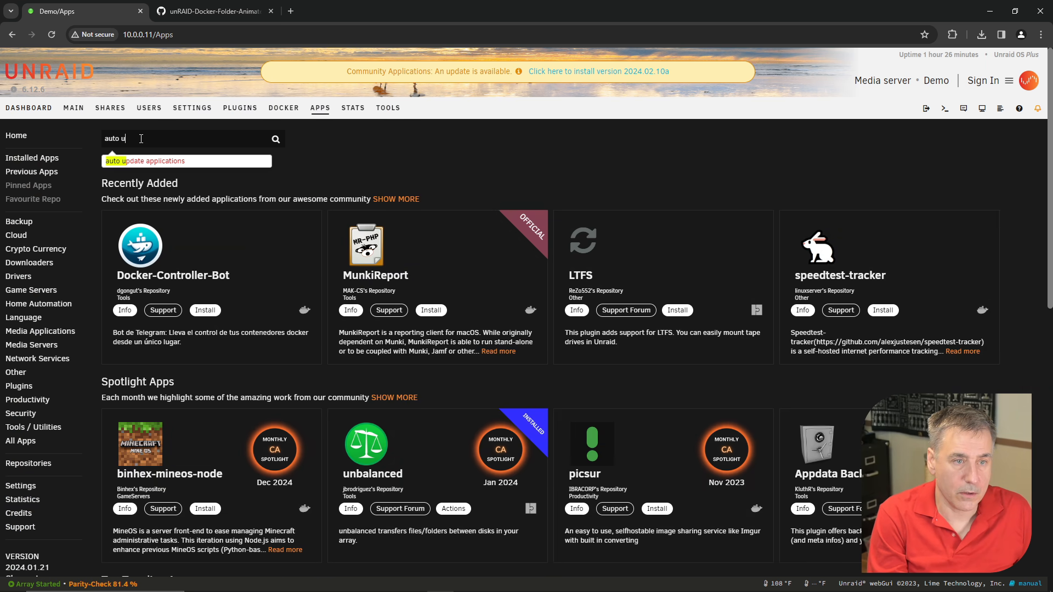
type("auto update applications")
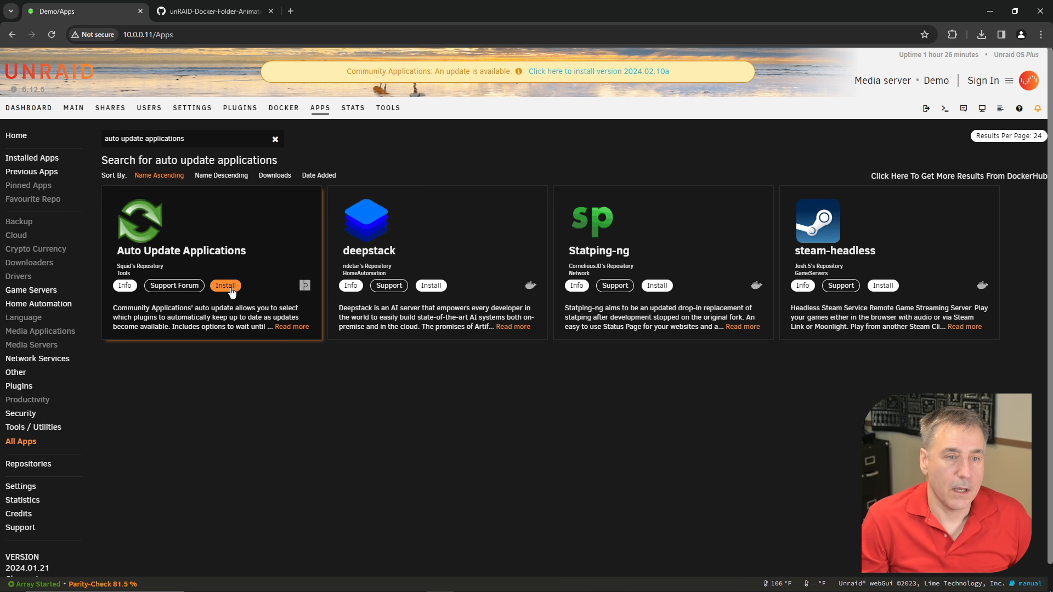
left_click(226, 286)
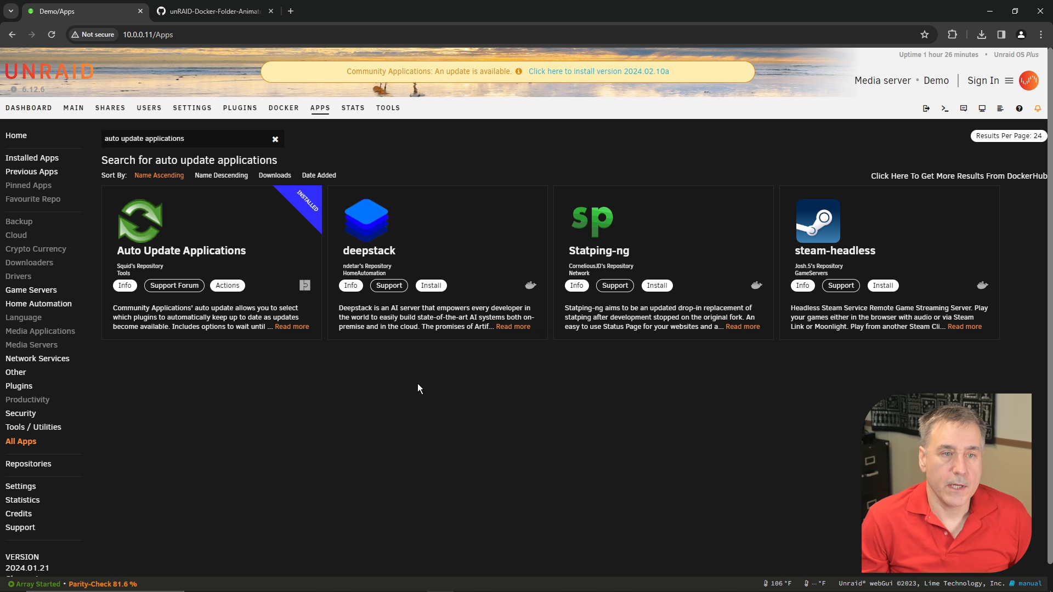
left_click(192, 108)
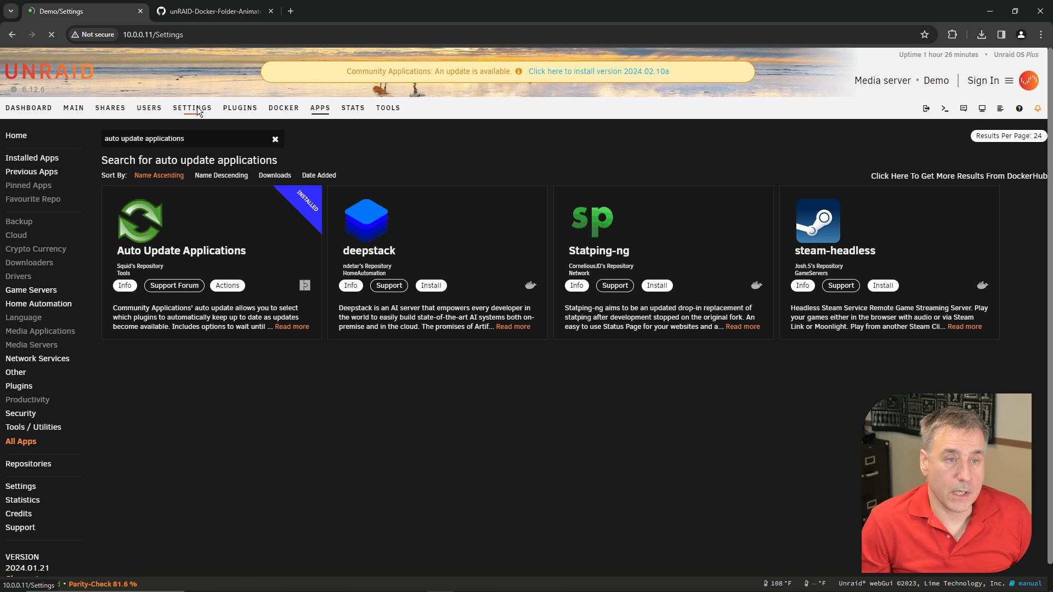
- In Auto Update Applications, set Send Notifications to Yes and Auto Update All Plugins to Yes
left_click(192, 107)
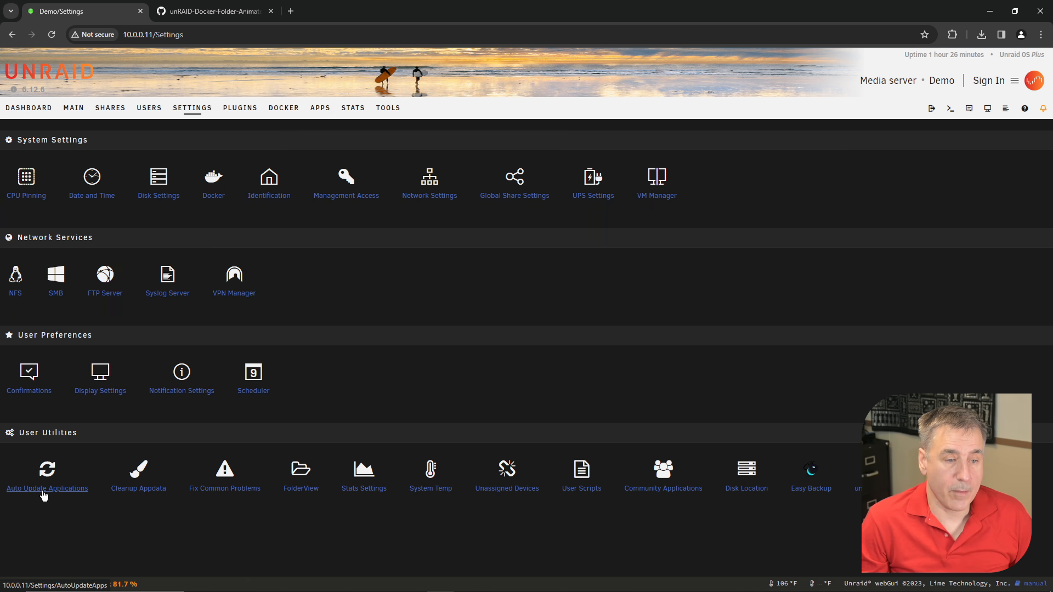
left_click(47, 488)
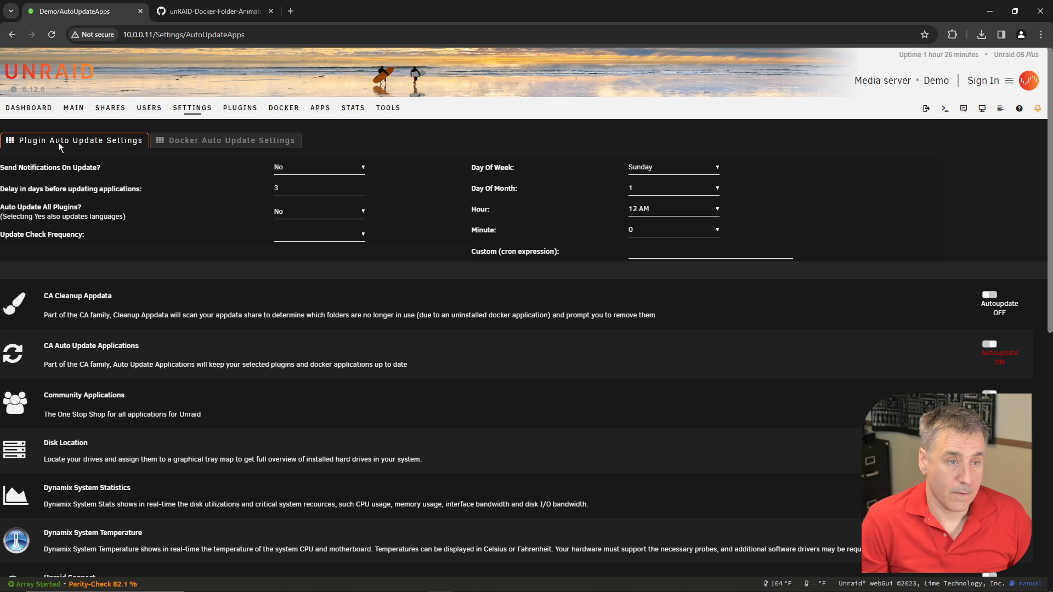
mouse_move(58, 157)
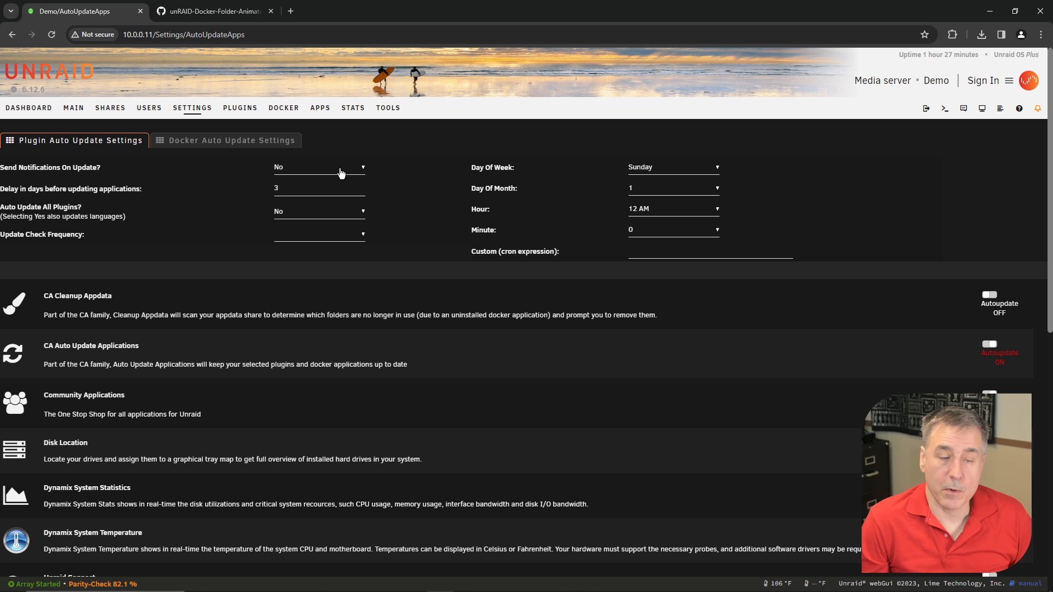
left_click(319, 167)
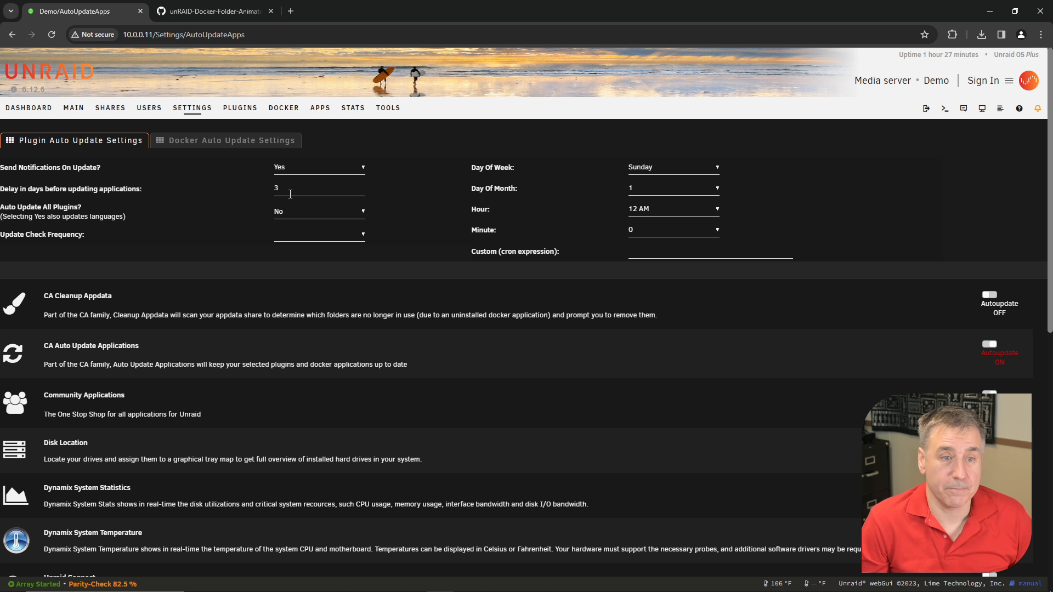
mouse_move(295, 241)
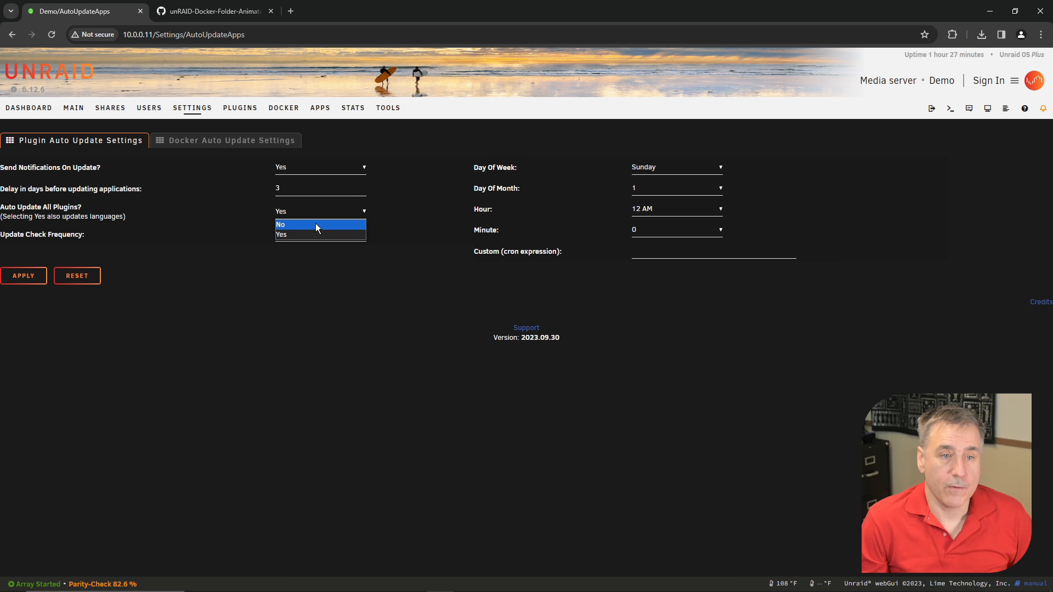
left_click(281, 223)
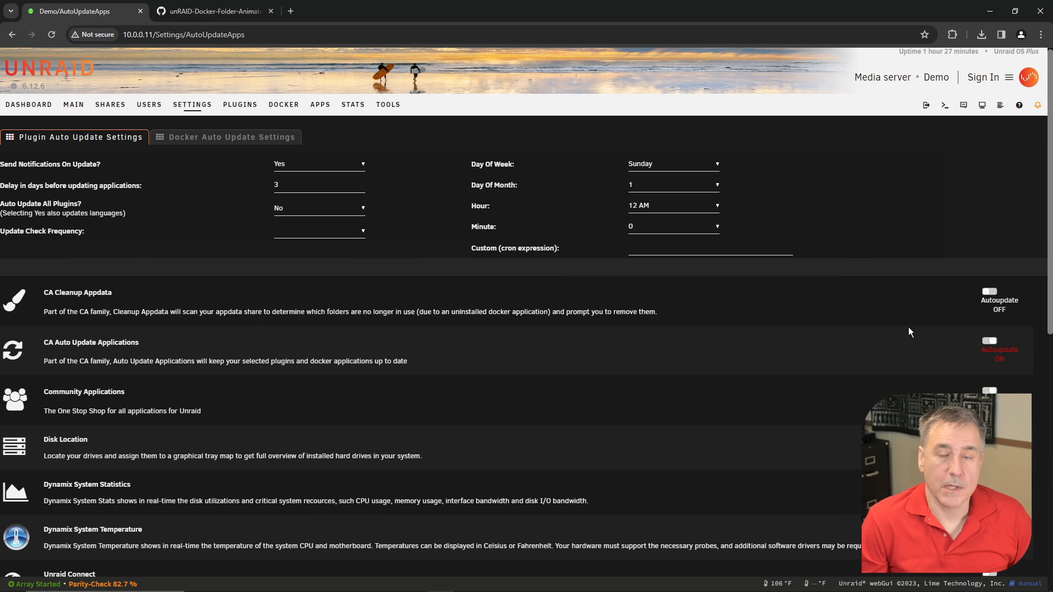
scroll("down", 3)
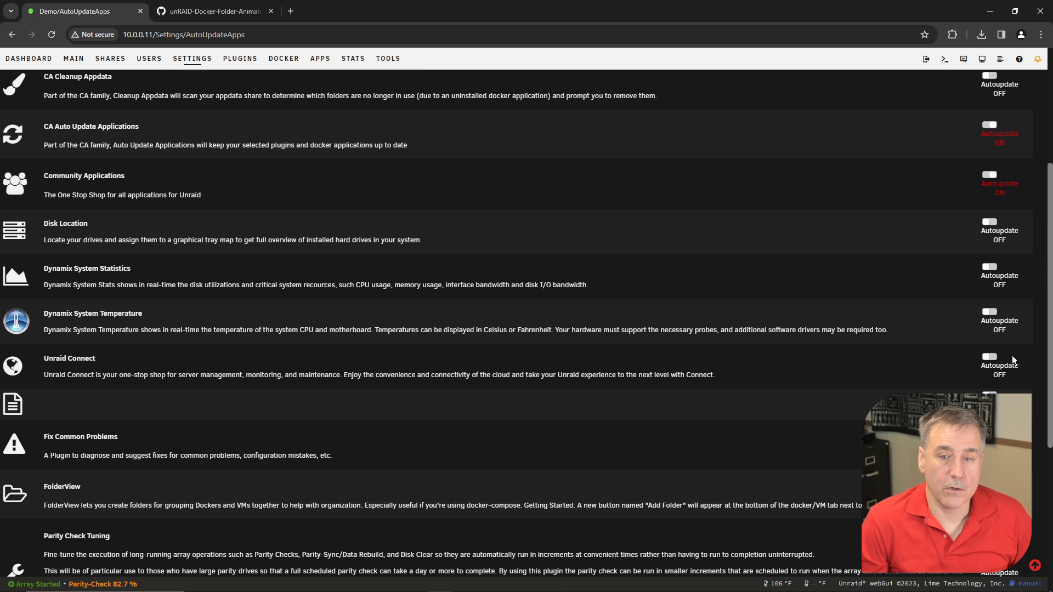
scroll("up", 3)
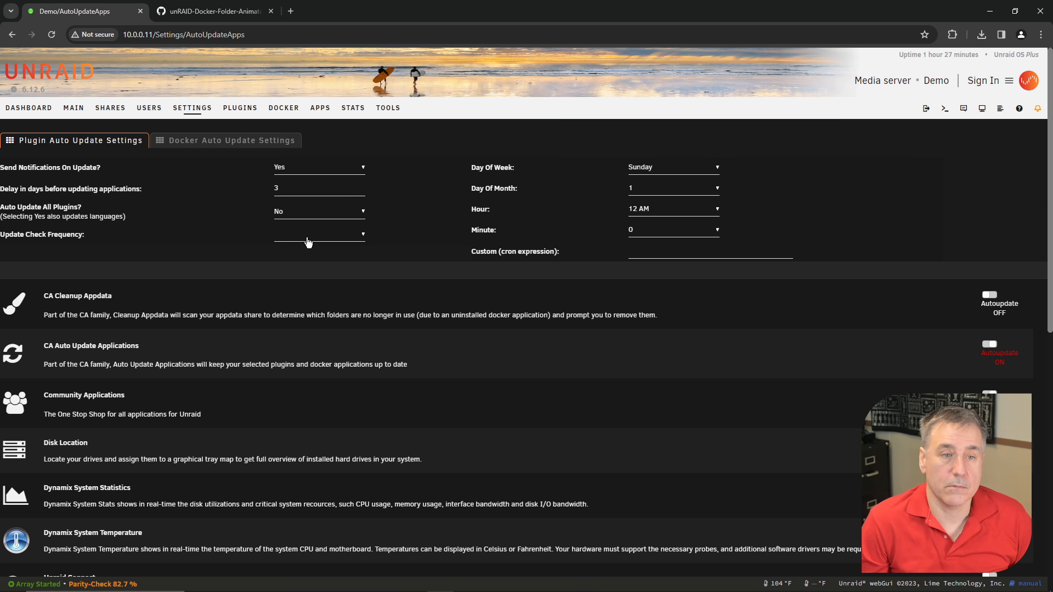
left_click(319, 210)
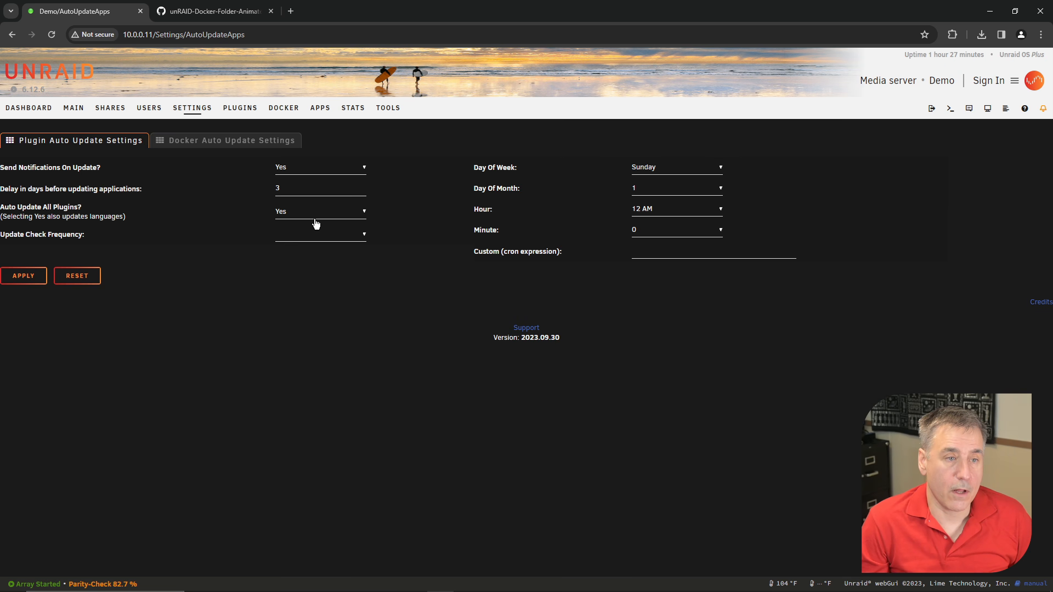
mouse_move(107, 318)
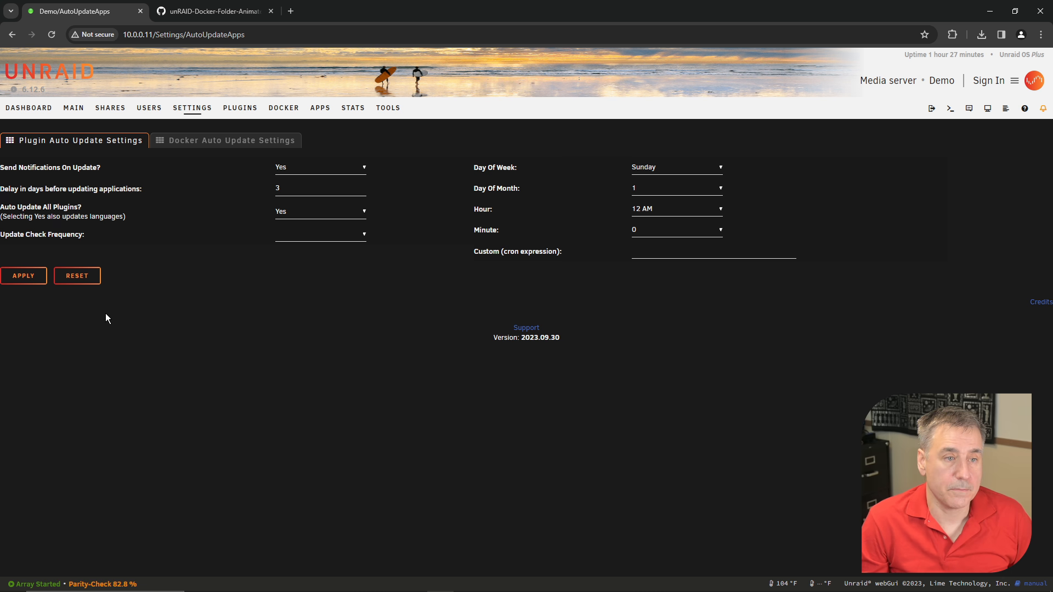
- Set the plugin Update Check Frequency, trying daily then weekly, and adjust the check schedule
left_click(320, 233)
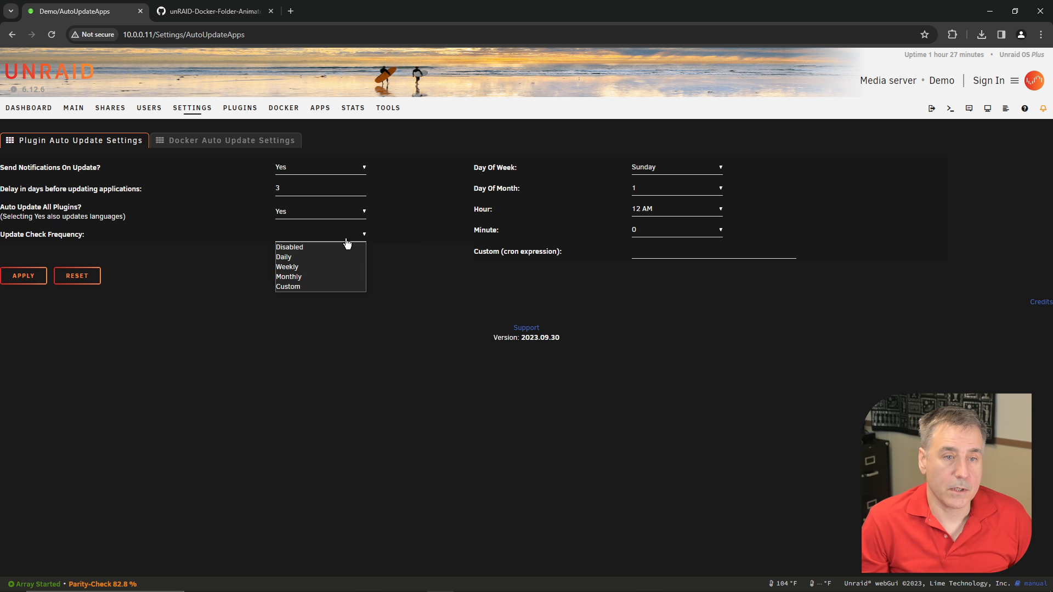
left_click(282, 257)
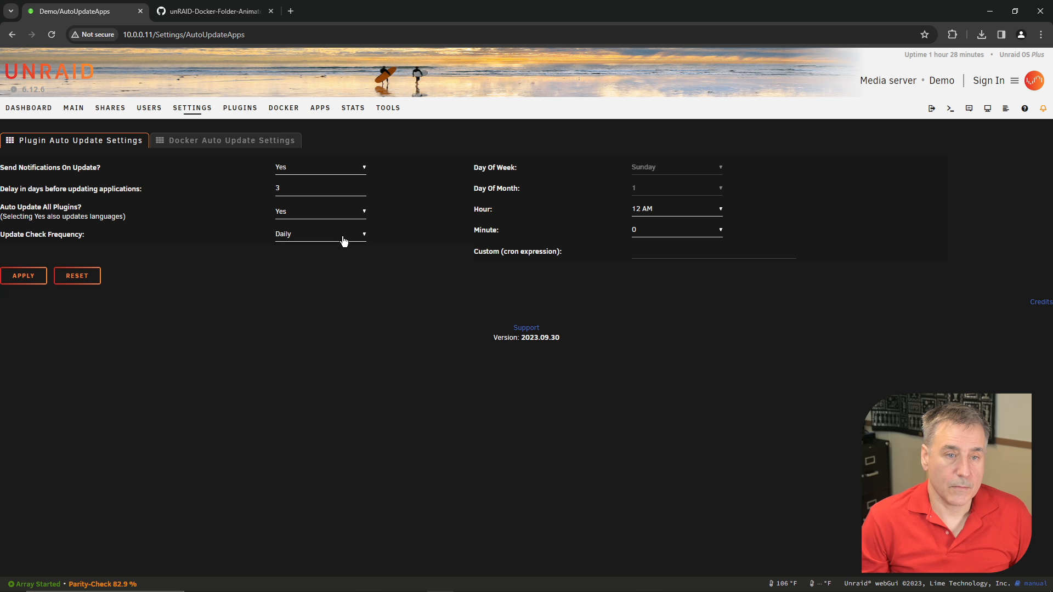
left_click(320, 233)
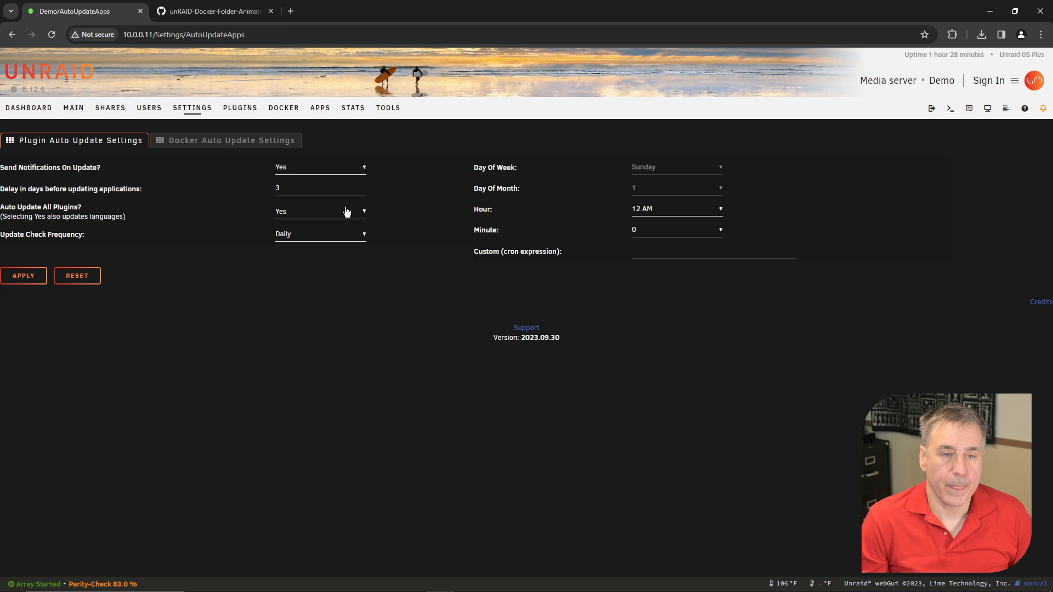
left_click(320, 233)
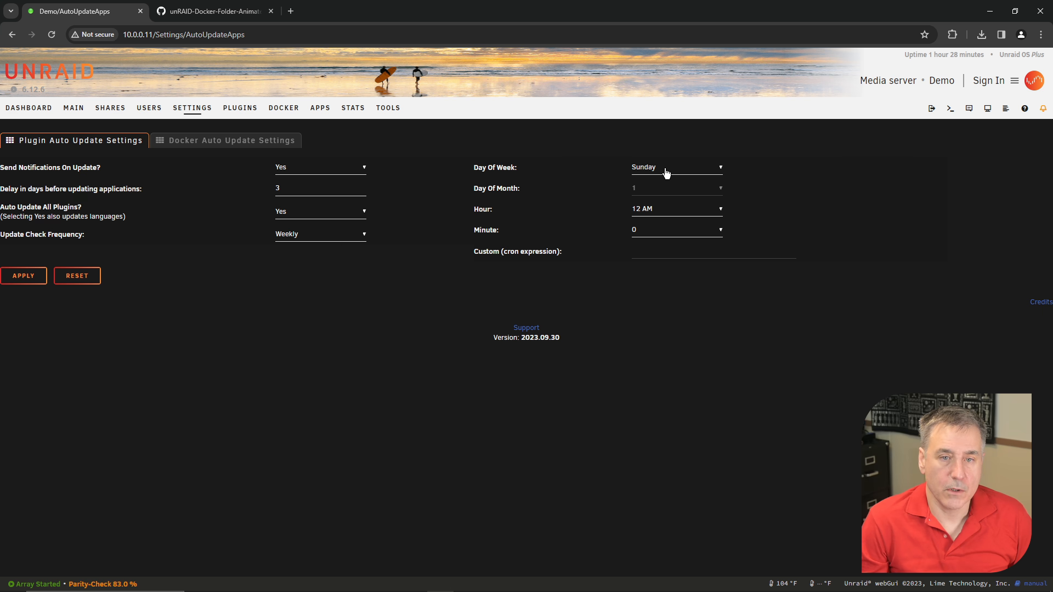
mouse_move(677, 200)
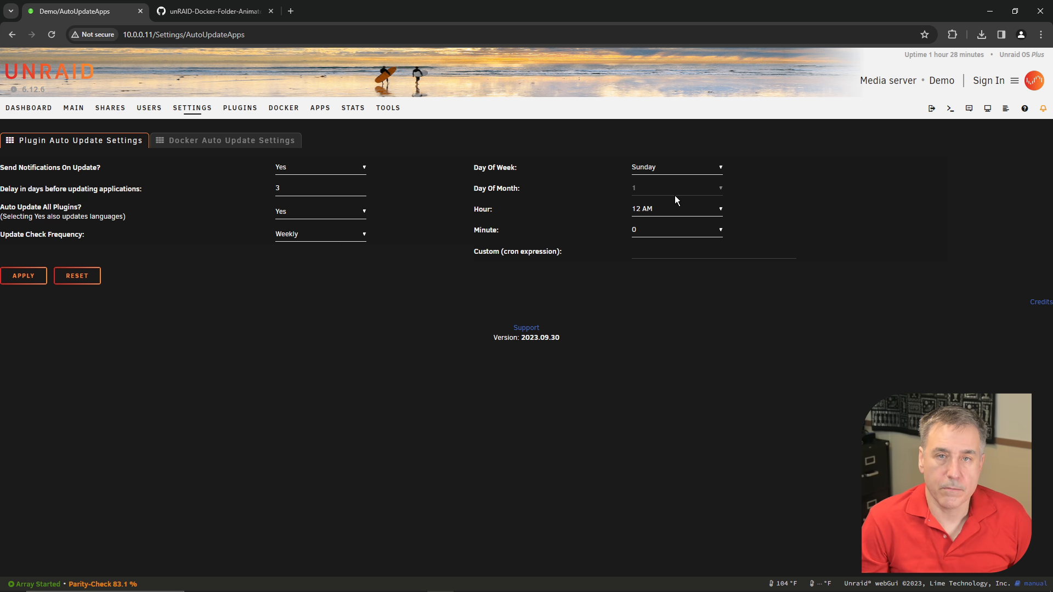
mouse_move(338, 193)
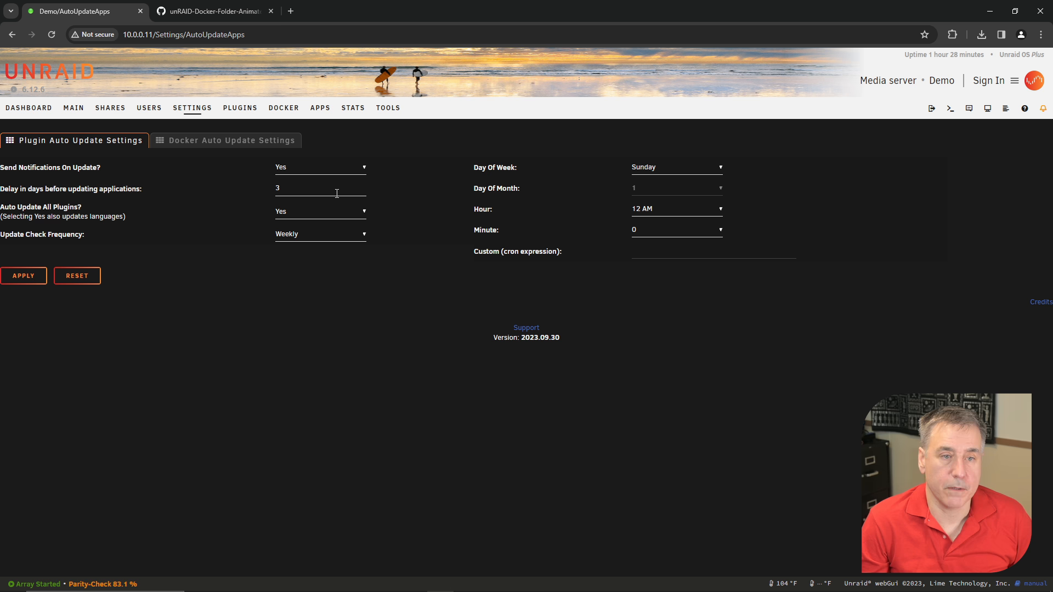
left_click(674, 208)
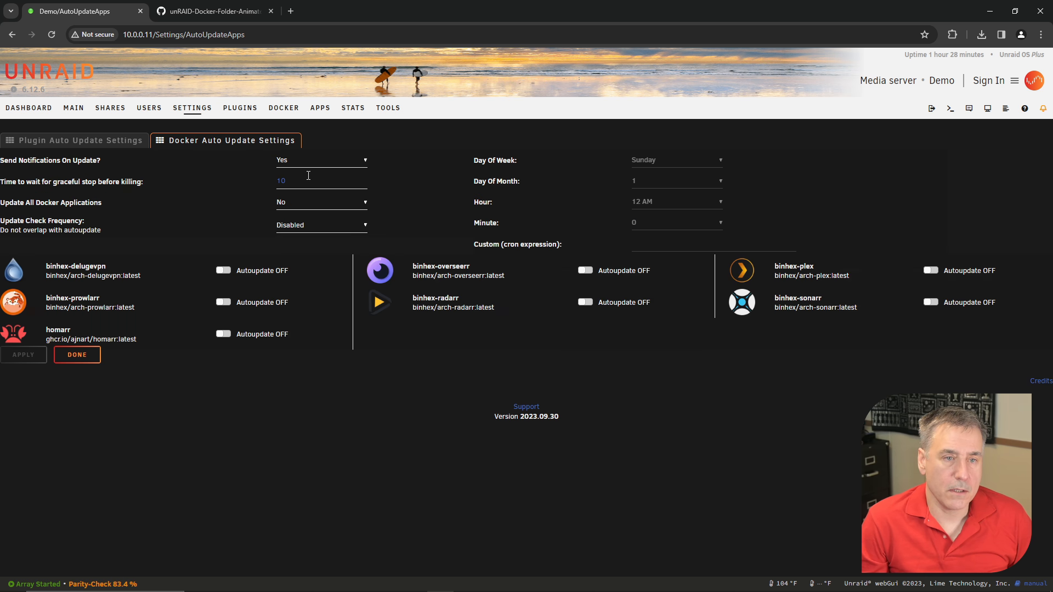
mouse_move(328, 155)
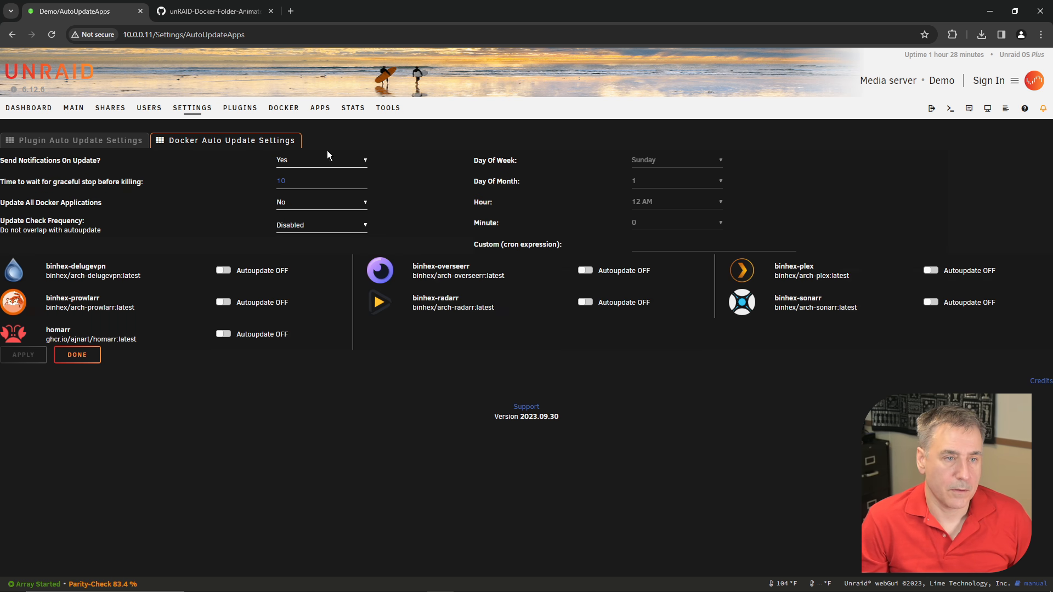
mouse_move(294, 167)
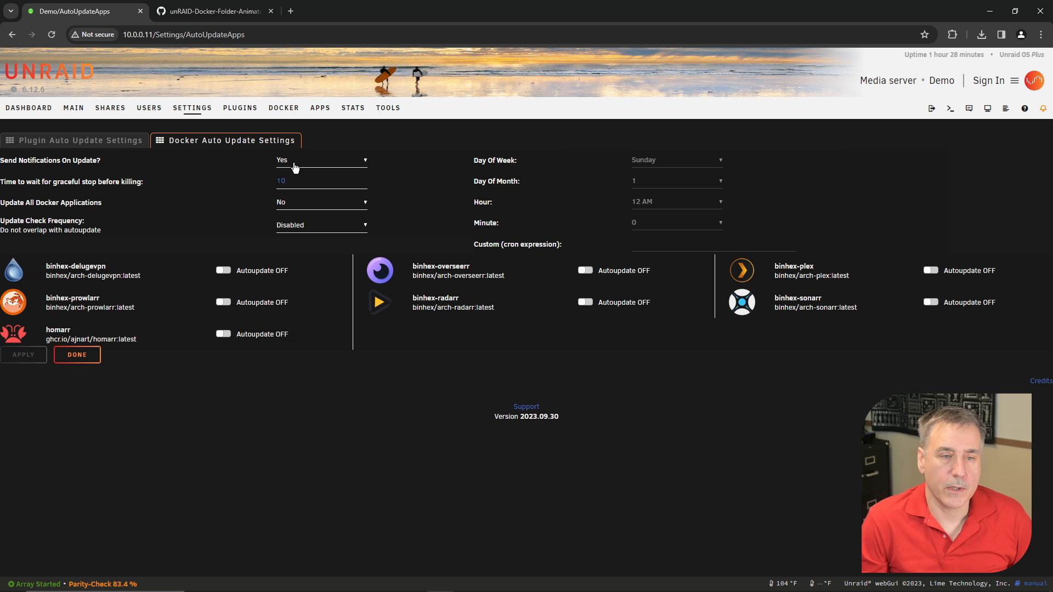
- Set Update All Docker Applications to Yes with daily checks at 3 AM
left_click(322, 202)
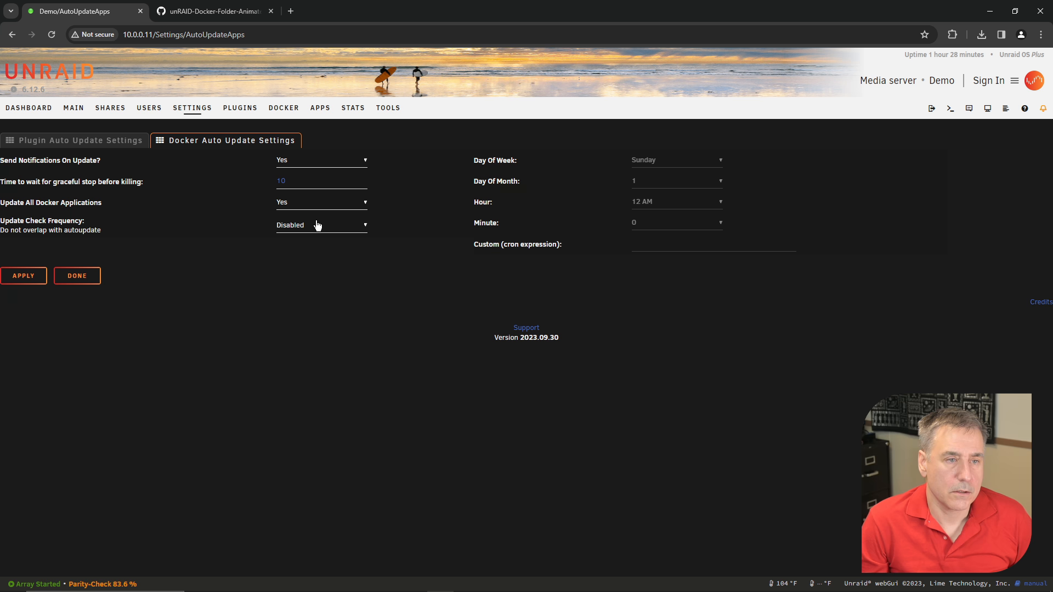
left_click(322, 225)
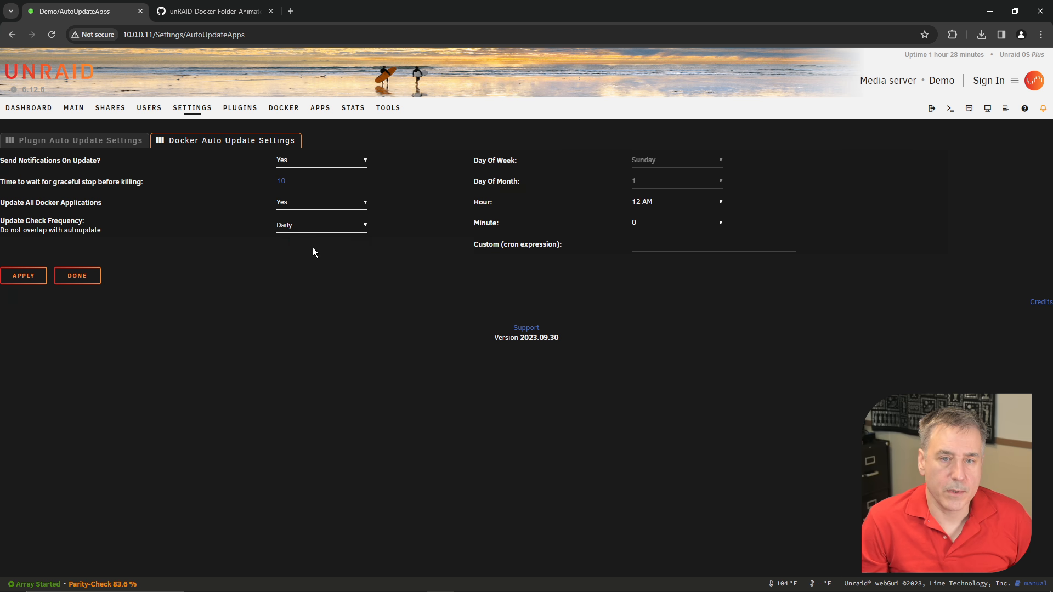
left_click(674, 202)
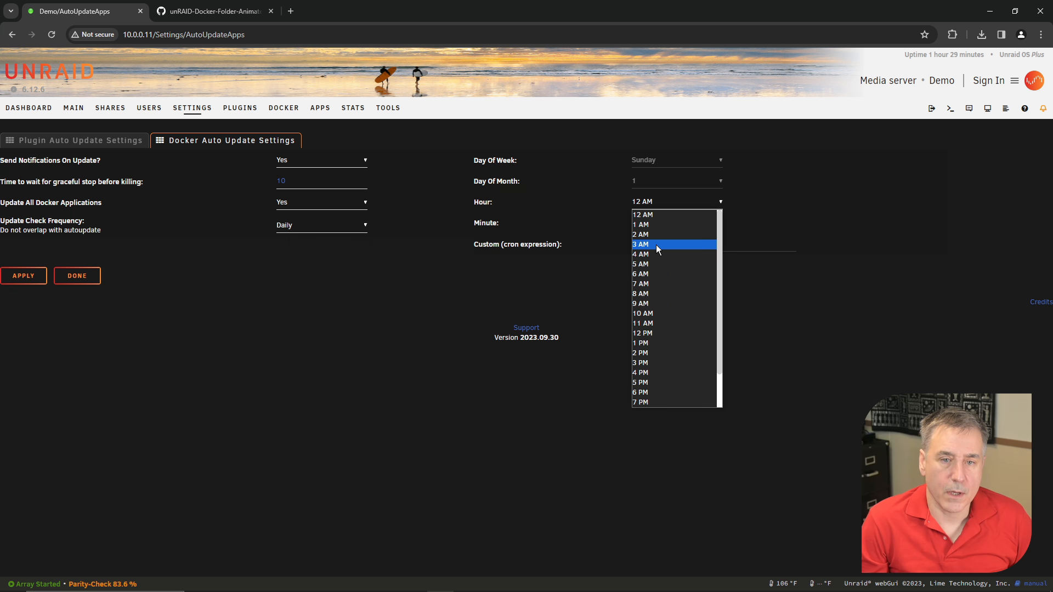
left_click(640, 243)
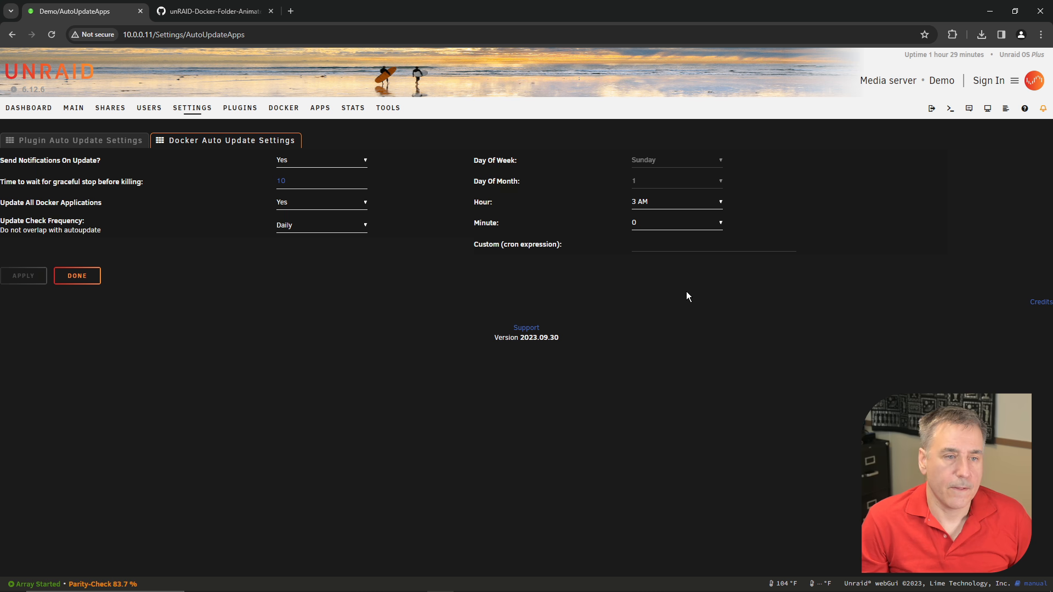
mouse_move(426, 303)
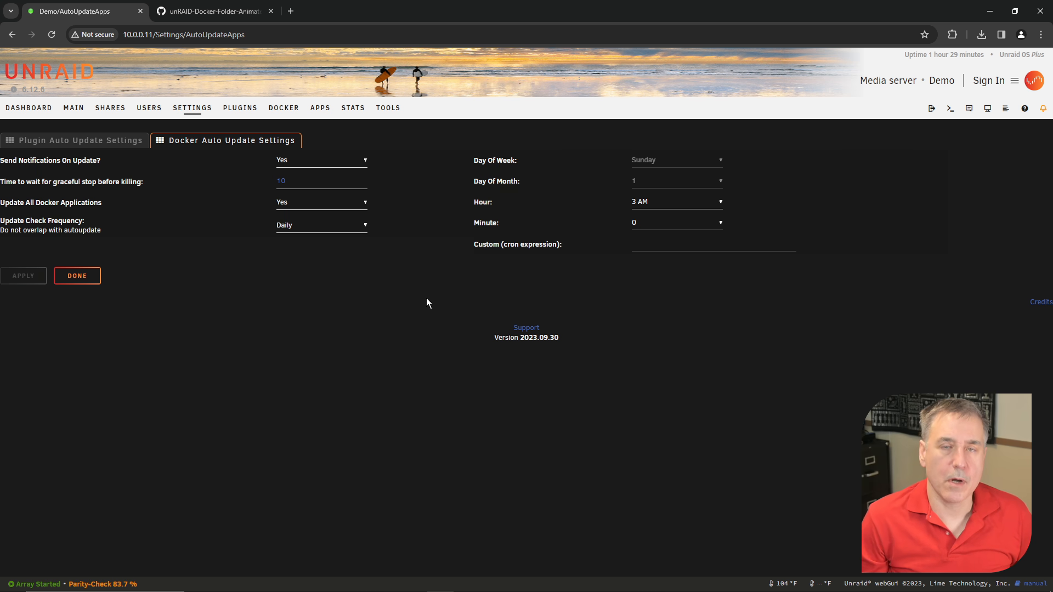